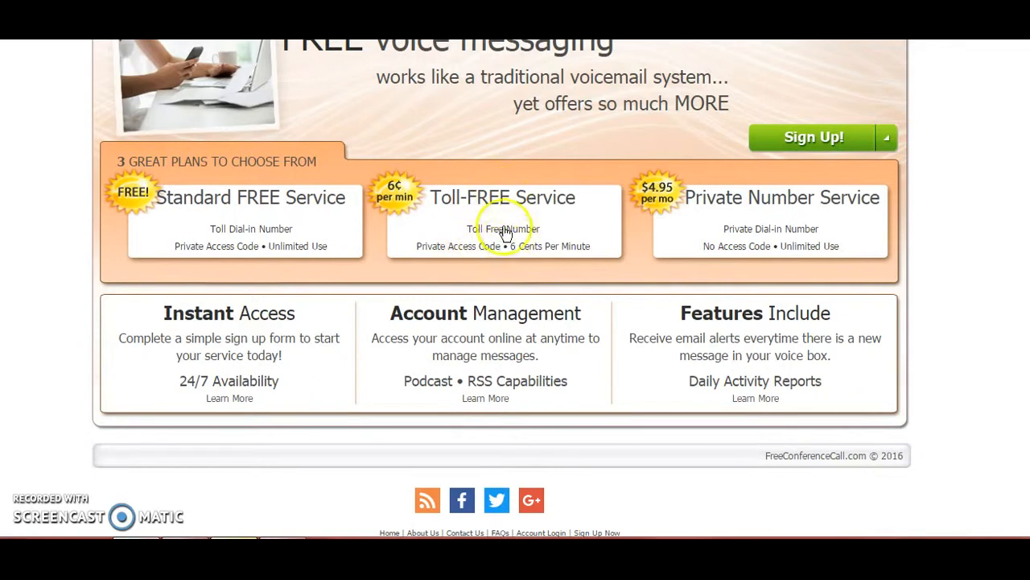
{"action": "mouse_move", "coordinate": [810, 234]}
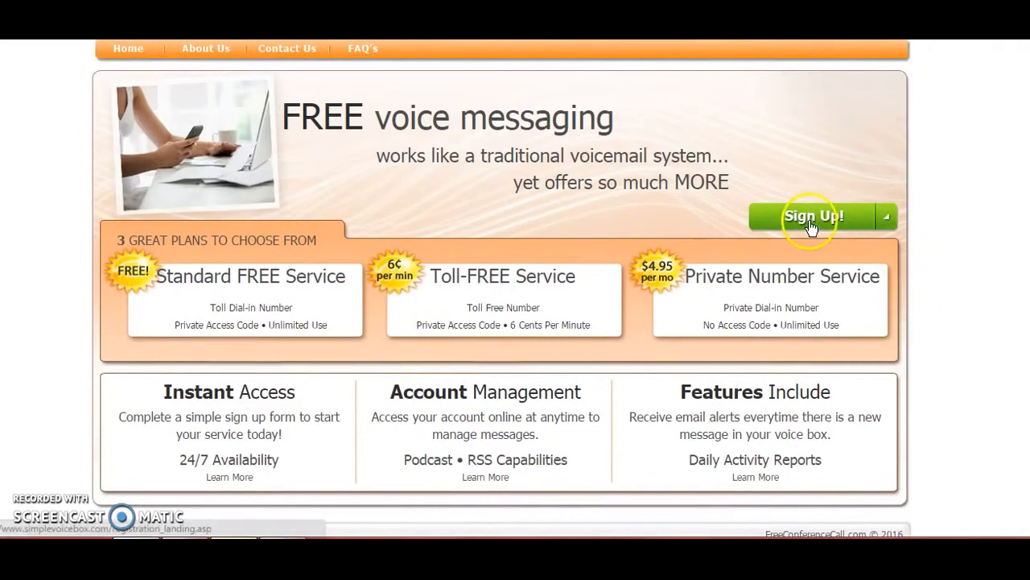
{"action": "mouse_move", "coordinate": [982, 225]}
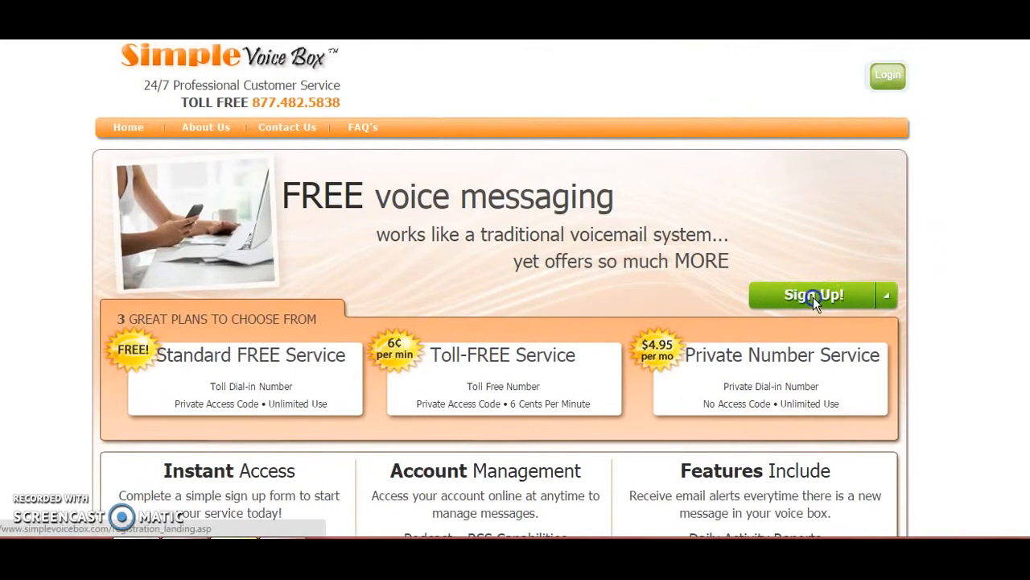
Start Sign Up from the home page and scroll through the pay, free and private account types
{"action": "left_click", "coordinate": [814, 295]}
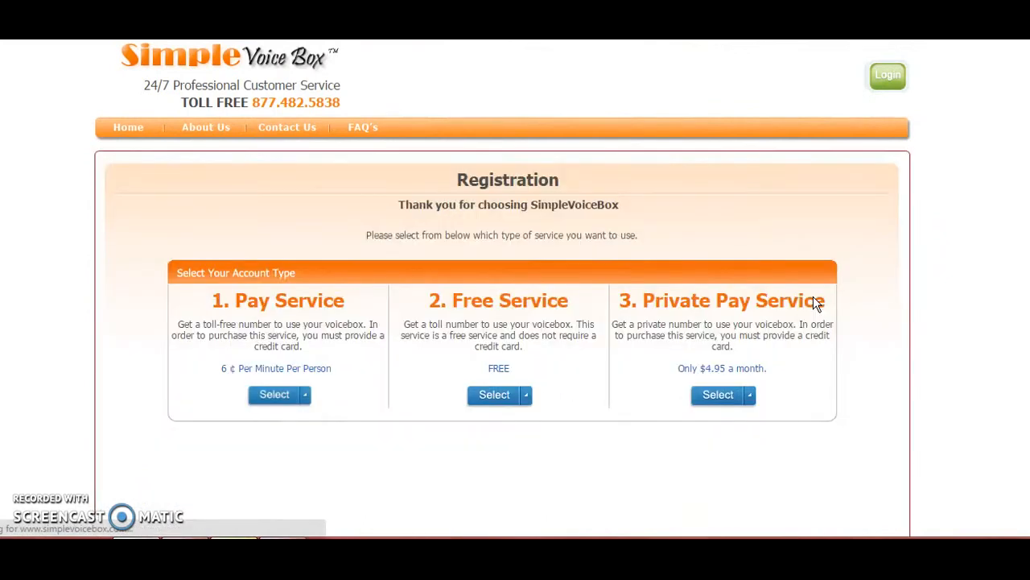
{"action": "scroll", "scroll_direction": "down", "scroll_amount": 3}
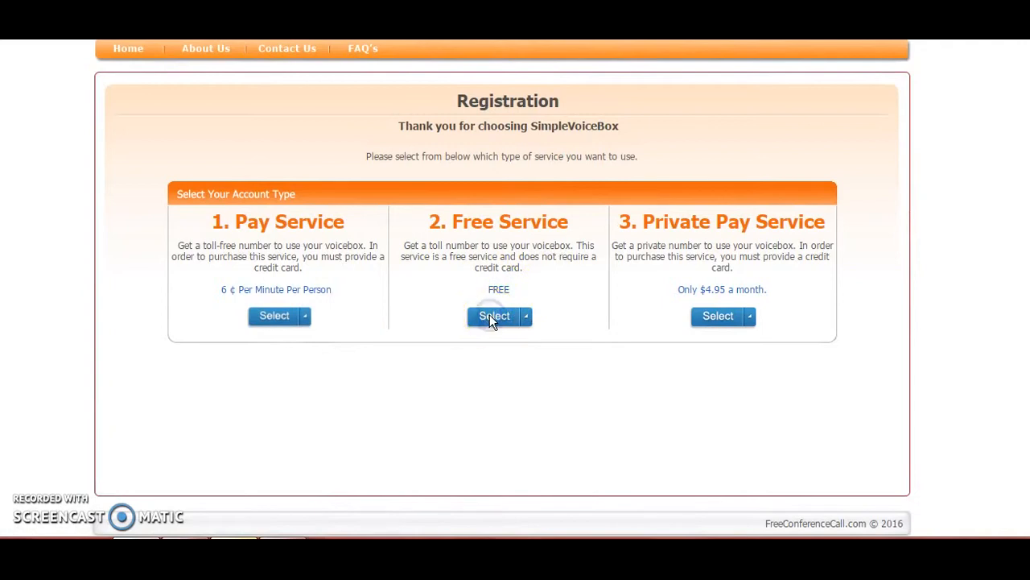
Choose Free Service and autofill the saved first name, last name and email
{"action": "left_click", "coordinate": [494, 315]}
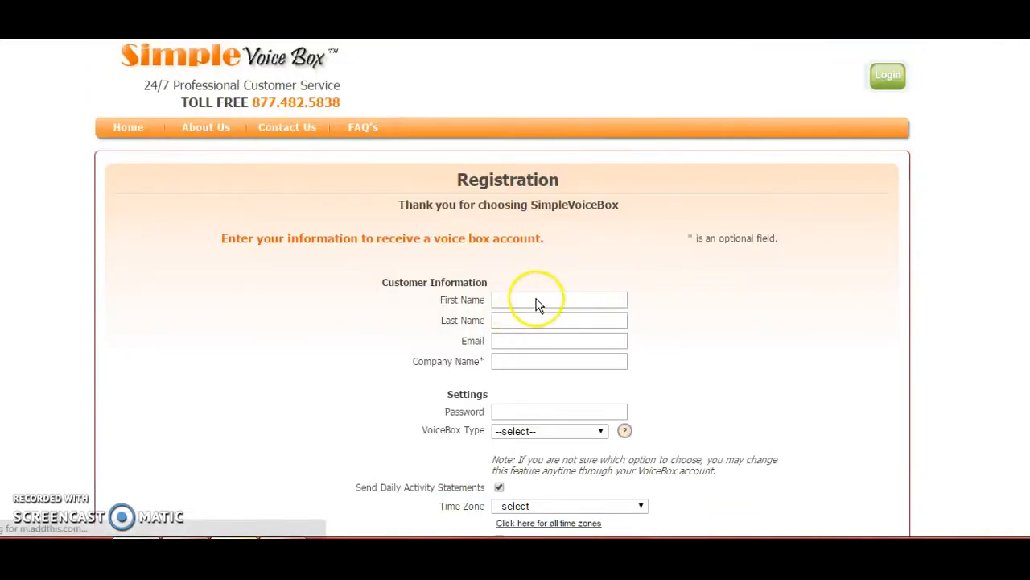
{"action": "left_click", "coordinate": [558, 299]}
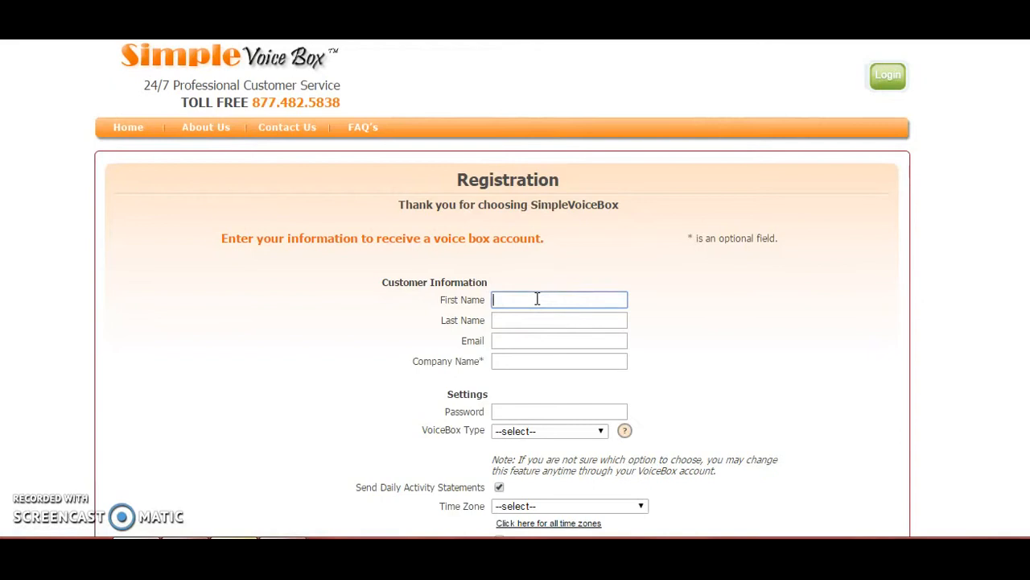
{"action": "type", "text": "h"}
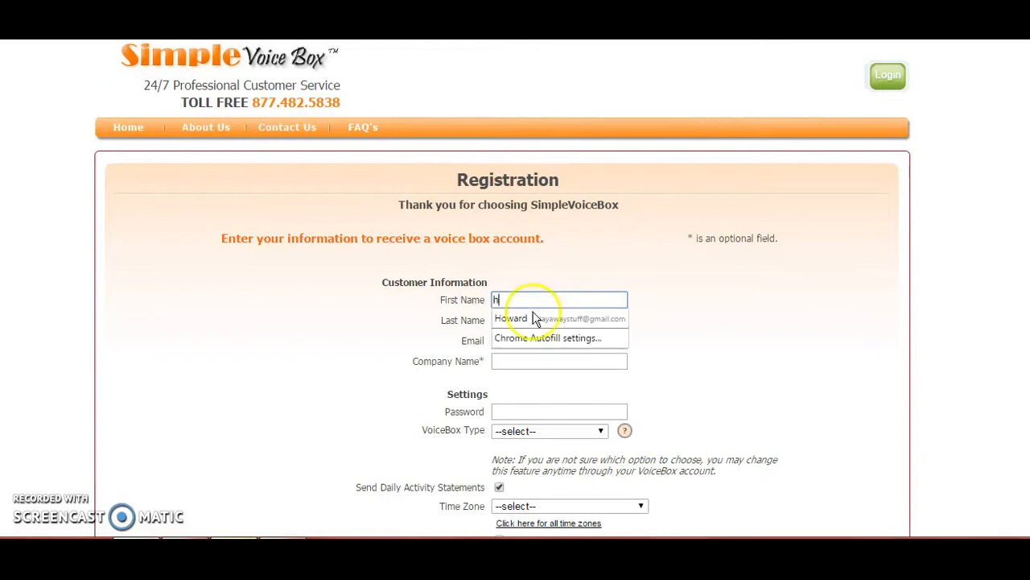
{"action": "left_click", "coordinate": [515, 317]}
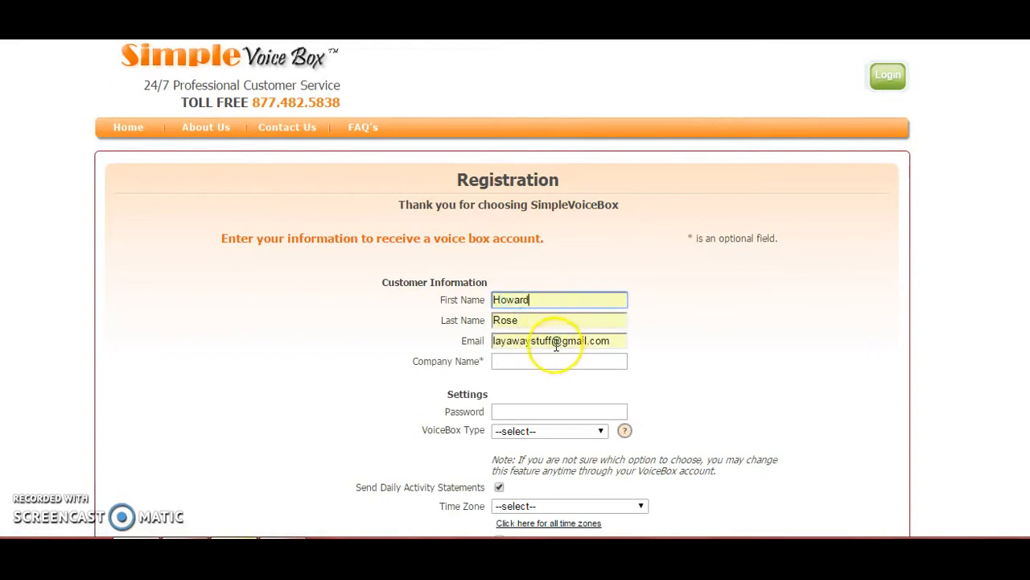
{"action": "left_click", "coordinate": [556, 341]}
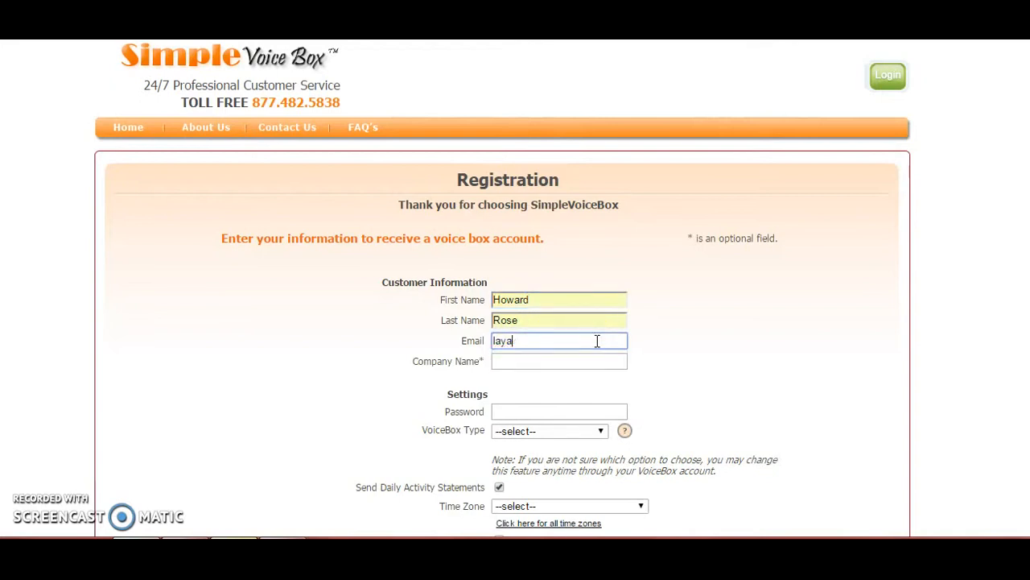
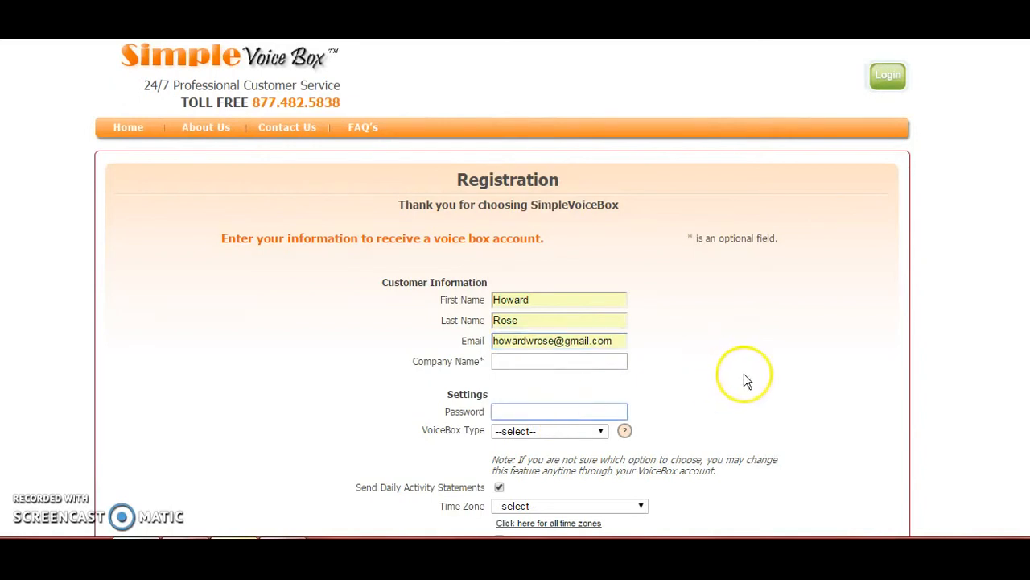
{"action": "scroll", "scroll_direction": "down", "scroll_amount": 3}
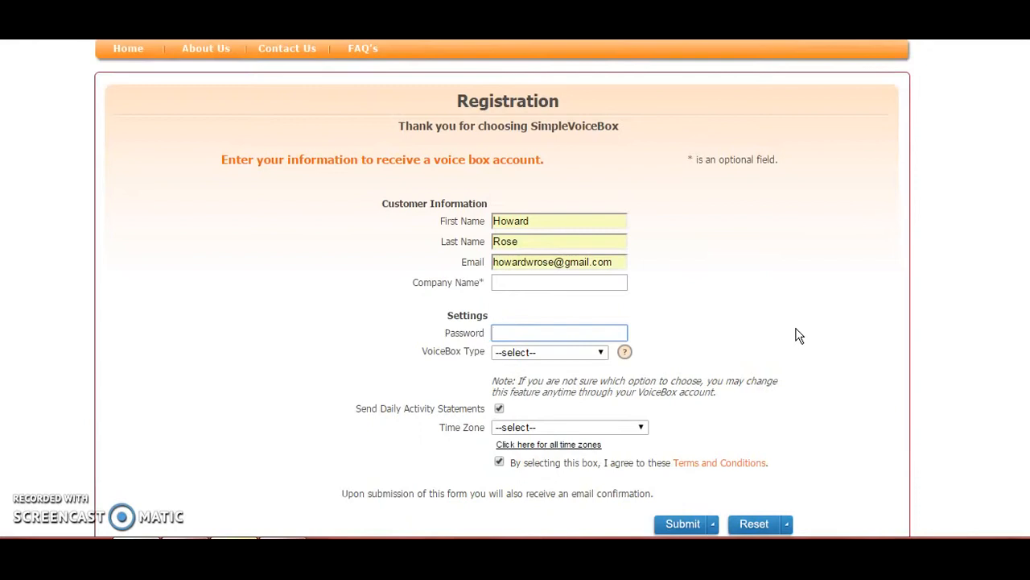
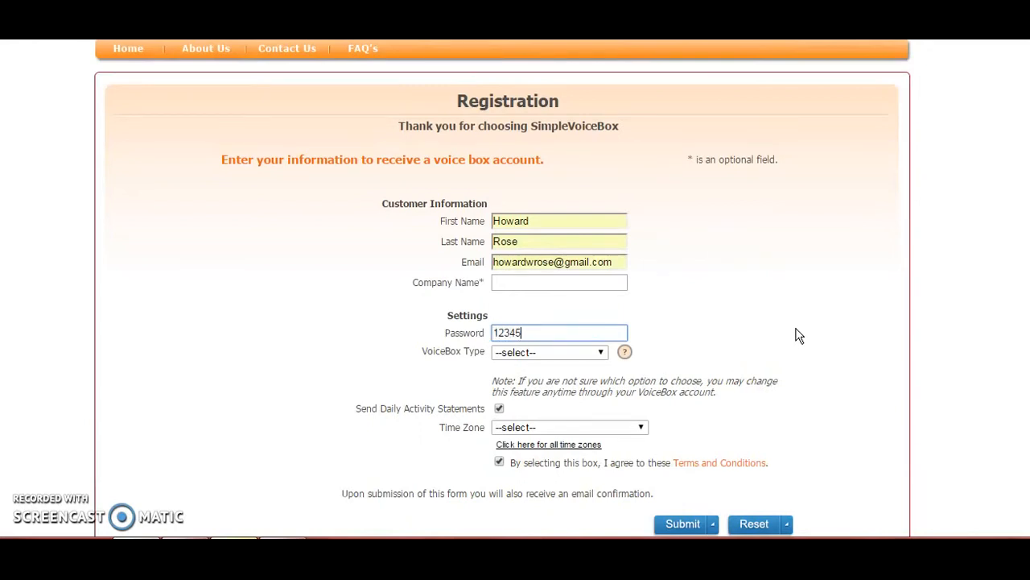
Set VoiceBox Type to Playback and Record and Time Zone to Central Daylight Time, then submit
{"action": "left_click", "coordinate": [550, 352]}
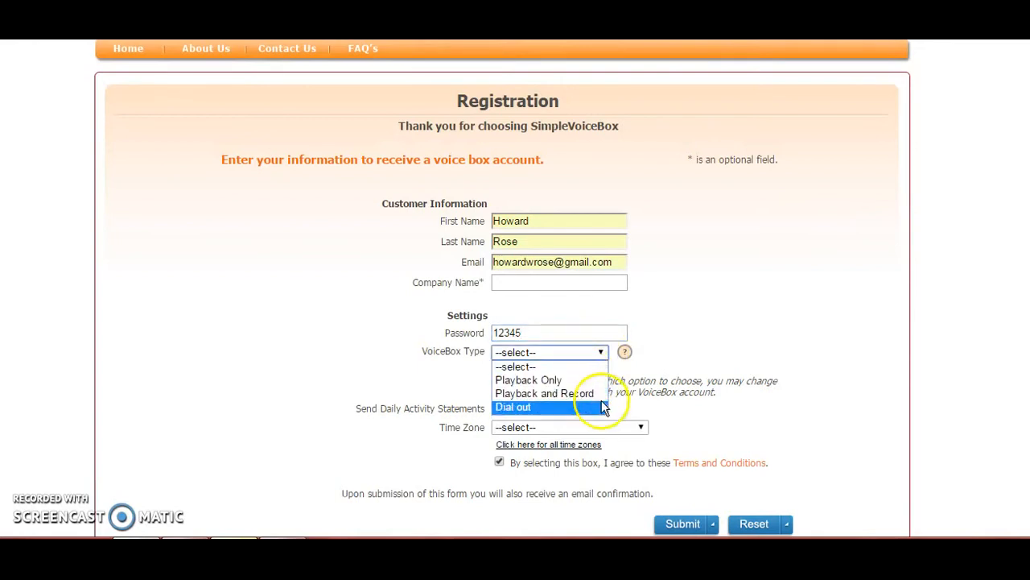
{"action": "left_click", "coordinate": [544, 393]}
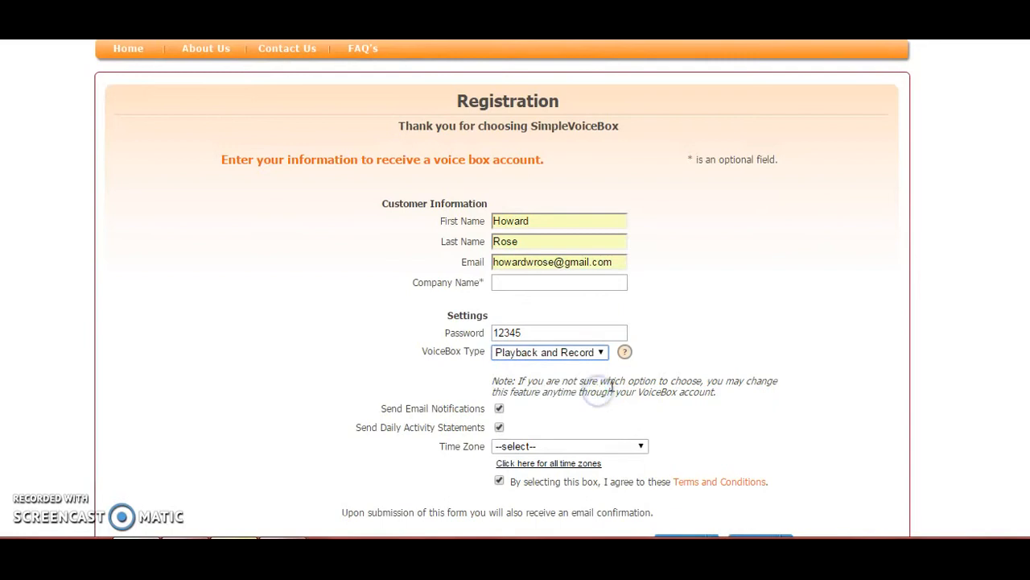
{"action": "scroll", "scroll_direction": "down", "scroll_amount": 3}
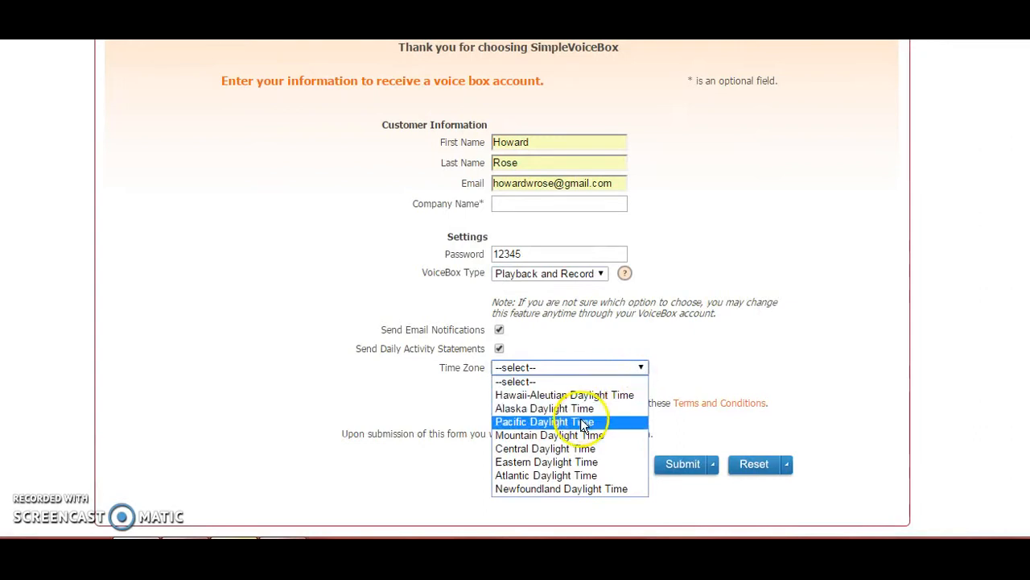
{"action": "left_click", "coordinate": [531, 448]}
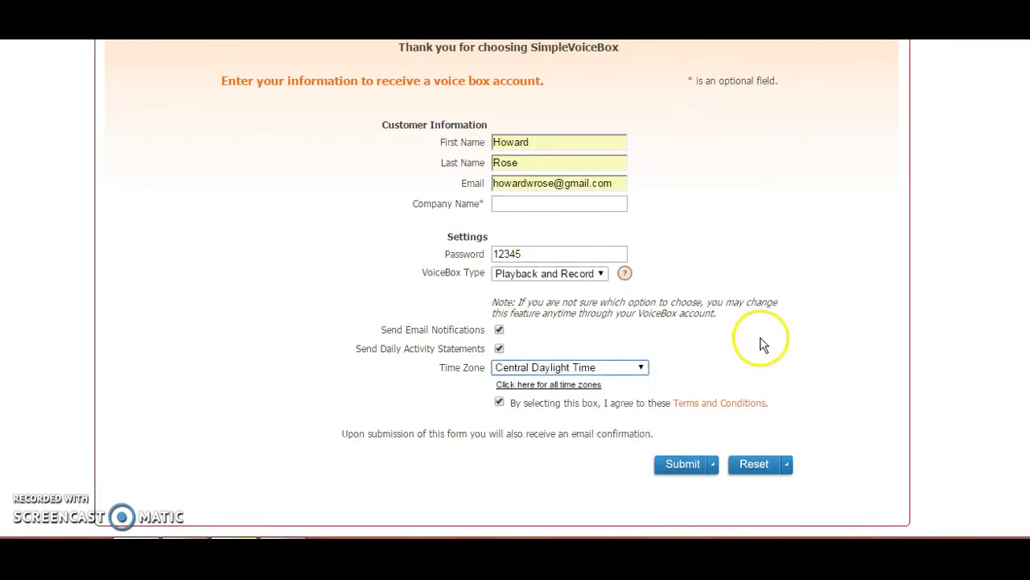
{"action": "mouse_move", "coordinate": [786, 346]}
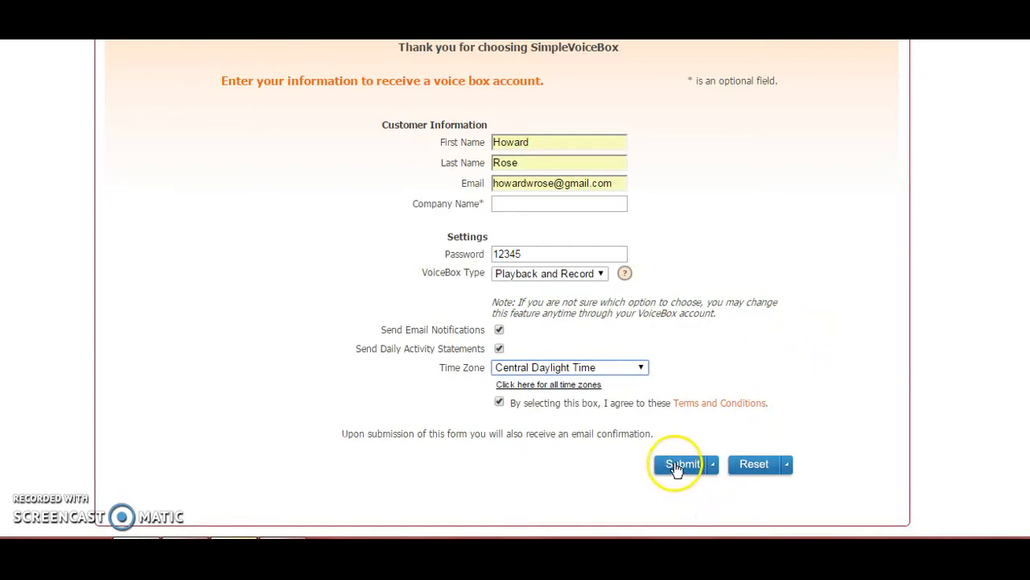
{"action": "left_click", "coordinate": [682, 464]}
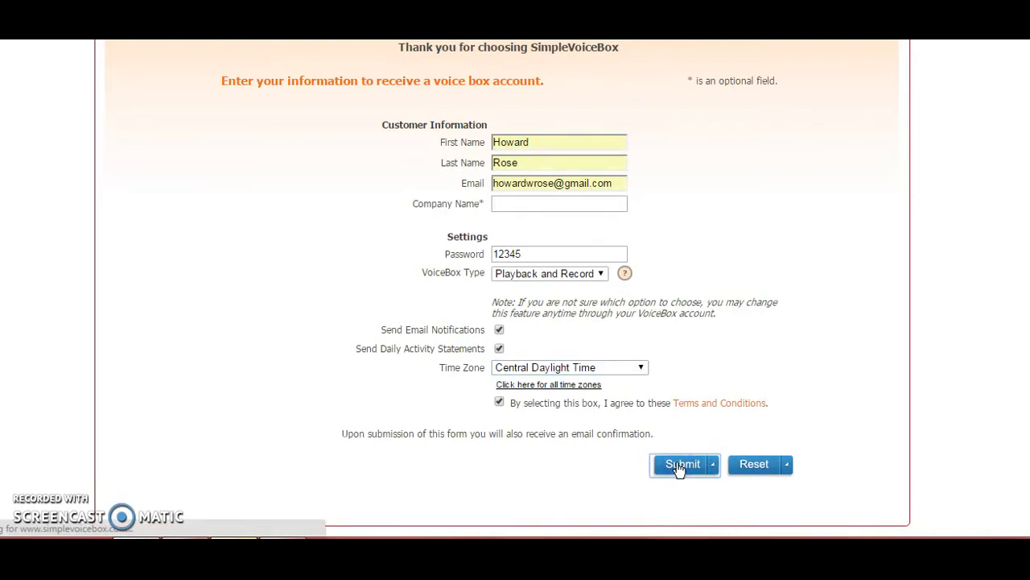
Submit again and scroll through the Account Information and Featured Keys instructions
{"action": "left_click", "coordinate": [683, 464]}
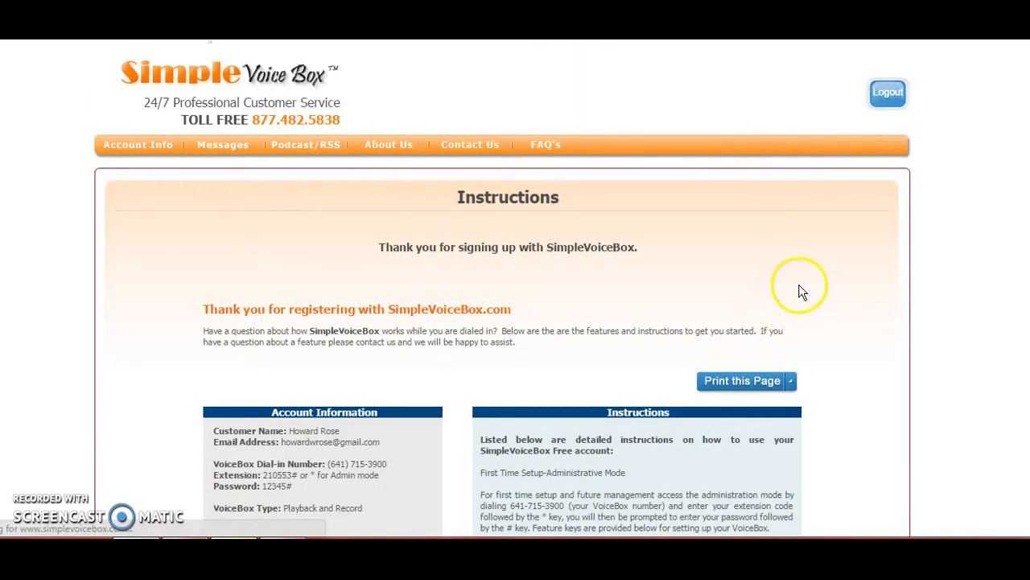
{"action": "scroll", "scroll_direction": "down", "scroll_amount": 3}
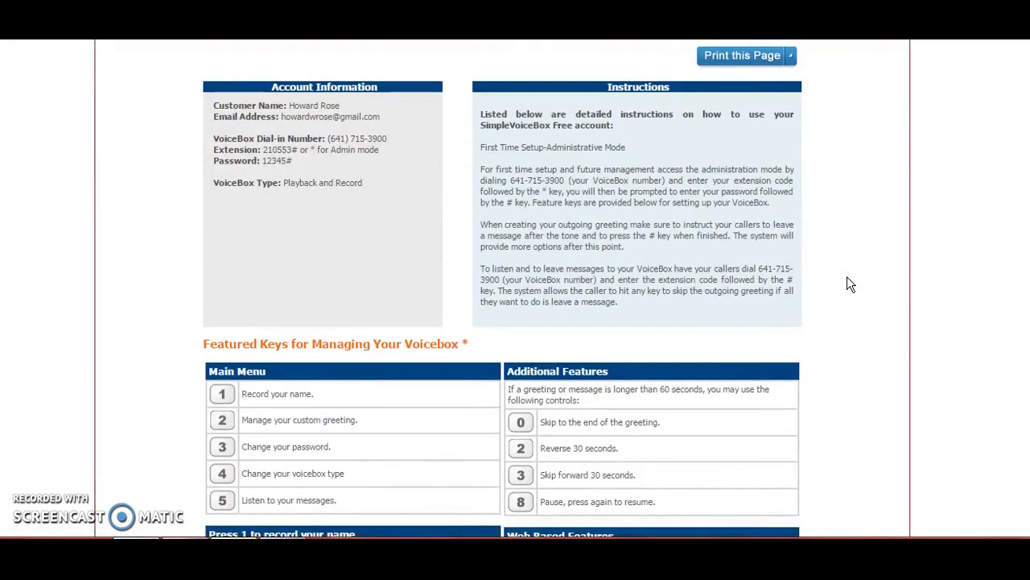
{"action": "scroll", "scroll_direction": "down", "scroll_amount": 3}
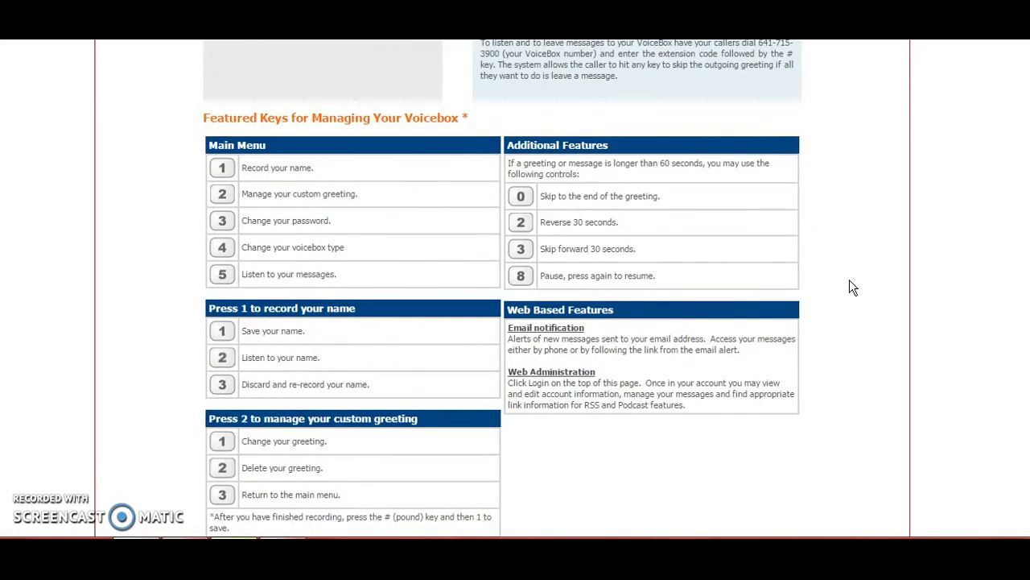
{"action": "scroll", "scroll_direction": "down", "scroll_amount": 3}
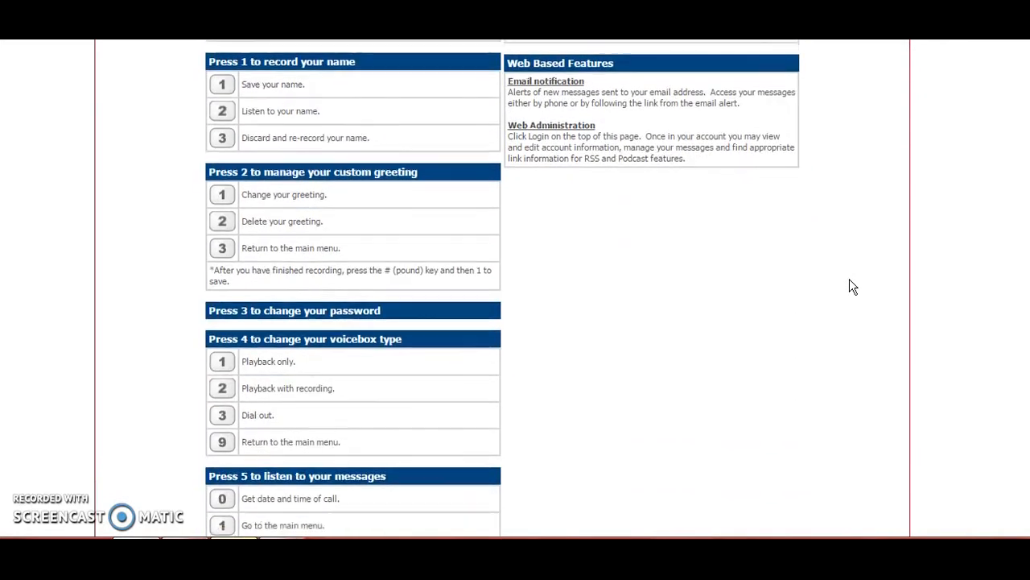
{"action": "scroll", "scroll_direction": "down", "scroll_amount": 3}
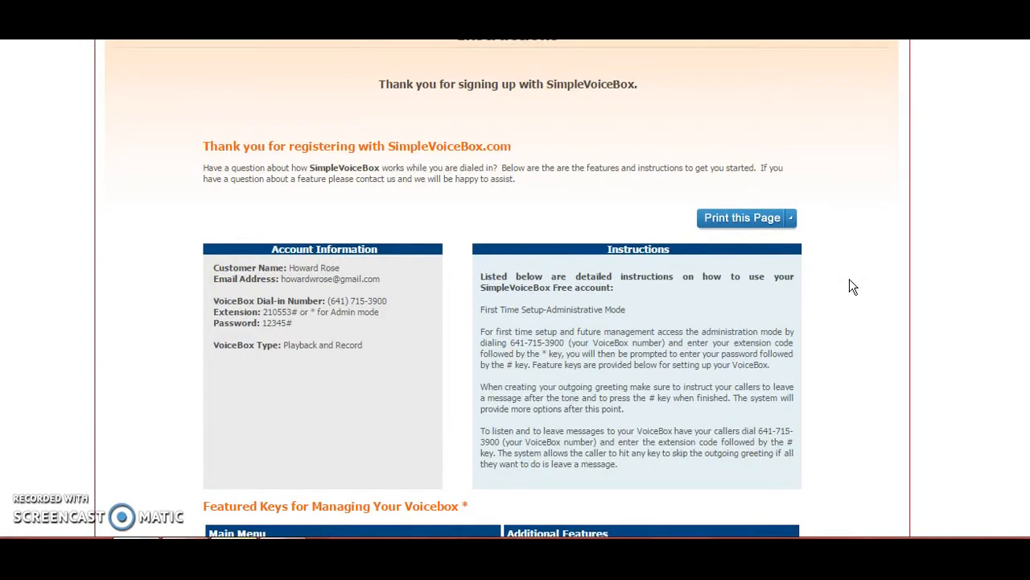
{"action": "mouse_move", "coordinate": [859, 287]}
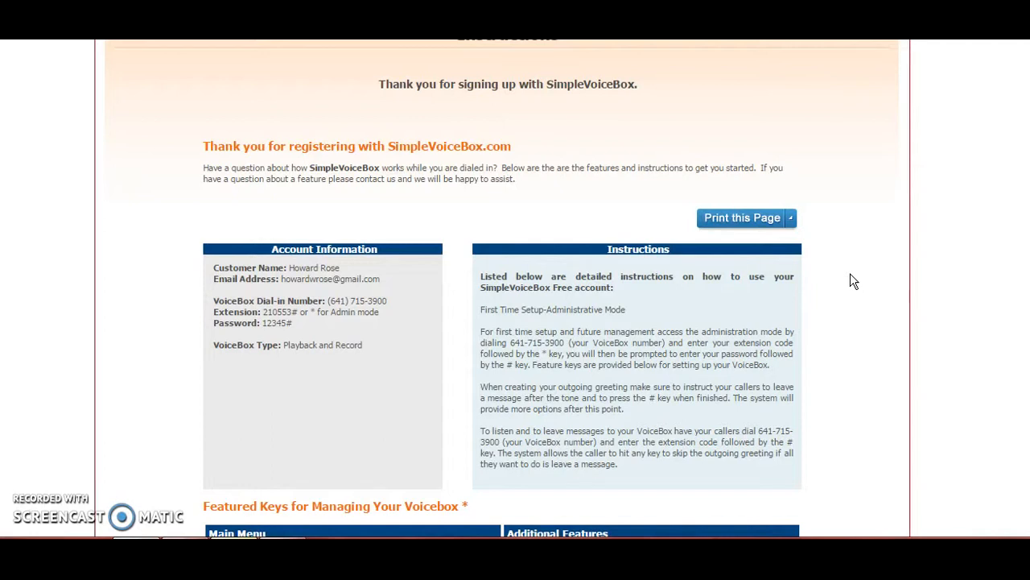
{"action": "scroll", "scroll_direction": "down", "scroll_amount": 3}
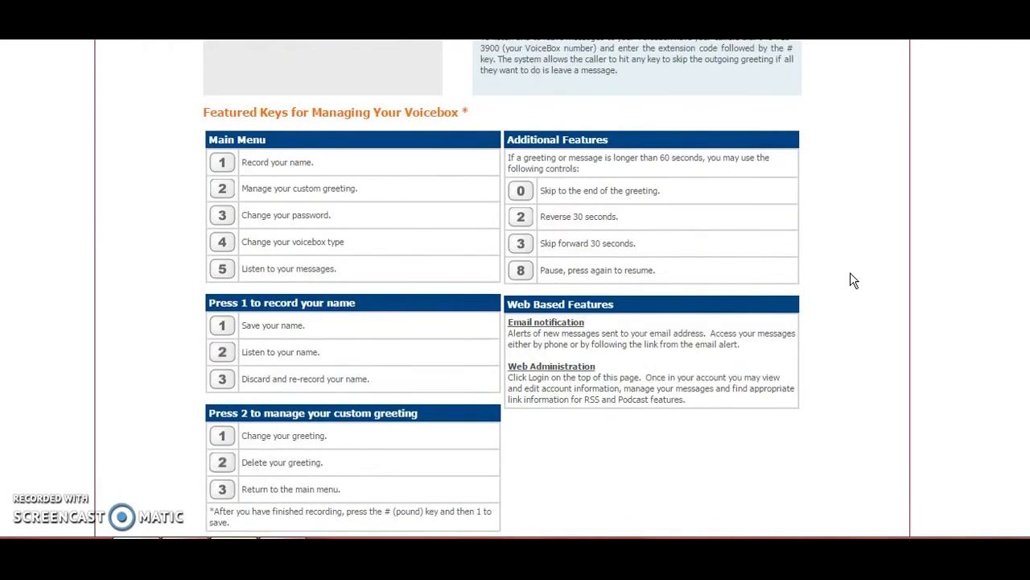
{"action": "scroll", "scroll_direction": "down", "scroll_amount": 3}
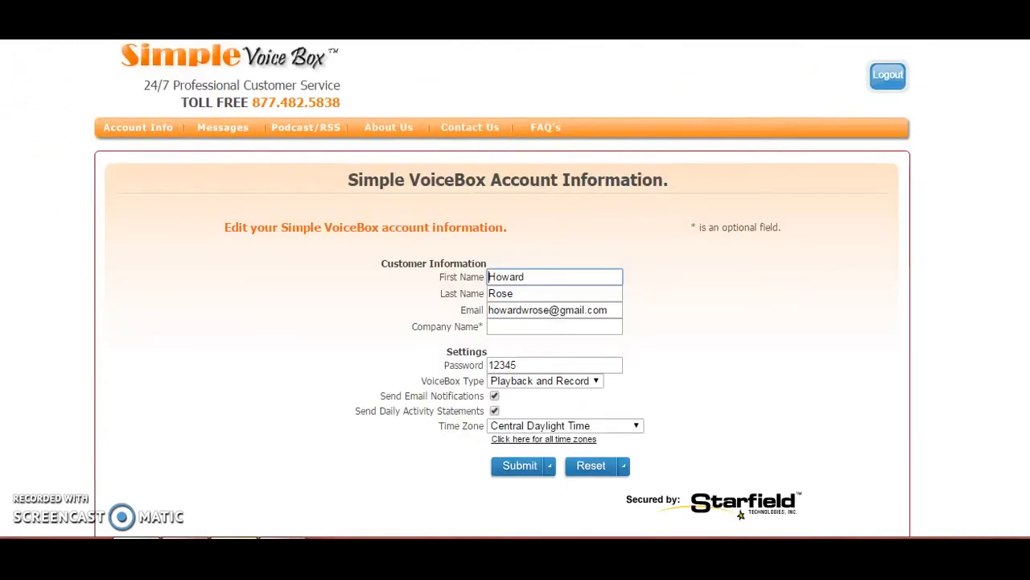
{"action": "mouse_move", "coordinate": [161, 145]}
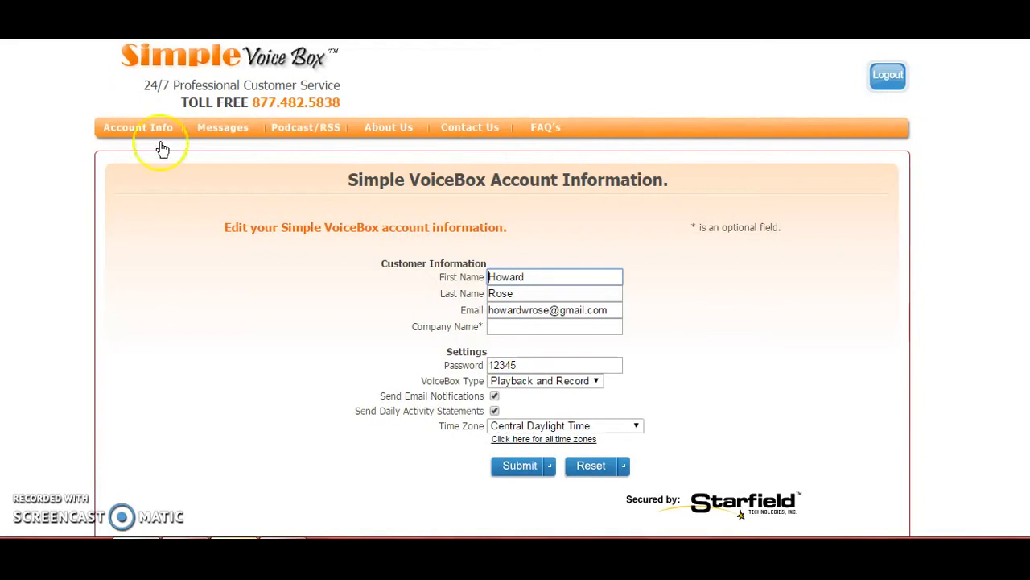
{"action": "mouse_move", "coordinate": [220, 149]}
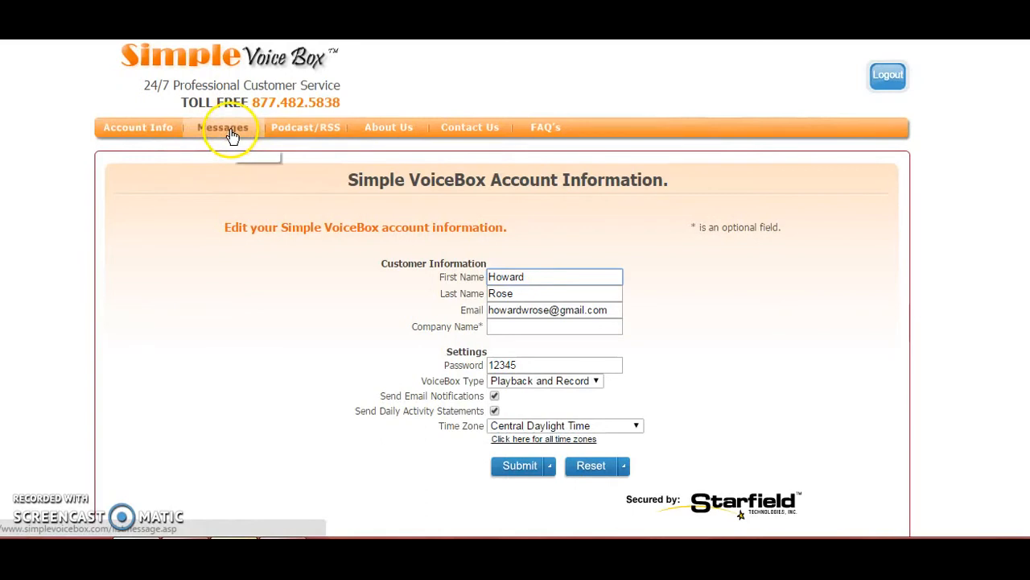
{"action": "mouse_move", "coordinate": [223, 128]}
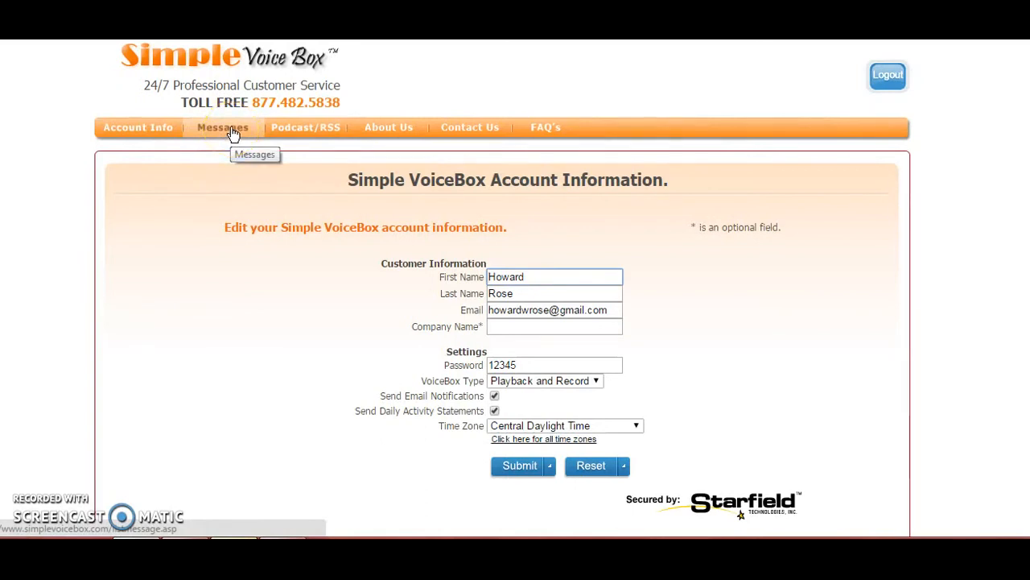
Open the Messages tab to reach the Add Greeting page
{"action": "left_click", "coordinate": [223, 127]}
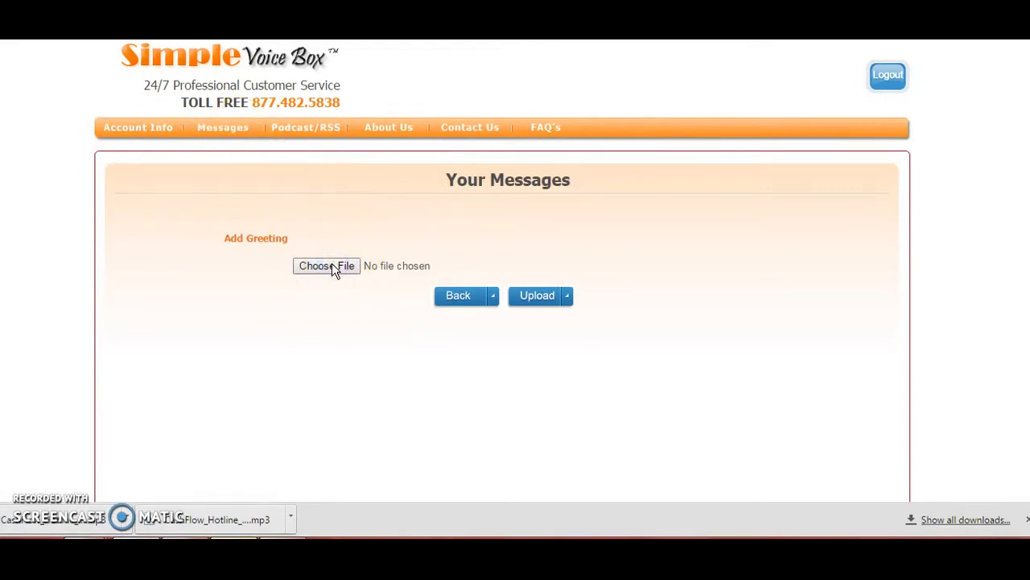
Open the greeting file picker on the Downloads folder
{"action": "left_click", "coordinate": [327, 266]}
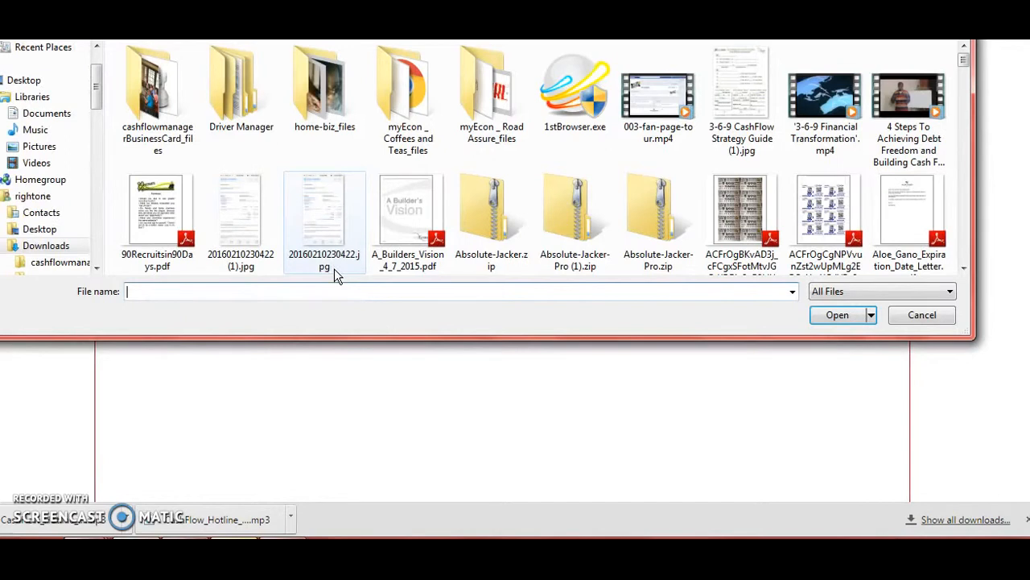
{"action": "mouse_move", "coordinate": [741, 242]}
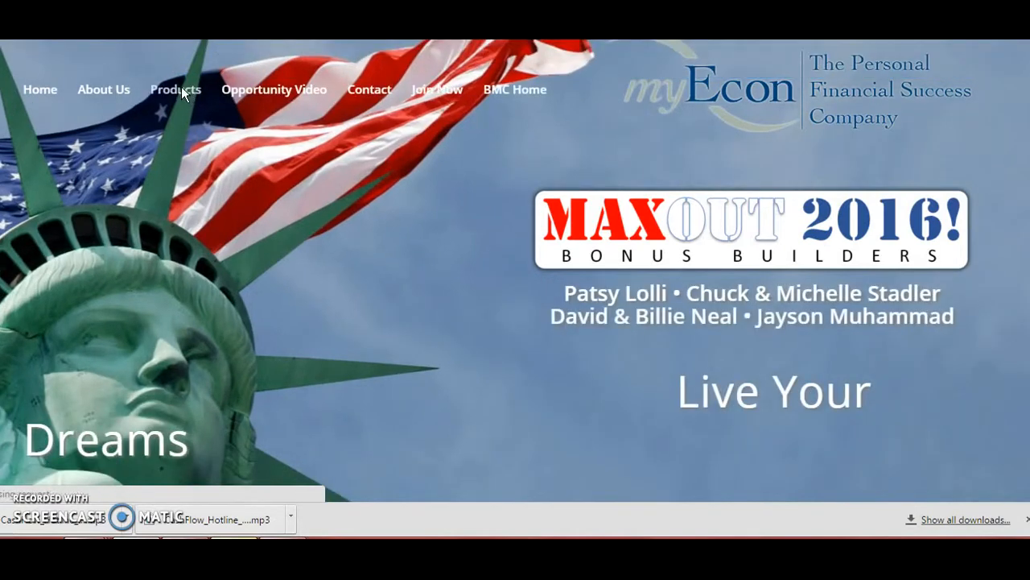
Browse the myEcon Products tiles, from ID Defender to Internet Solutions
{"action": "left_click", "coordinate": [175, 89]}
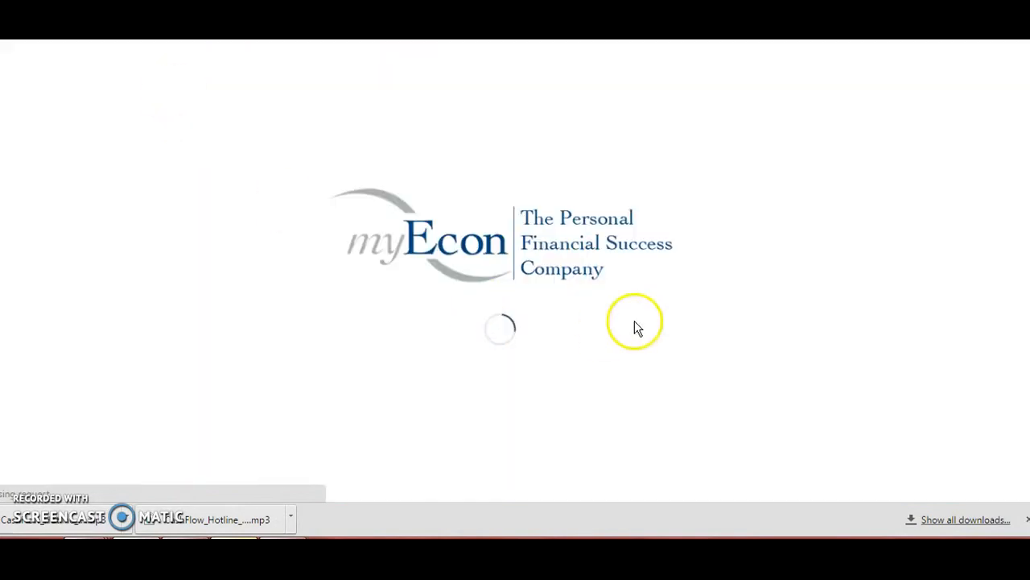
{"action": "mouse_move", "coordinate": [950, 410]}
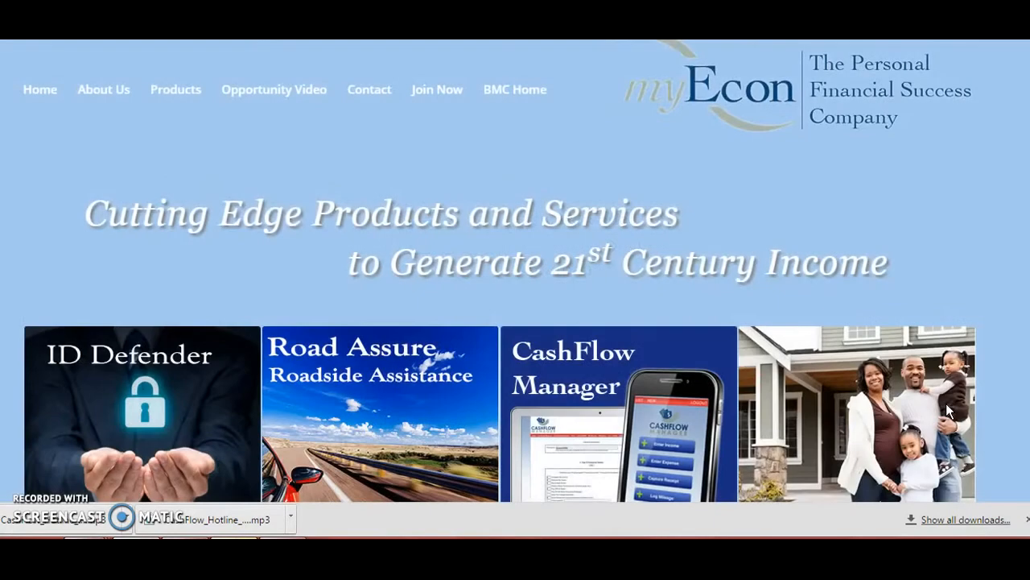
{"action": "scroll", "scroll_direction": "down", "scroll_amount": 3}
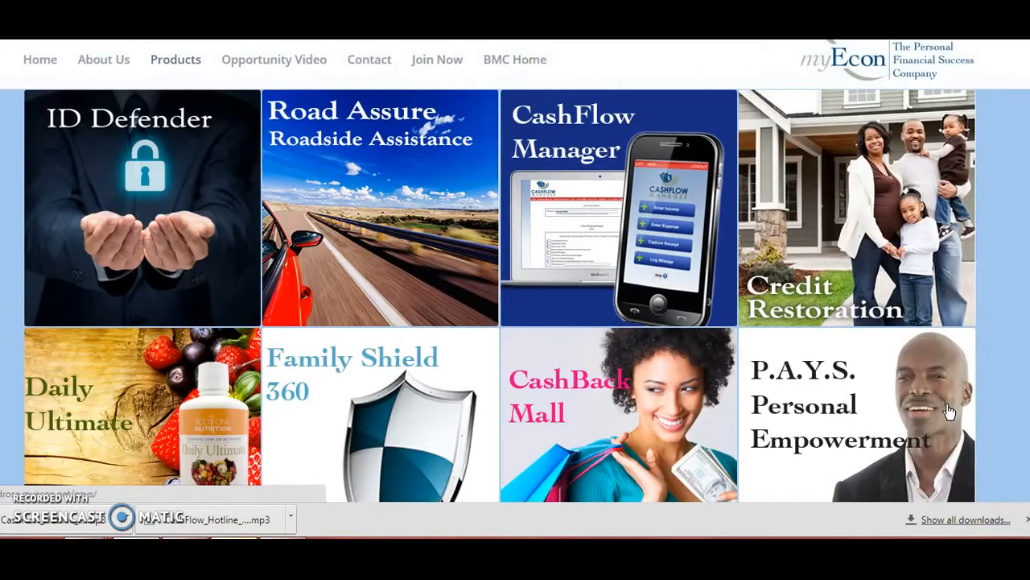
{"action": "scroll", "scroll_direction": "down", "scroll_amount": 3}
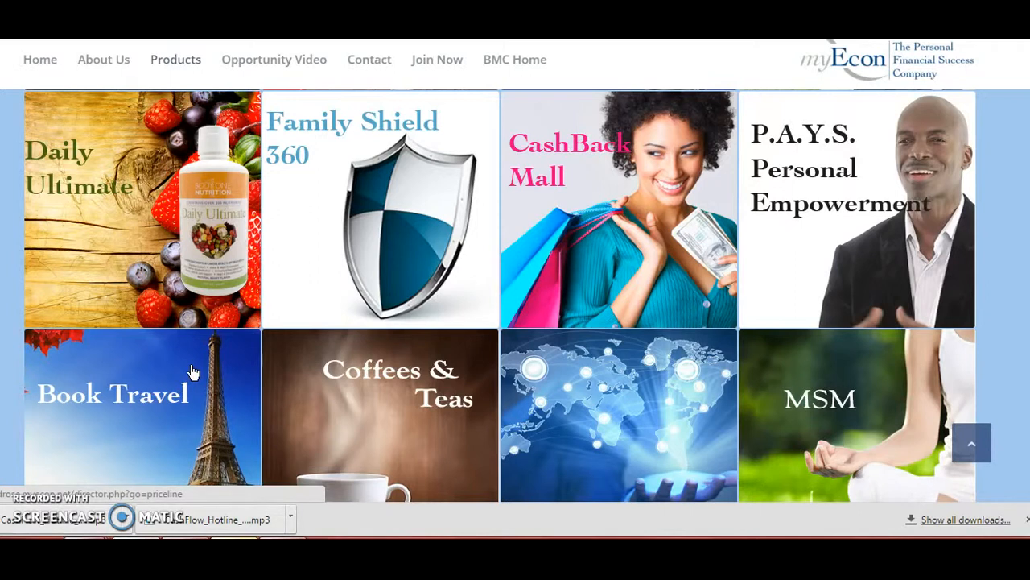
{"action": "left_click", "coordinate": [411, 406]}
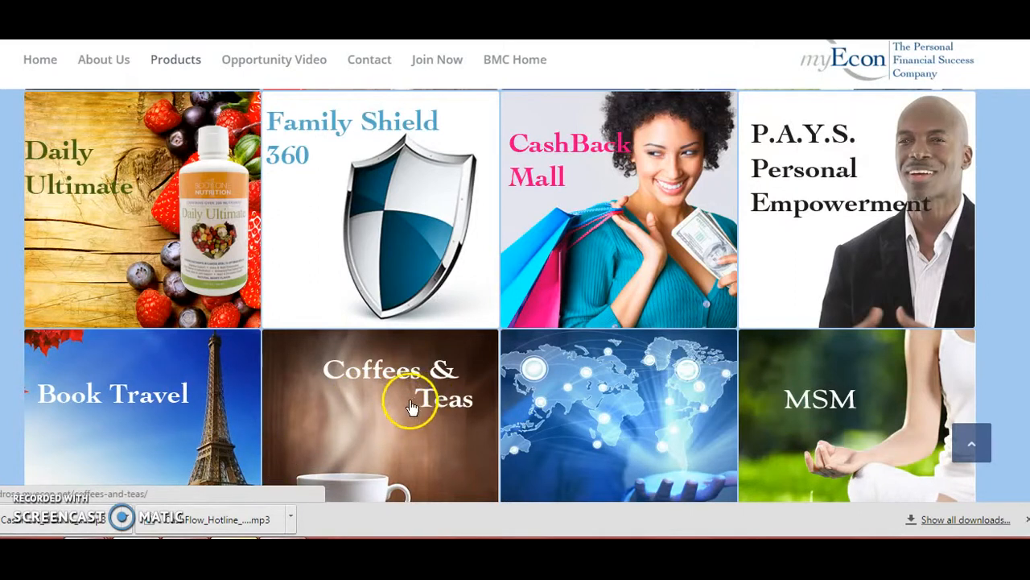
{"action": "scroll", "scroll_direction": "down", "scroll_amount": 3}
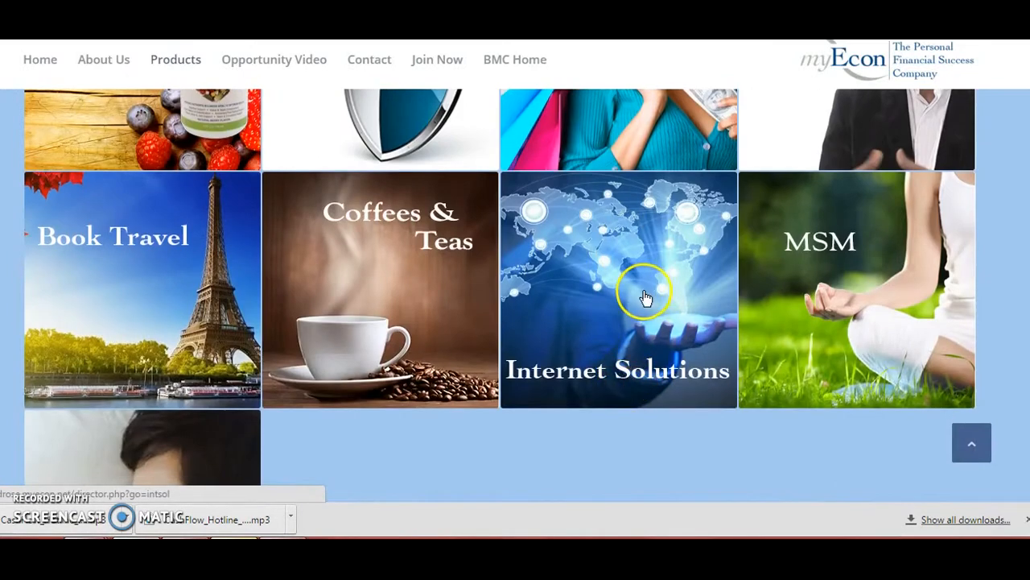
{"action": "mouse_move", "coordinate": [884, 300]}
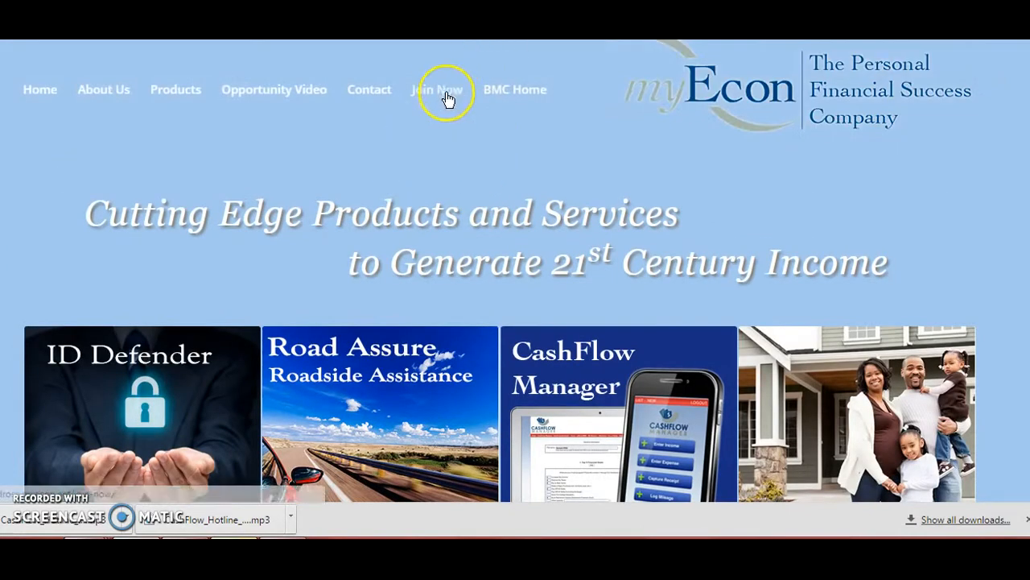
{"action": "mouse_move", "coordinate": [94, 146]}
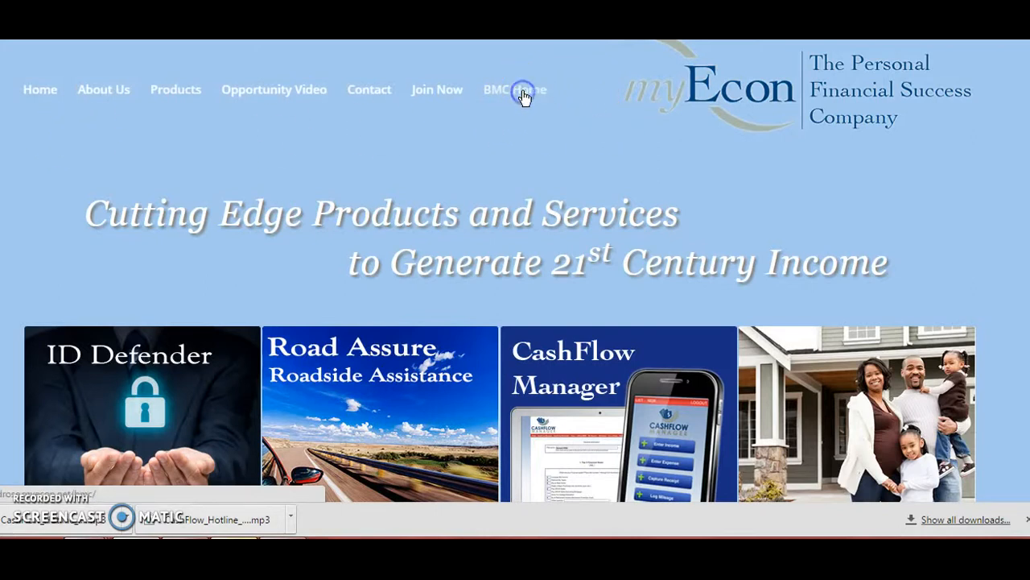
From BMC Home's Document Center, download DOC-401 CashFlow Hotline Sizzle Call Audio File
{"action": "left_click", "coordinate": [515, 89]}
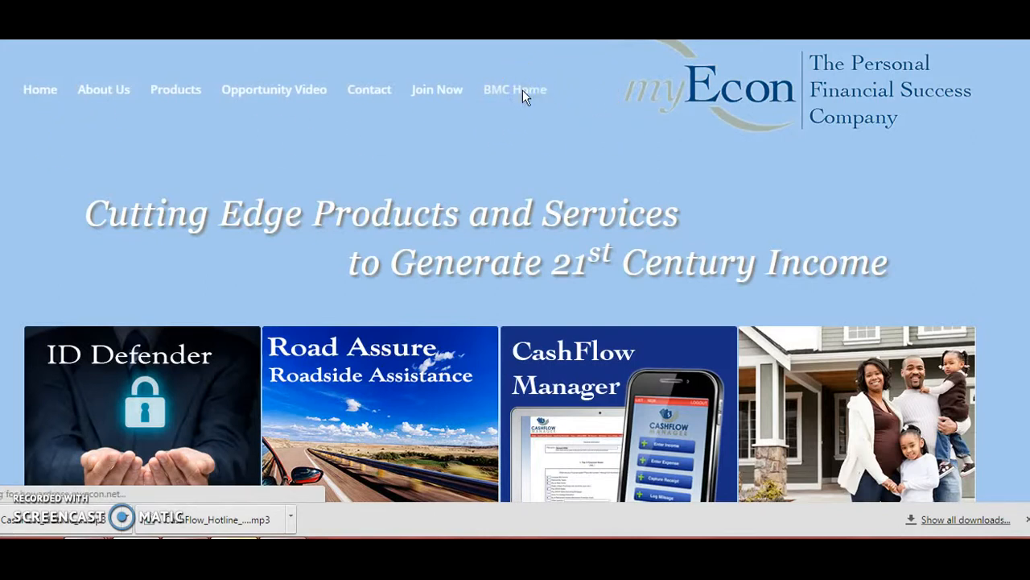
{"action": "left_click", "coordinate": [516, 89]}
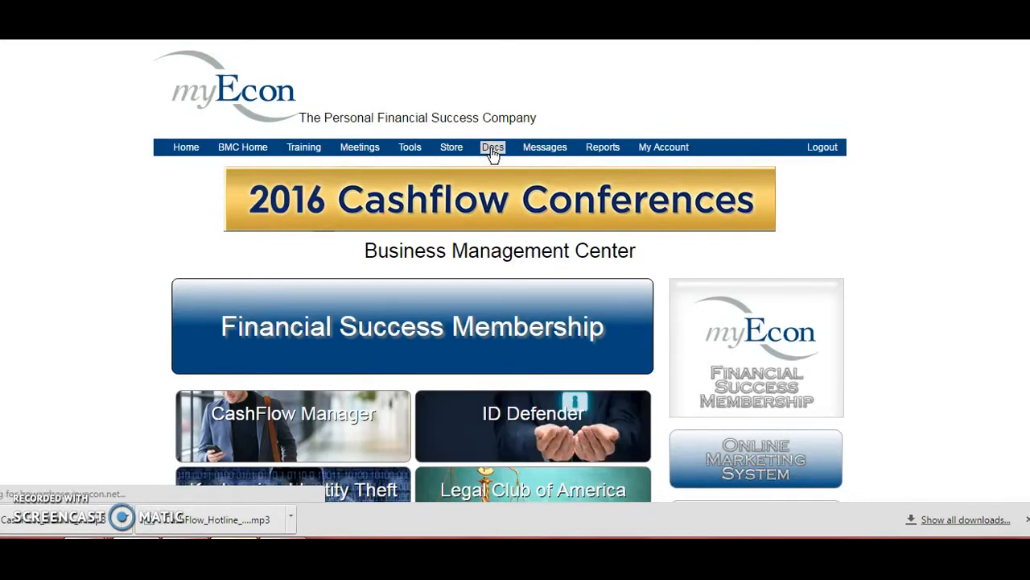
{"action": "left_click", "coordinate": [492, 147]}
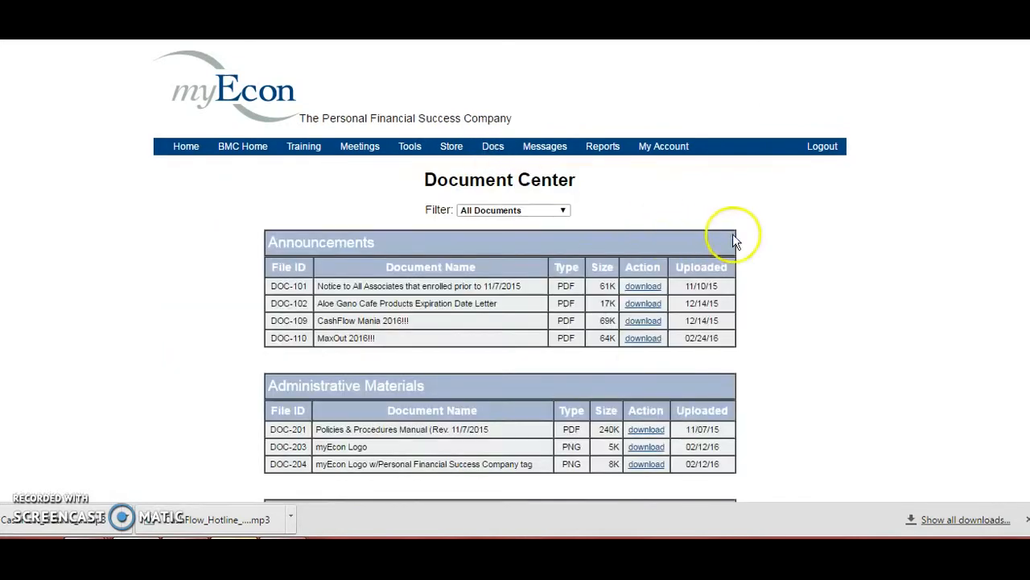
{"action": "scroll", "scroll_direction": "down", "scroll_amount": 3}
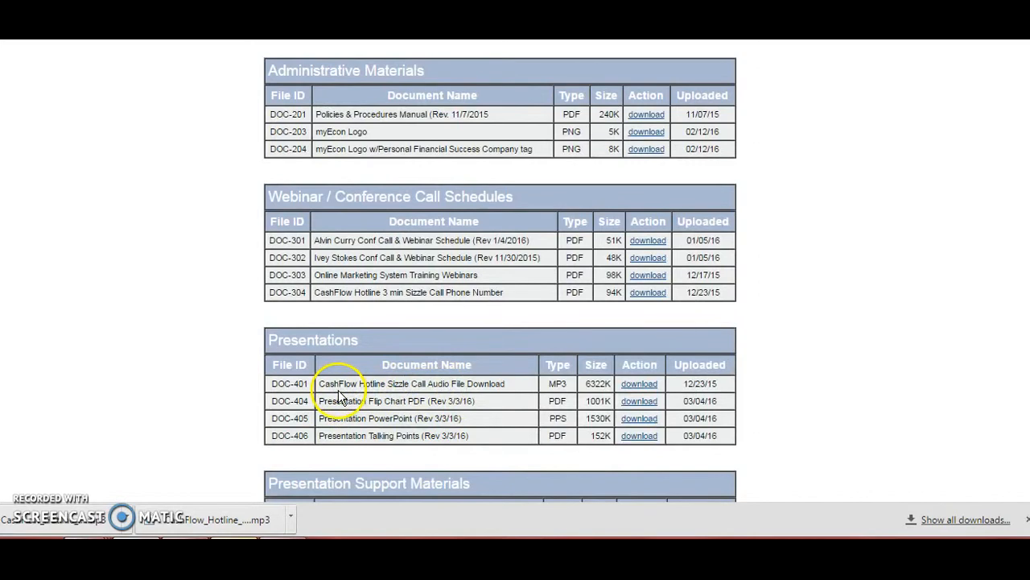
{"action": "left_click", "coordinate": [639, 383]}
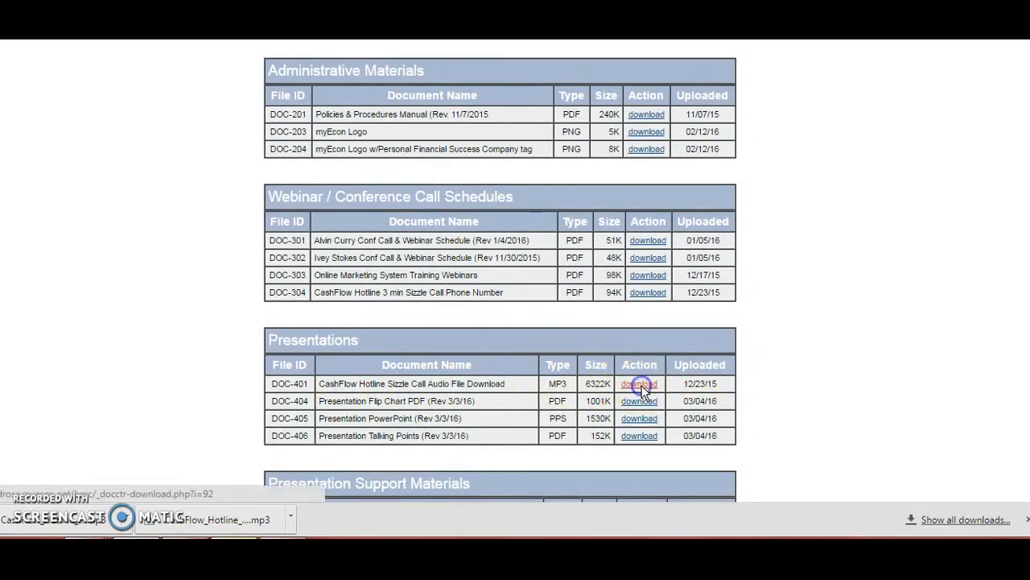
{"action": "left_click", "coordinate": [640, 383]}
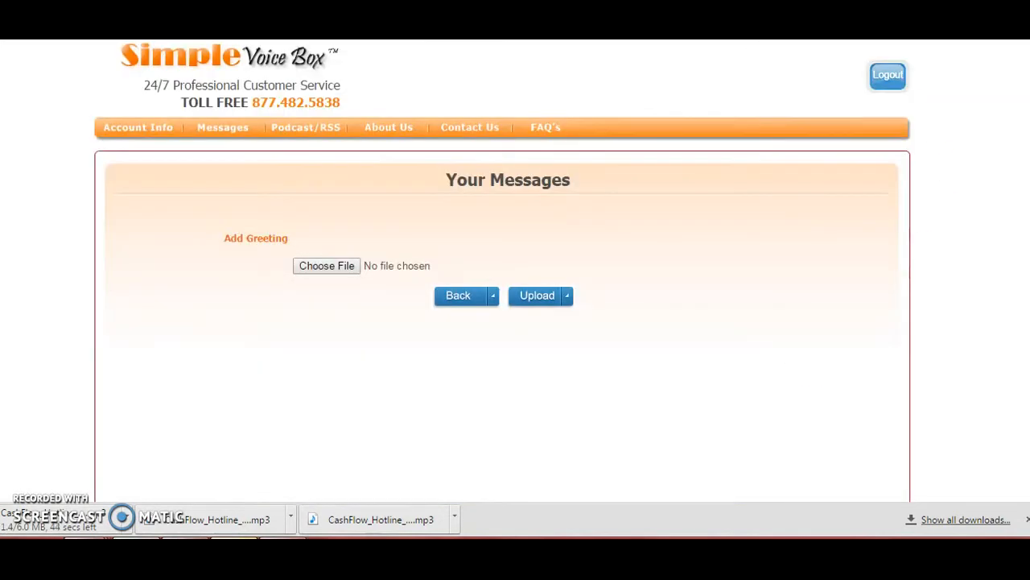
Select CashFlow_Hotline_Audio_FINAL_4B (1).mp3 from Downloads as the greeting file
{"action": "left_click", "coordinate": [326, 266]}
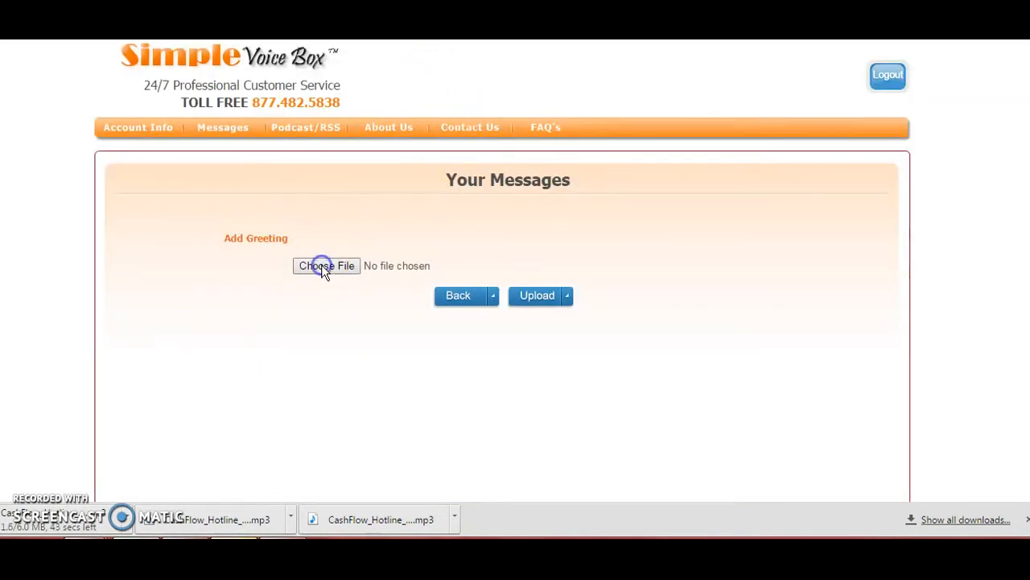
{"action": "left_click", "coordinate": [326, 266]}
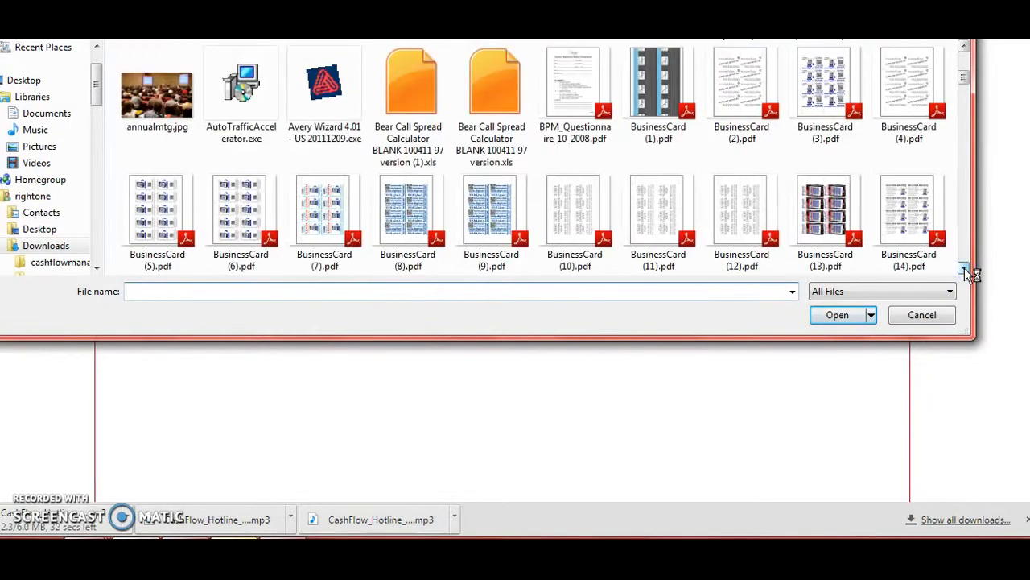
{"action": "scroll", "scroll_direction": "down", "scroll_amount": 3}
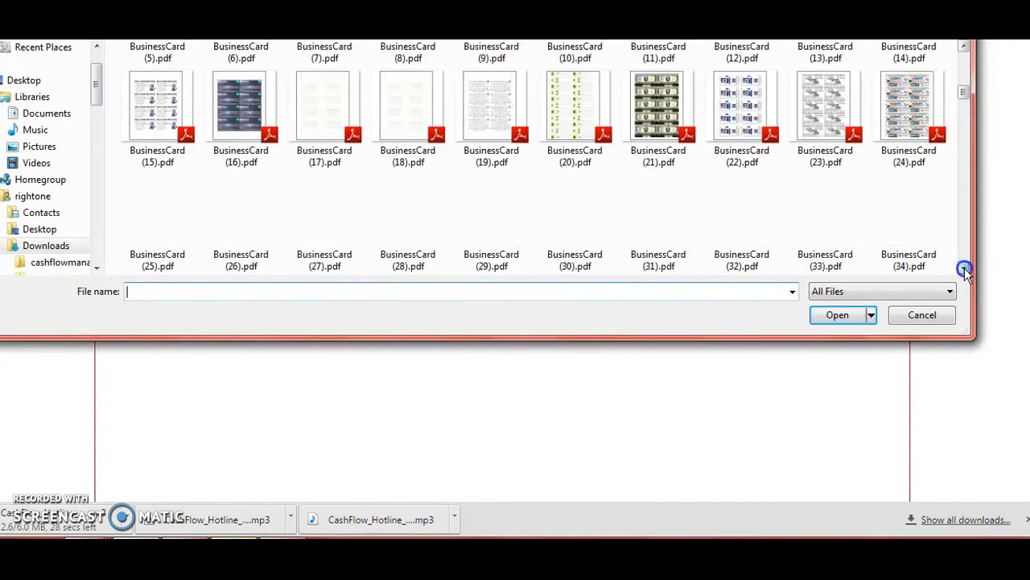
{"action": "scroll", "scroll_direction": "down", "scroll_amount": 3}
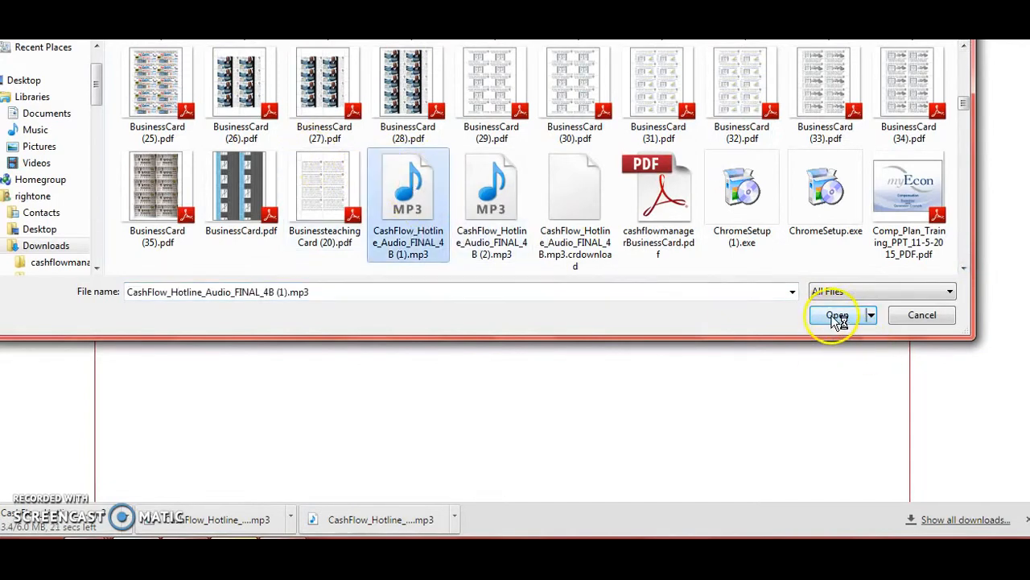
{"action": "left_click", "coordinate": [837, 314]}
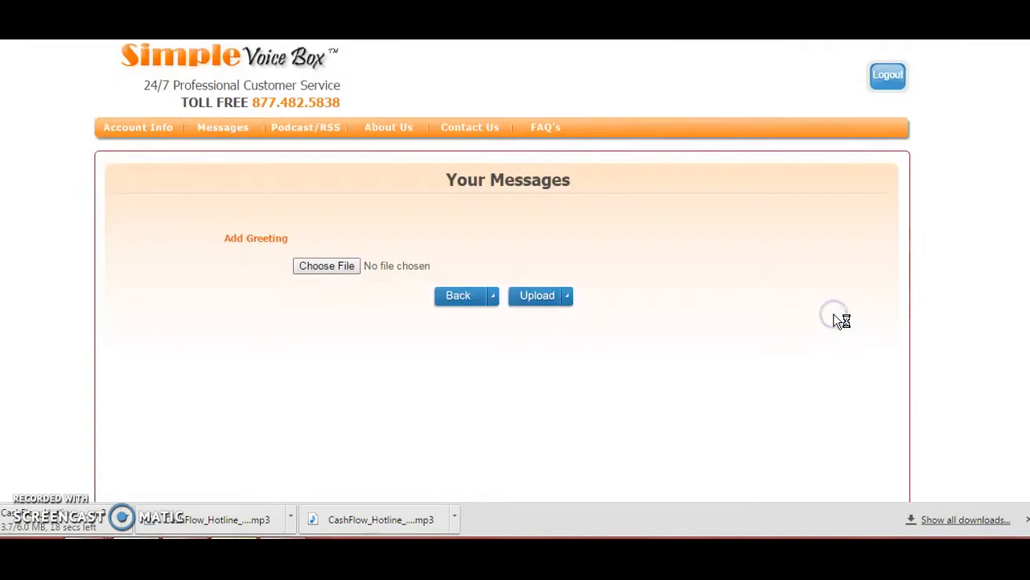
{"action": "left_click", "coordinate": [326, 266]}
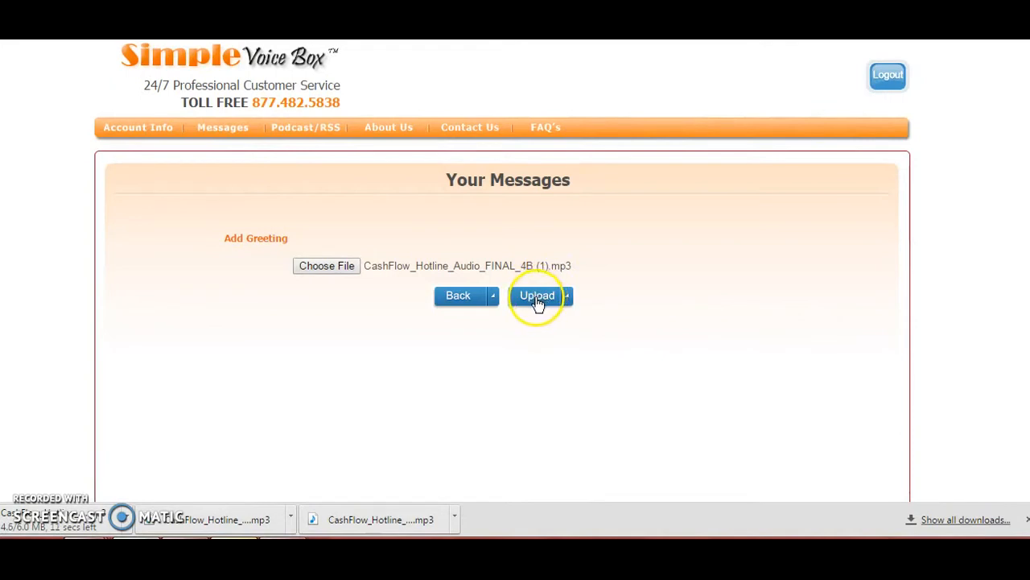
Upload the greeting and review its details: 03:17 duration, 1.51 size
{"action": "left_click", "coordinate": [537, 294]}
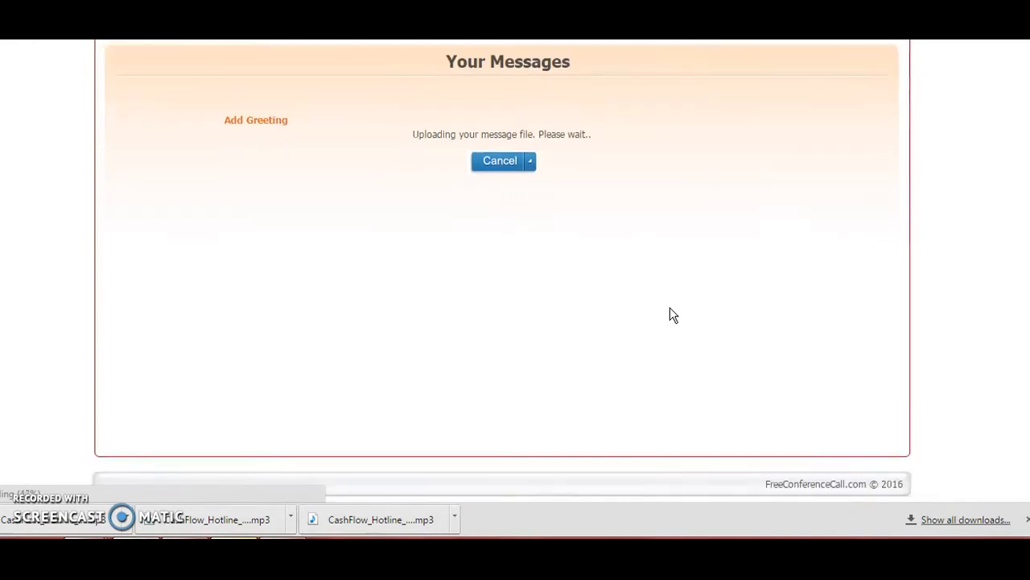
{"action": "scroll", "scroll_direction": "up", "scroll_amount": 3}
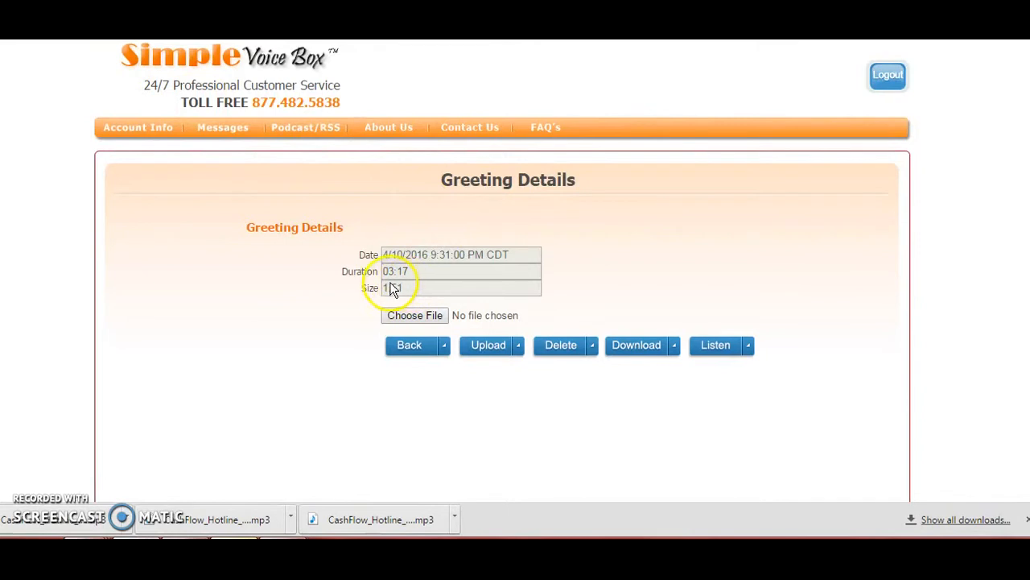
{"action": "mouse_move", "coordinate": [877, 362]}
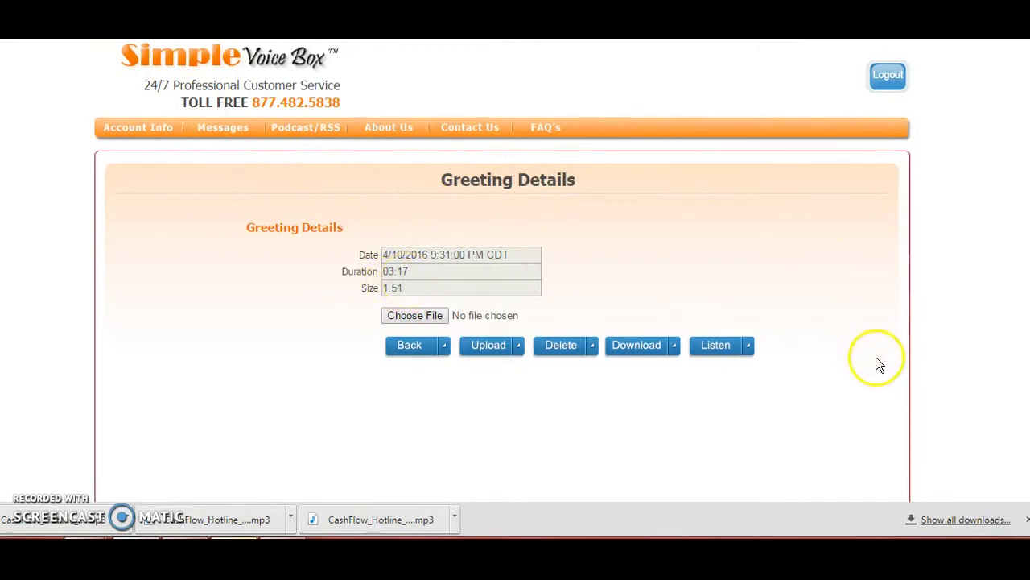
Start playing the uploaded greeting and raise the computer's playback volume slider
{"action": "left_click", "coordinate": [716, 344]}
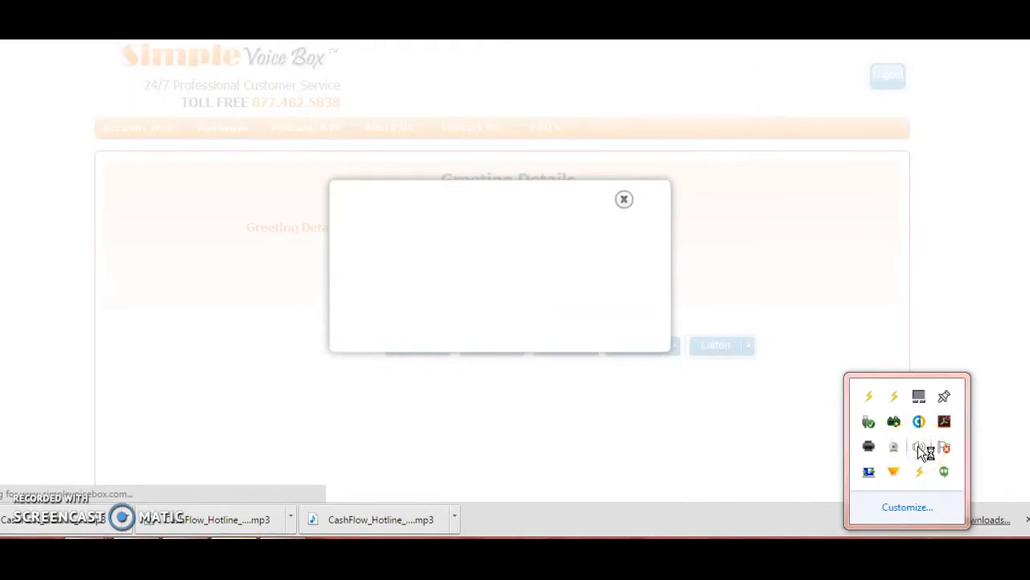
{"action": "left_click", "coordinate": [918, 446]}
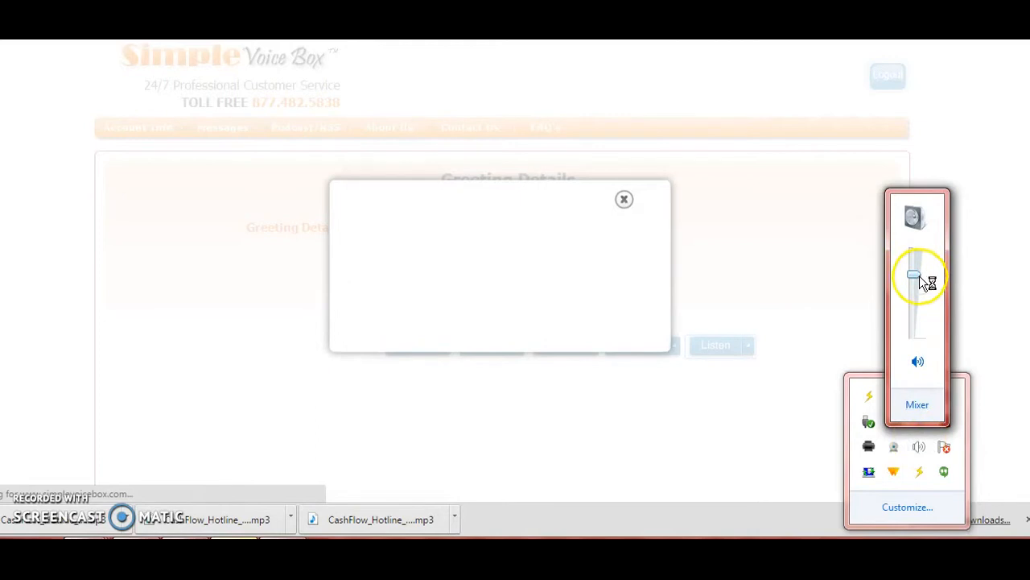
{"action": "left_click_drag", "start_coordinate": [916, 280], "coordinate": [914, 248]}
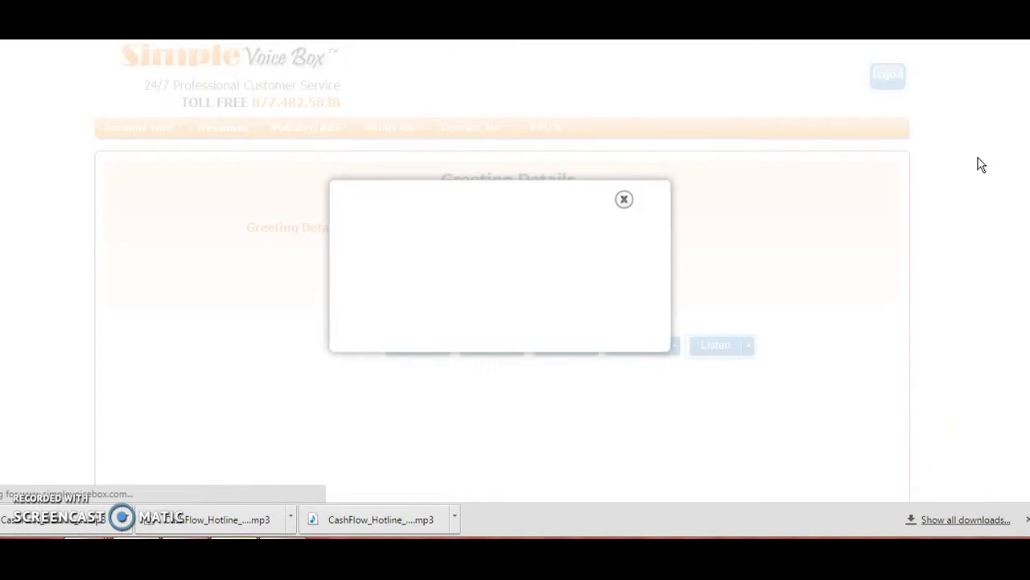
{"action": "left_click", "coordinate": [716, 344]}
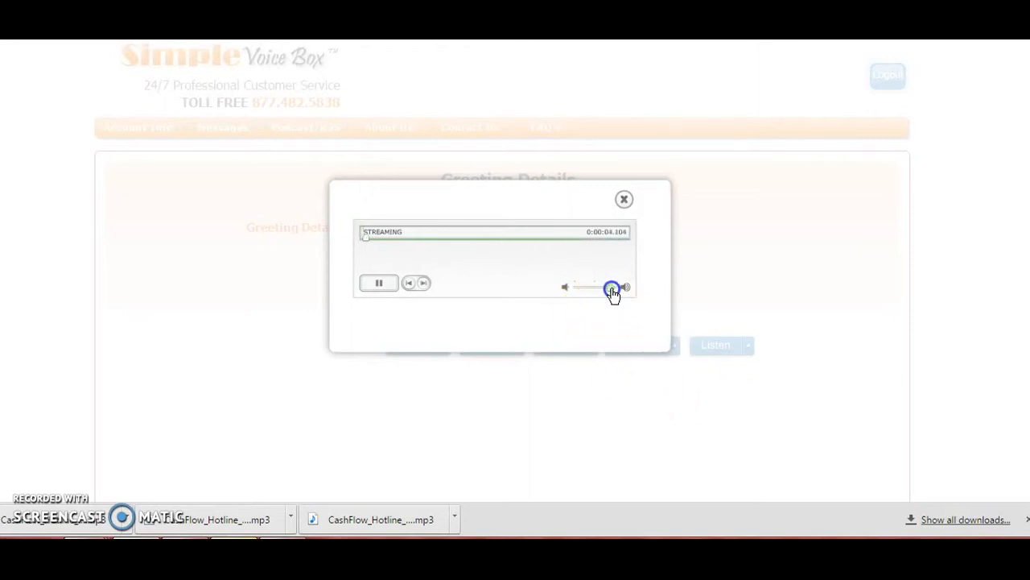
{"action": "mouse_move", "coordinate": [902, 308]}
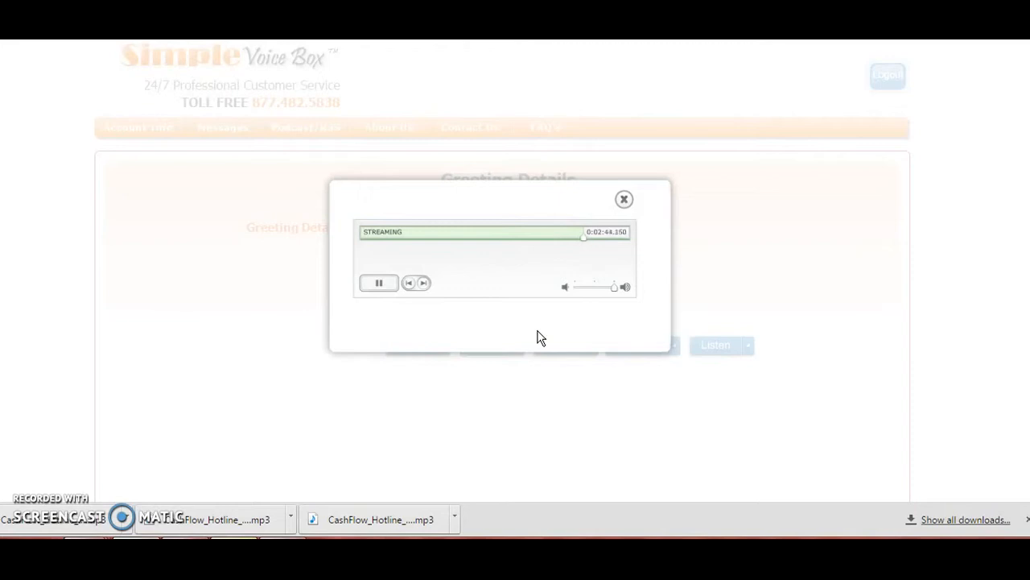
{"action": "mouse_move", "coordinate": [177, 280]}
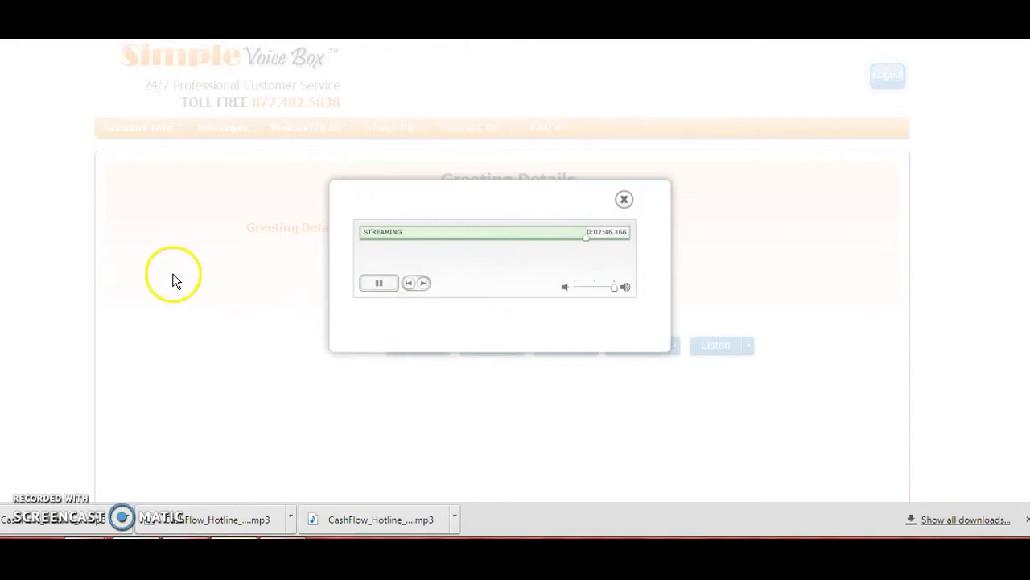
{"action": "mouse_move", "coordinate": [184, 280]}
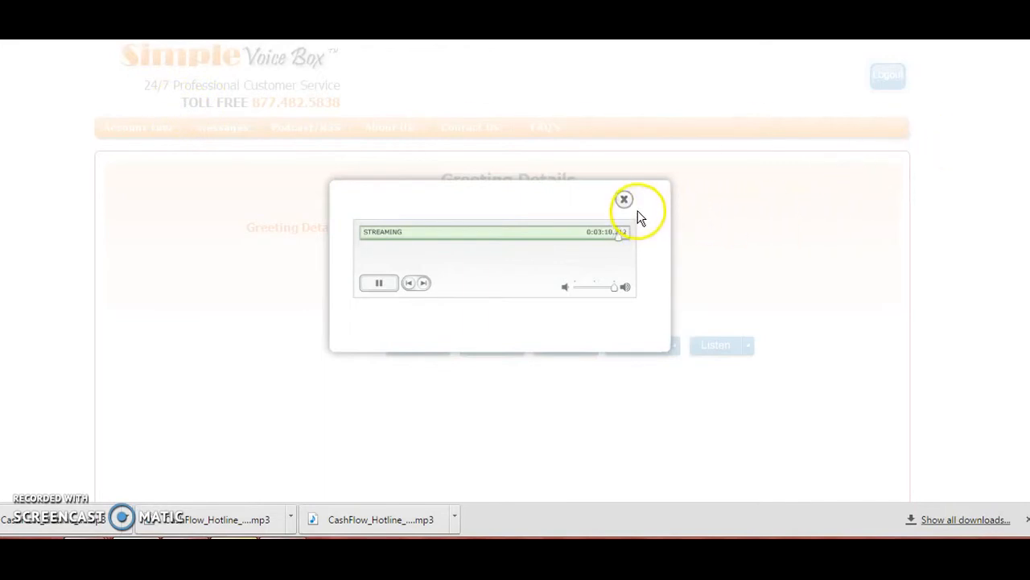
{"action": "mouse_move", "coordinate": [696, 201]}
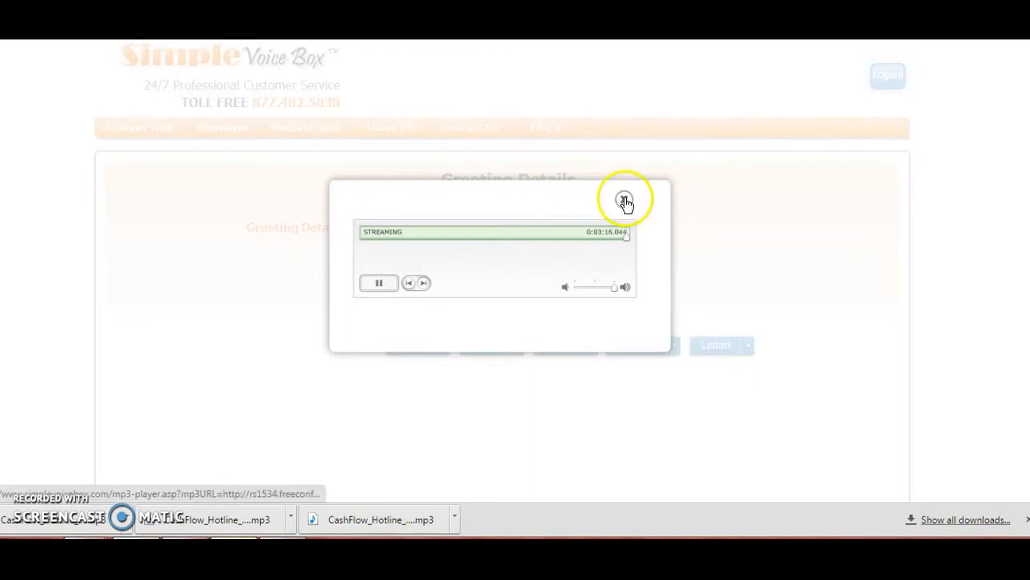
Close the greeting player and scroll through the Account Info page
{"action": "left_click", "coordinate": [624, 199]}
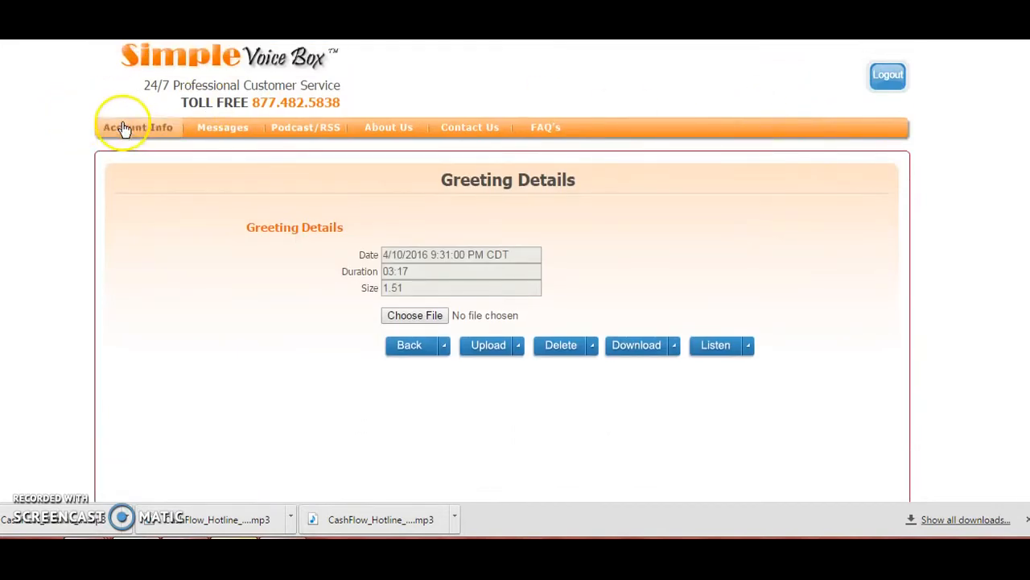
{"action": "left_click", "coordinate": [137, 127]}
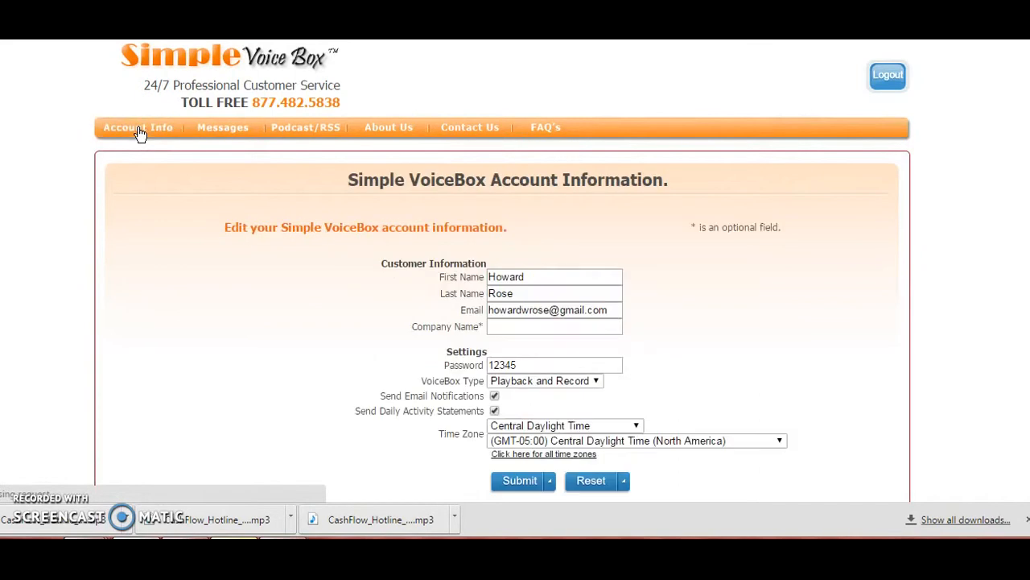
{"action": "scroll", "scroll_direction": "down", "scroll_amount": 3}
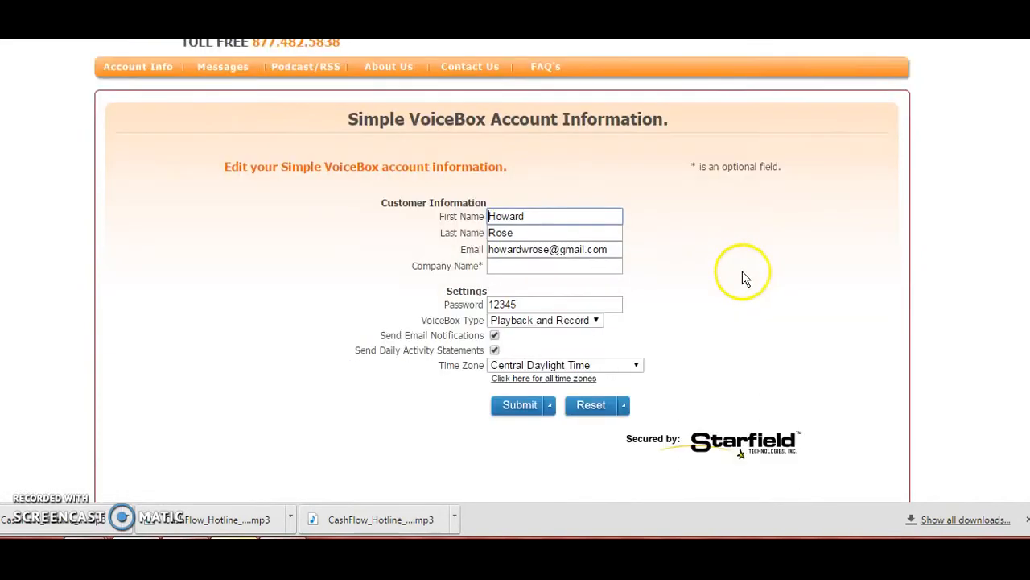
{"action": "scroll", "scroll_direction": "down", "scroll_amount": 3}
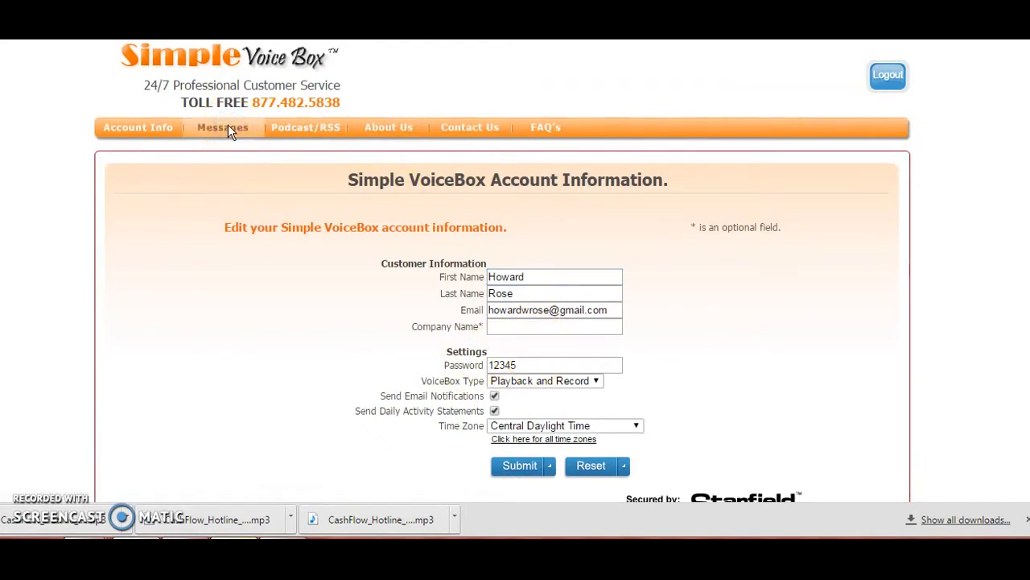
Return to Your Messages and scroll through the single 03:17 greeting listing
{"action": "left_click", "coordinate": [223, 127]}
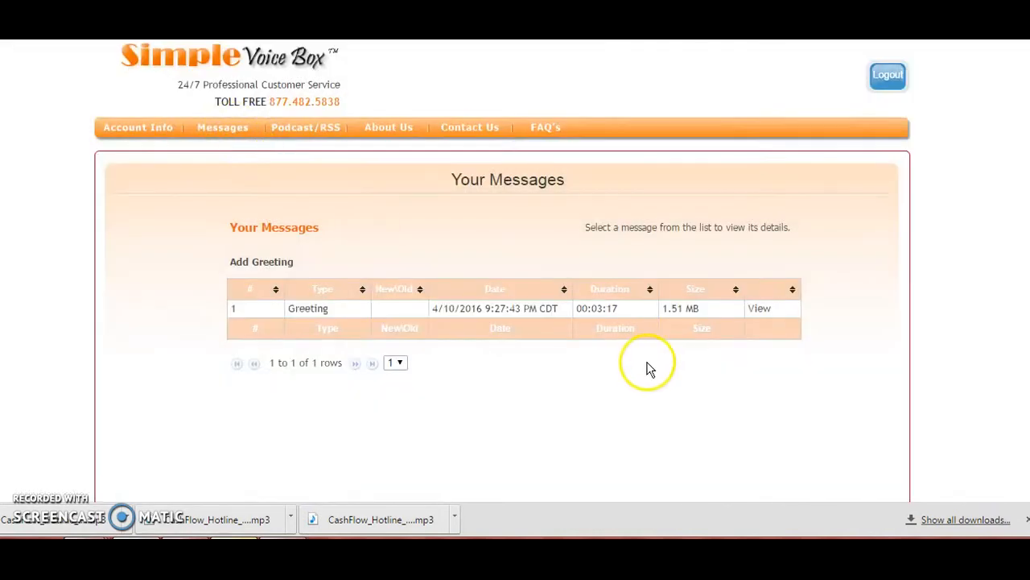
{"action": "mouse_move", "coordinate": [531, 401]}
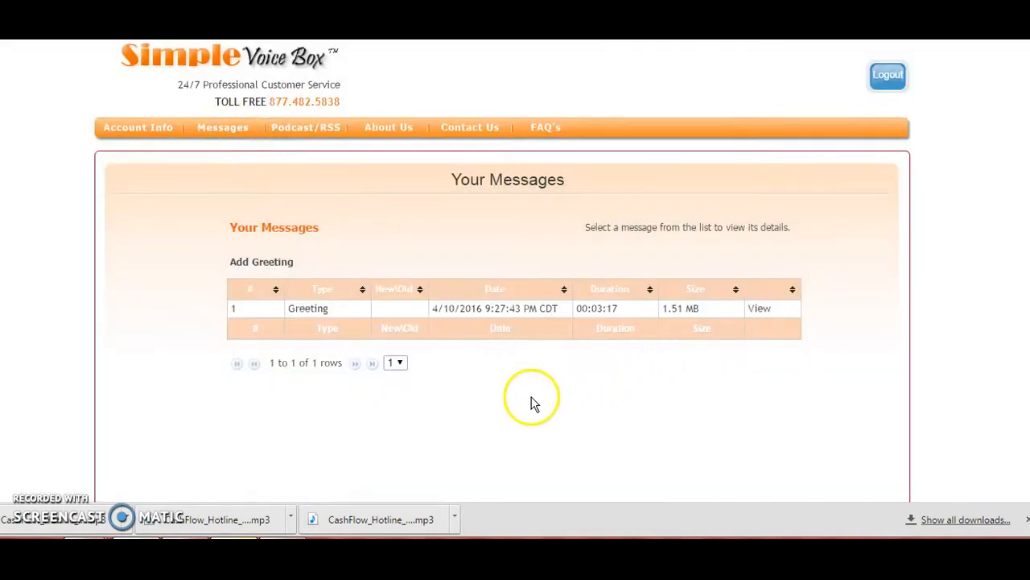
{"action": "mouse_move", "coordinate": [469, 397]}
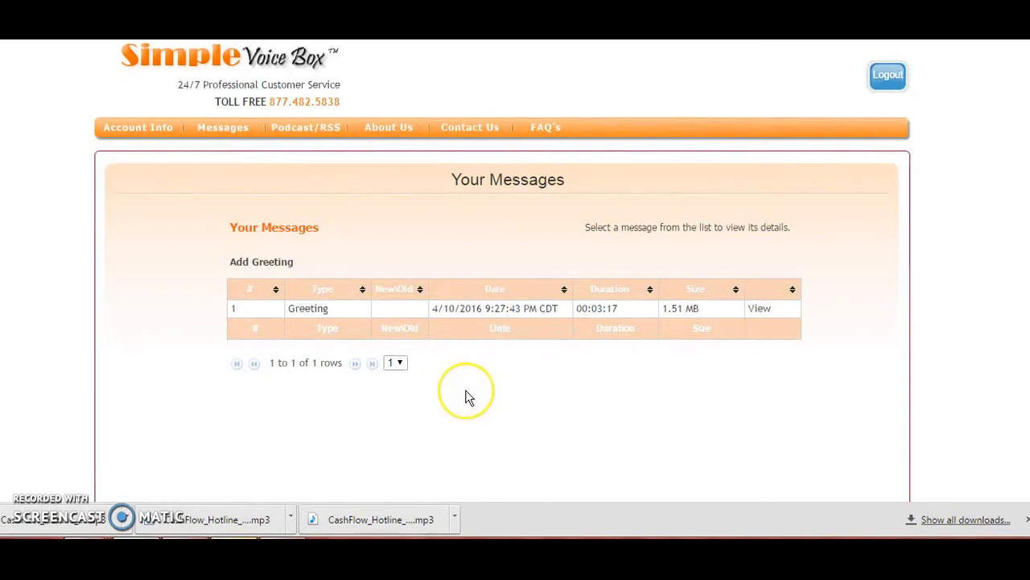
{"action": "mouse_move", "coordinate": [326, 181]}
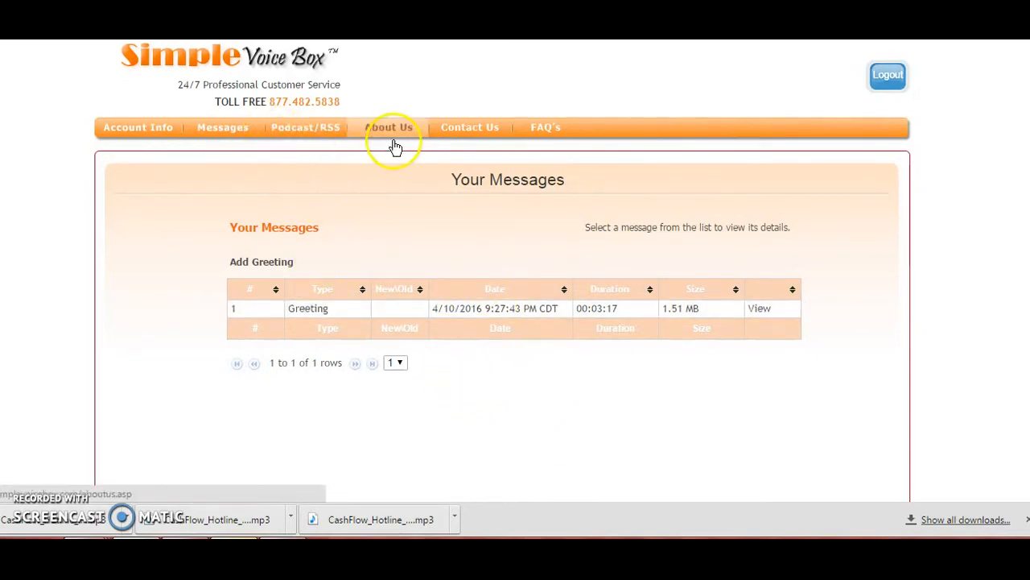
{"action": "scroll", "scroll_direction": "down", "scroll_amount": 3}
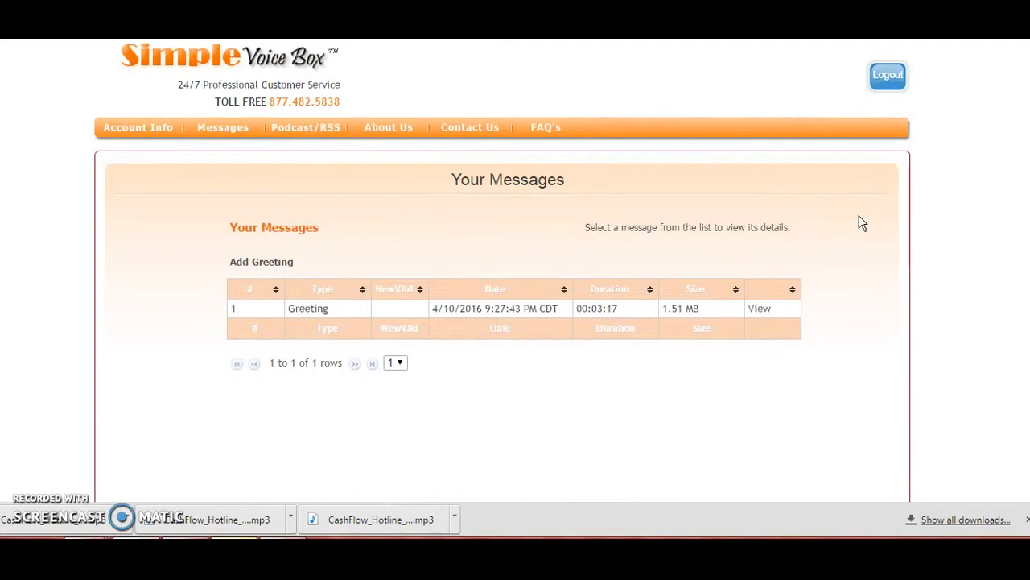
{"action": "scroll", "scroll_direction": "down", "scroll_amount": 3}
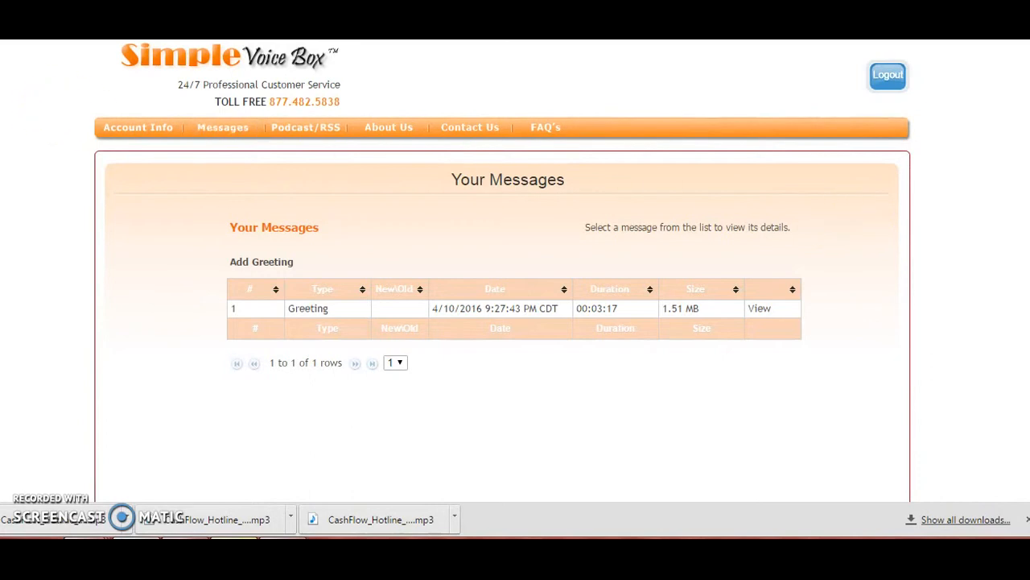
Log out with the top-right Logout button, landing on the public homepage
{"action": "left_click", "coordinate": [887, 75]}
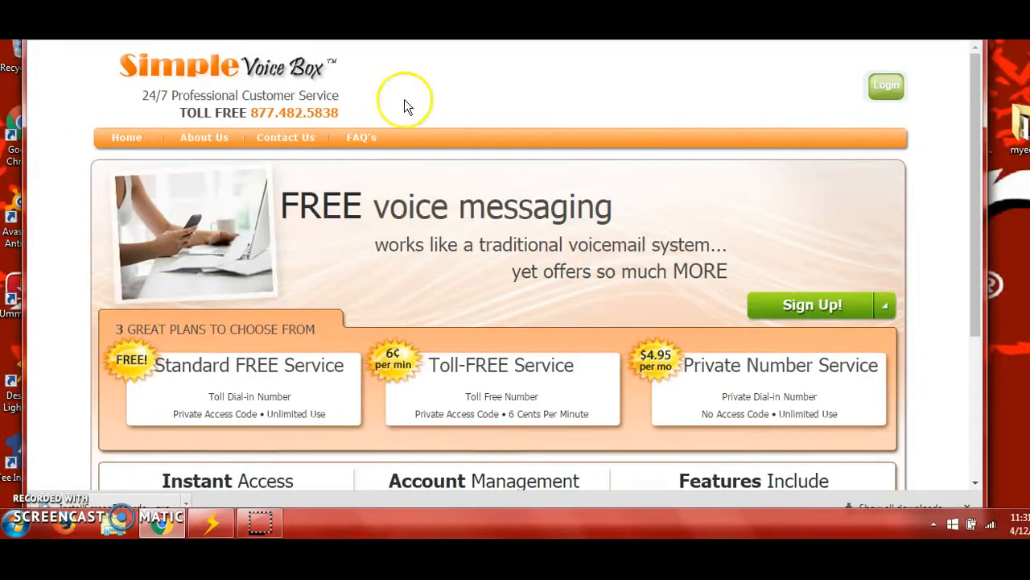
{"action": "mouse_move", "coordinate": [351, 92]}
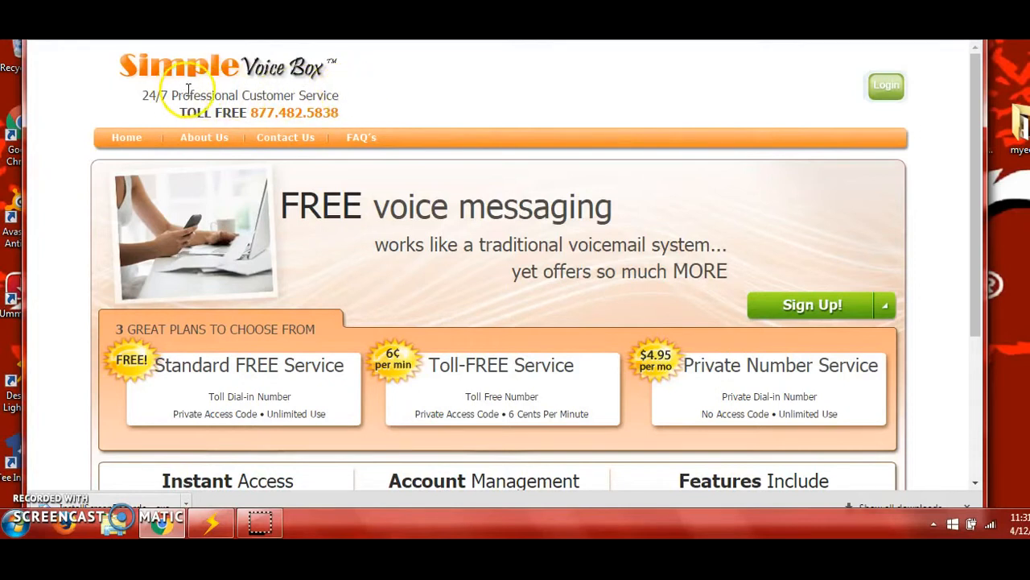
{"action": "mouse_move", "coordinate": [322, 89]}
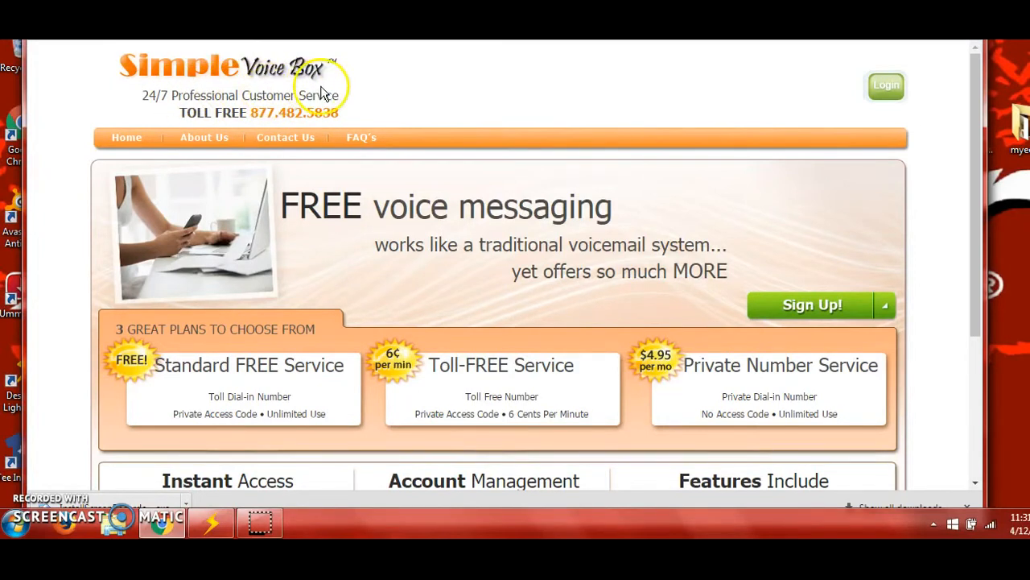
{"action": "mouse_move", "coordinate": [521, 91]}
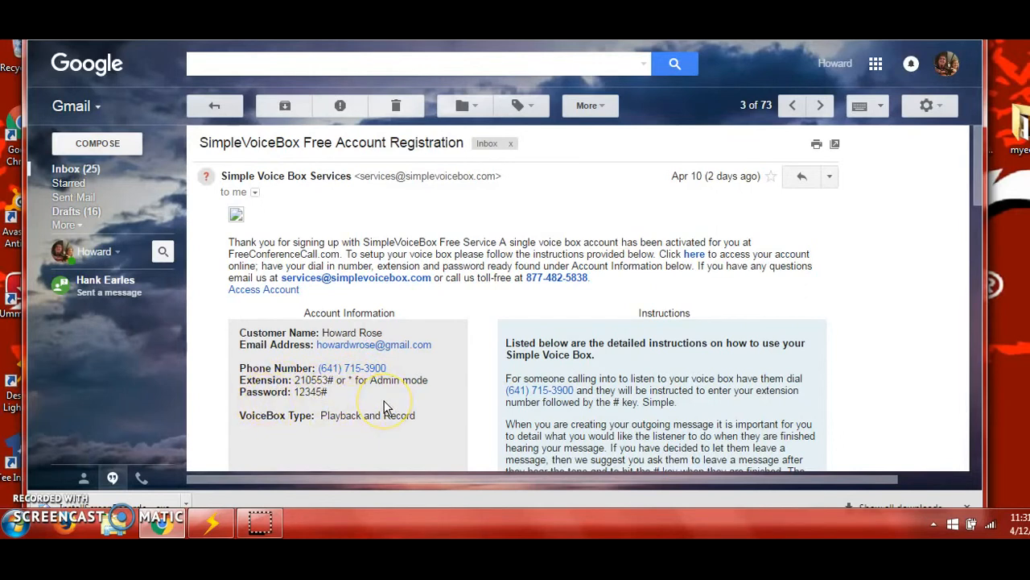
{"action": "mouse_move", "coordinate": [429, 384]}
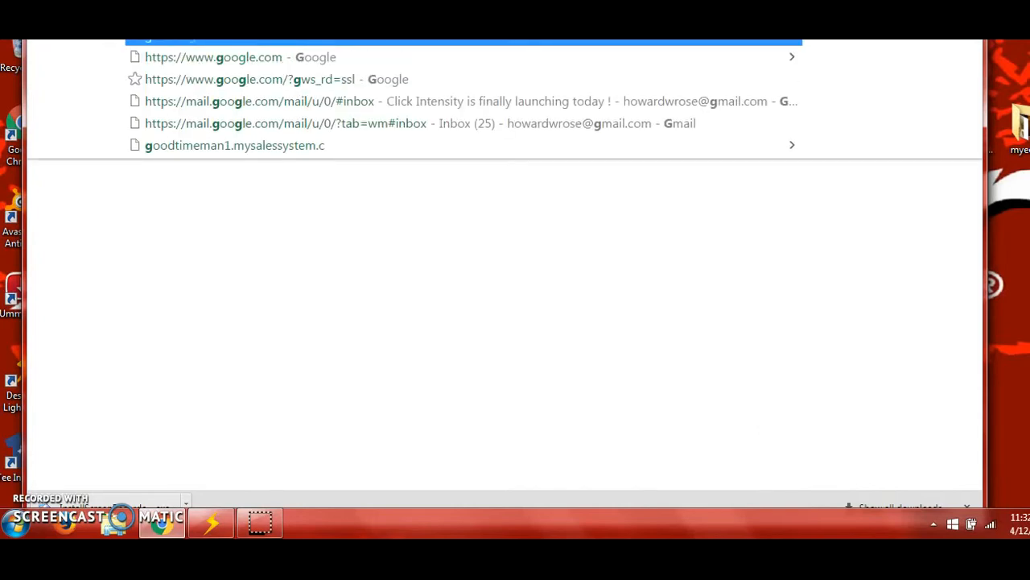
{"action": "mouse_move", "coordinate": [314, 57]}
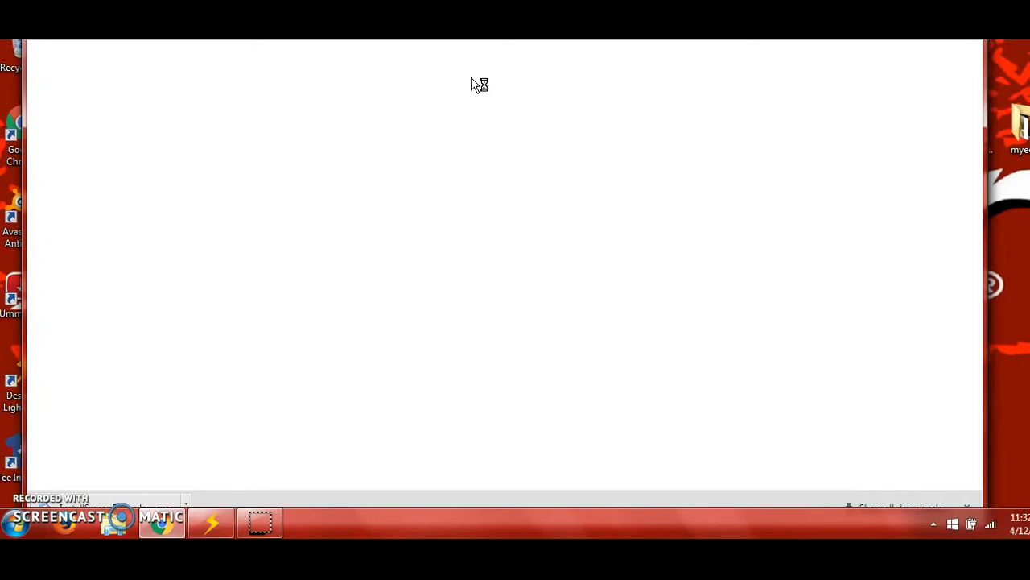
{"action": "mouse_move", "coordinate": [475, 84]}
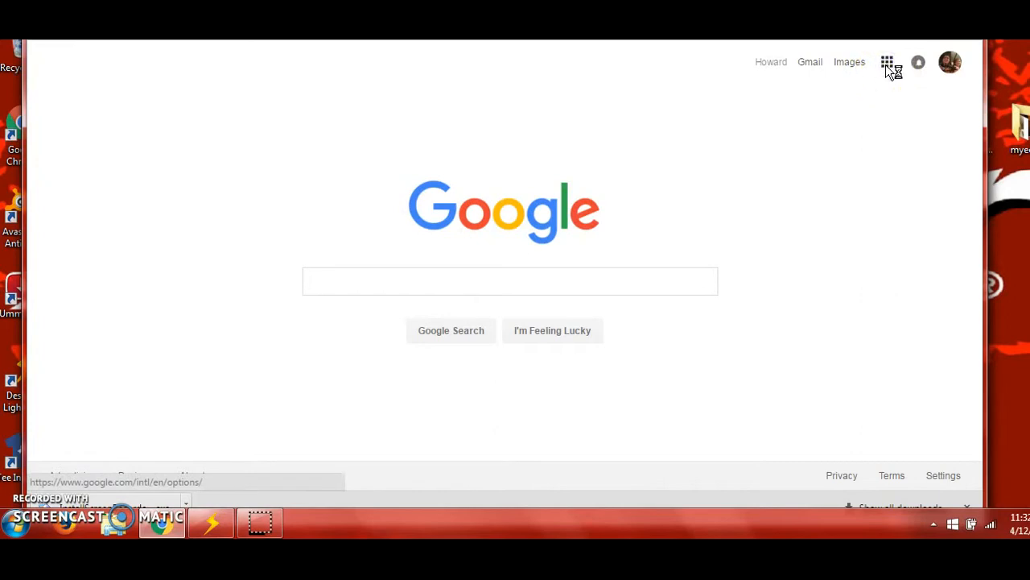
From the Google homepage, load Gmail through the top-right Gmail link
{"action": "left_click", "coordinate": [510, 281]}
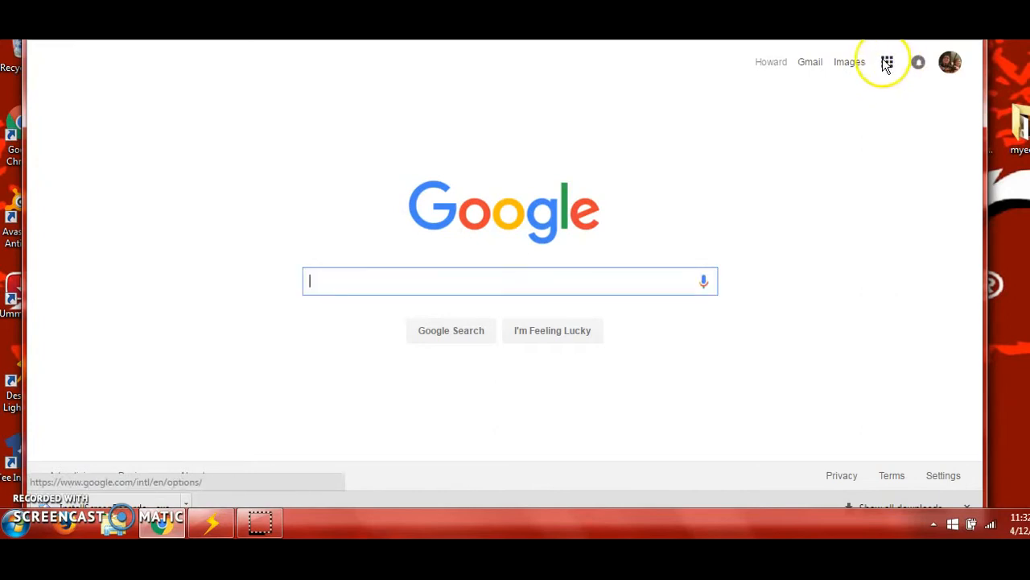
{"action": "left_click", "coordinate": [887, 62]}
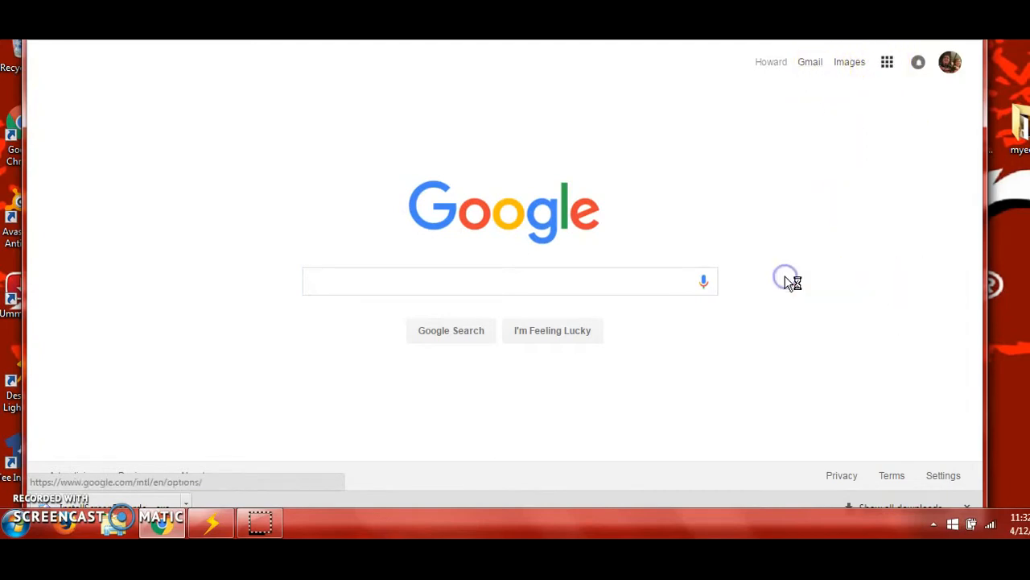
{"action": "left_click", "coordinate": [810, 62]}
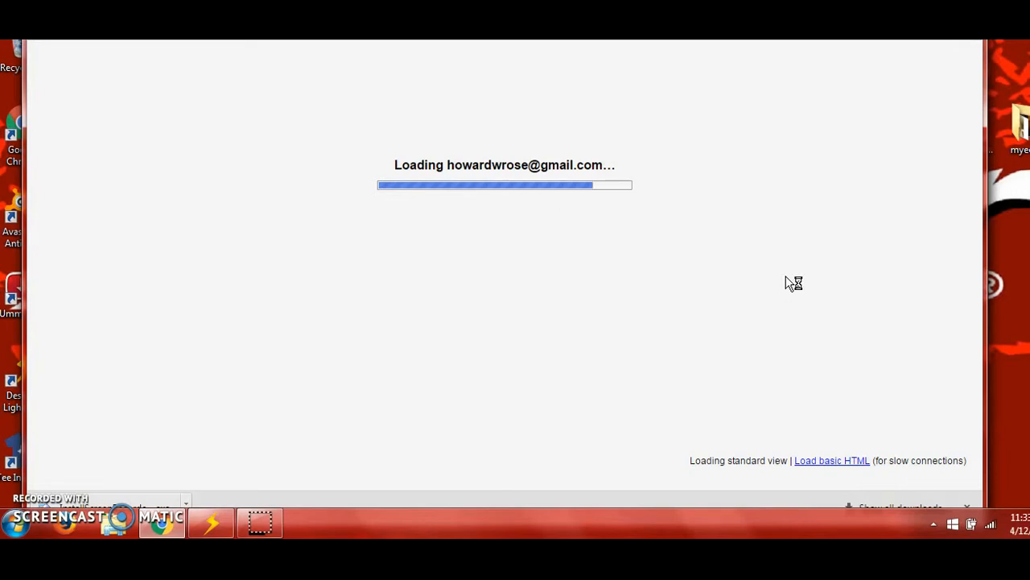
{"action": "mouse_move", "coordinate": [789, 283]}
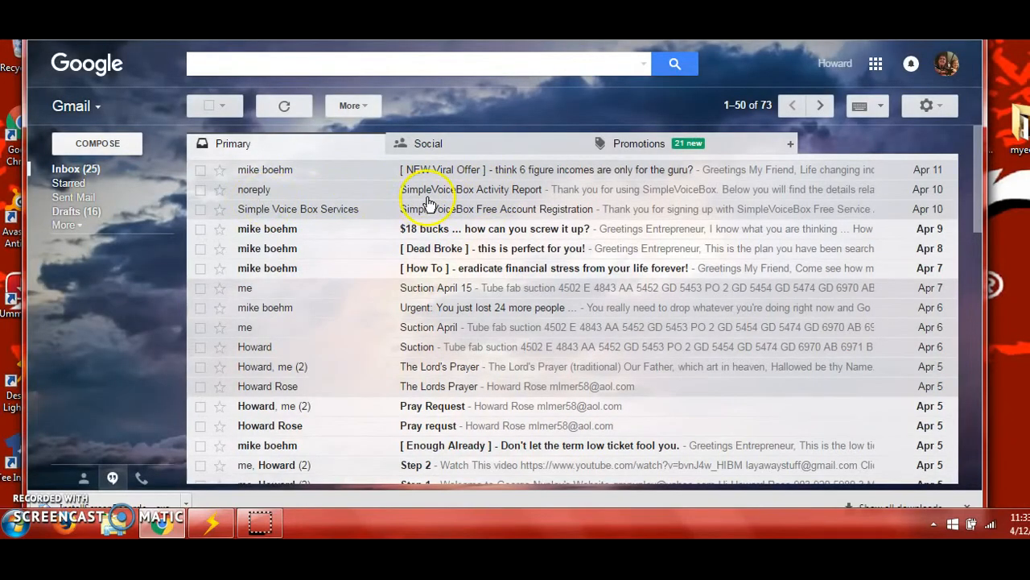
{"action": "mouse_move", "coordinate": [512, 195]}
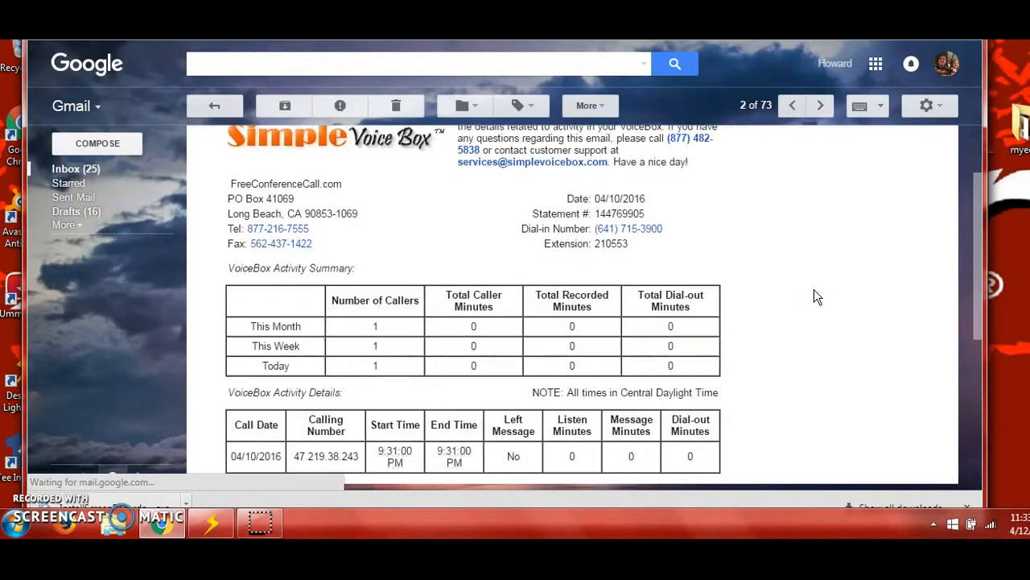
Open the SimpleVoiceBox Activity Report email and close the 'Pencil it in' calendar tip
{"action": "scroll", "scroll_direction": "down", "scroll_amount": 3}
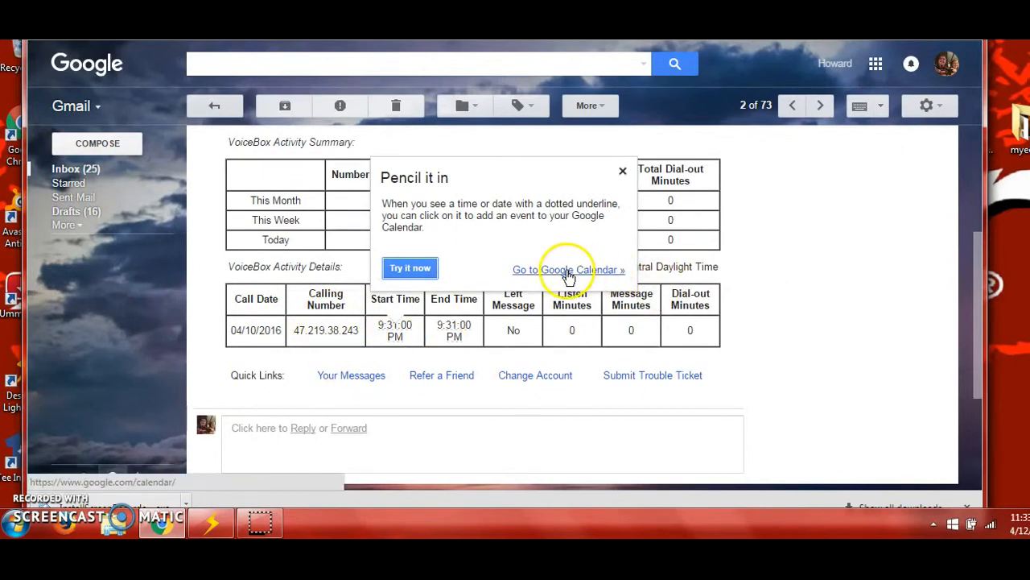
{"action": "left_click", "coordinate": [567, 269]}
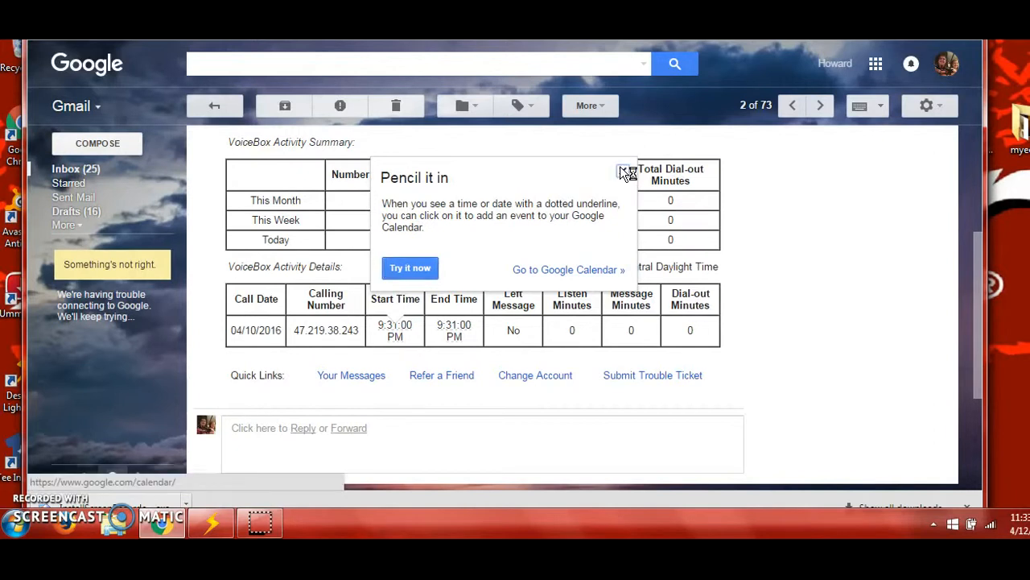
{"action": "left_click", "coordinate": [627, 171]}
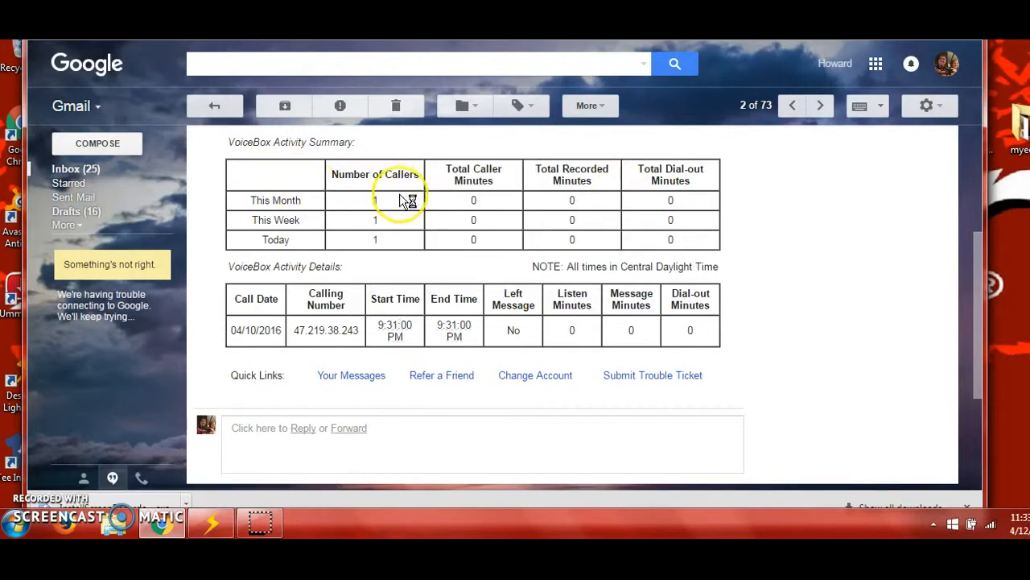
{"action": "mouse_move", "coordinate": [802, 321]}
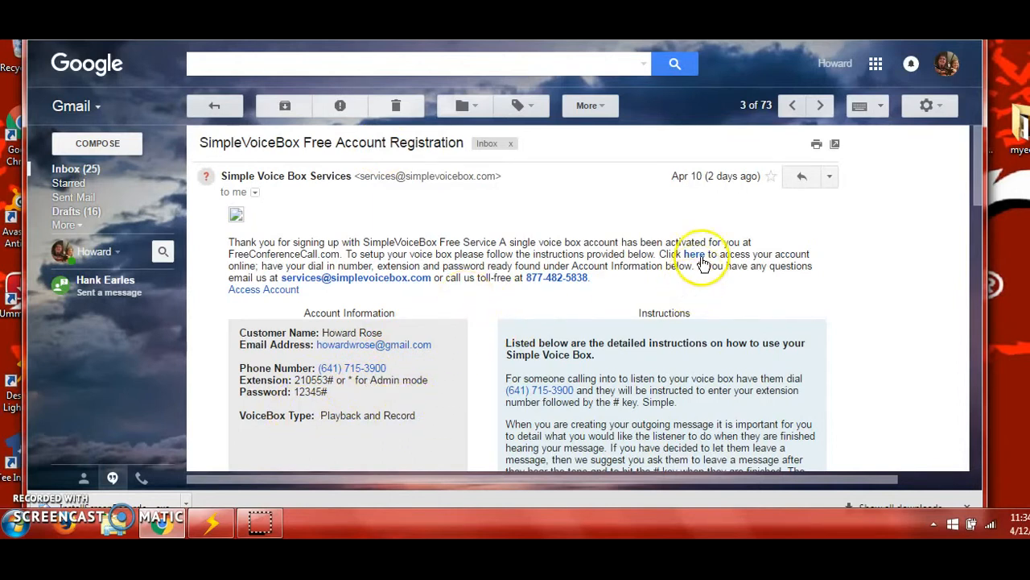
{"action": "mouse_move", "coordinate": [694, 254]}
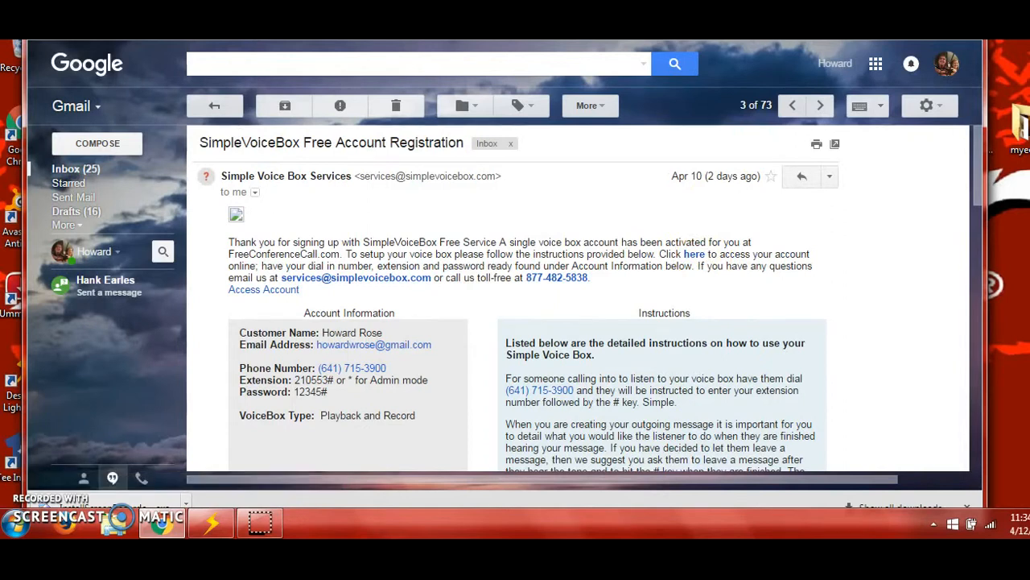
Open the newer SimpleVoiceBox Activity Report email to view its caller tables
{"action": "left_click", "coordinate": [820, 106]}
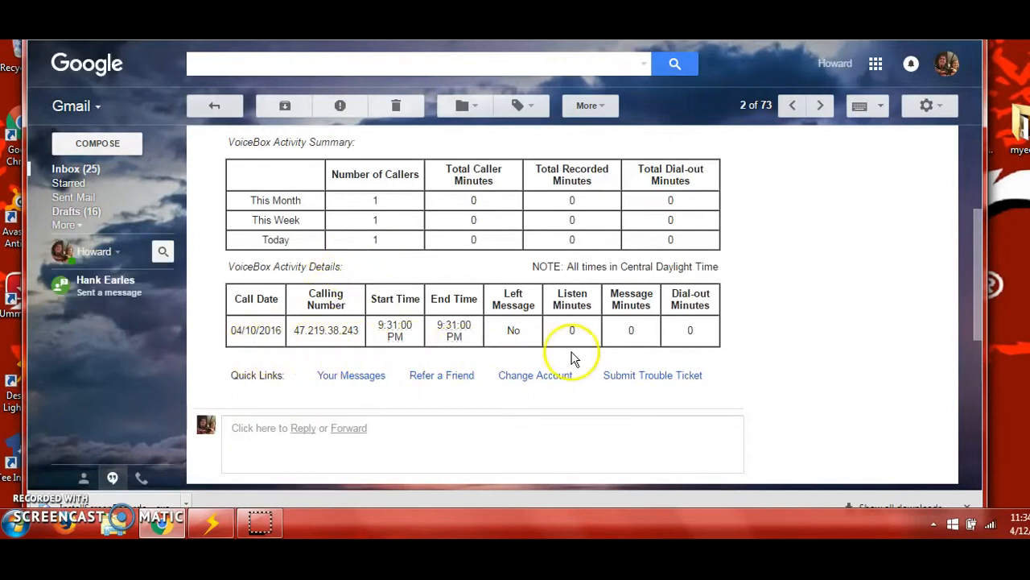
{"action": "mouse_move", "coordinate": [532, 344]}
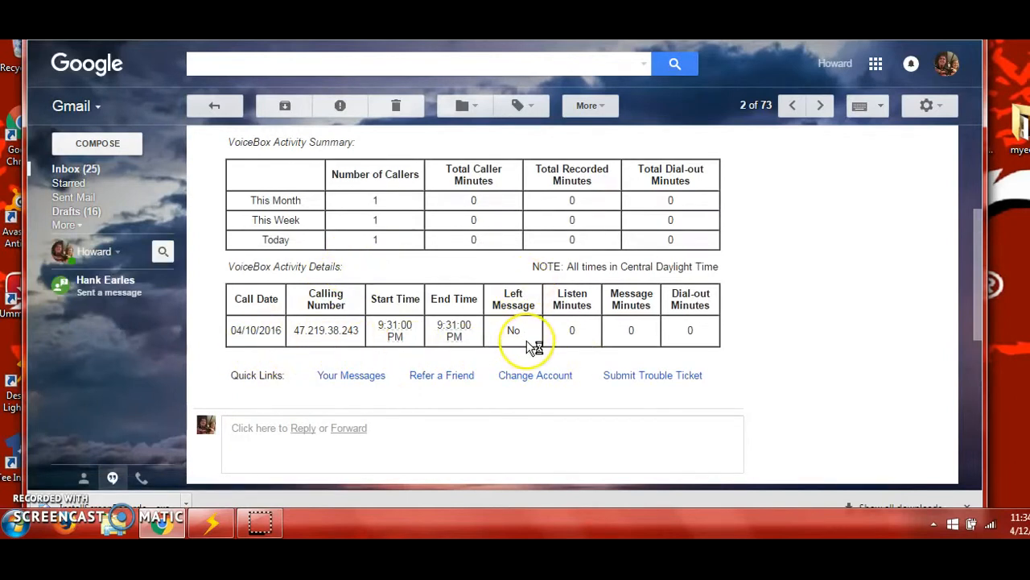
{"action": "mouse_move", "coordinate": [467, 338]}
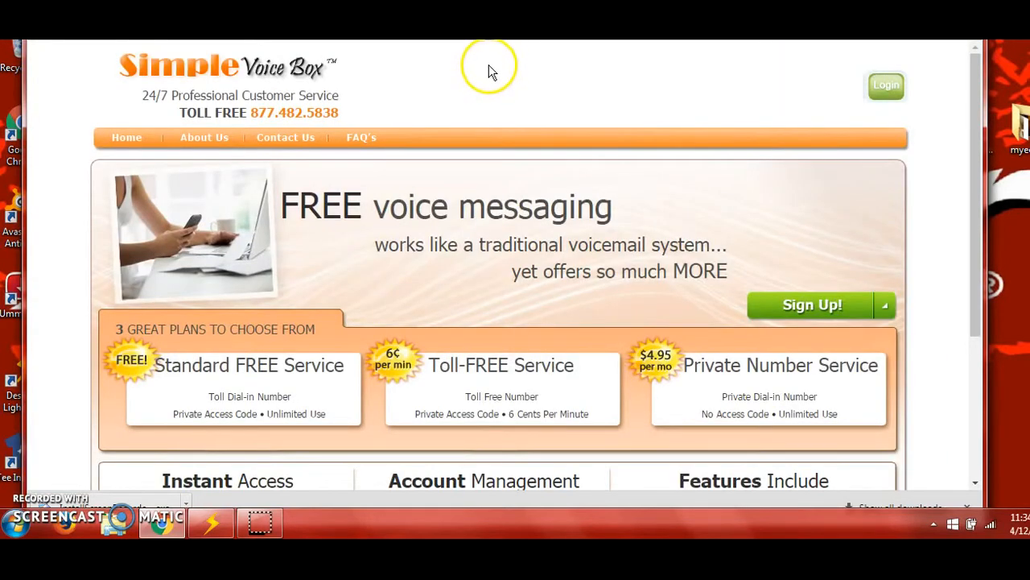
{"action": "mouse_move", "coordinate": [505, 85]}
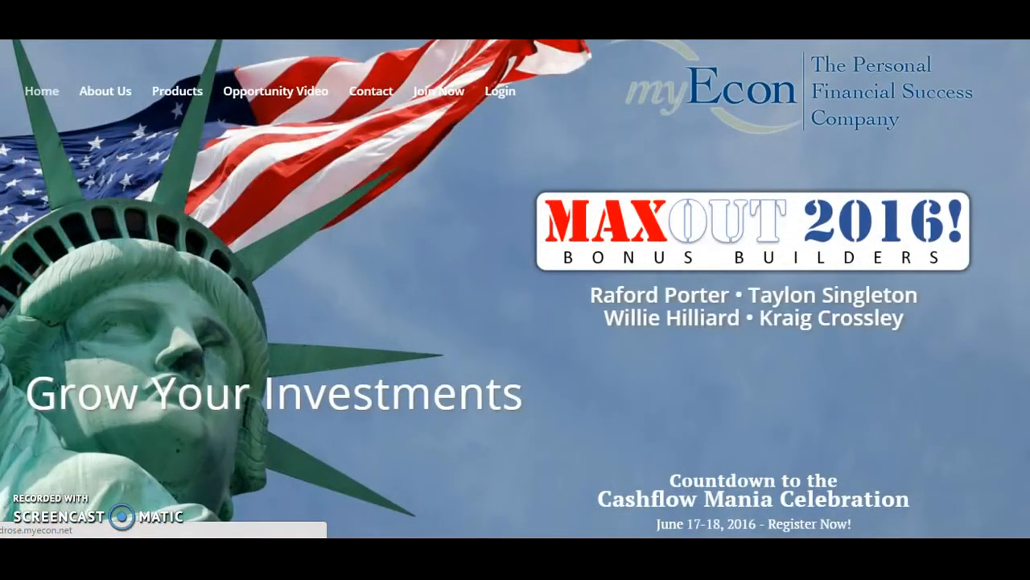
Show myEcon's Products list and open the CashBack Mall tile
{"action": "left_click", "coordinate": [177, 91]}
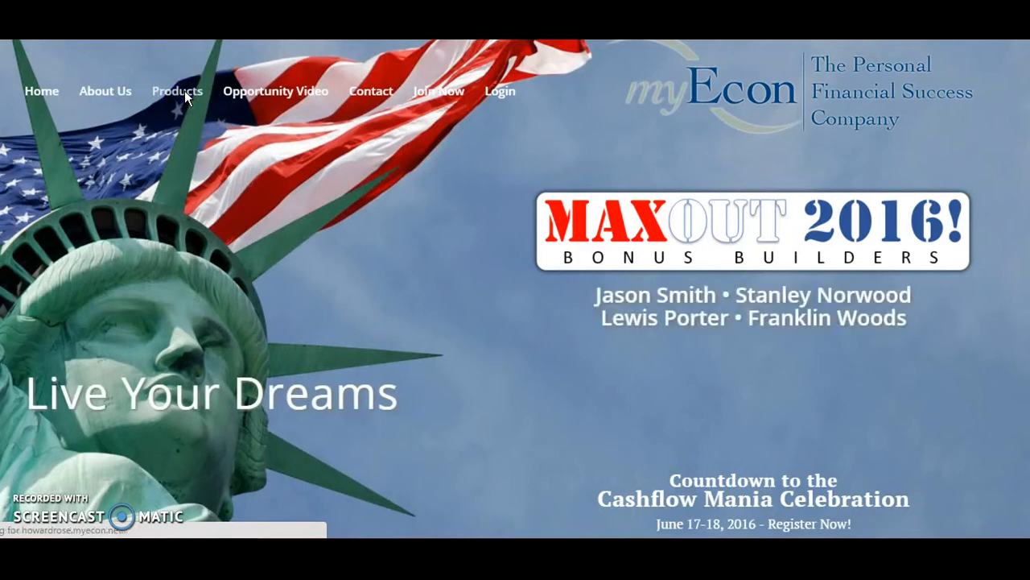
{"action": "left_click", "coordinate": [177, 90]}
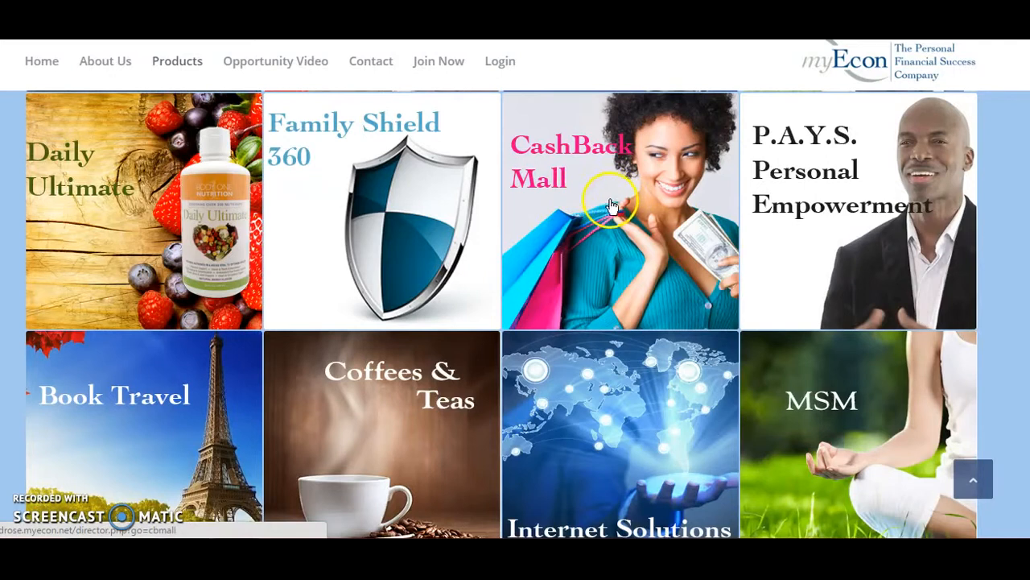
{"action": "left_click", "coordinate": [612, 201]}
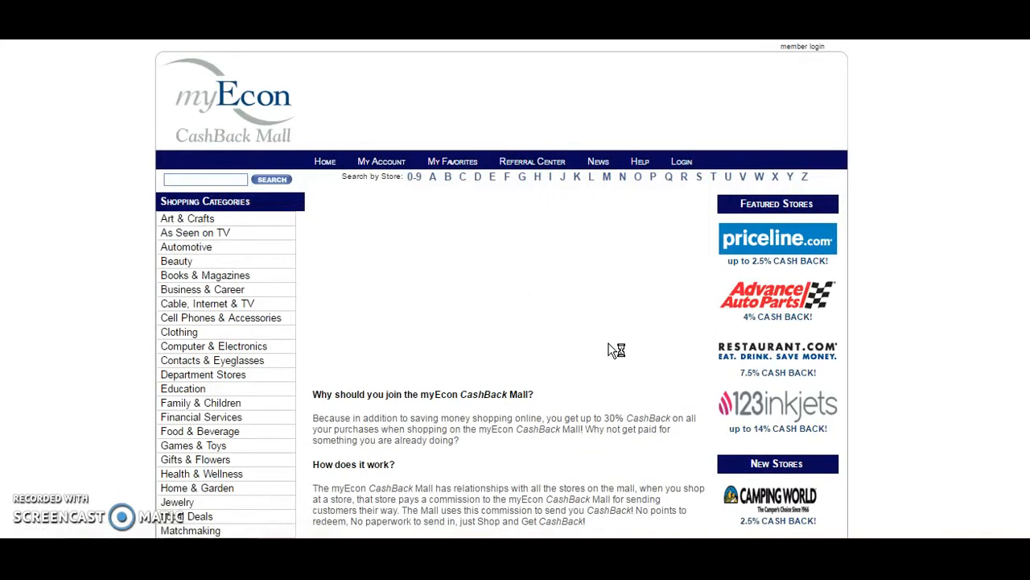
{"action": "mouse_move", "coordinate": [616, 346]}
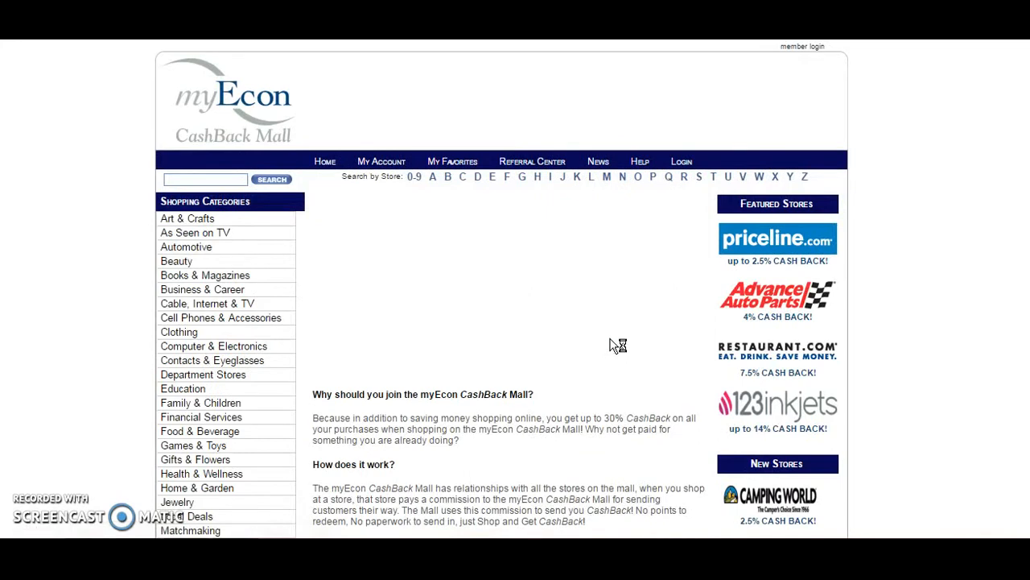
List the CashBack Mall stores starting with W and scroll through them
{"action": "scroll", "scroll_direction": "down", "scroll_amount": 3}
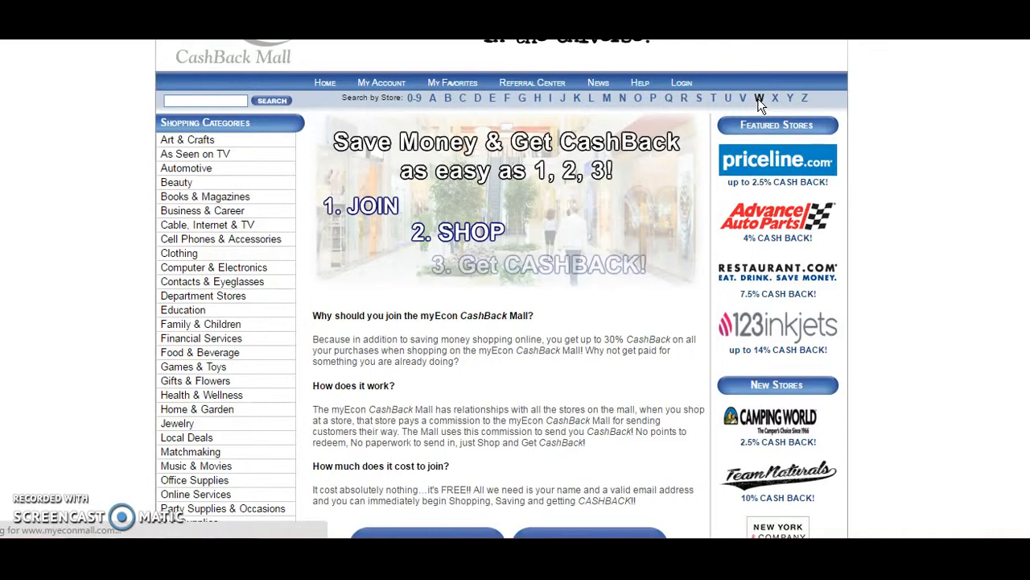
{"action": "left_click", "coordinate": [760, 98]}
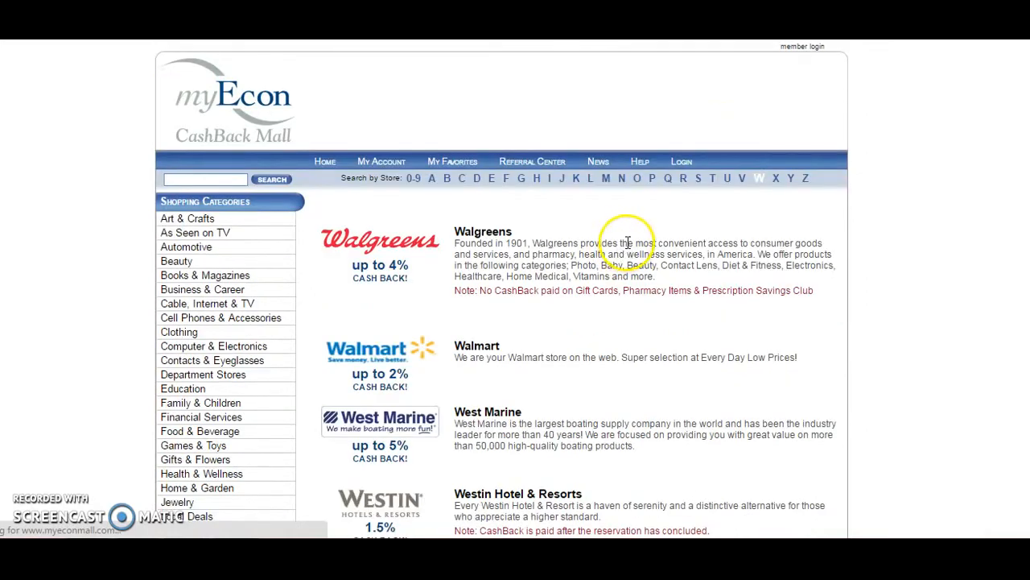
{"action": "scroll", "scroll_direction": "down", "scroll_amount": 3}
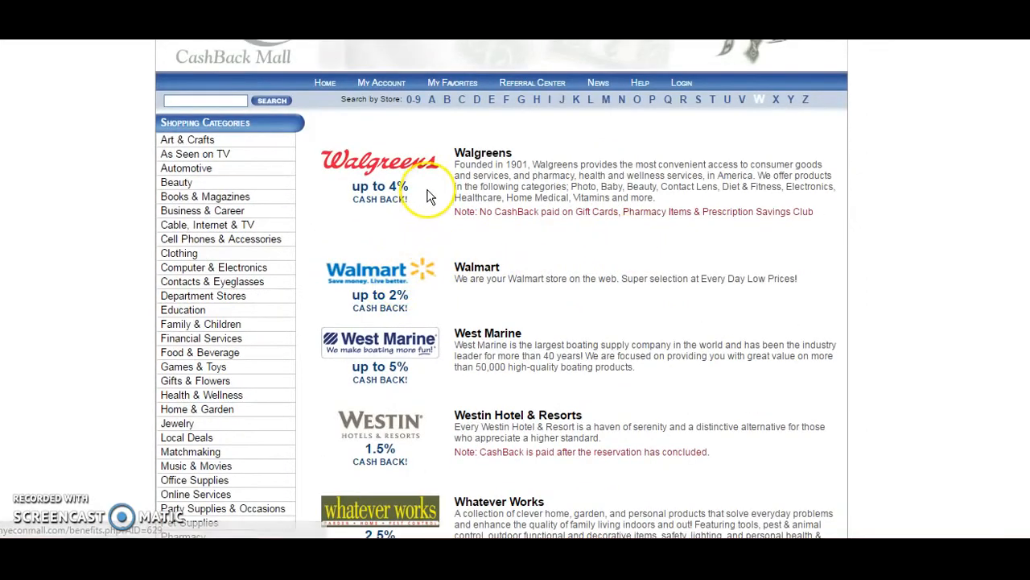
{"action": "mouse_move", "coordinate": [527, 137]}
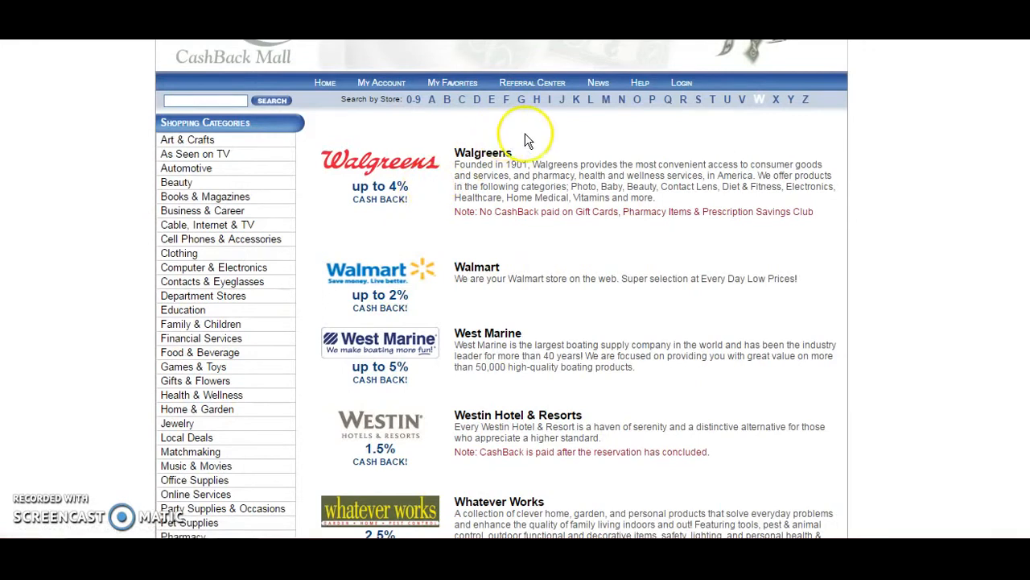
{"action": "scroll", "scroll_direction": "down", "scroll_amount": 3}
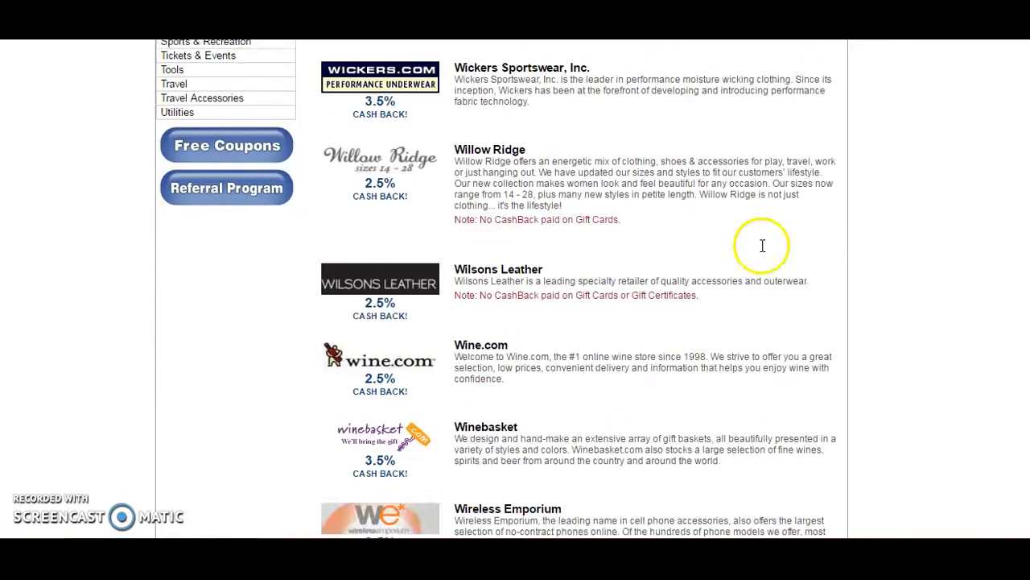
{"action": "scroll", "scroll_direction": "down", "scroll_amount": 3}
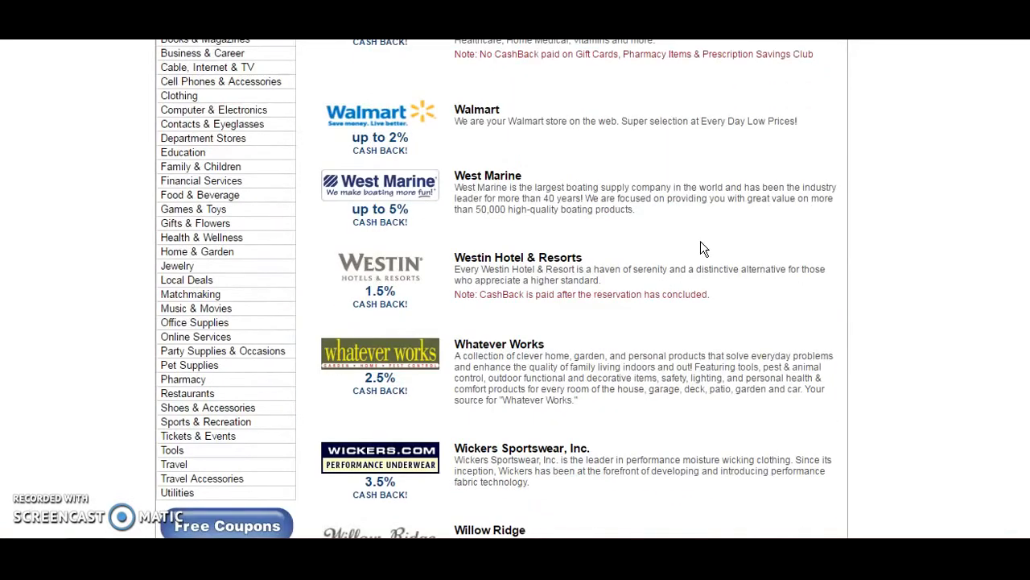
{"action": "scroll", "scroll_direction": "down", "scroll_amount": 3}
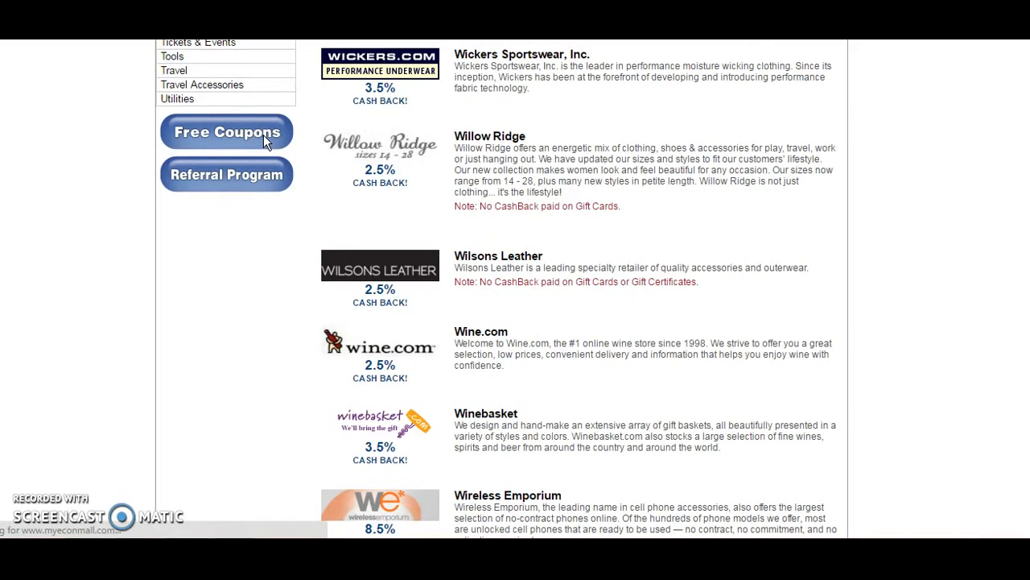
{"action": "scroll", "scroll_direction": "up", "scroll_amount": 3}
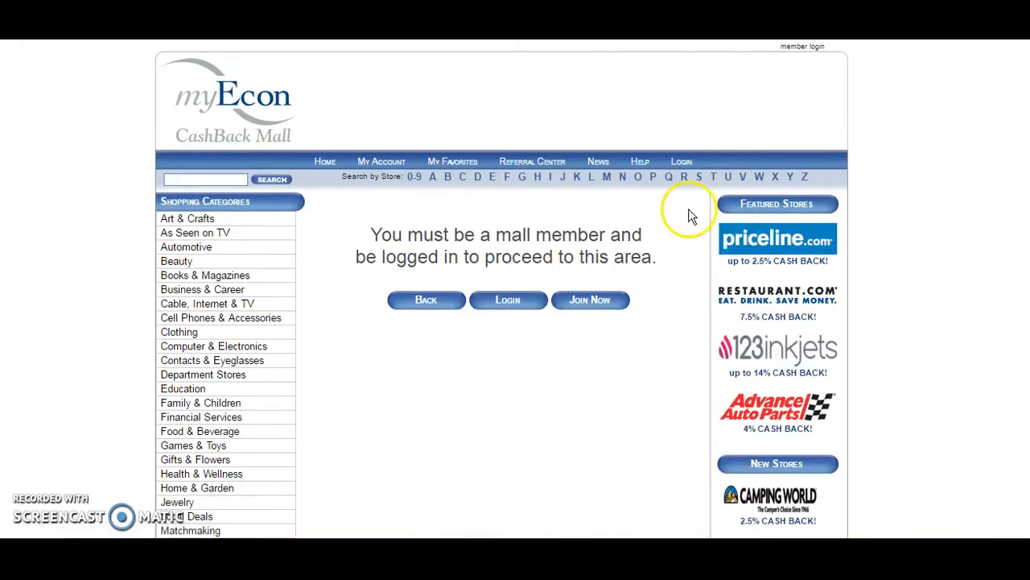
Sign in to the CashBack Mall through the Returning Member login form
{"action": "scroll", "scroll_direction": "down", "scroll_amount": 3}
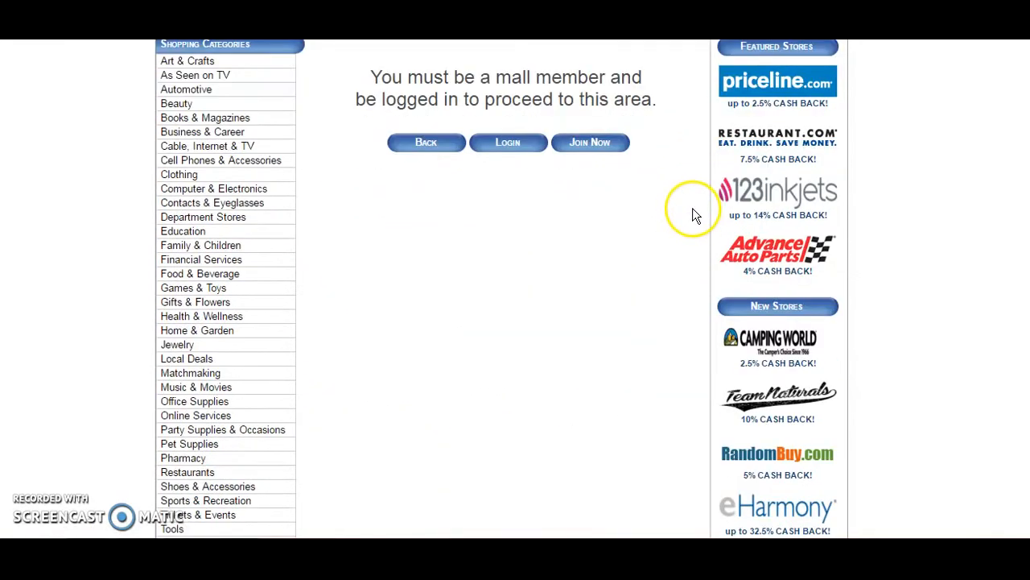
{"action": "left_click", "coordinate": [508, 142]}
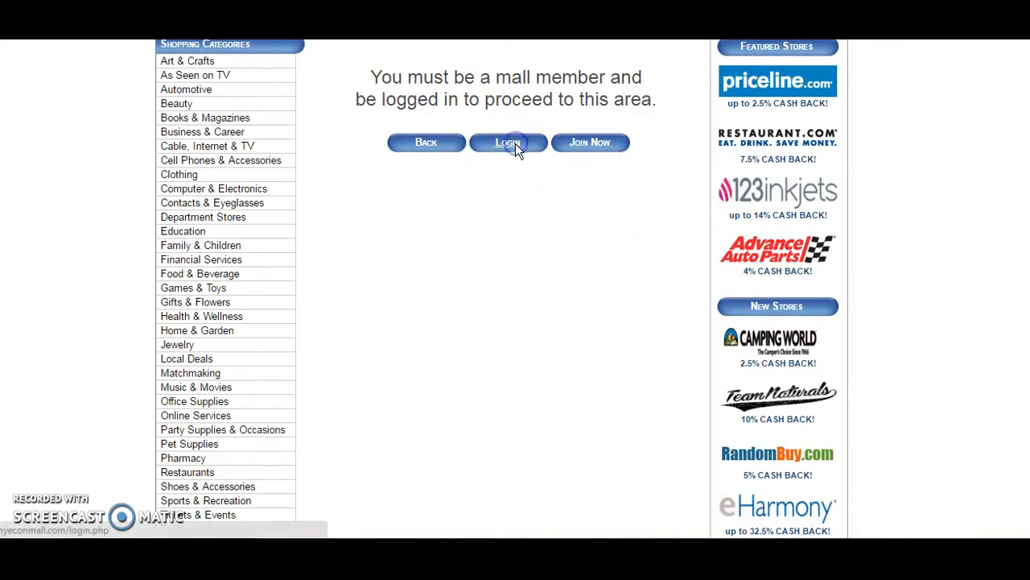
{"action": "left_click", "coordinate": [508, 142]}
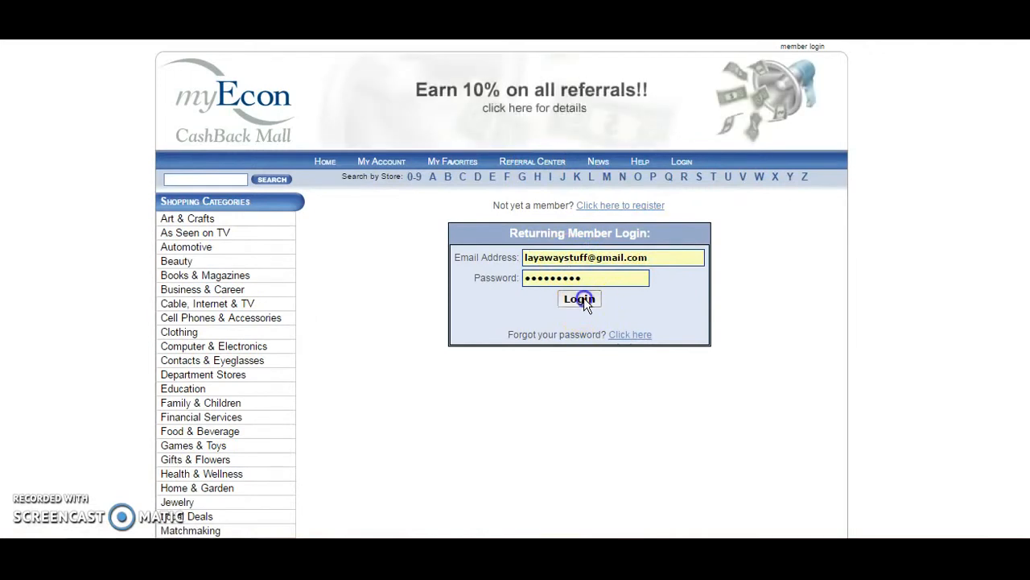
{"action": "left_click", "coordinate": [579, 298]}
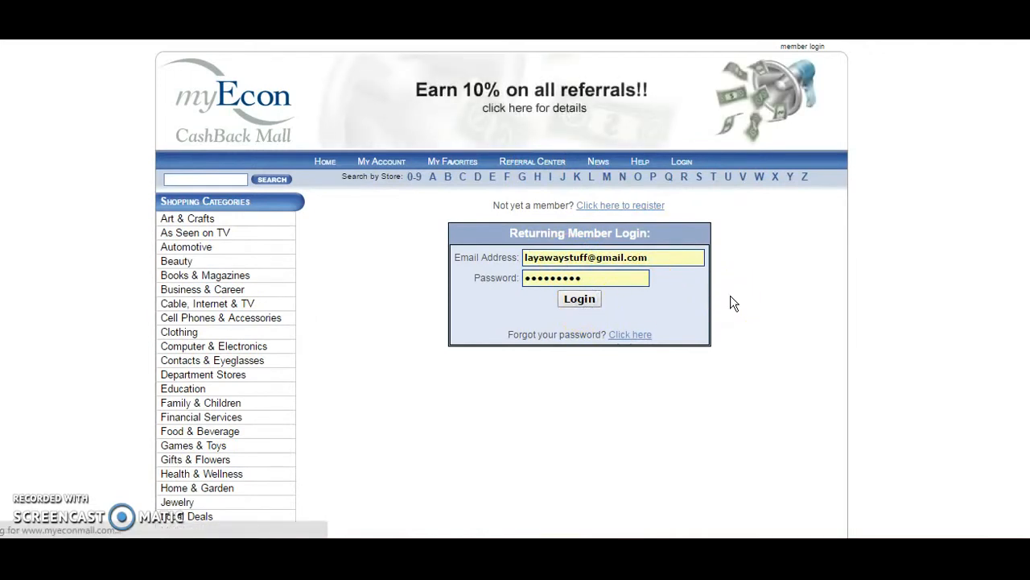
{"action": "left_click", "coordinate": [579, 298]}
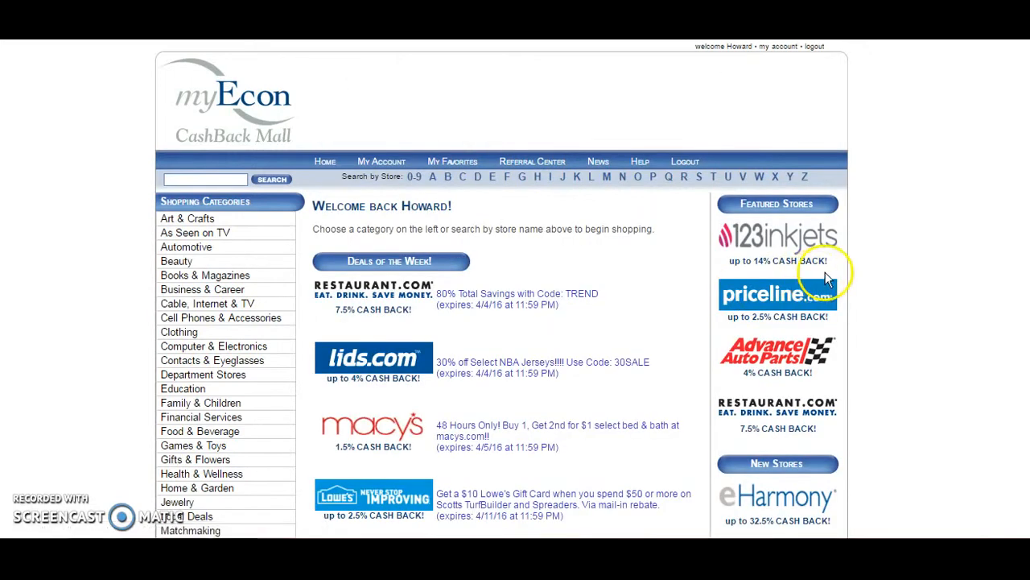
Scroll through Howard's member homepage with weekly deals and favorite stores
{"action": "scroll", "scroll_direction": "down", "scroll_amount": 3}
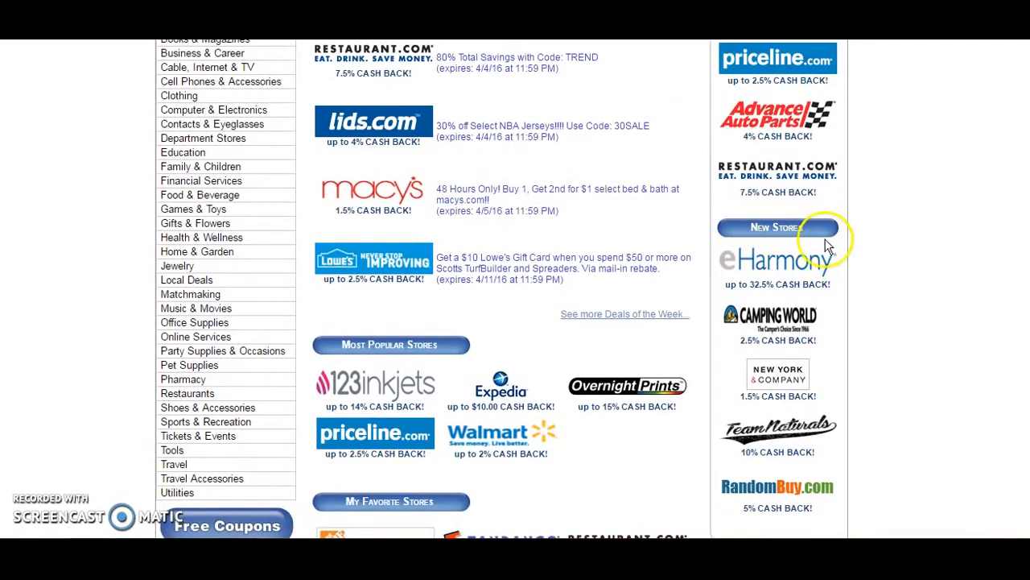
{"action": "scroll", "scroll_direction": "down", "scroll_amount": 3}
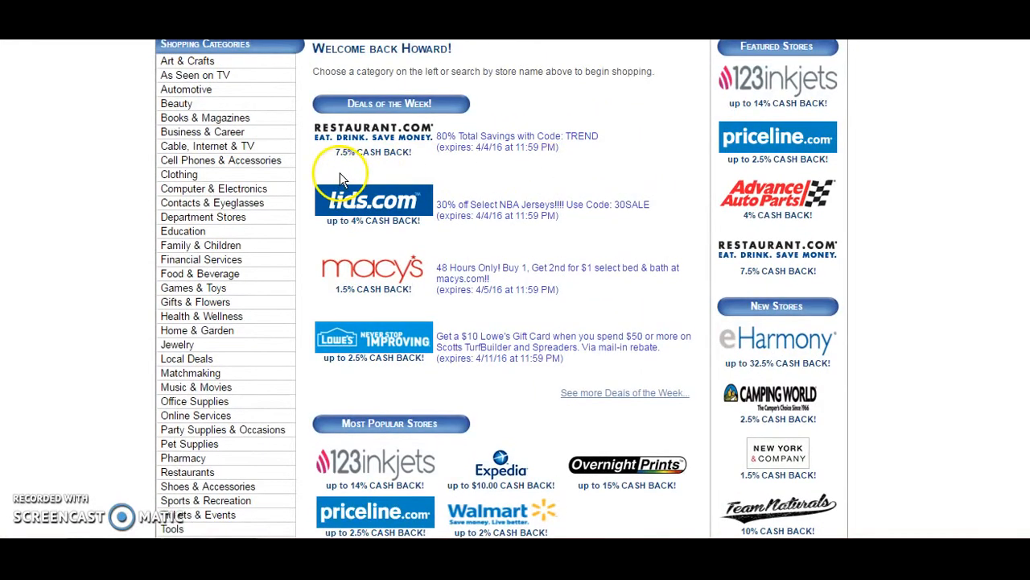
{"action": "mouse_move", "coordinate": [587, 175]}
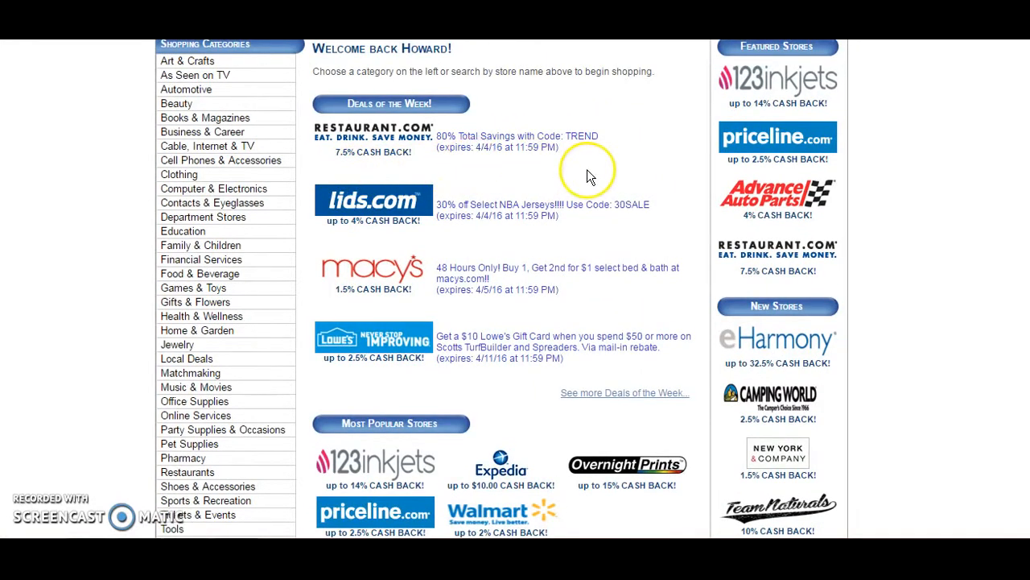
{"action": "scroll", "scroll_direction": "down", "scroll_amount": 3}
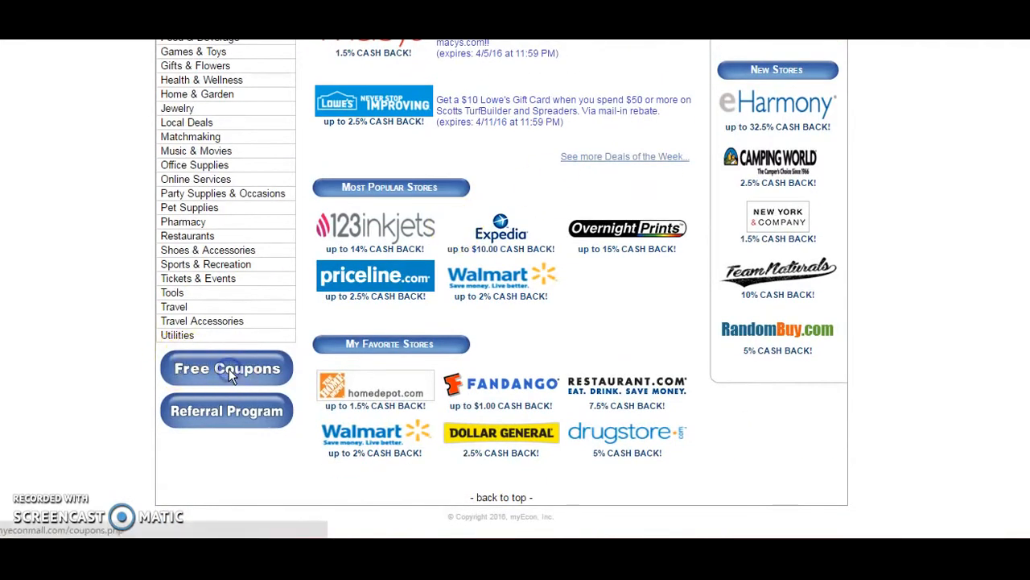
{"action": "left_click", "coordinate": [227, 368]}
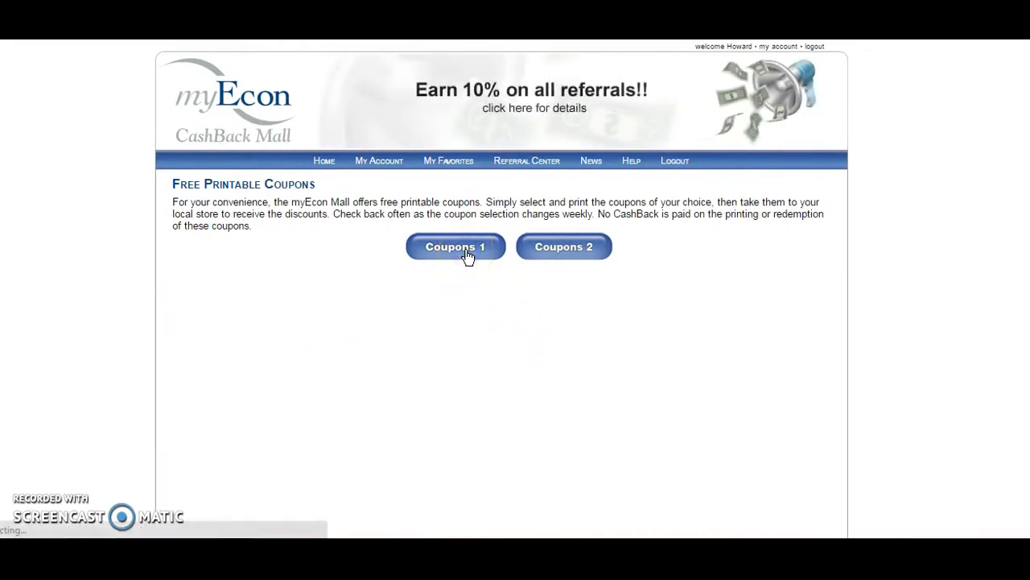
{"action": "left_click", "coordinate": [456, 246]}
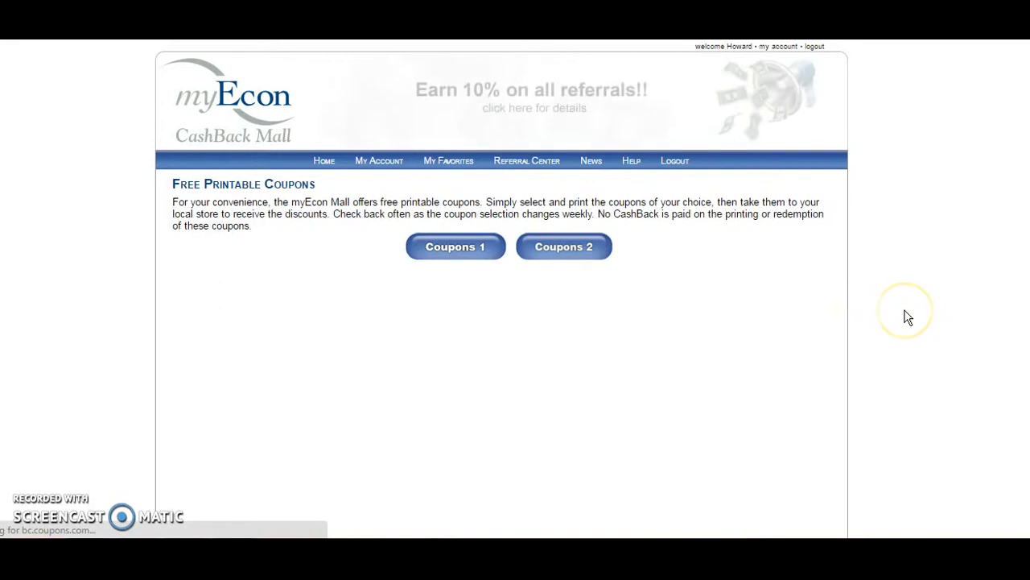
{"action": "left_click", "coordinate": [456, 247]}
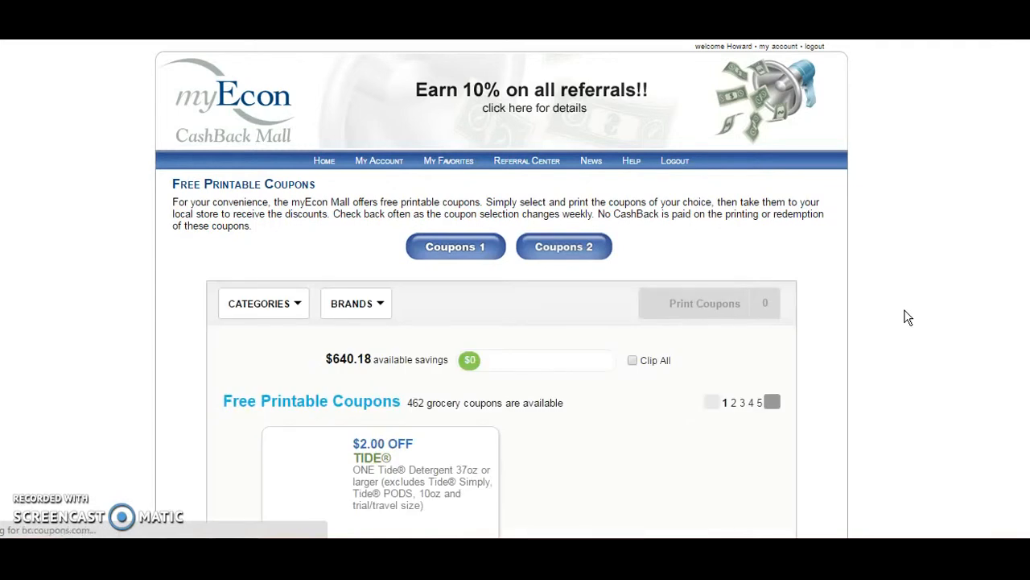
{"action": "scroll", "scroll_direction": "down", "scroll_amount": 3}
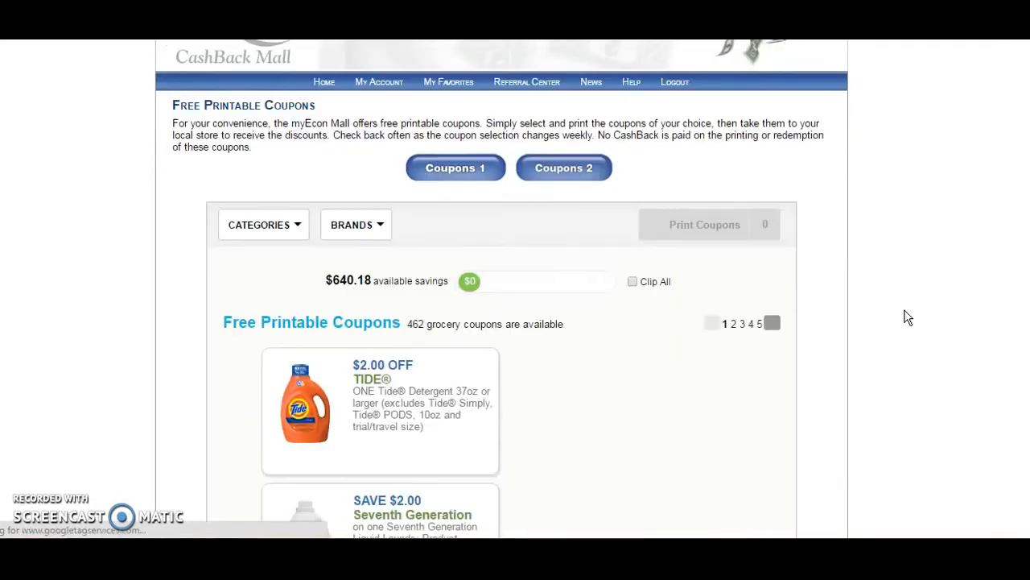
{"action": "scroll", "scroll_direction": "down", "scroll_amount": 3}
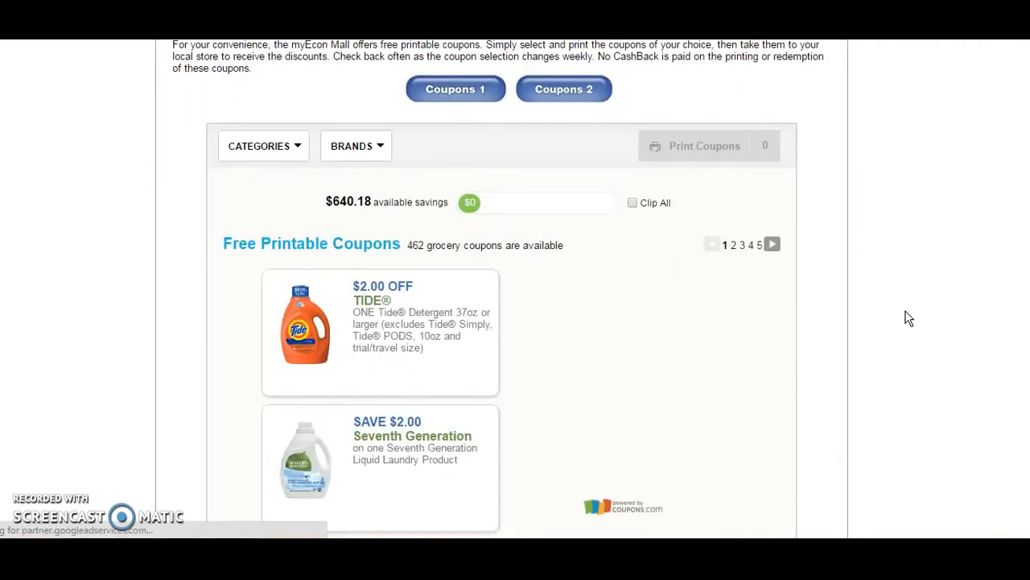
{"action": "scroll", "scroll_direction": "down", "scroll_amount": 3}
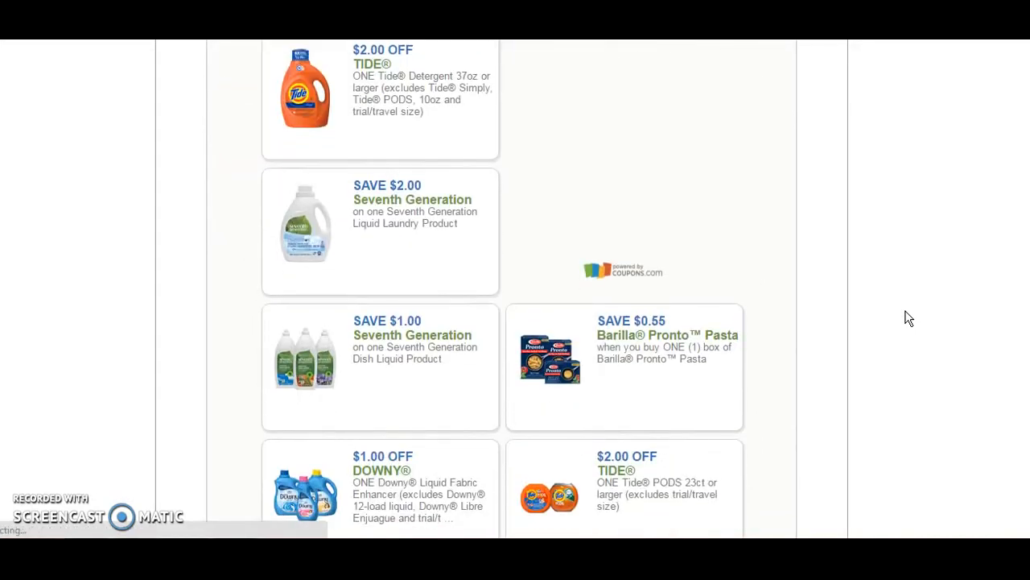
{"action": "scroll", "scroll_direction": "down", "scroll_amount": 3}
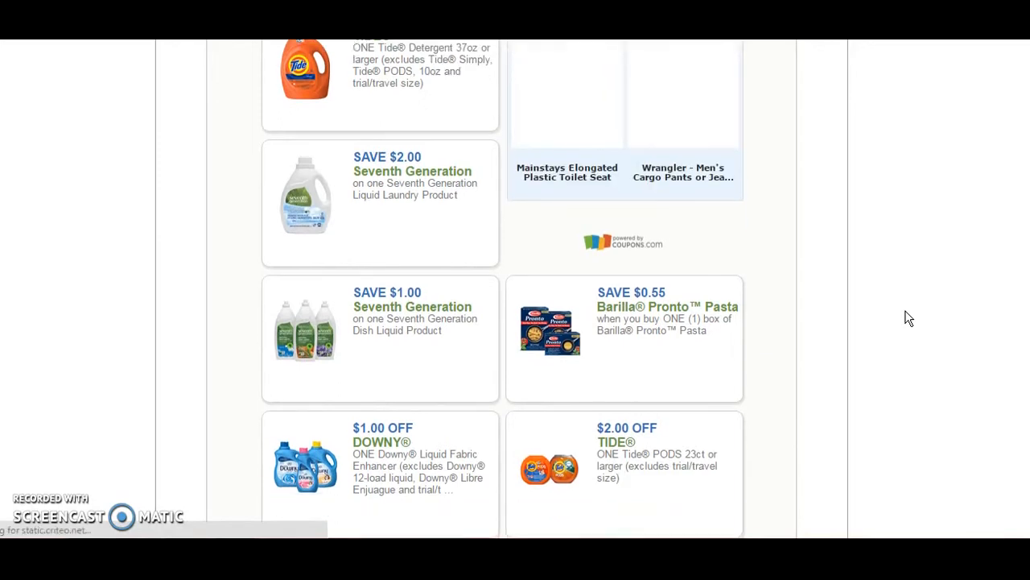
{"action": "scroll", "scroll_direction": "down", "scroll_amount": 3}
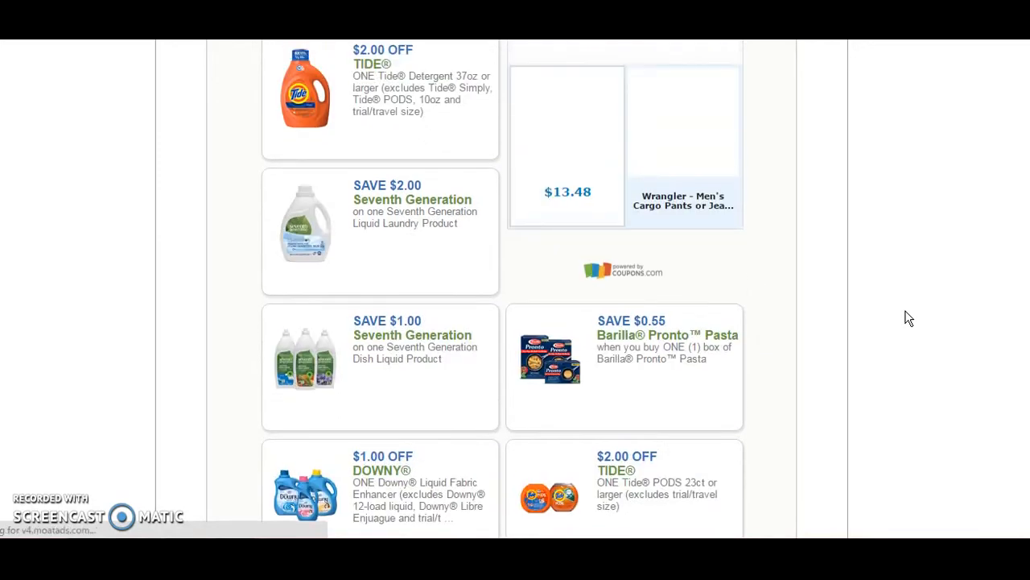
{"action": "scroll", "scroll_direction": "down", "scroll_amount": 3}
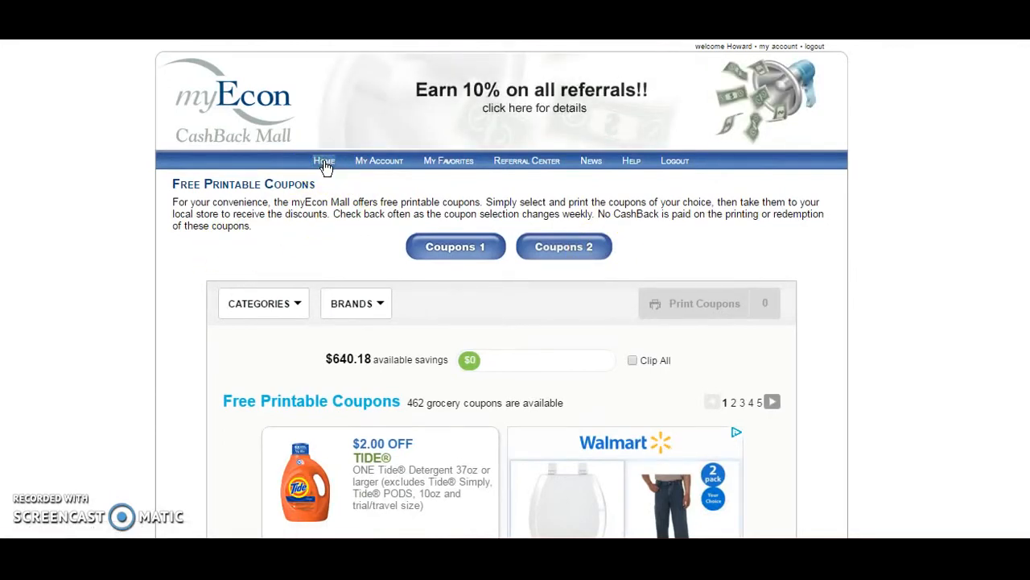
Return to the CashBack Mall member homepage via Home and scroll down
{"action": "left_click", "coordinate": [324, 160]}
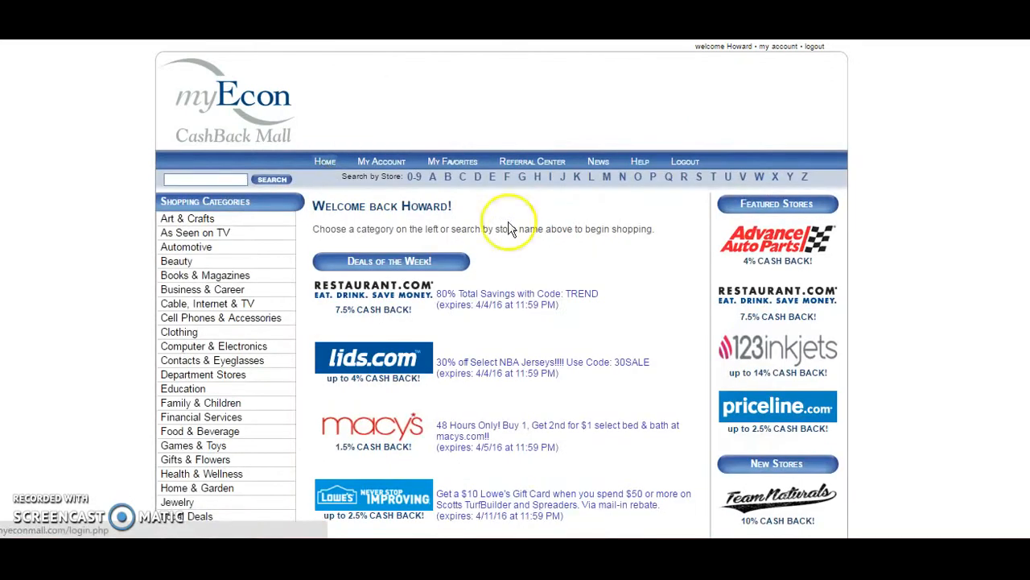
{"action": "scroll", "scroll_direction": "down", "scroll_amount": 3}
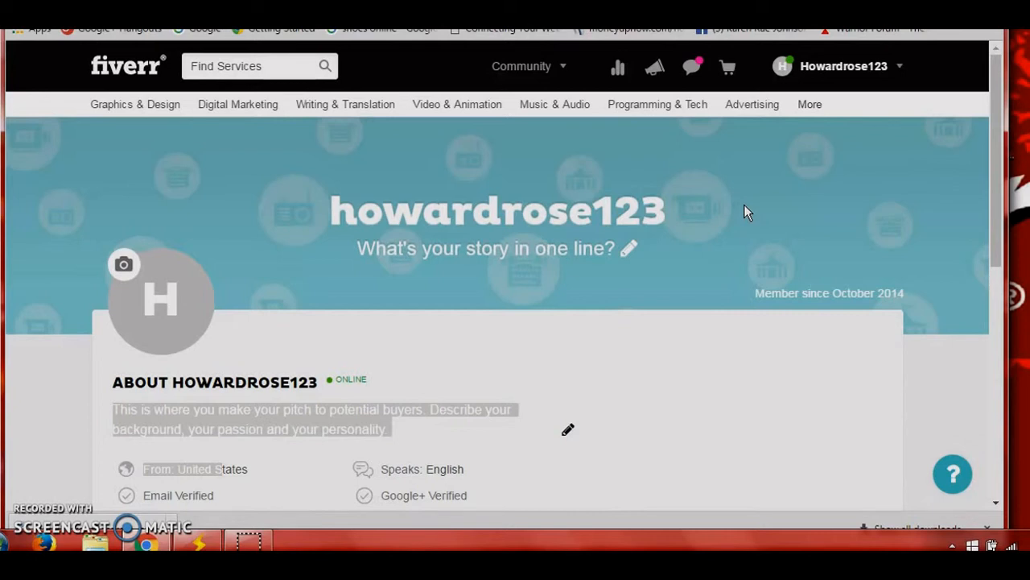
{"action": "mouse_move", "coordinate": [750, 219]}
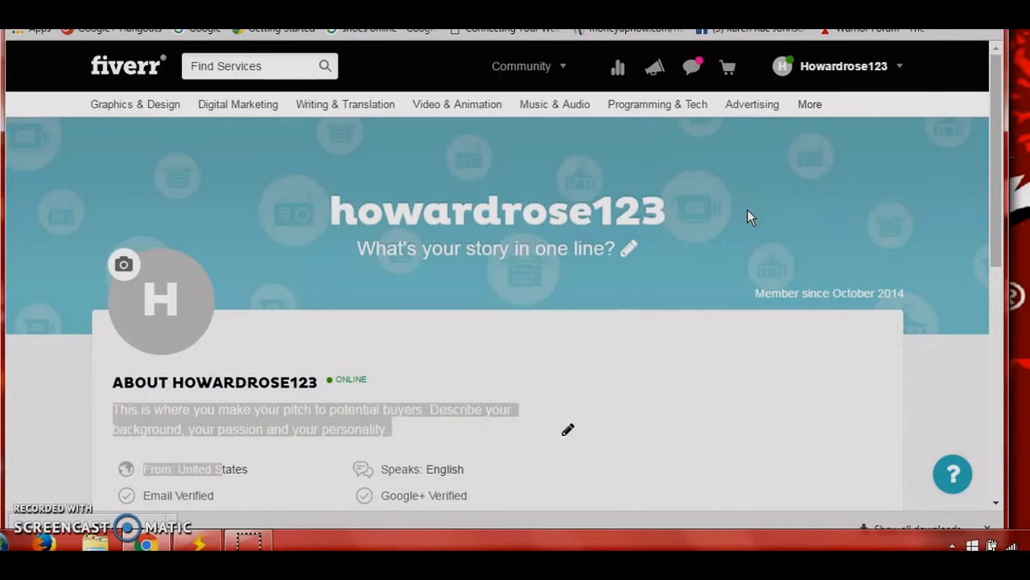
{"action": "mouse_move", "coordinate": [688, 221]}
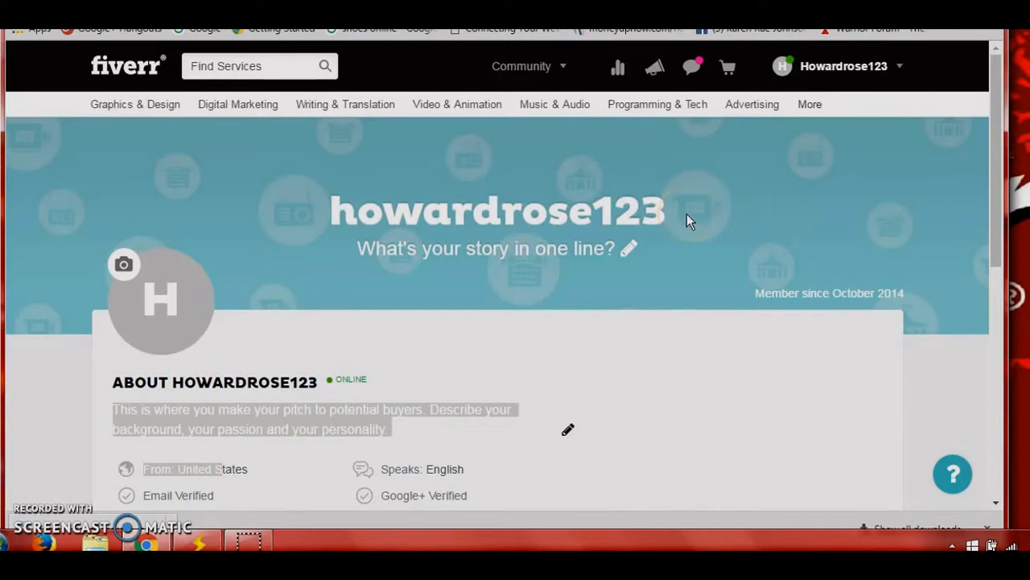
{"action": "mouse_move", "coordinate": [345, 103]}
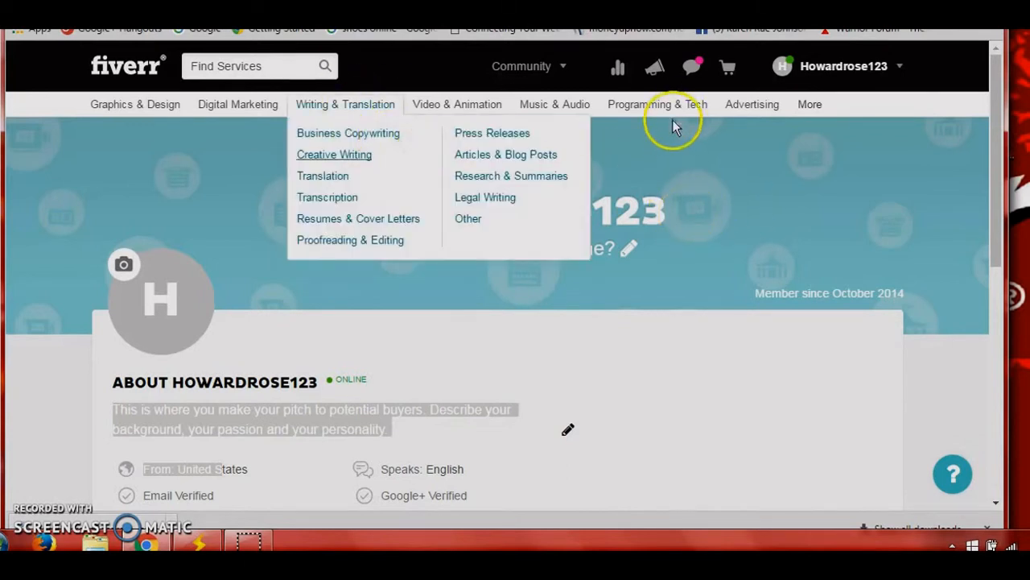
{"action": "mouse_move", "coordinate": [456, 104]}
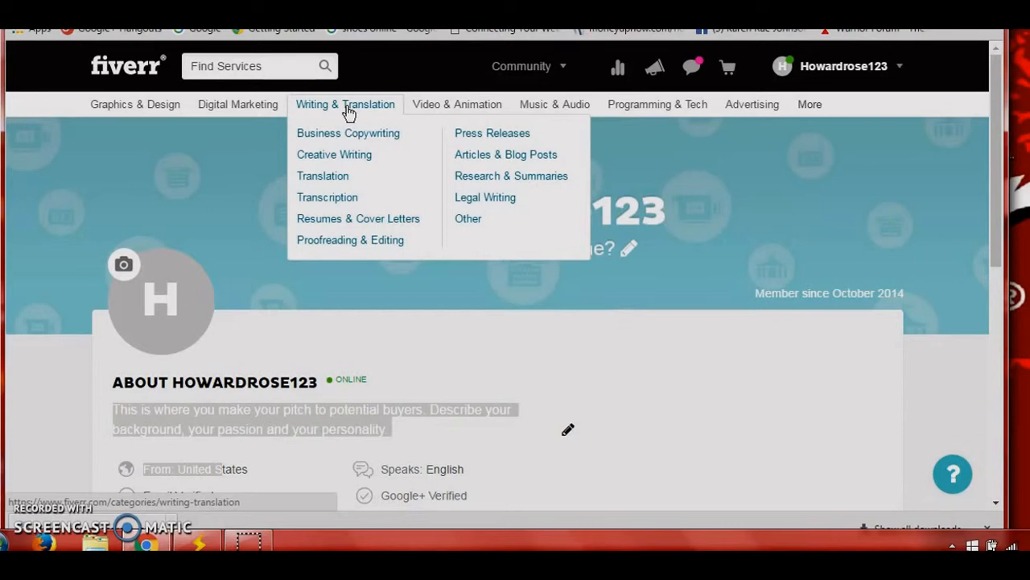
{"action": "mouse_move", "coordinate": [328, 197]}
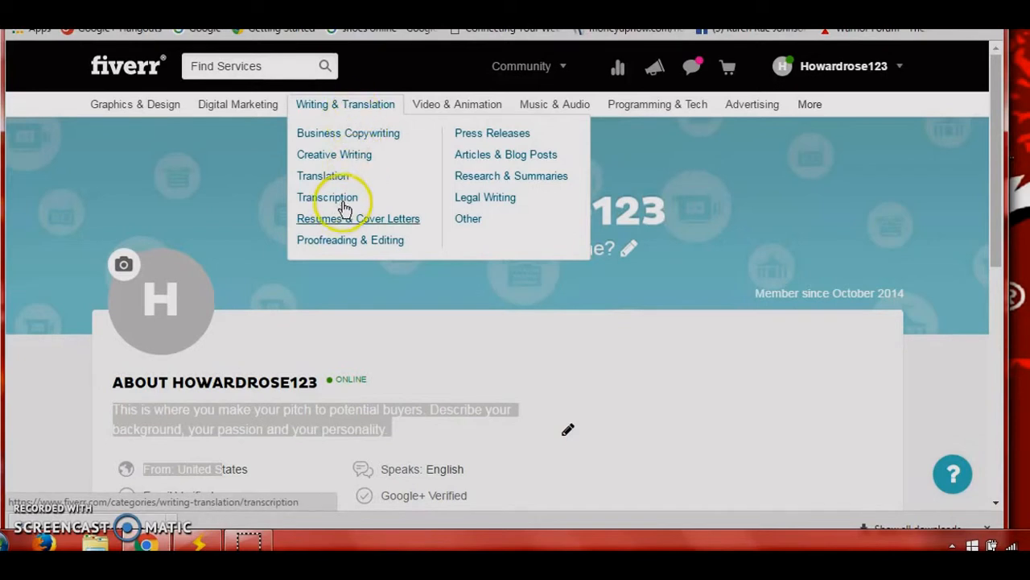
{"action": "mouse_move", "coordinate": [354, 201]}
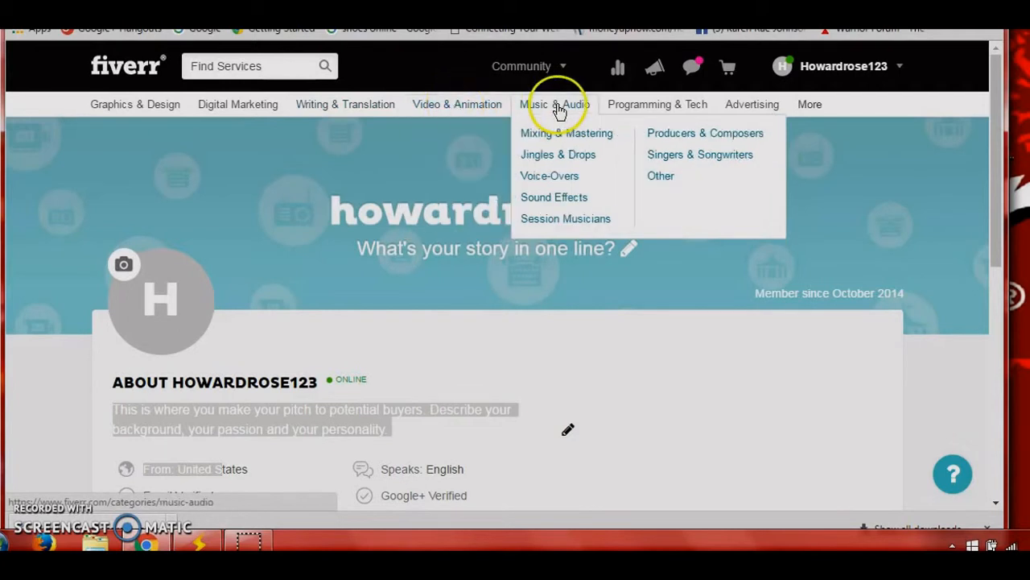
{"action": "mouse_move", "coordinate": [237, 104]}
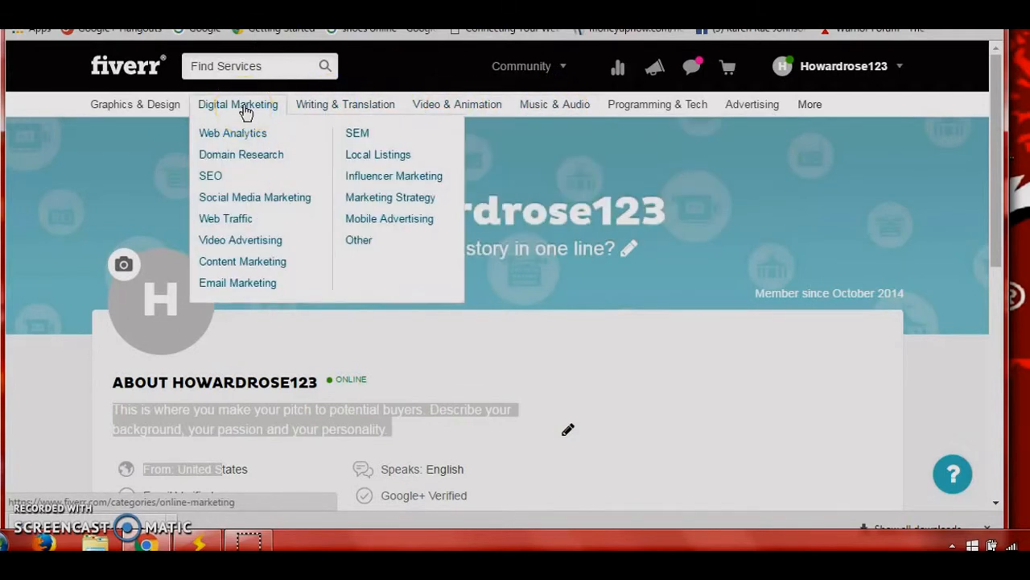
{"action": "mouse_move", "coordinate": [135, 104]}
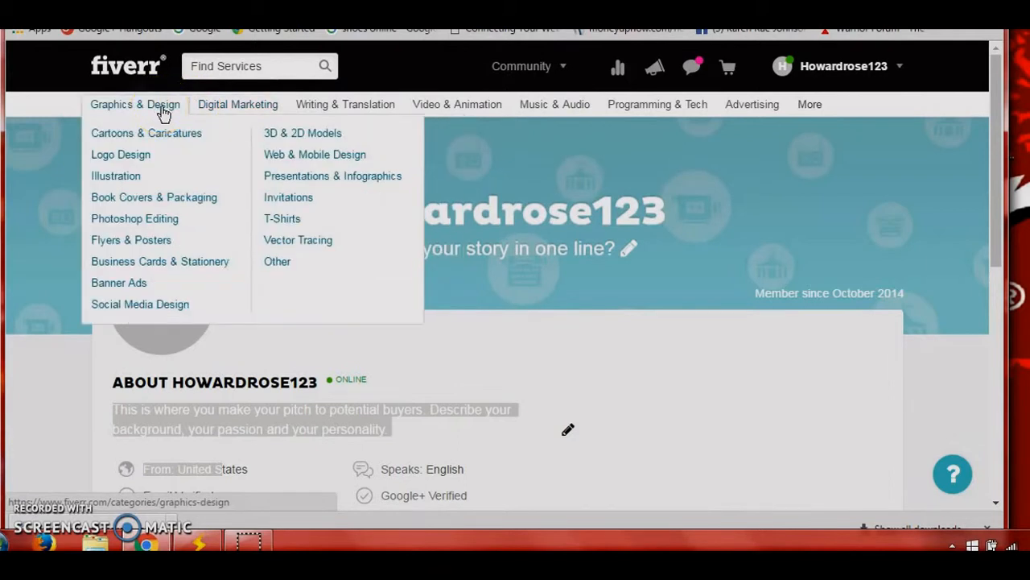
{"action": "mouse_move", "coordinate": [298, 240]}
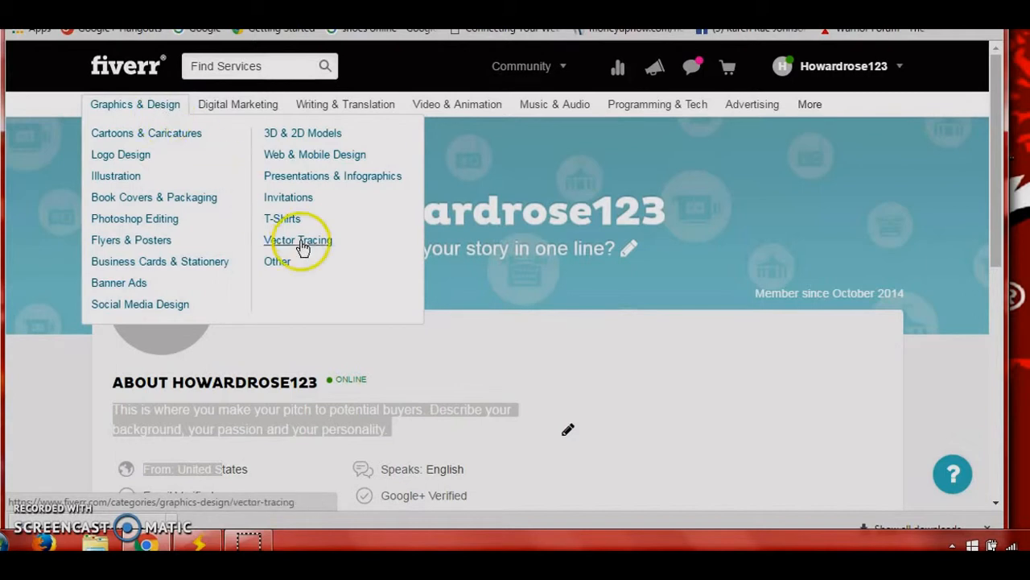
{"action": "mouse_move", "coordinate": [298, 218]}
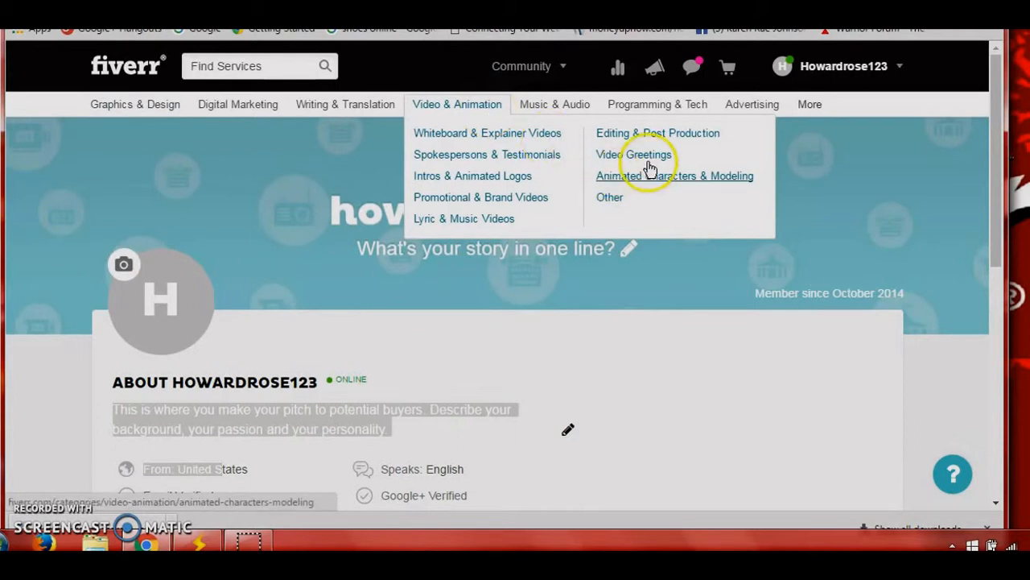
{"action": "mouse_move", "coordinate": [725, 176]}
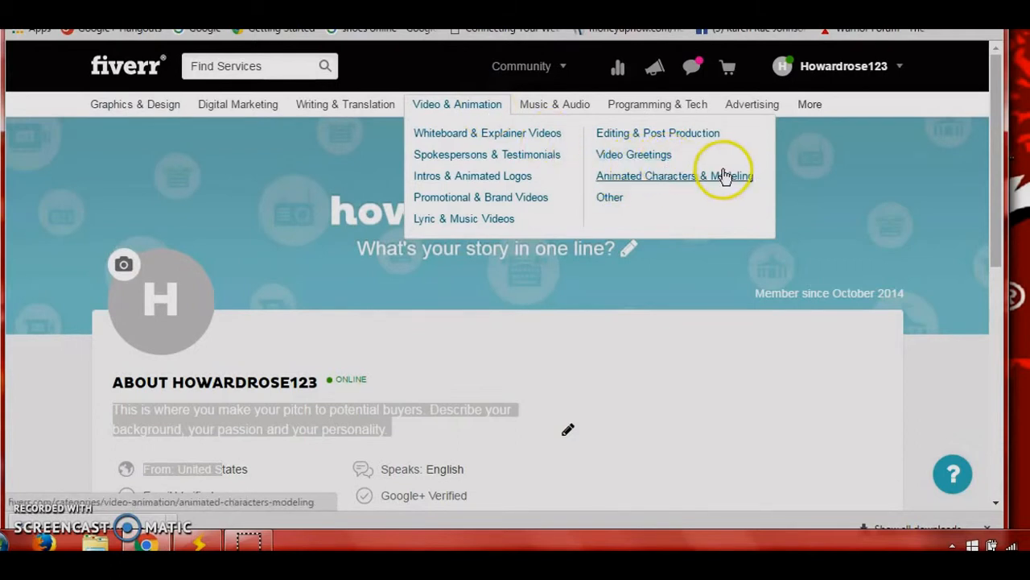
{"action": "mouse_move", "coordinate": [633, 154]}
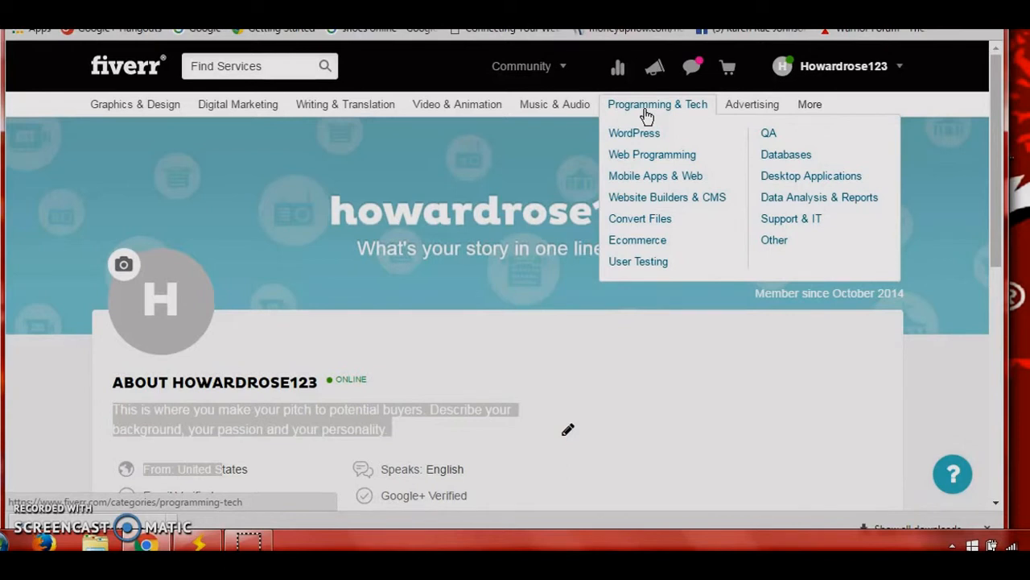
{"action": "mouse_move", "coordinate": [457, 103]}
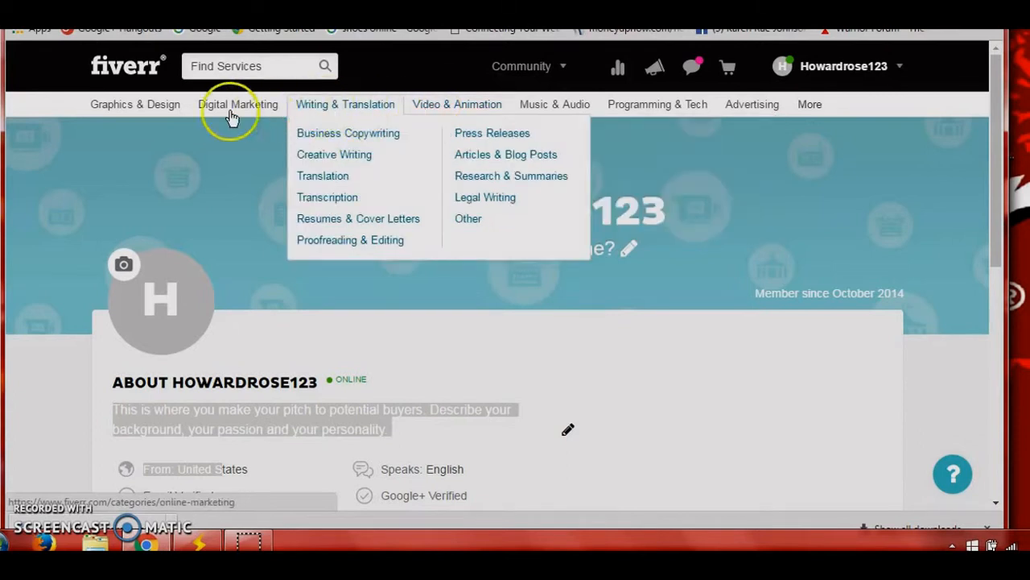
{"action": "mouse_move", "coordinate": [238, 104]}
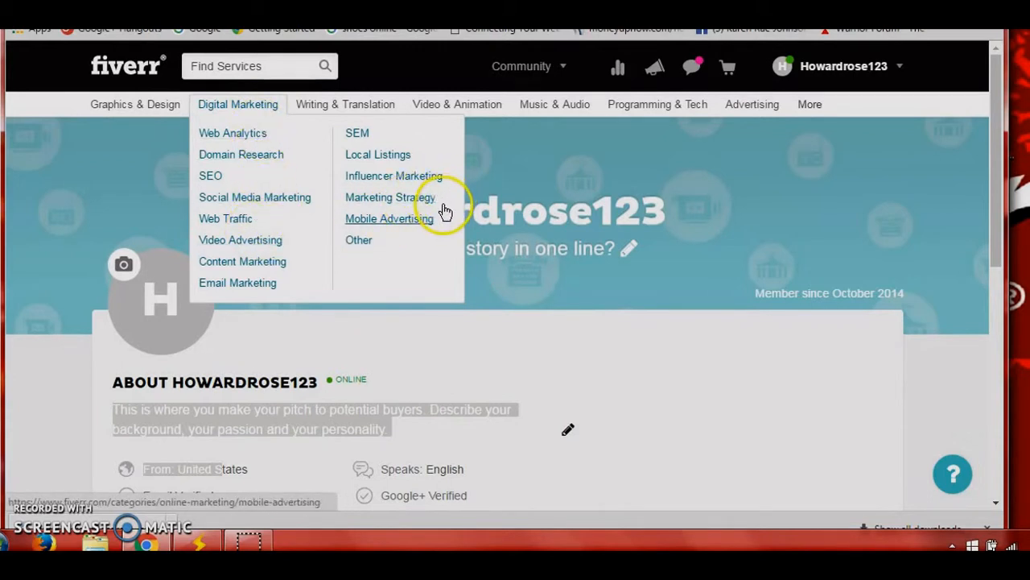
{"action": "mouse_move", "coordinate": [437, 228]}
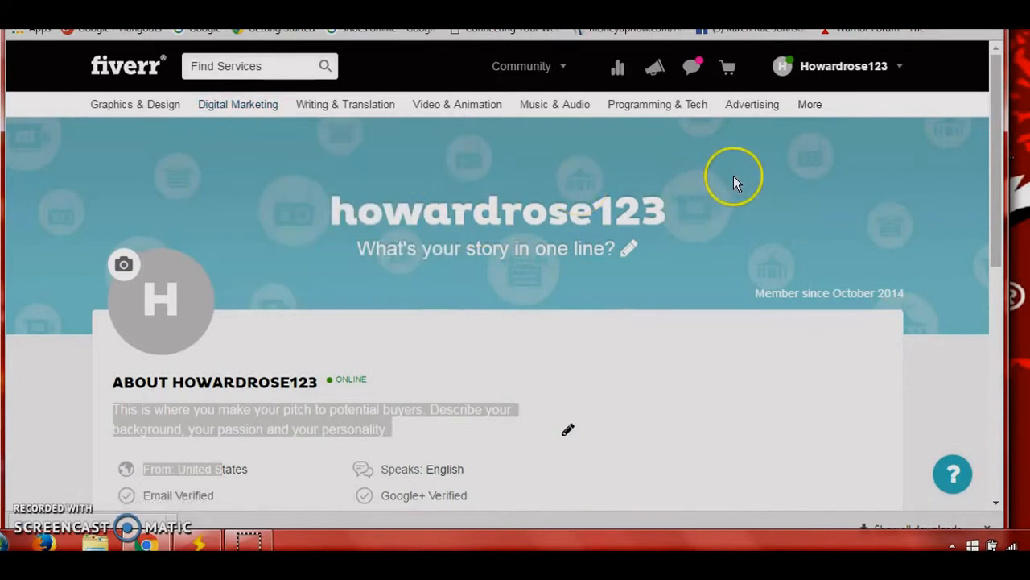
{"action": "mouse_move", "coordinate": [722, 150]}
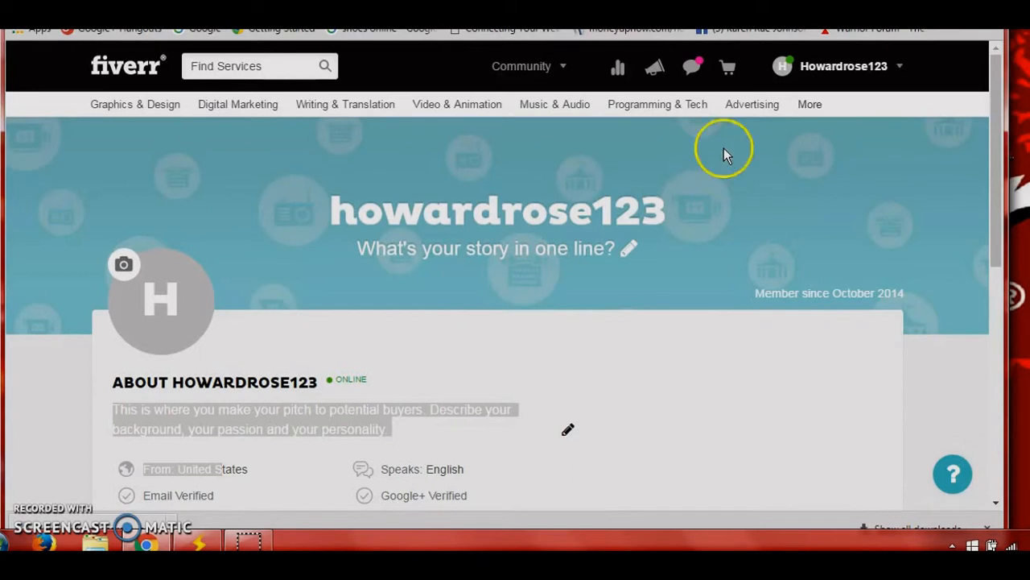
{"action": "mouse_move", "coordinate": [527, 161]}
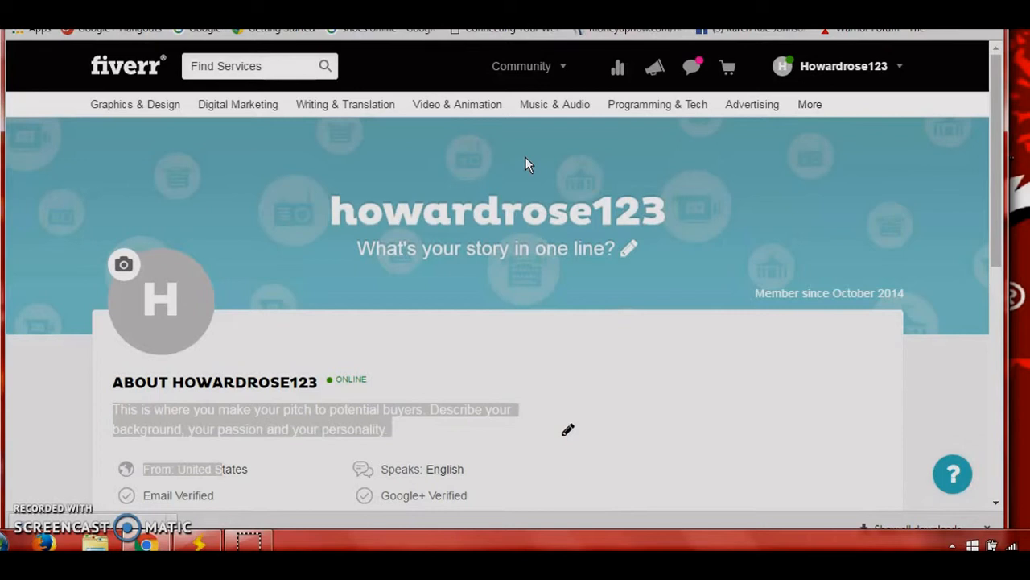
{"action": "mouse_move", "coordinate": [515, 157]}
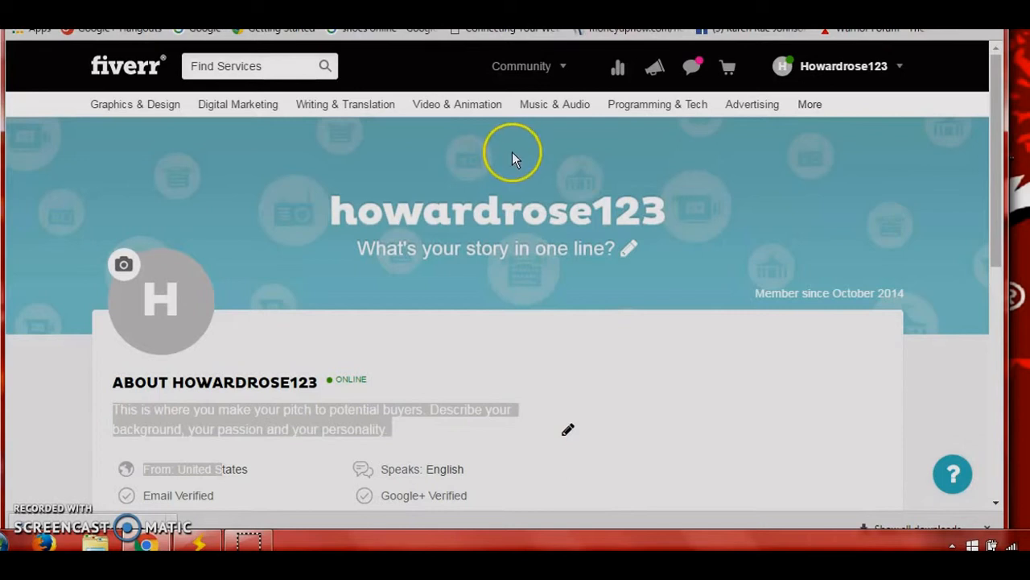
{"action": "mouse_move", "coordinate": [501, 167]}
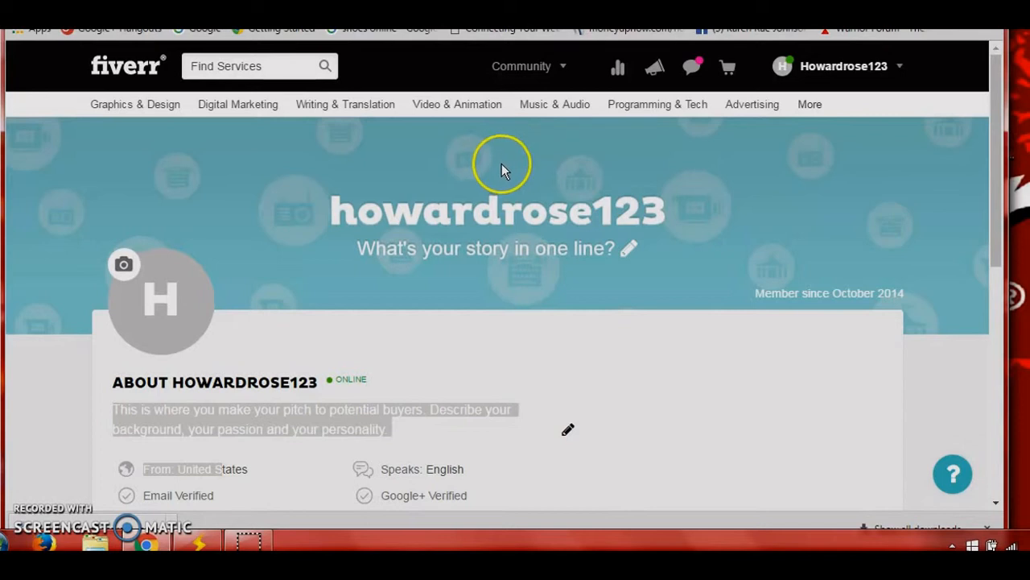
{"action": "left_click", "coordinate": [843, 66]}
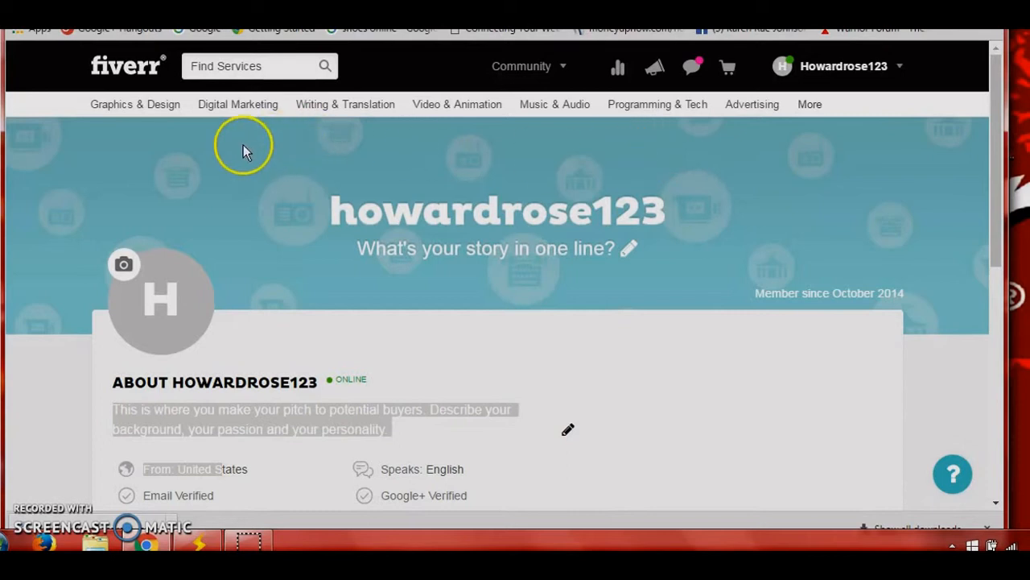
{"action": "mouse_move", "coordinate": [346, 104]}
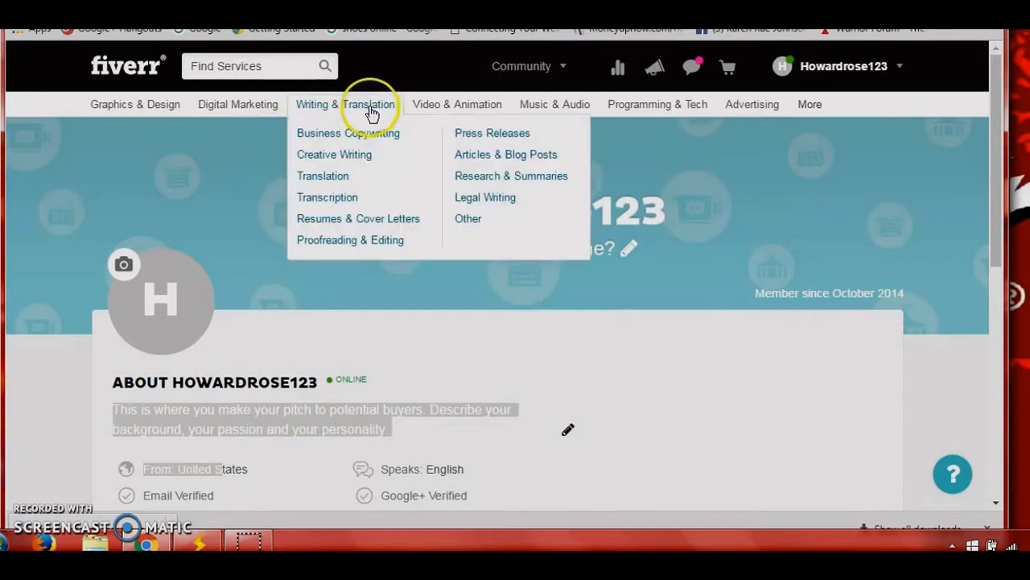
{"action": "mouse_move", "coordinate": [457, 104]}
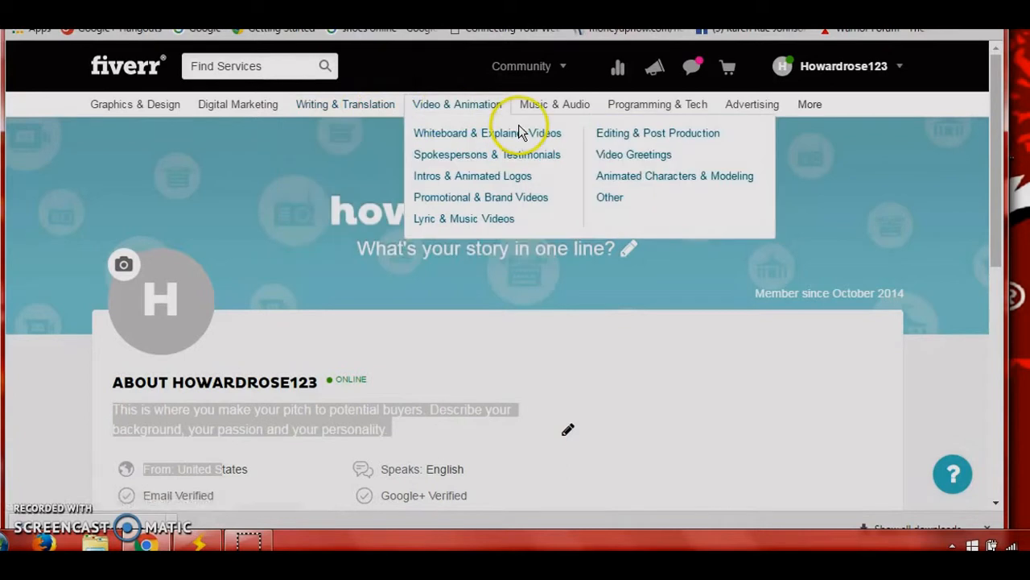
{"action": "mouse_move", "coordinate": [606, 226]}
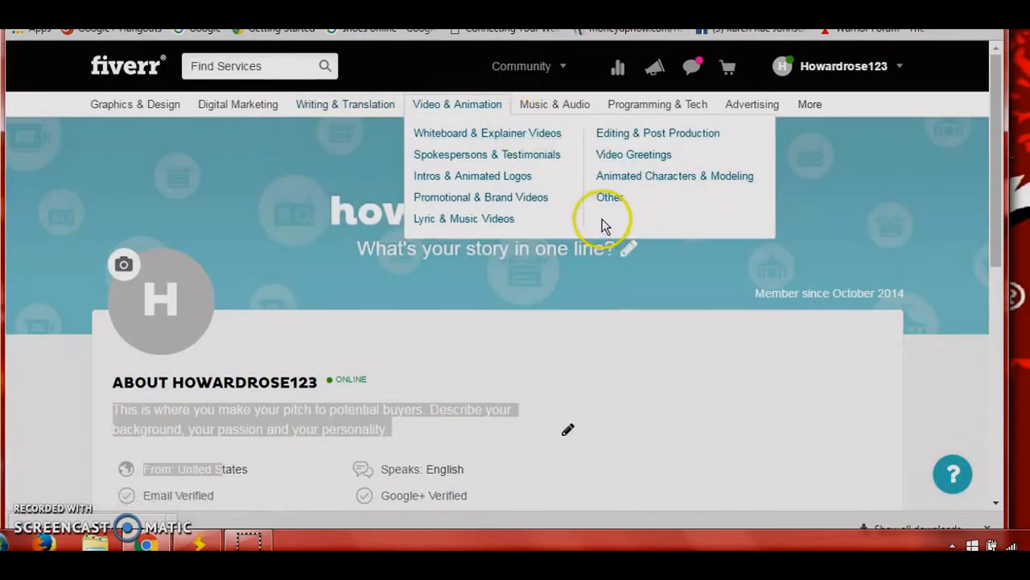
{"action": "mouse_move", "coordinate": [578, 221]}
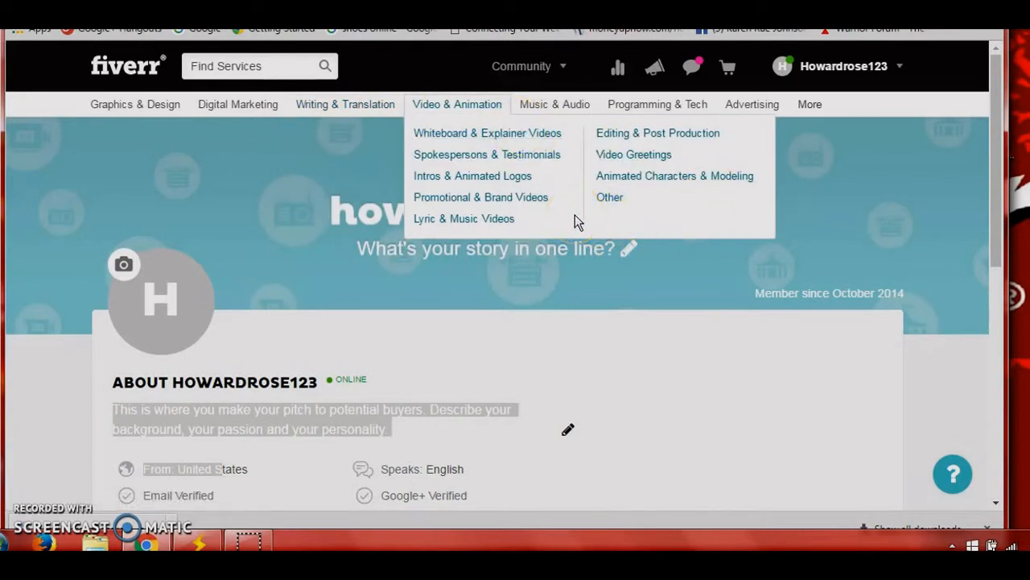
{"action": "mouse_move", "coordinate": [741, 149]}
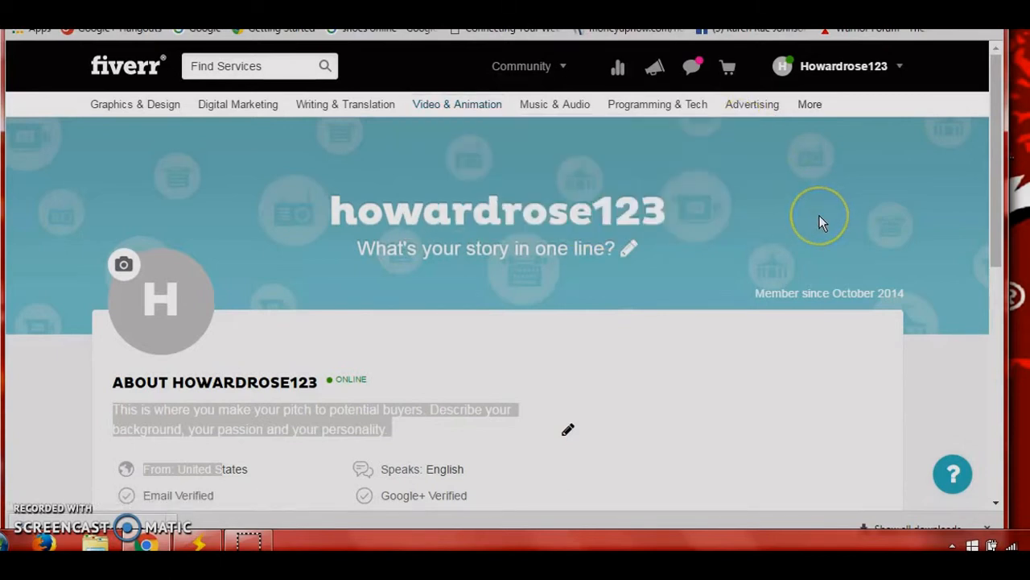
{"action": "mouse_move", "coordinate": [795, 212]}
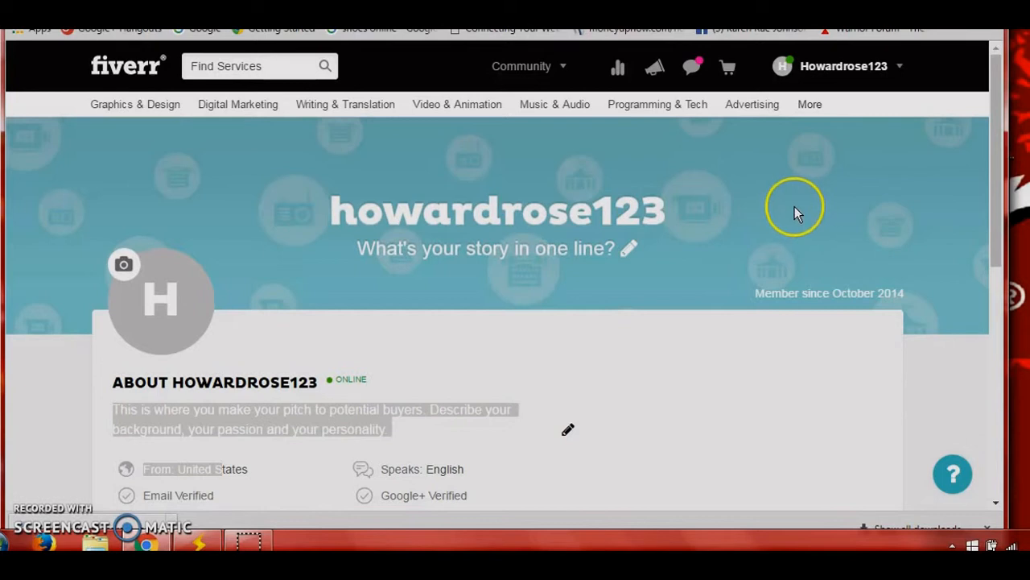
{"action": "mouse_move", "coordinate": [539, 244]}
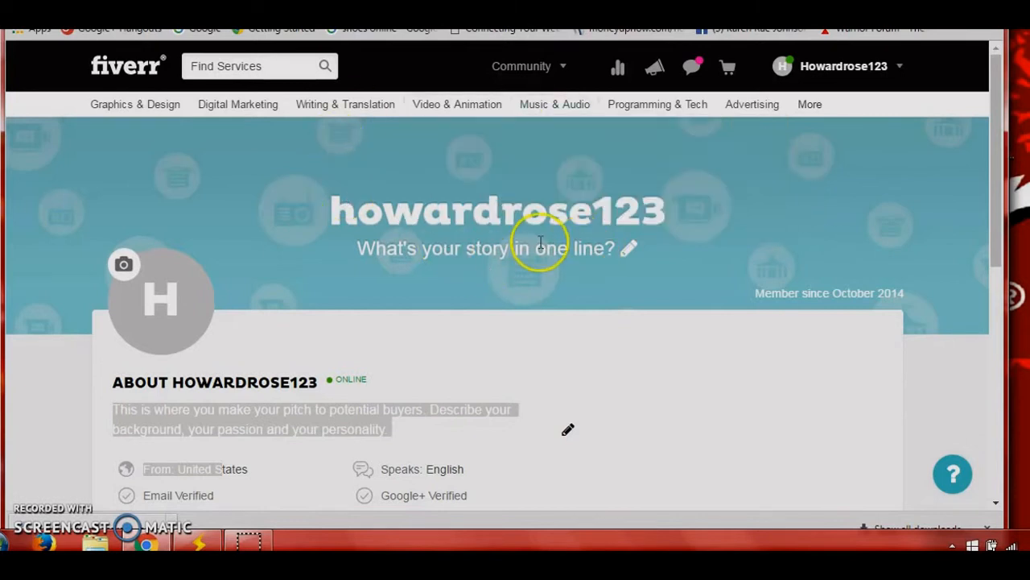
{"action": "mouse_move", "coordinate": [417, 214]}
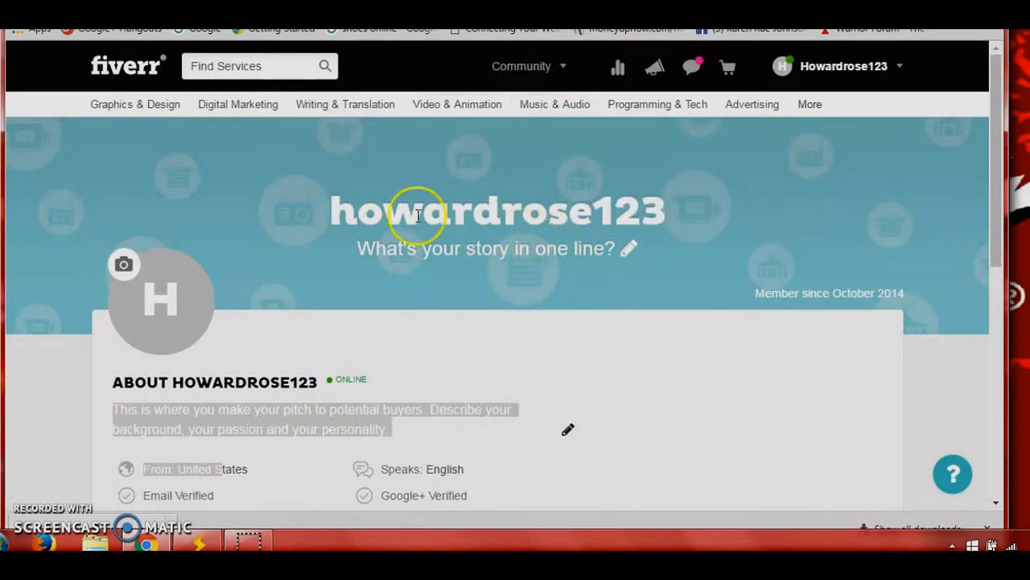
{"action": "mouse_move", "coordinate": [87, 186]}
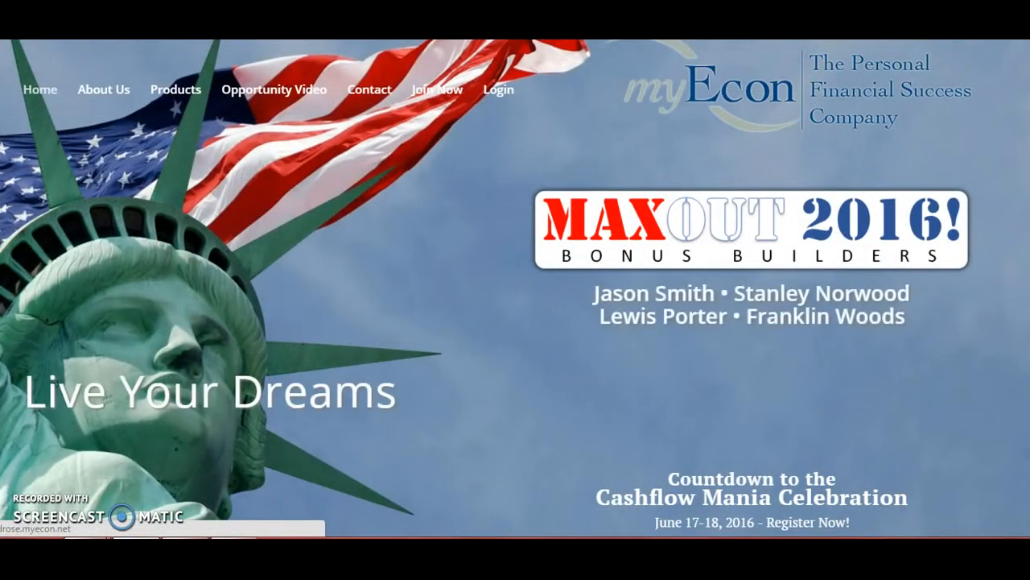
{"action": "mouse_move", "coordinate": [204, 130]}
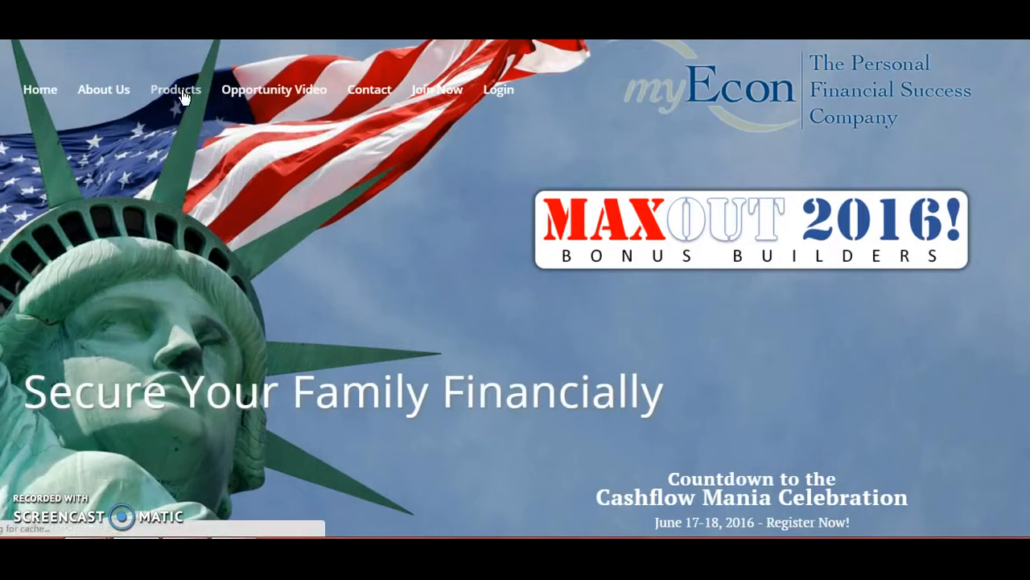
Browse the myEcon Products tiles, such as ID Defender and Road Assure, then open CashFlow Manager
{"action": "left_click", "coordinate": [175, 89]}
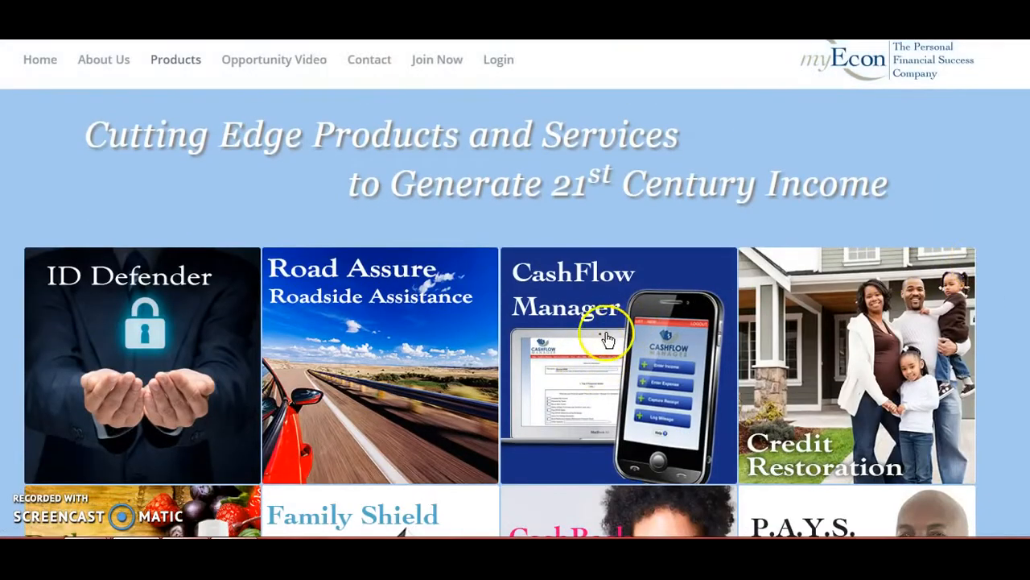
{"action": "mouse_move", "coordinate": [422, 308]}
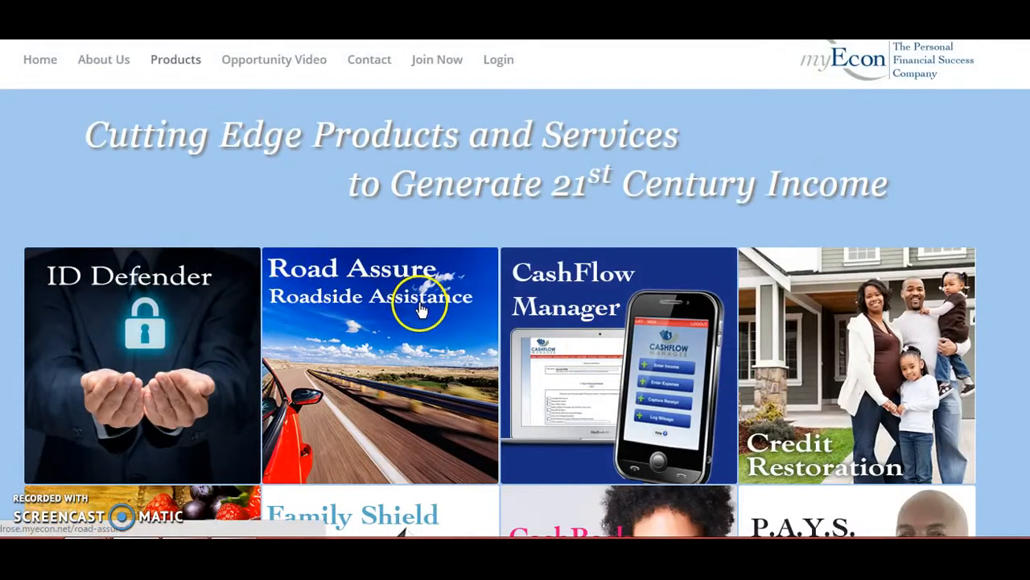
{"action": "scroll", "scroll_direction": "down", "scroll_amount": 3}
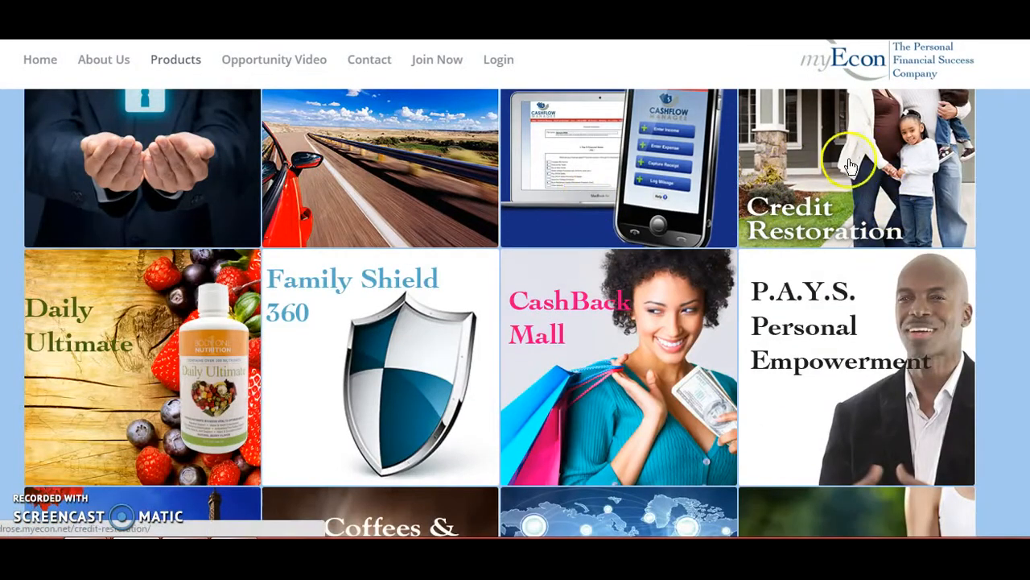
{"action": "scroll", "scroll_direction": "up", "scroll_amount": 3}
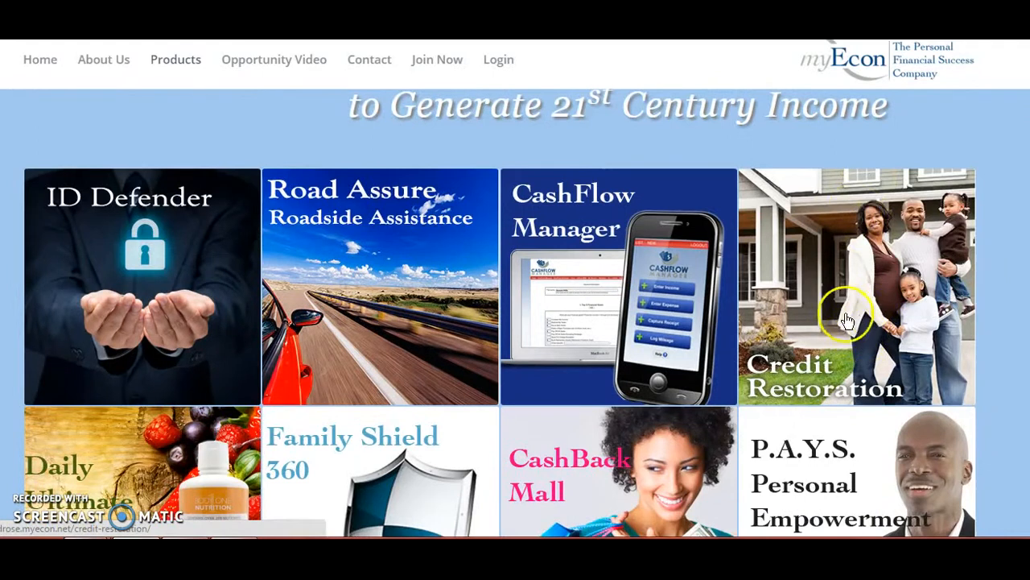
{"action": "mouse_move", "coordinate": [446, 169]}
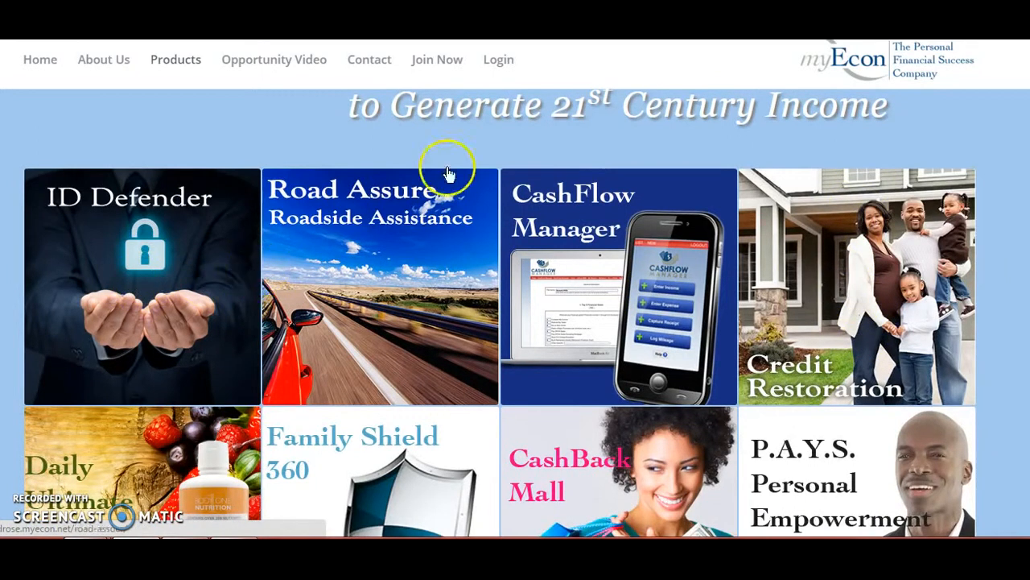
{"action": "scroll", "scroll_direction": "down", "scroll_amount": 3}
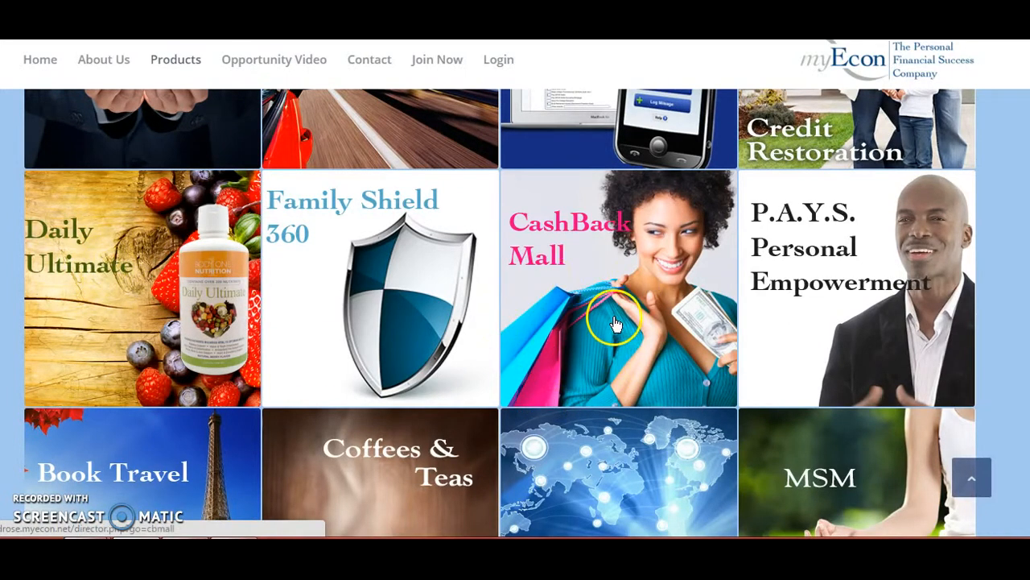
{"action": "mouse_move", "coordinate": [627, 313]}
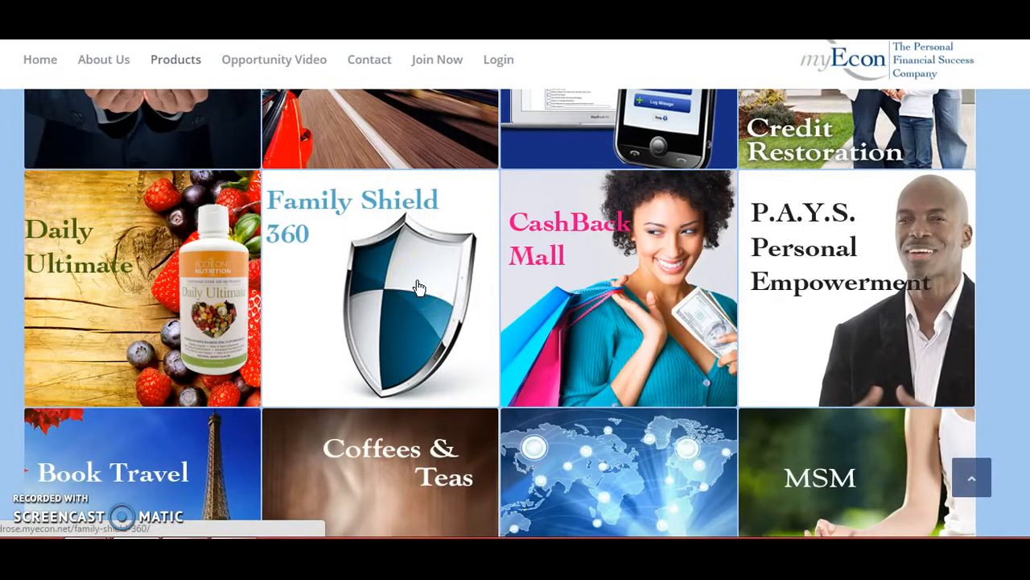
{"action": "scroll", "scroll_direction": "down", "scroll_amount": 3}
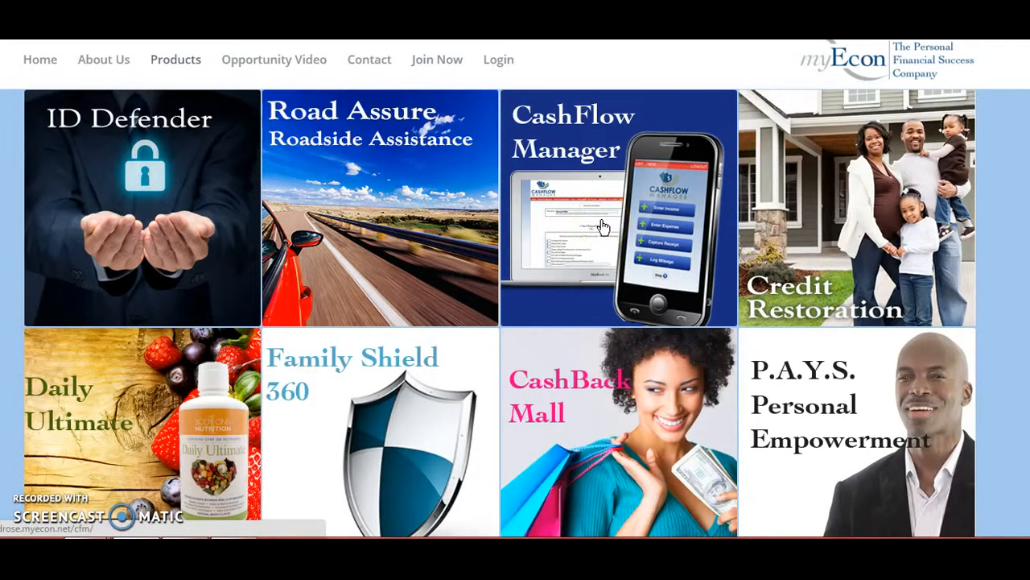
{"action": "left_click", "coordinate": [119, 166]}
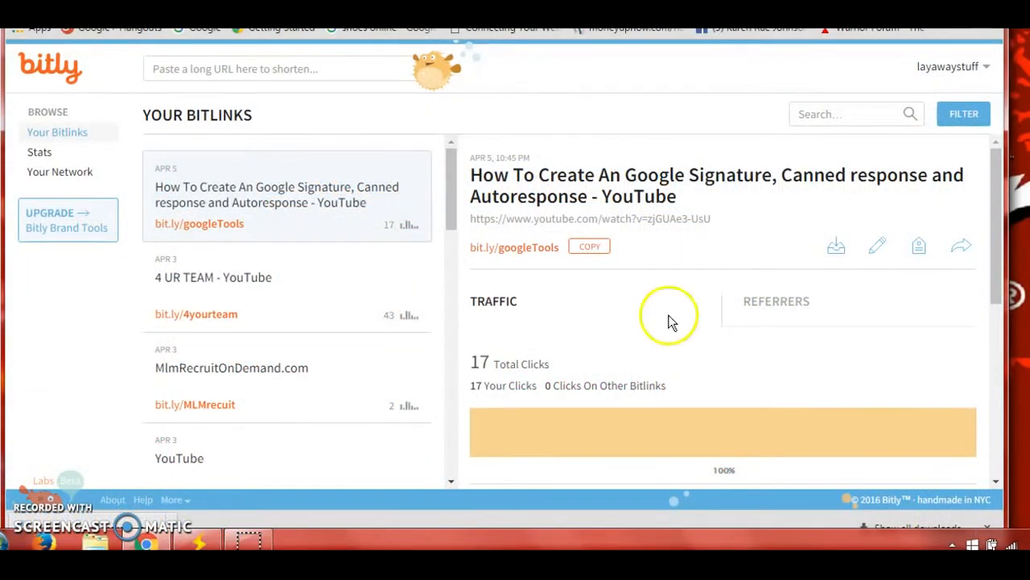
Scroll to the googleTools link's Daily Trends chart, which peaks on Apr 8
{"action": "scroll", "scroll_direction": "down", "scroll_amount": 3}
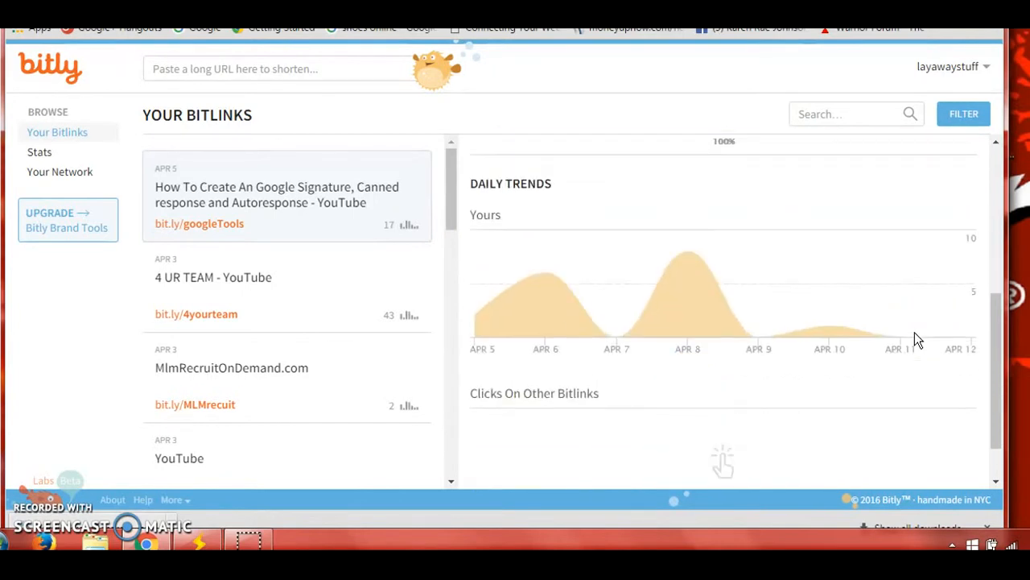
{"action": "mouse_move", "coordinate": [686, 306]}
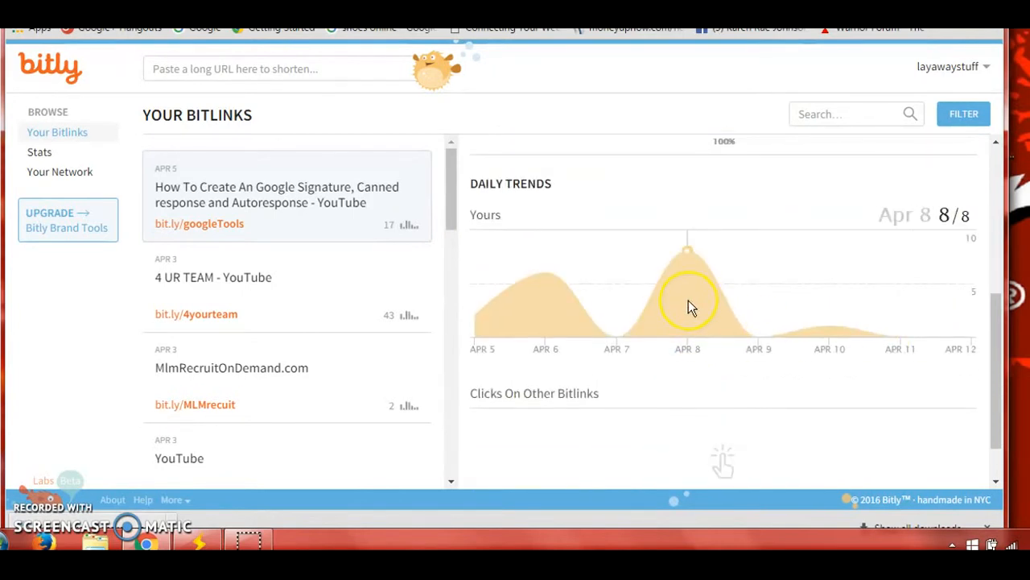
{"action": "mouse_move", "coordinate": [546, 306]}
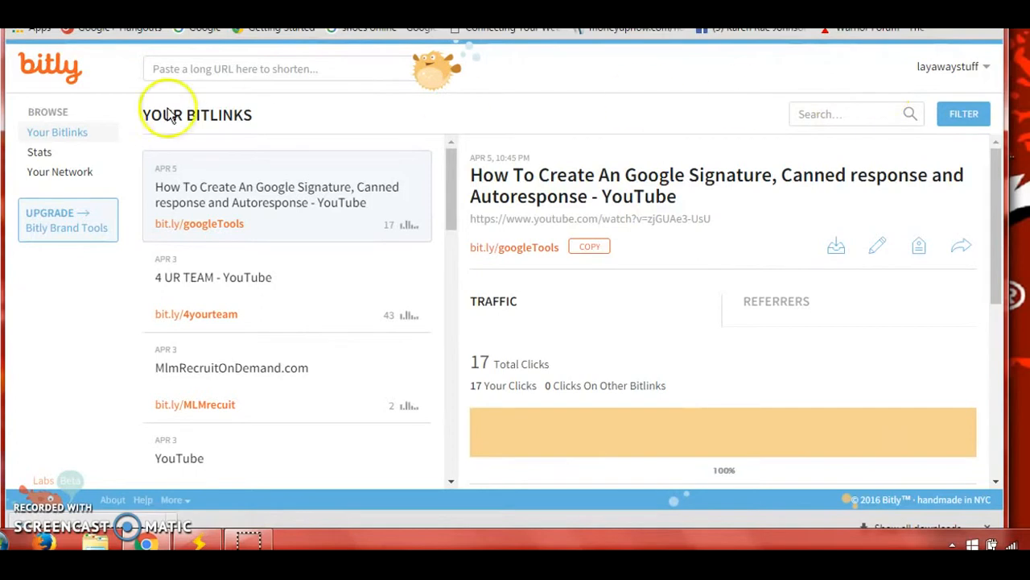
{"action": "left_click", "coordinate": [278, 68]}
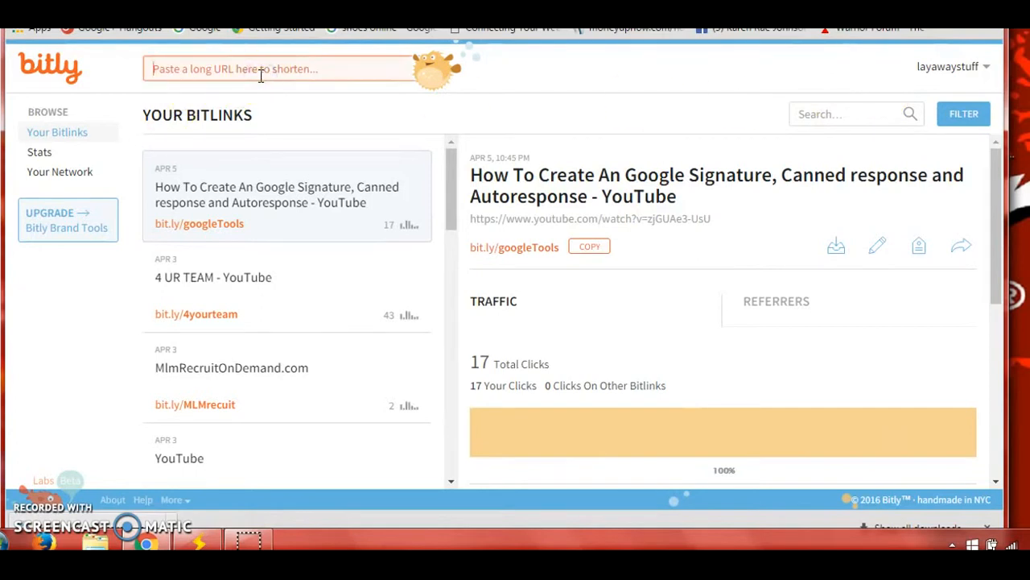
{"action": "type", "text": "www."}
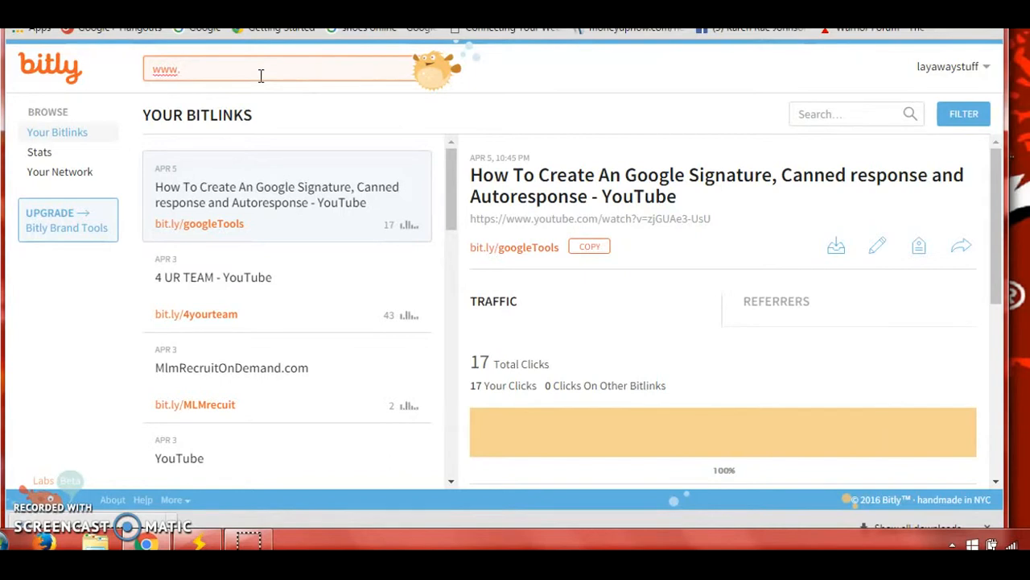
{"action": "type", "text": "digit."}
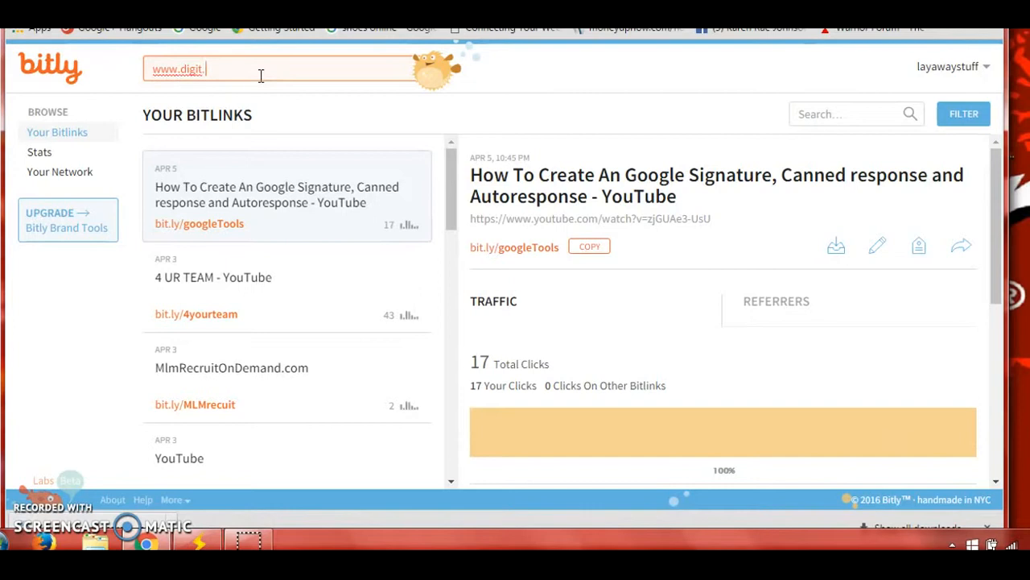
{"action": "type", "text": "ws"}
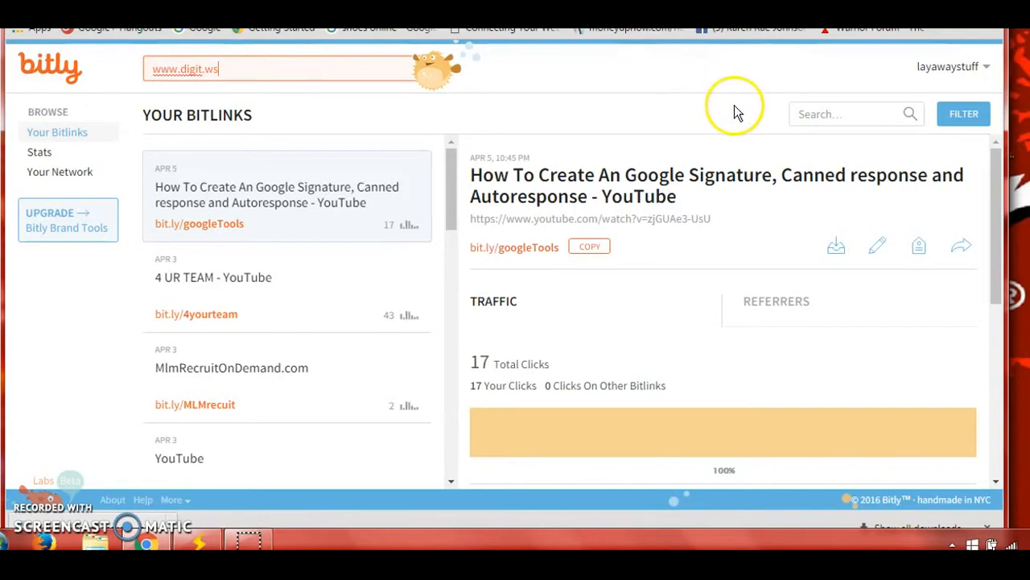
{"action": "mouse_move", "coordinate": [440, 78]}
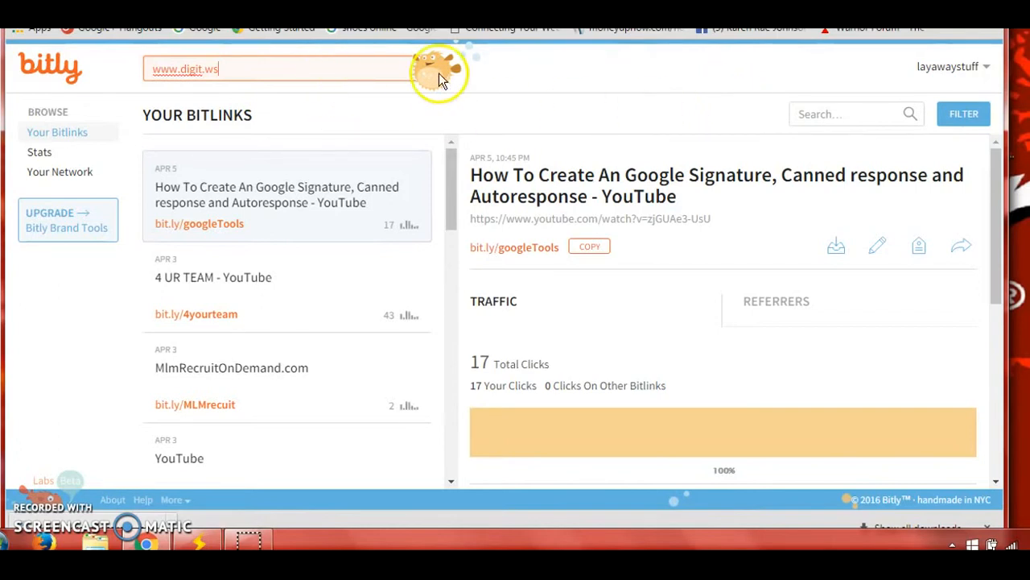
{"action": "mouse_move", "coordinate": [199, 95]}
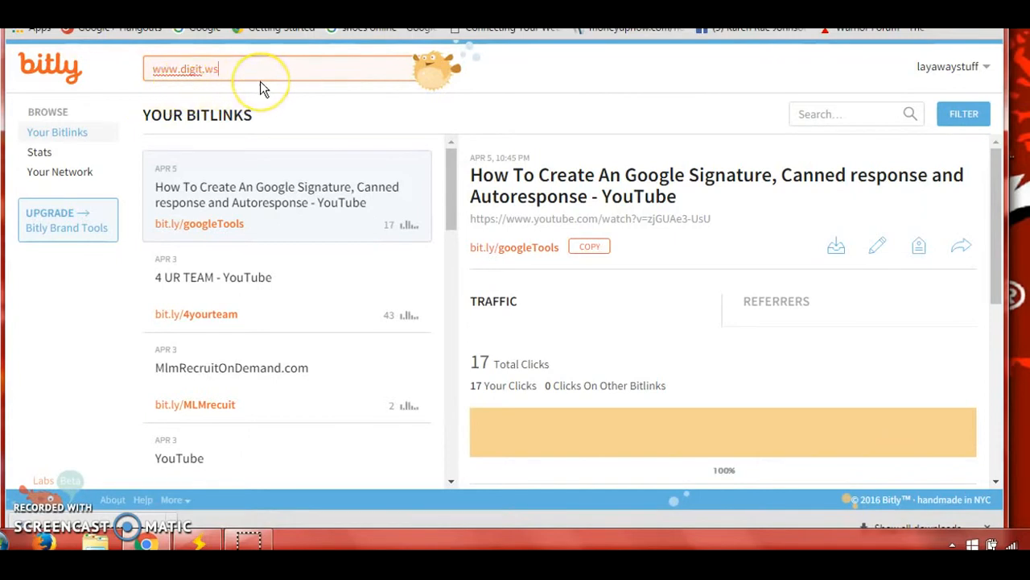
{"action": "left_click", "coordinate": [268, 69]}
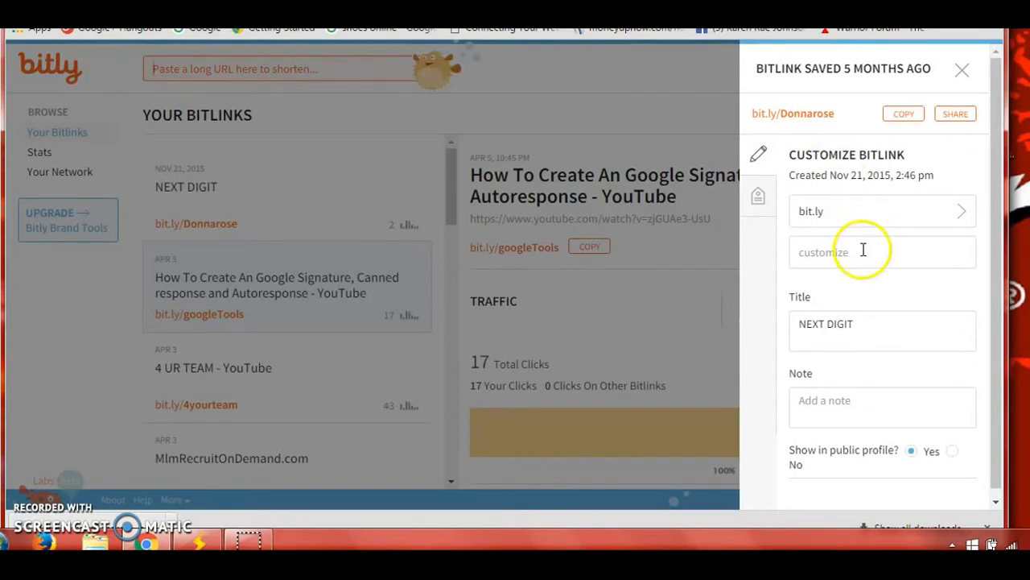
Attempt the custom back-half 'Digit' for bit.ly/Donnarose, which Bitly reports as already taken
{"action": "left_click", "coordinate": [845, 252]}
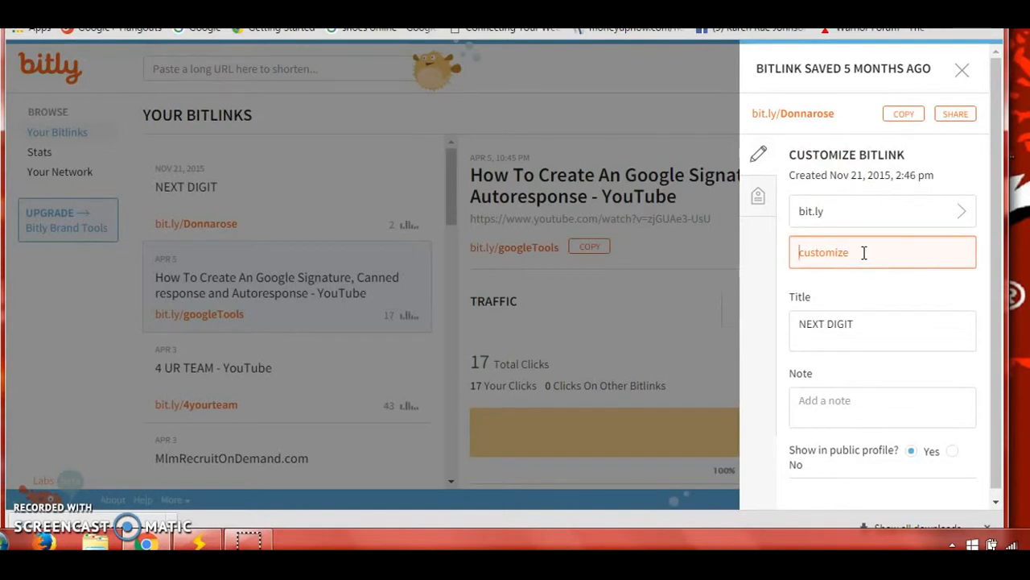
{"action": "type", "text": "di"}
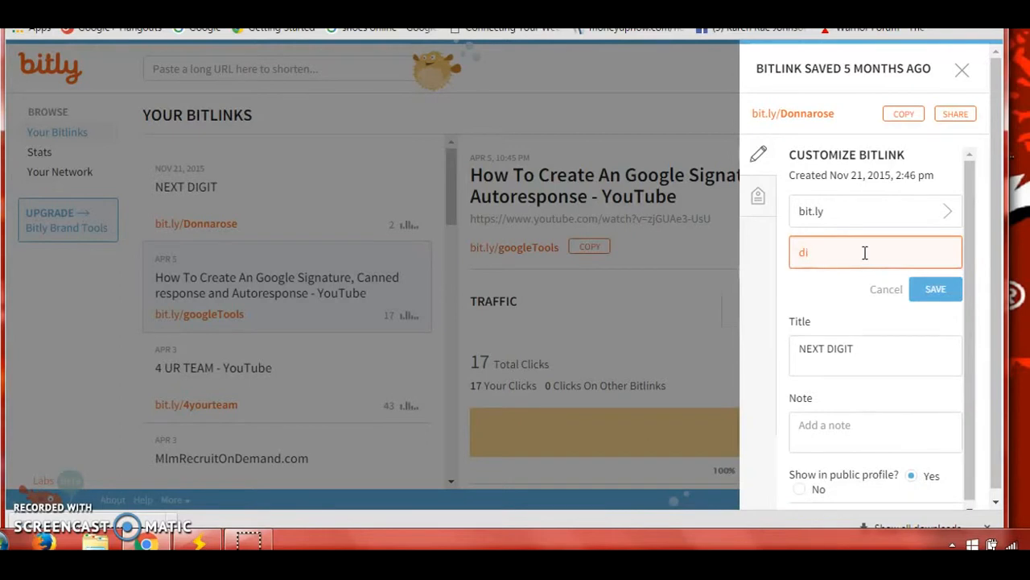
{"action": "type", "text": "gi"}
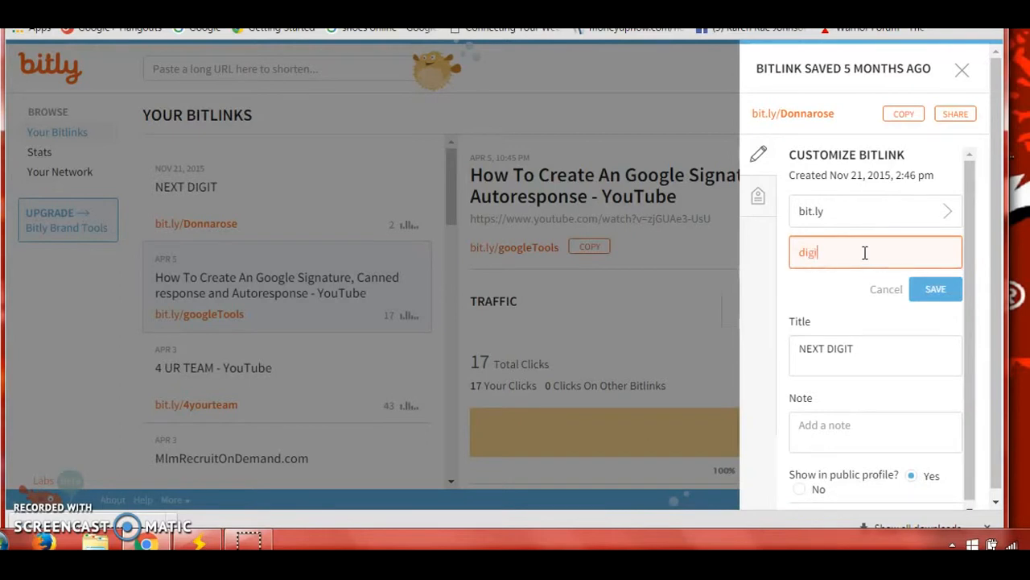
{"action": "type", "text": "t"}
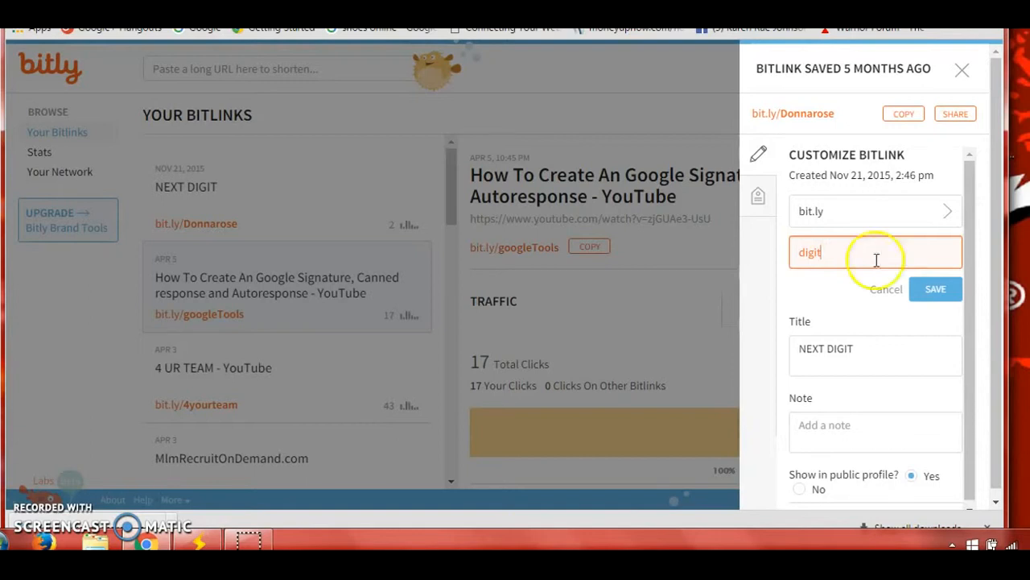
{"action": "left_click", "coordinate": [936, 289]}
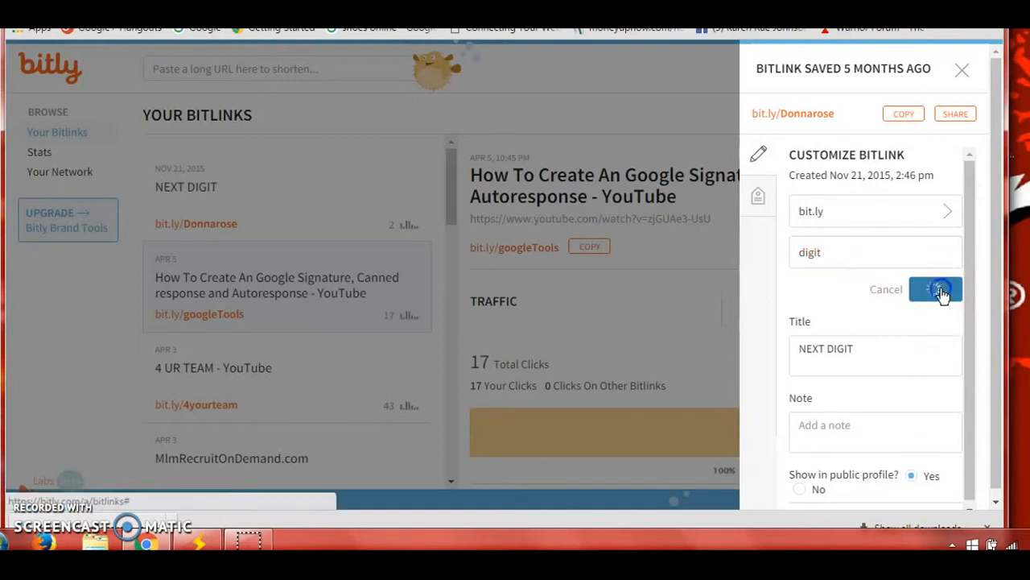
{"action": "left_click", "coordinate": [936, 289]}
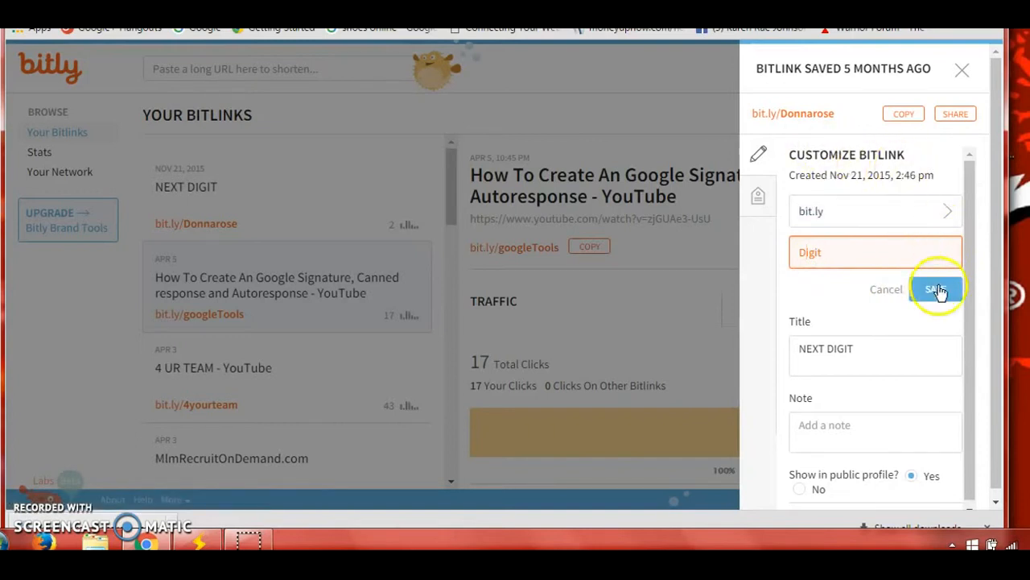
{"action": "left_click", "coordinate": [935, 289]}
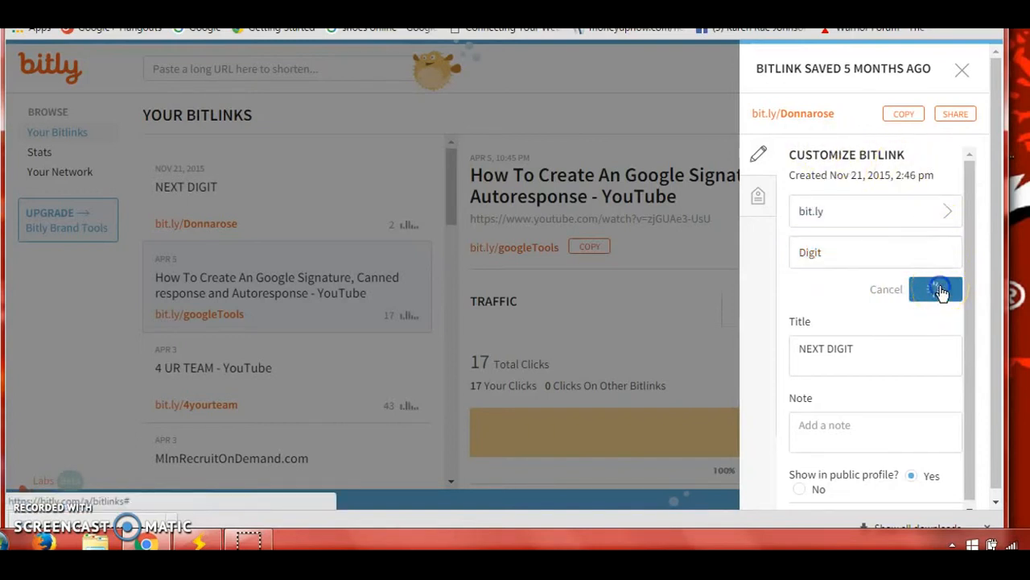
{"action": "left_click", "coordinate": [935, 289]}
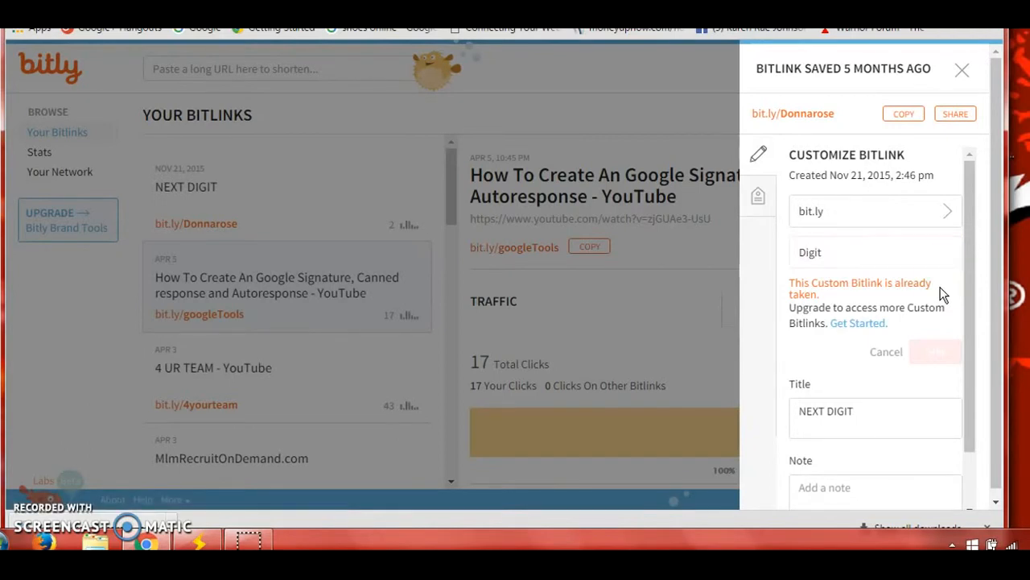
Edit the custom back-half to 'DiGIT' and save it as bit.ly/DiGIT
{"action": "left_click", "coordinate": [821, 251]}
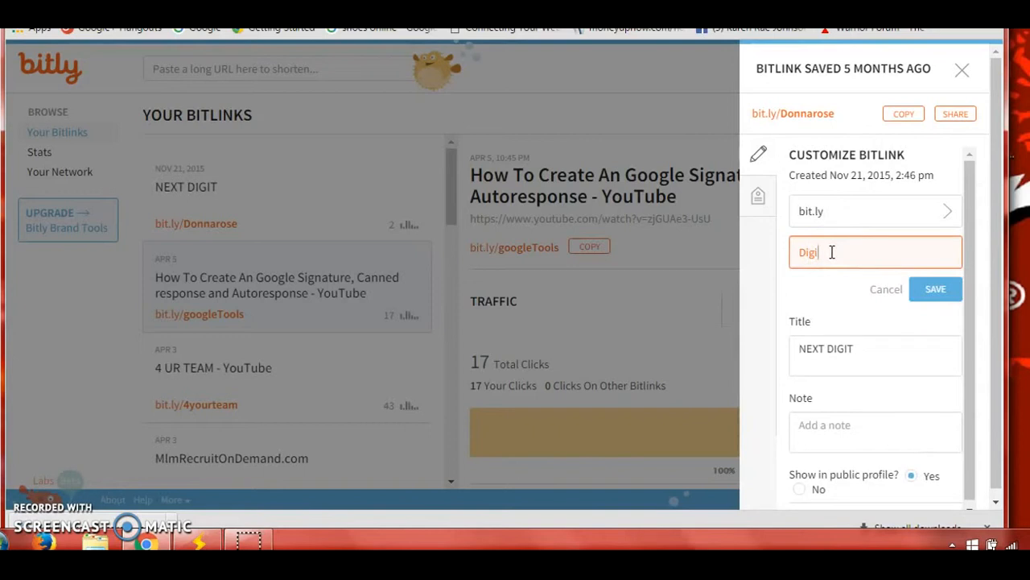
{"action": "type", "text": "T"}
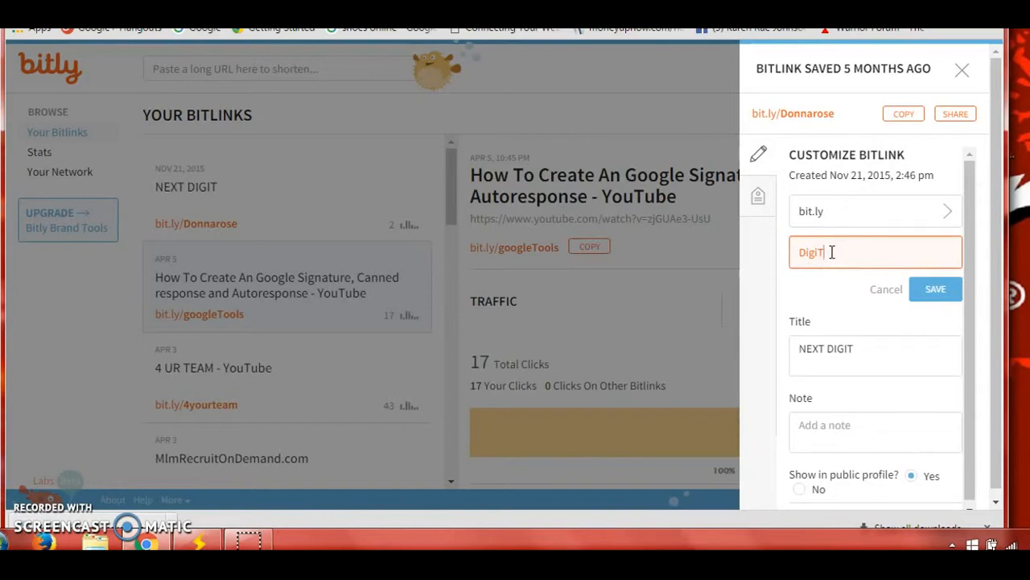
{"action": "left_click", "coordinate": [936, 289]}
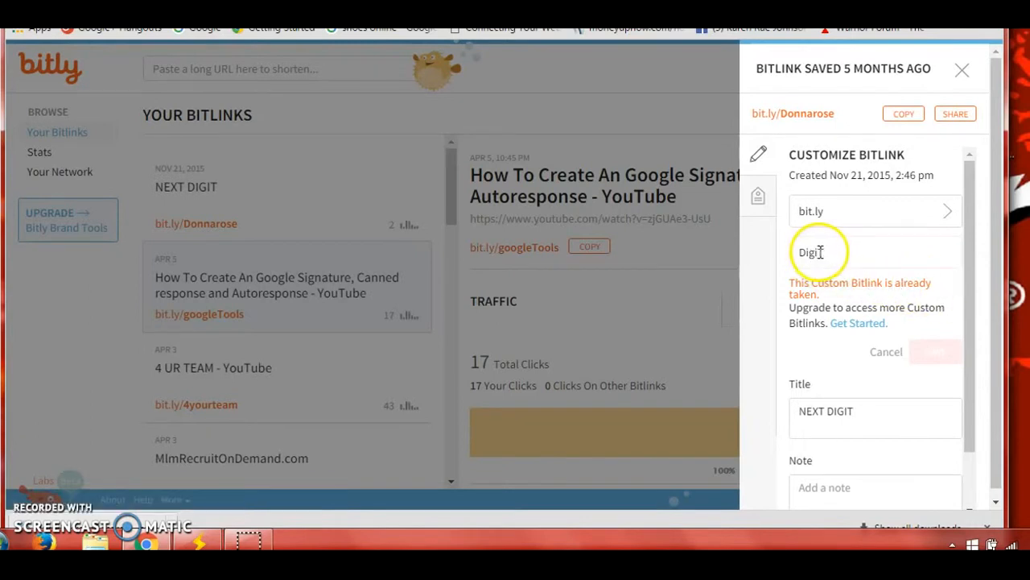
{"action": "type", "text": "T"}
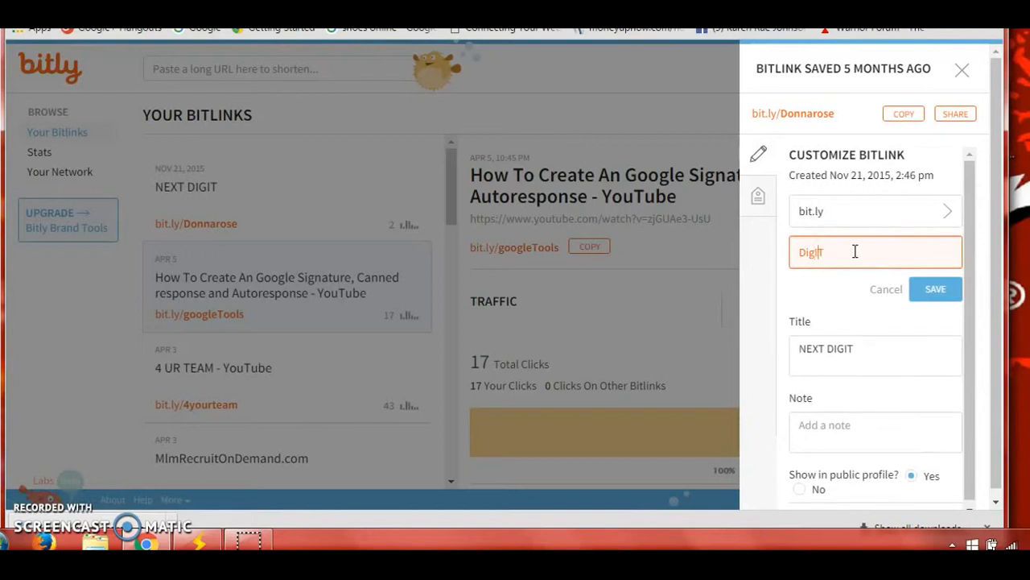
{"action": "left_click", "coordinate": [936, 289]}
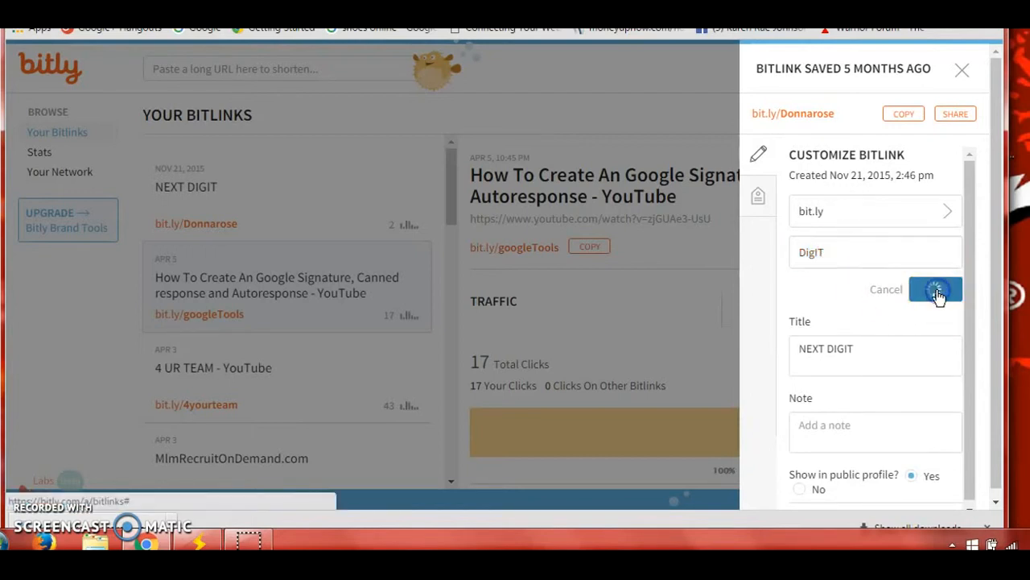
{"action": "left_click", "coordinate": [936, 289]}
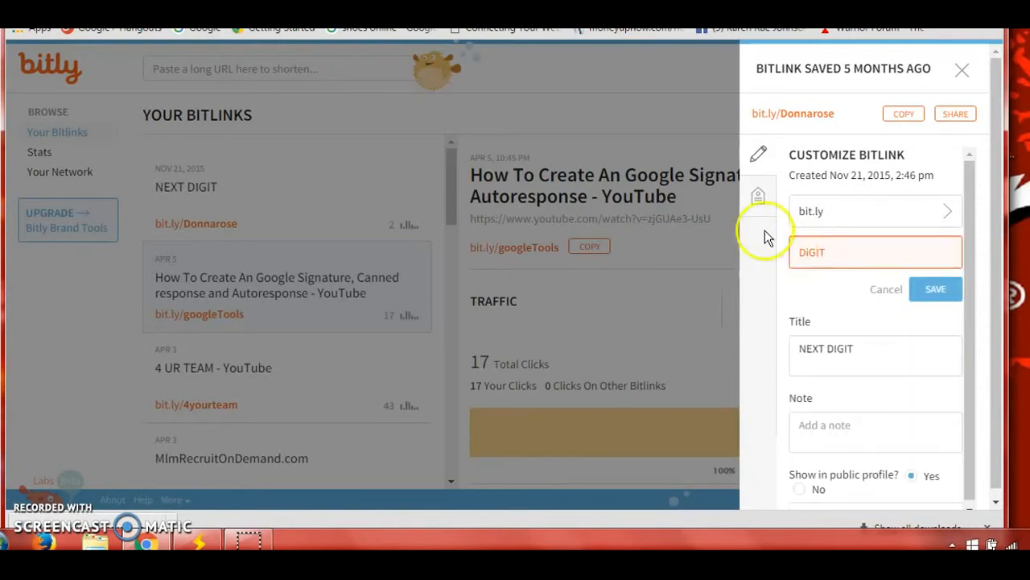
{"action": "left_click", "coordinate": [935, 288]}
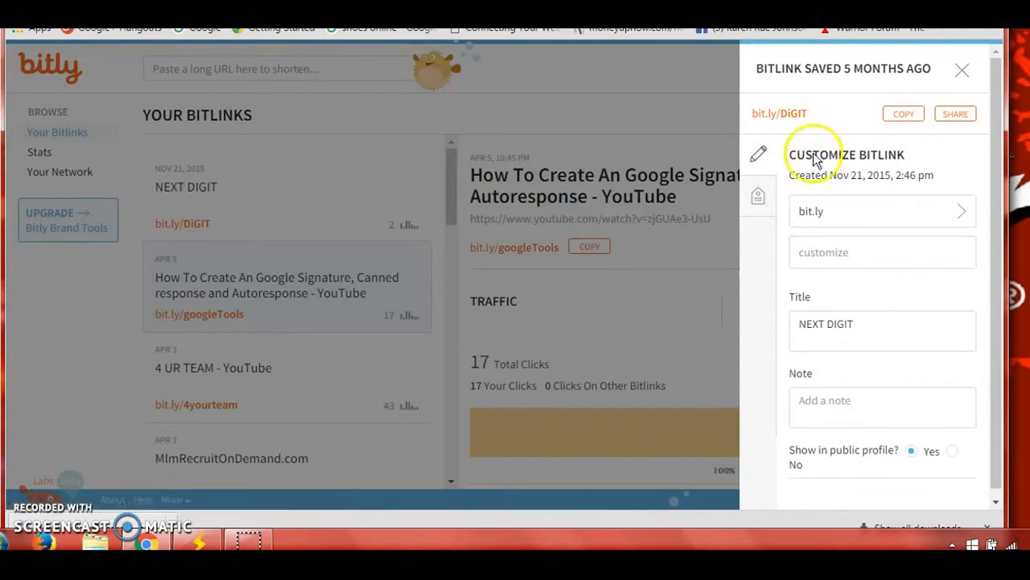
{"action": "mouse_move", "coordinate": [785, 121]}
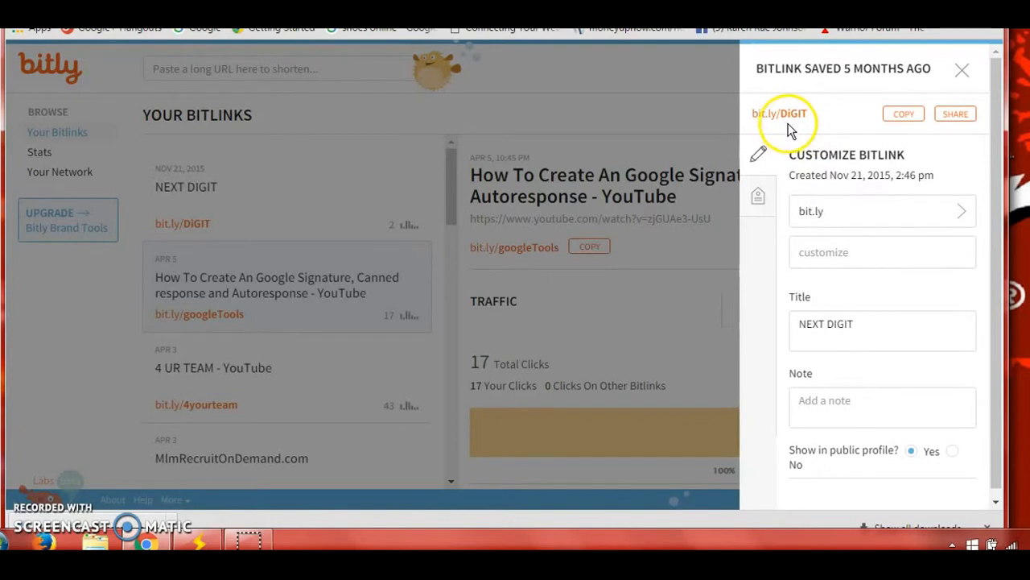
{"action": "mouse_move", "coordinate": [801, 129]}
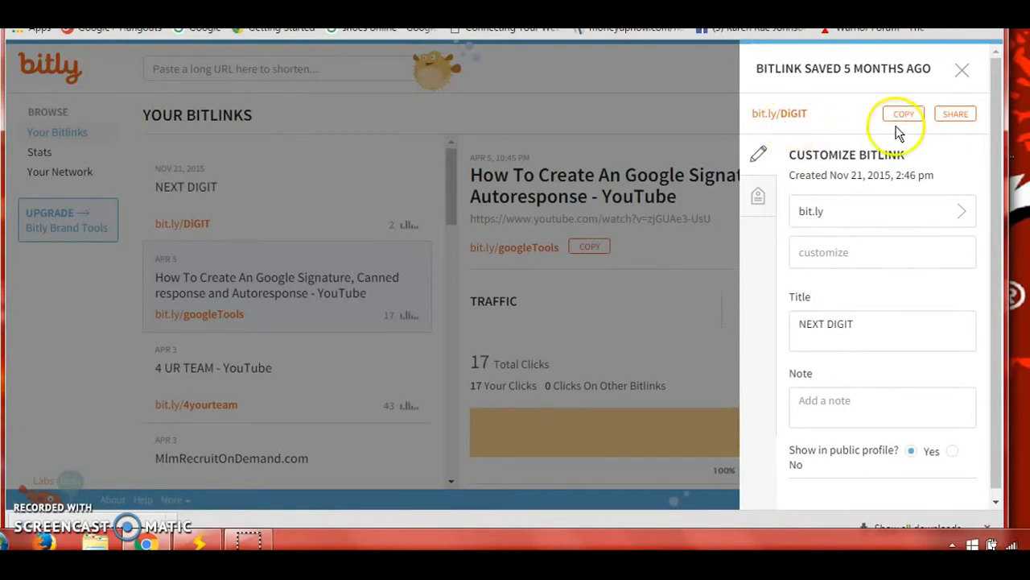
Copy the bit.ly/DiGIT short link
{"action": "left_click", "coordinate": [904, 113]}
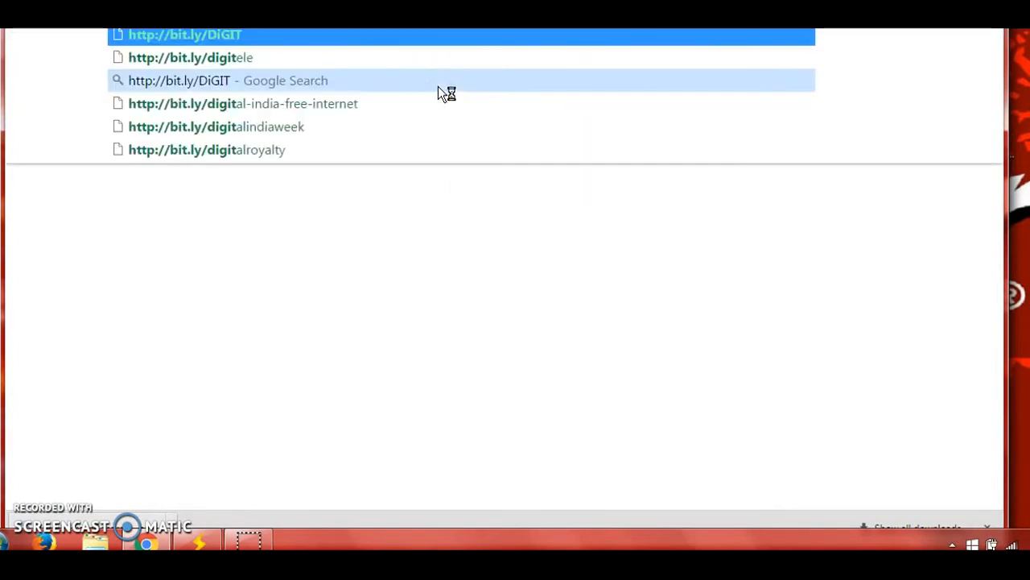
{"action": "mouse_move", "coordinate": [441, 92]}
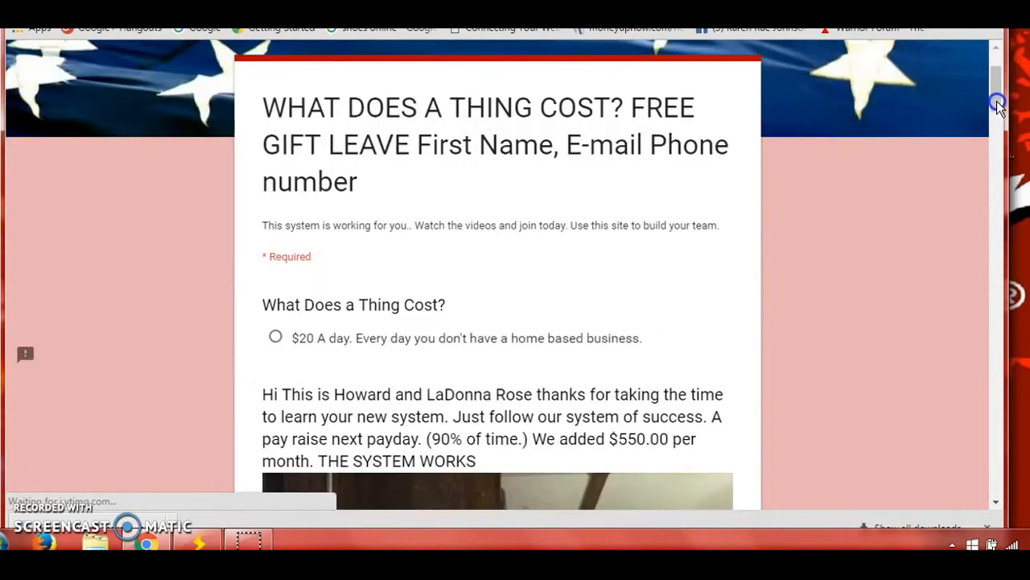
{"action": "scroll", "scroll_direction": "down", "scroll_amount": 3}
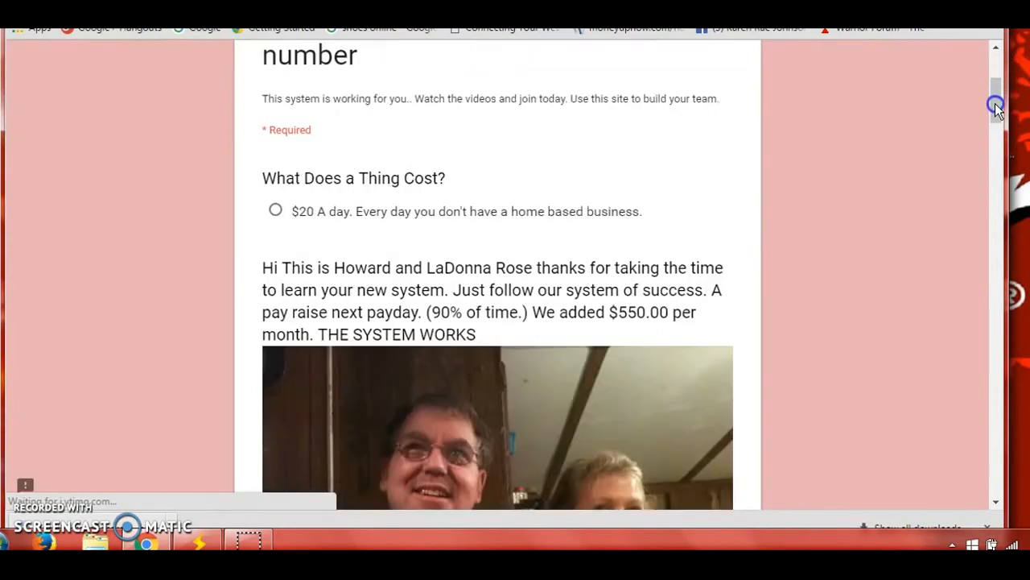
{"action": "mouse_move", "coordinate": [994, 519]}
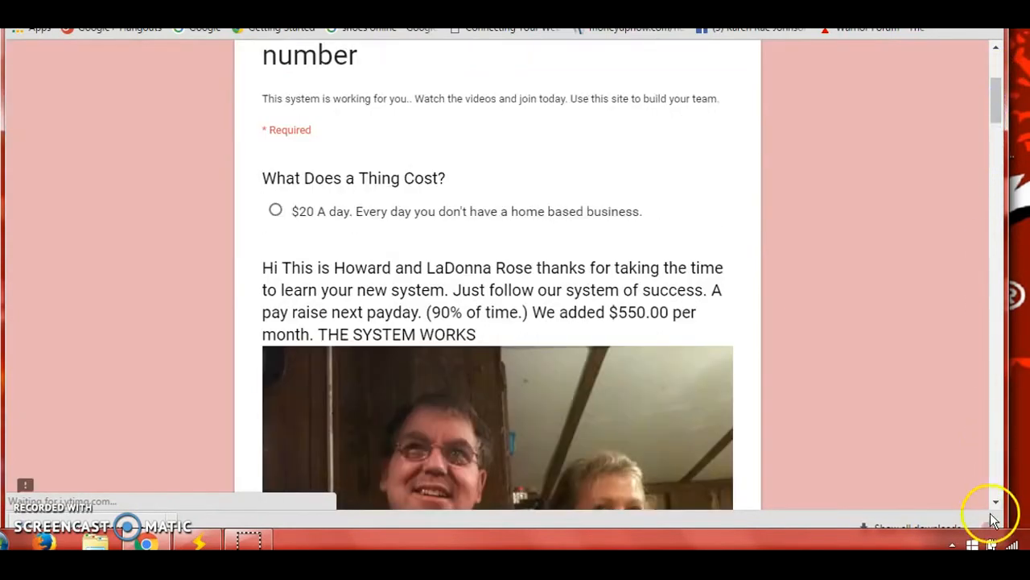
{"action": "scroll", "scroll_direction": "down", "scroll_amount": 3}
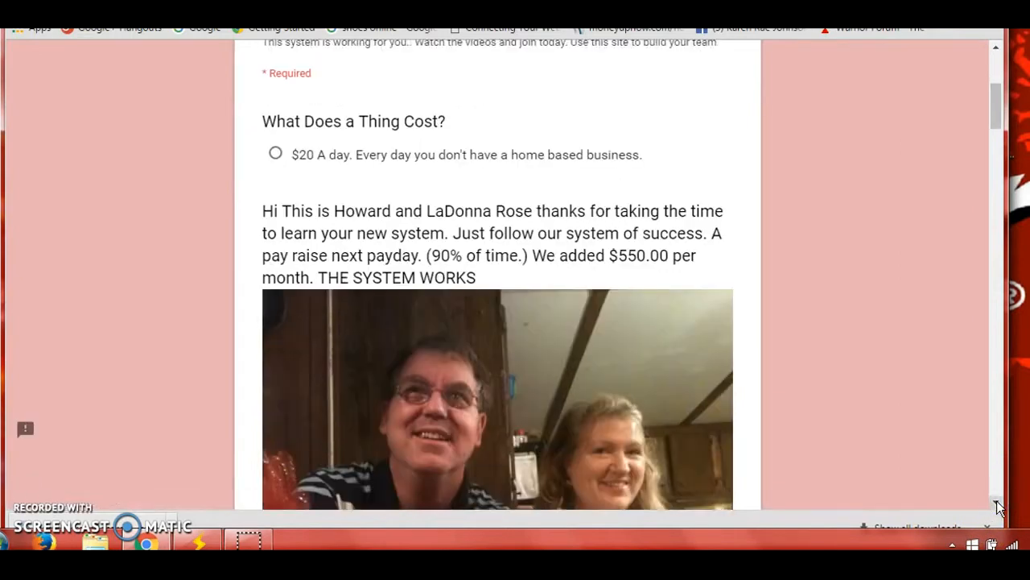
{"action": "scroll", "scroll_direction": "down", "scroll_amount": 3}
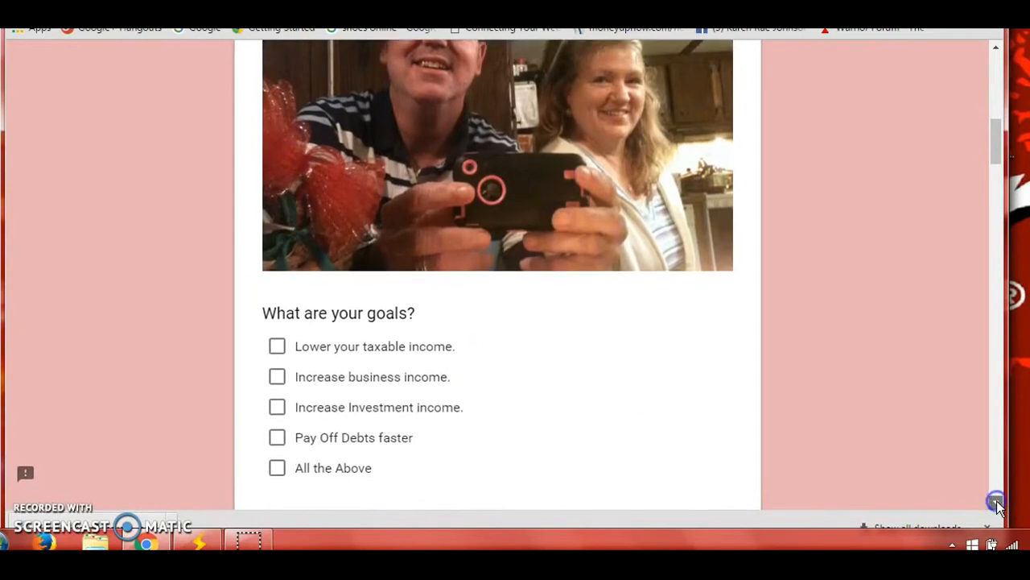
{"action": "scroll", "scroll_direction": "down", "scroll_amount": 3}
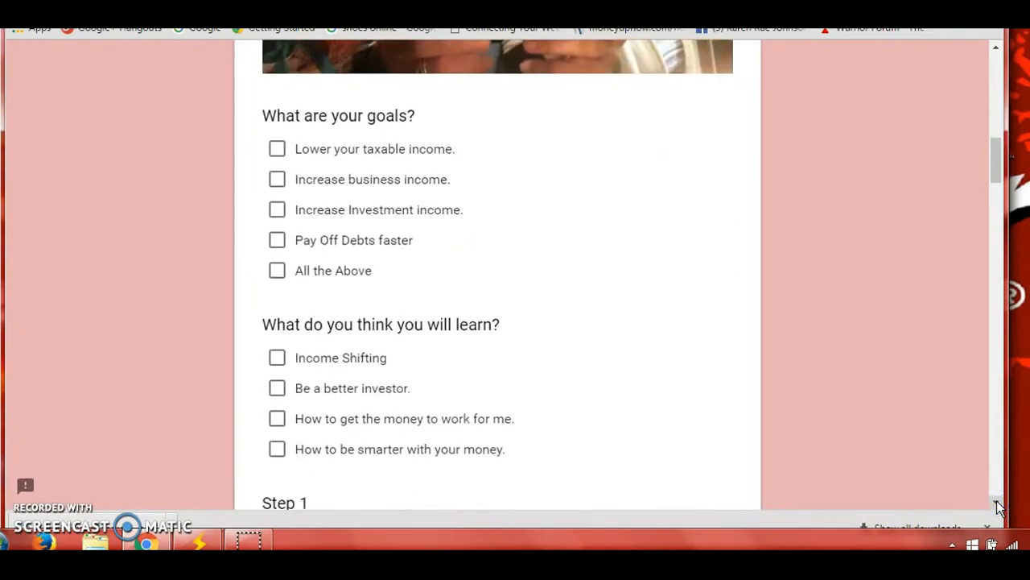
{"action": "scroll", "scroll_direction": "down", "scroll_amount": 3}
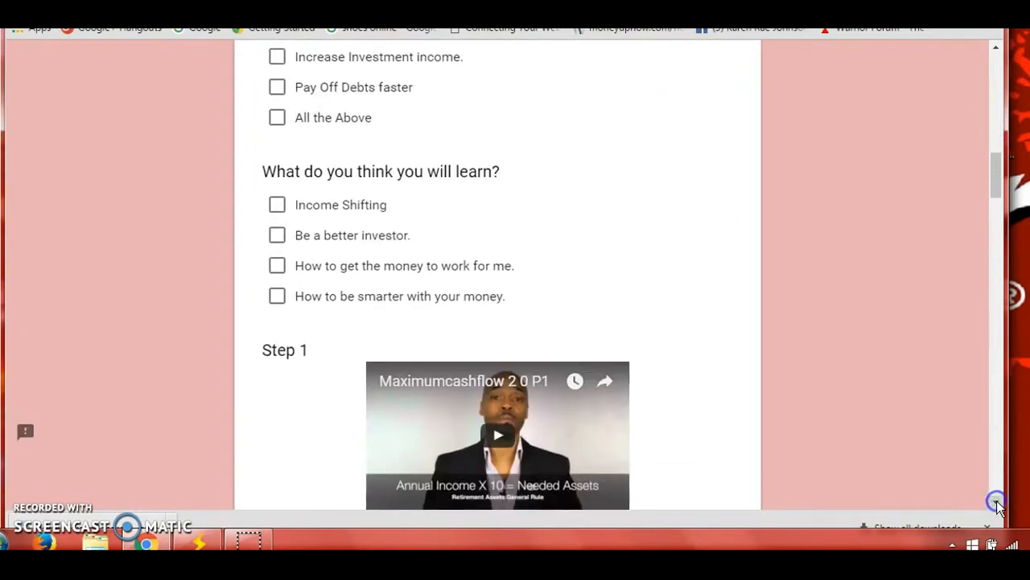
{"action": "scroll", "scroll_direction": "down", "scroll_amount": 3}
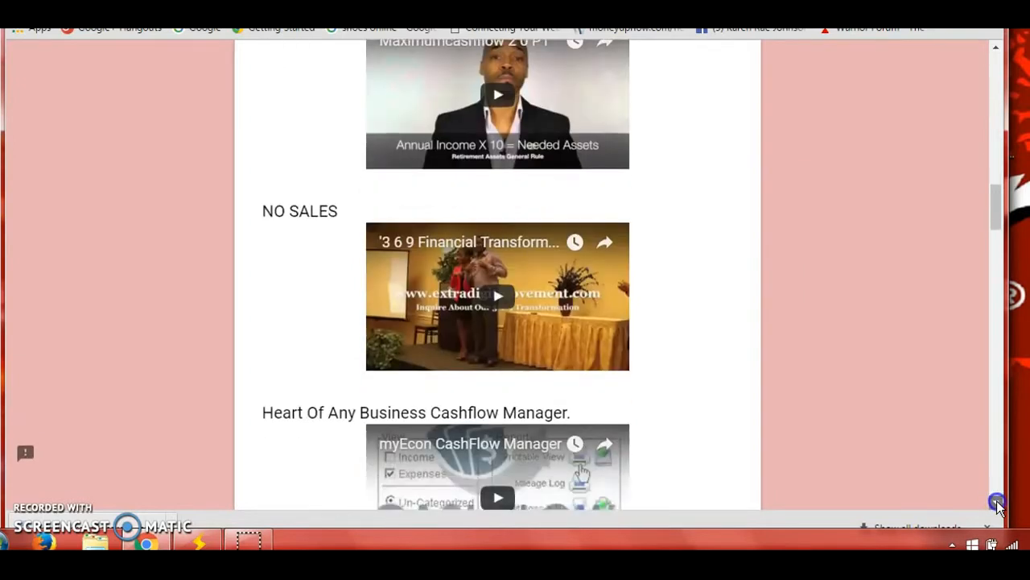
{"action": "scroll", "scroll_direction": "down", "scroll_amount": 3}
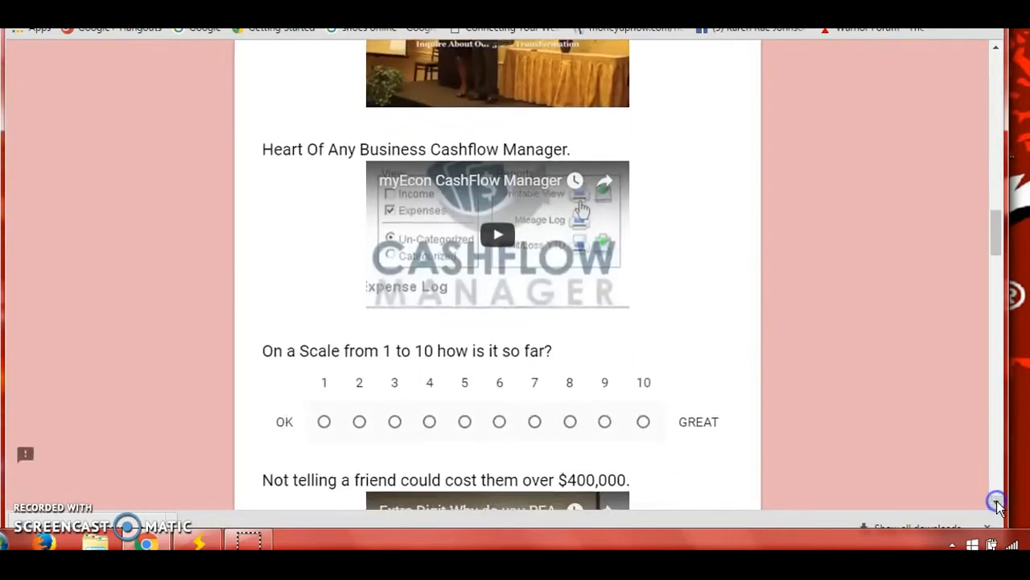
{"action": "scroll", "scroll_direction": "down", "scroll_amount": 3}
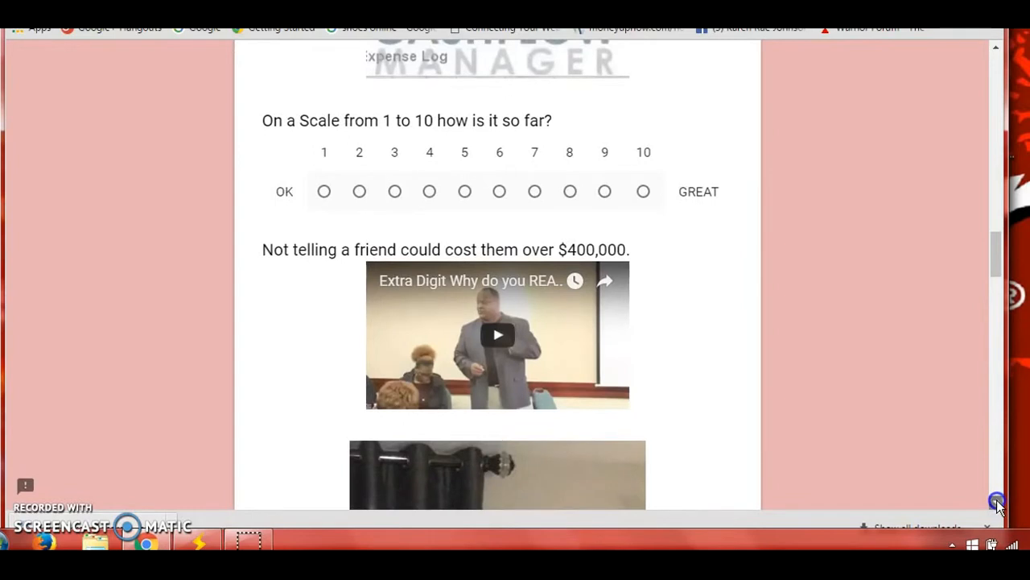
{"action": "scroll", "scroll_direction": "down", "scroll_amount": 3}
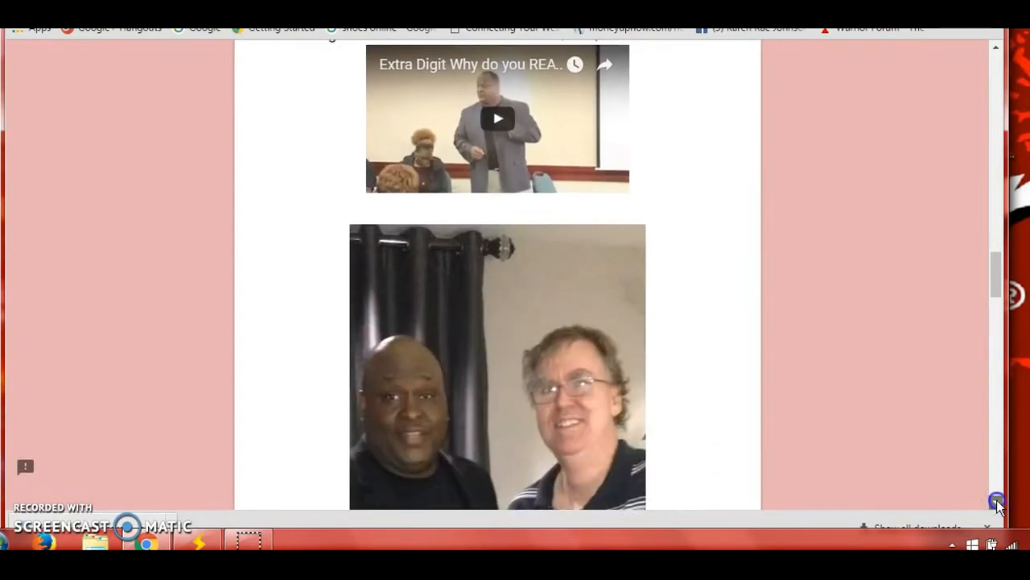
{"action": "scroll", "scroll_direction": "down", "scroll_amount": 3}
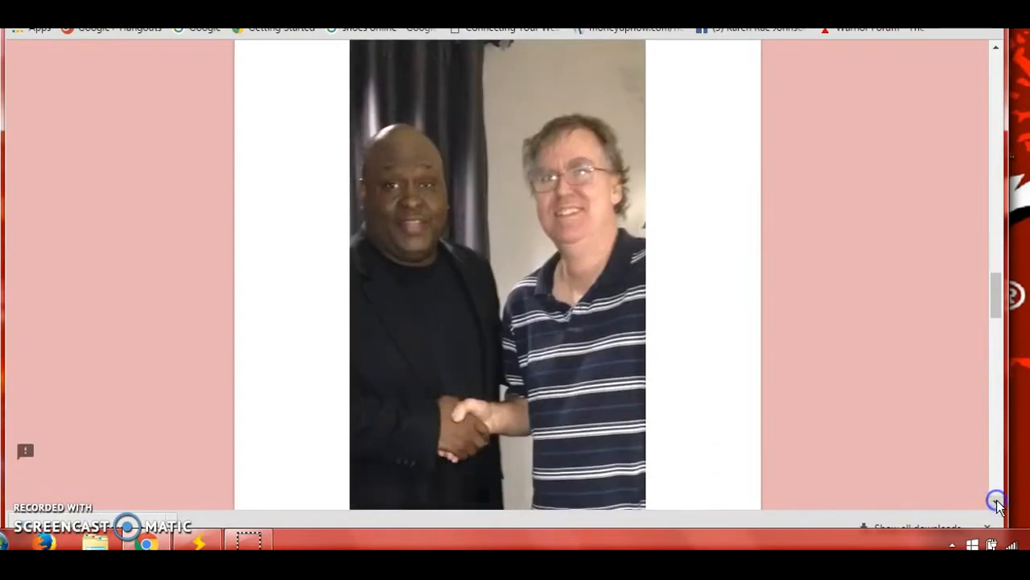
{"action": "scroll", "scroll_direction": "down", "scroll_amount": 3}
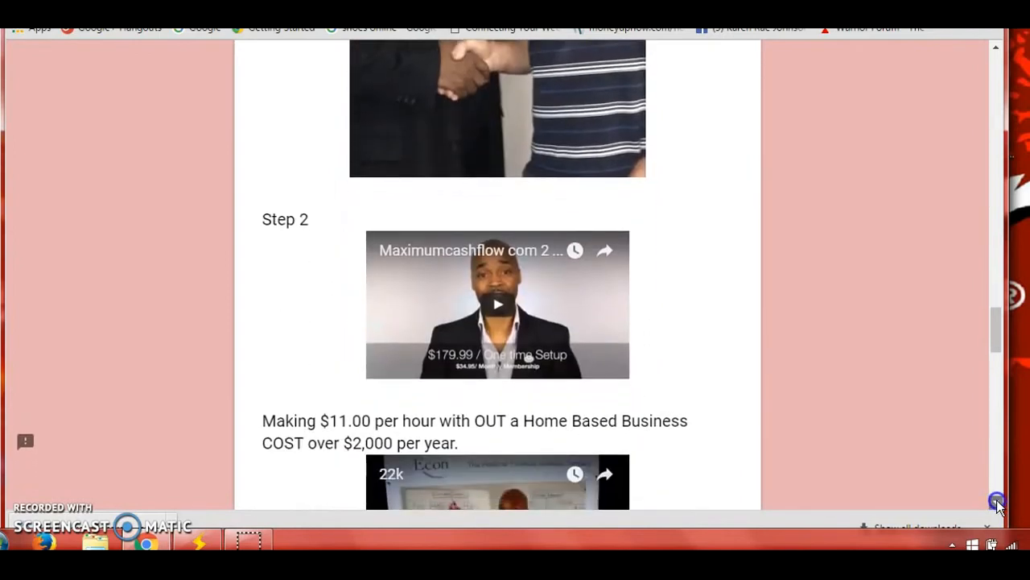
{"action": "scroll", "scroll_direction": "down", "scroll_amount": 3}
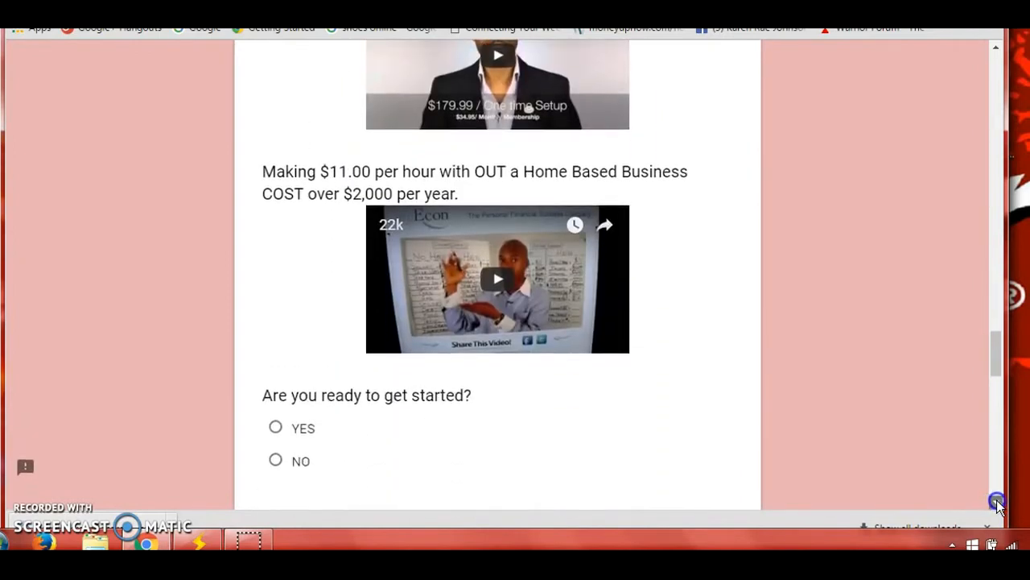
{"action": "scroll", "scroll_direction": "down", "scroll_amount": 3}
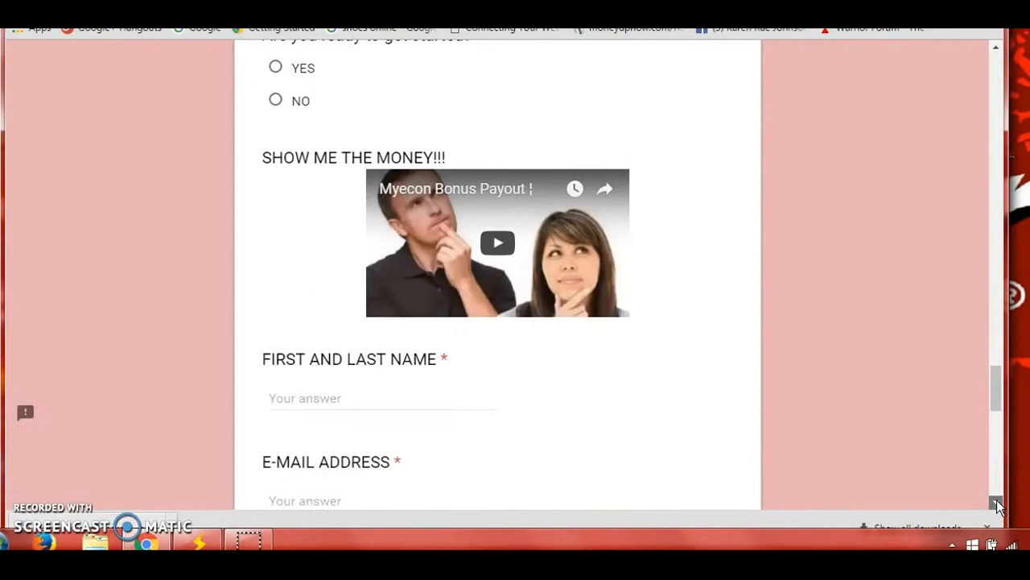
{"action": "scroll", "scroll_direction": "down", "scroll_amount": 3}
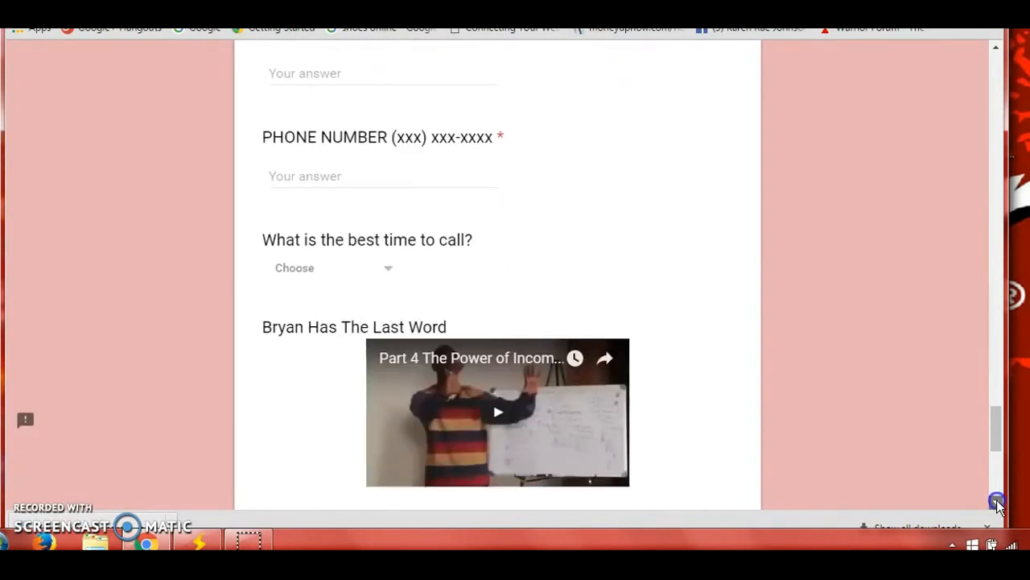
{"action": "scroll", "scroll_direction": "down", "scroll_amount": 3}
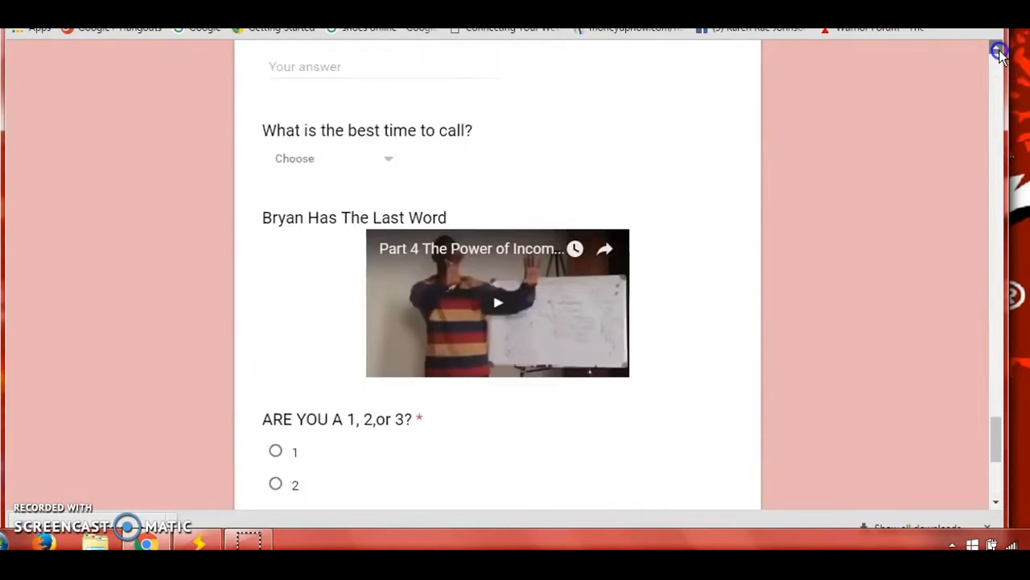
{"action": "scroll", "scroll_direction": "down", "scroll_amount": 3}
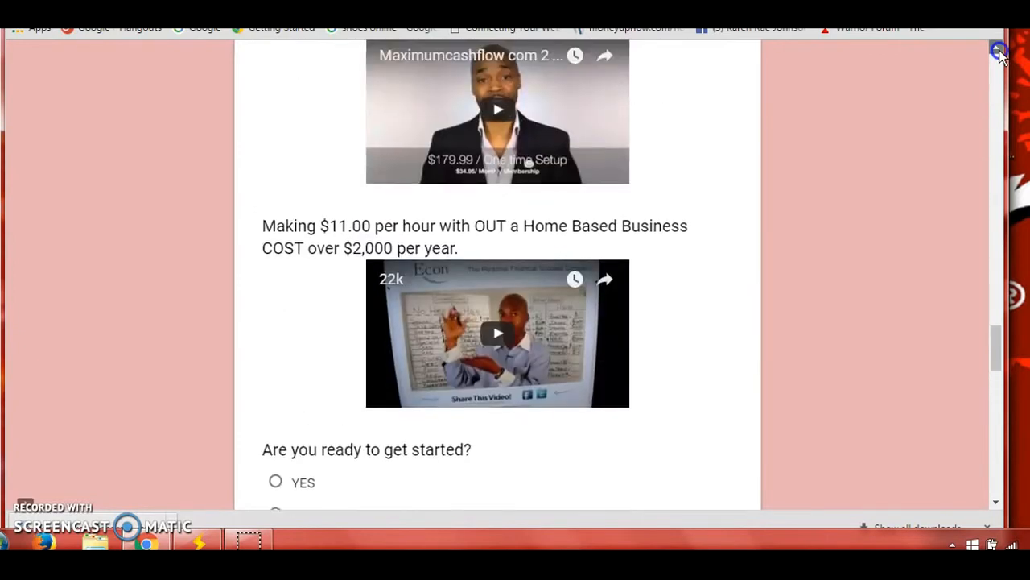
{"action": "scroll", "scroll_direction": "up", "scroll_amount": 3}
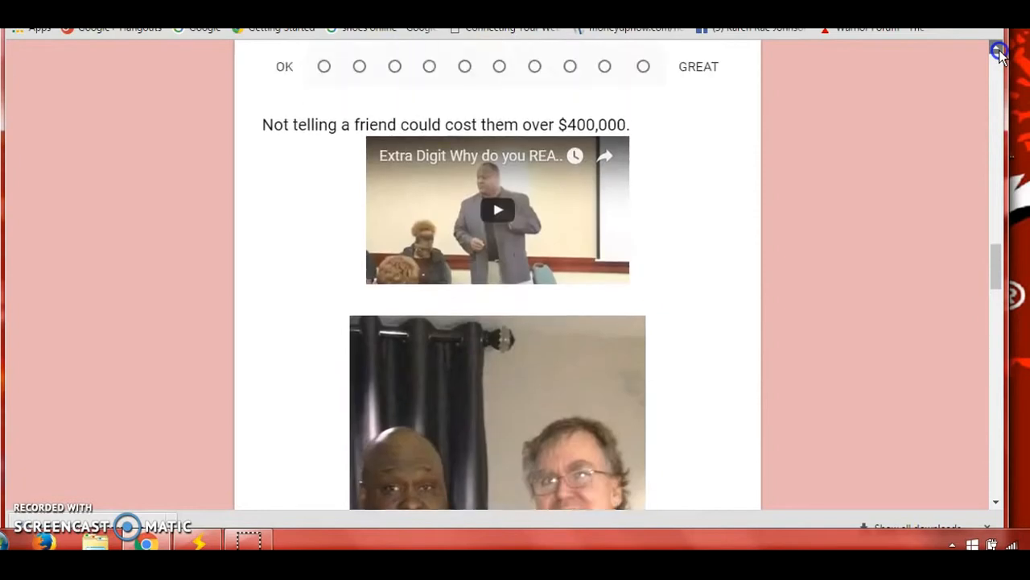
{"action": "scroll", "scroll_direction": "down", "scroll_amount": 3}
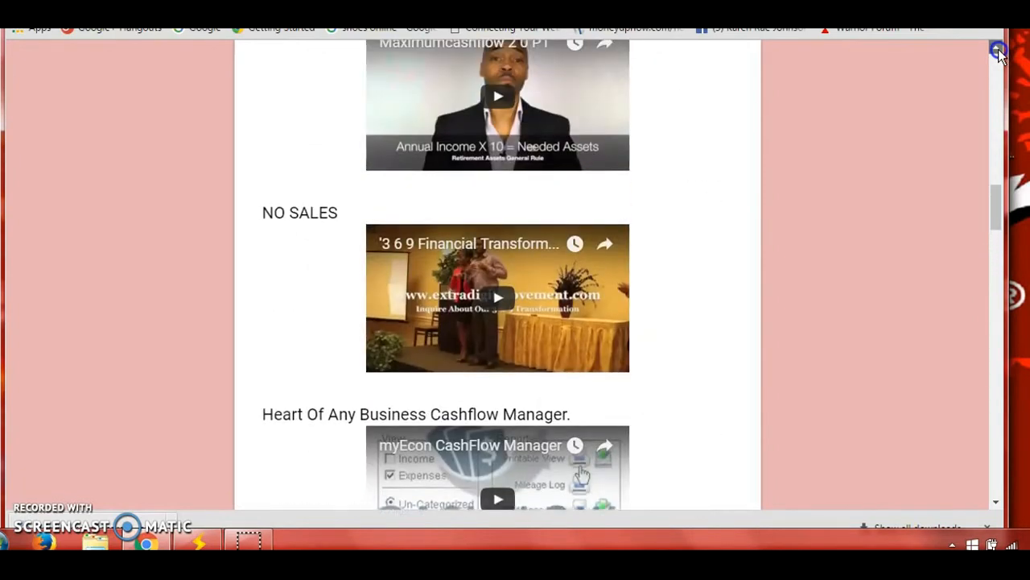
{"action": "scroll", "scroll_direction": "down", "scroll_amount": 3}
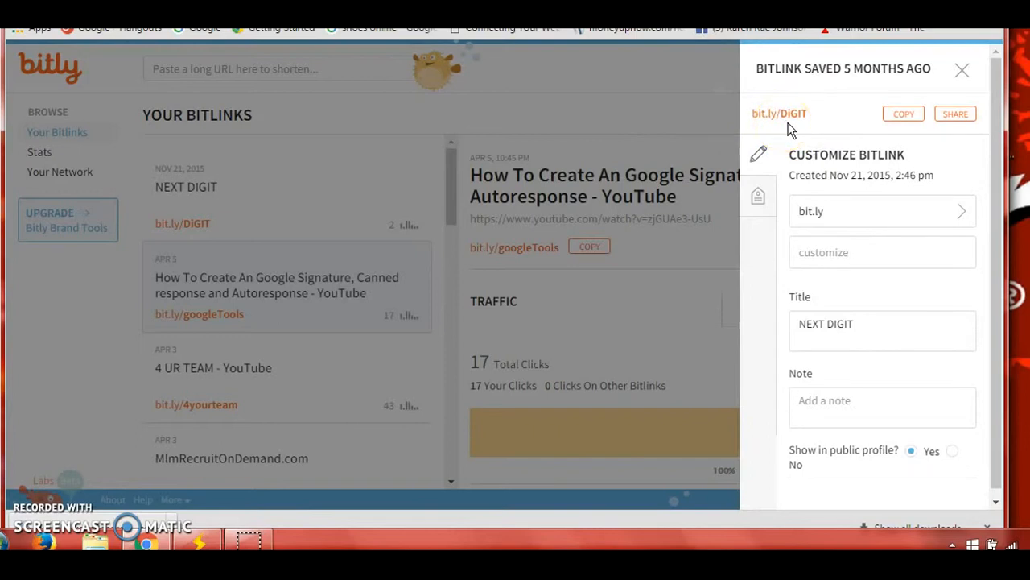
{"action": "mouse_move", "coordinate": [797, 130]}
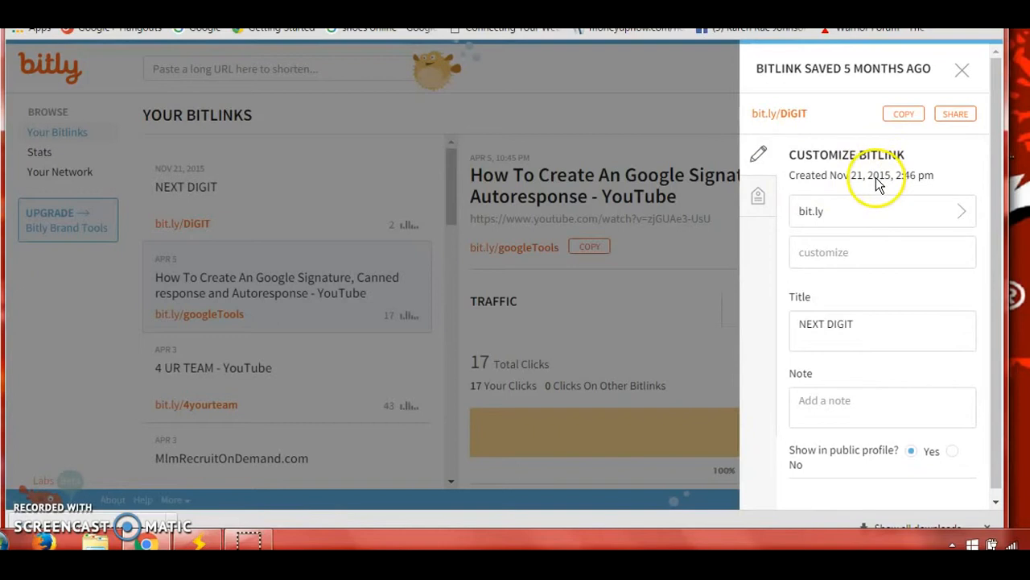
Close the Customize Bitlink panel and scroll the Your Bitlinks list to NEXT DIGIT
{"action": "left_click", "coordinate": [962, 70]}
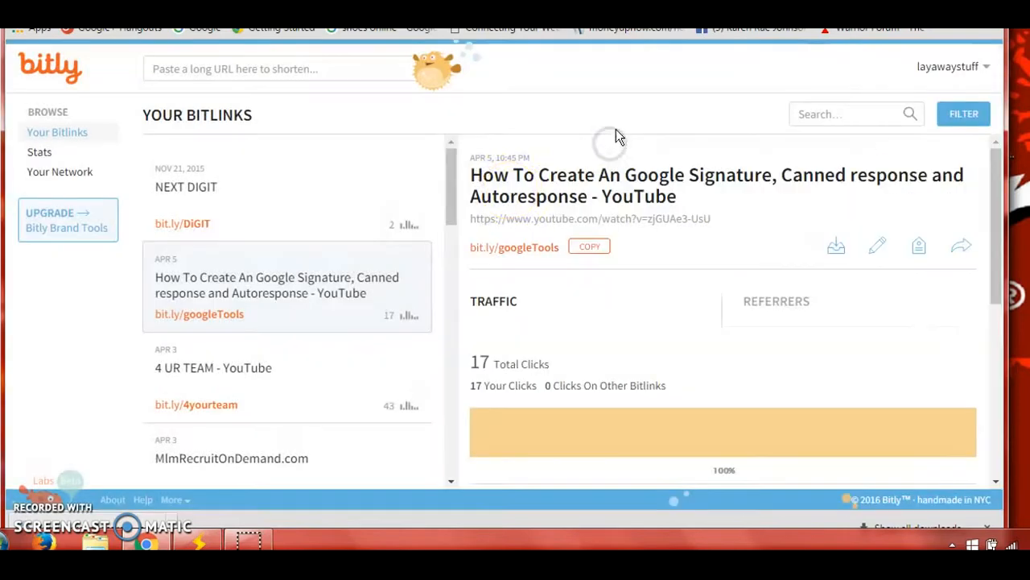
{"action": "scroll", "scroll_direction": "down", "scroll_amount": 3}
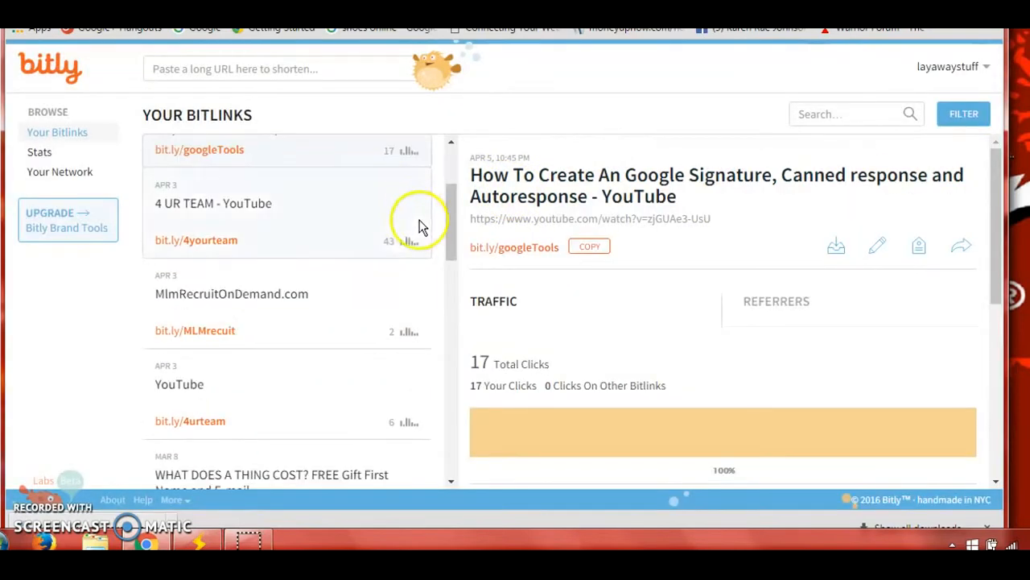
{"action": "scroll", "scroll_direction": "down", "scroll_amount": 3}
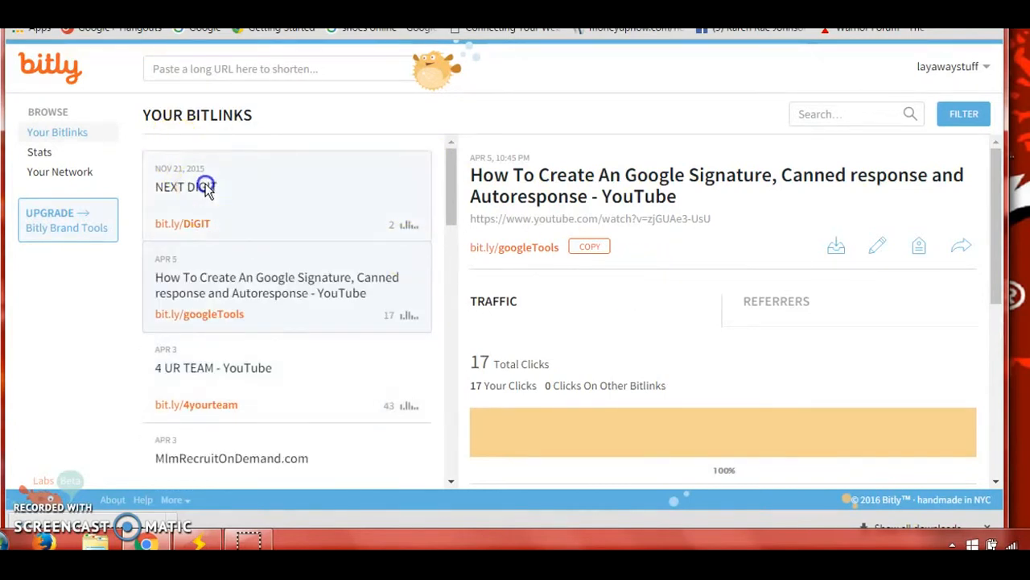
Show the NEXT DIGIT link's 2 total clicks and its Daily Trends chart
{"action": "left_click", "coordinate": [185, 186]}
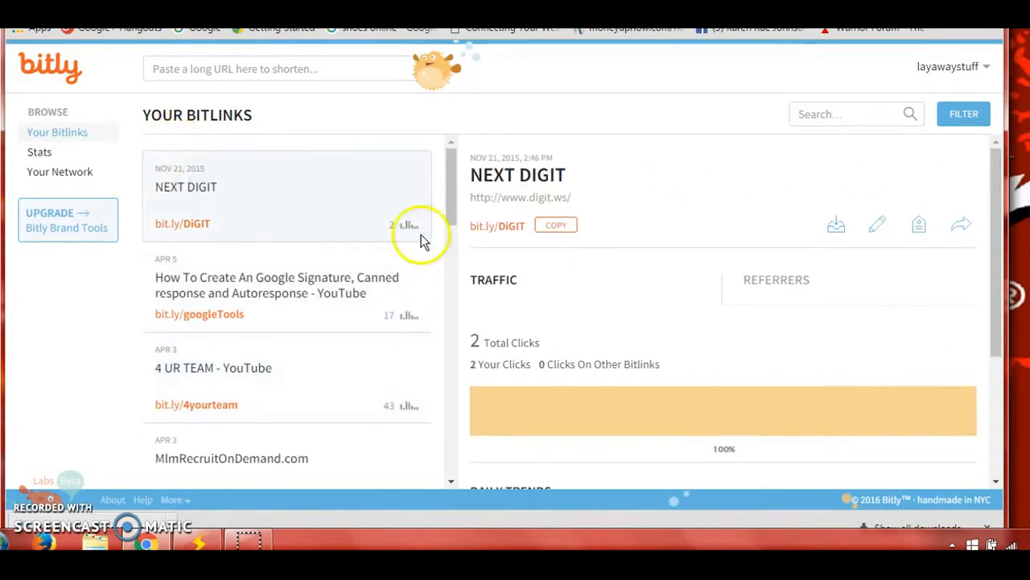
{"action": "scroll", "scroll_direction": "down", "scroll_amount": 3}
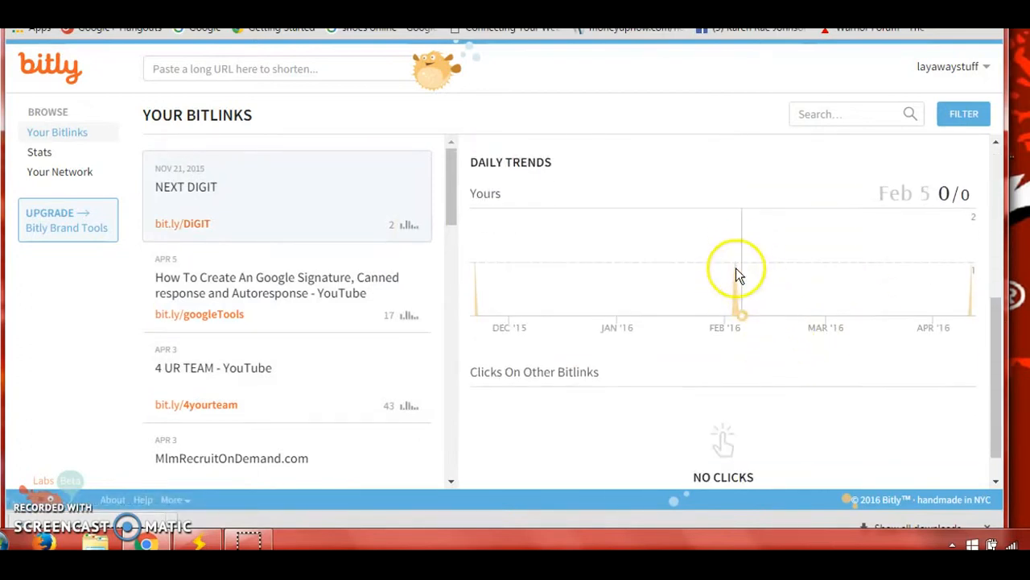
{"action": "mouse_move", "coordinate": [731, 302]}
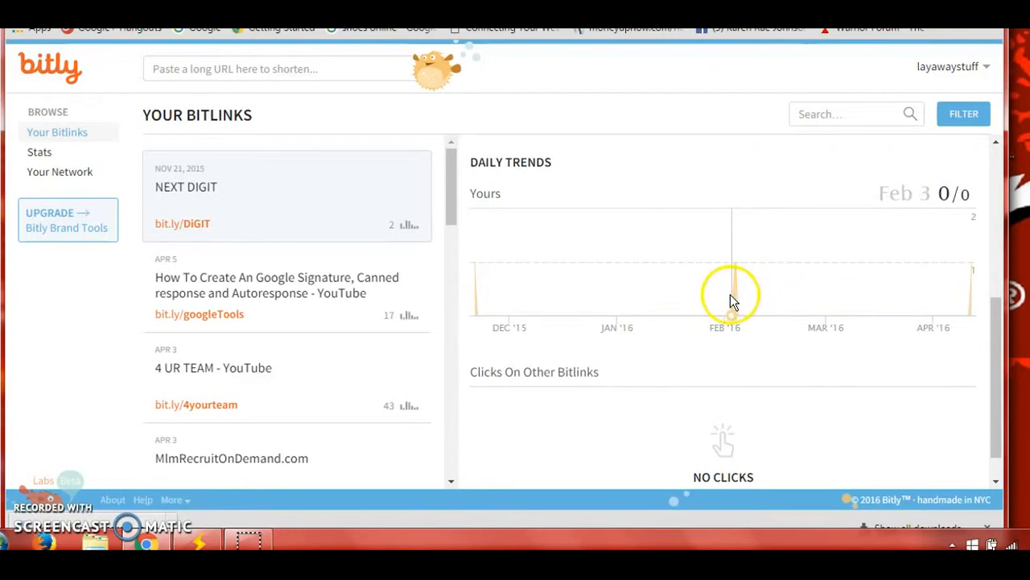
{"action": "mouse_move", "coordinate": [741, 298]}
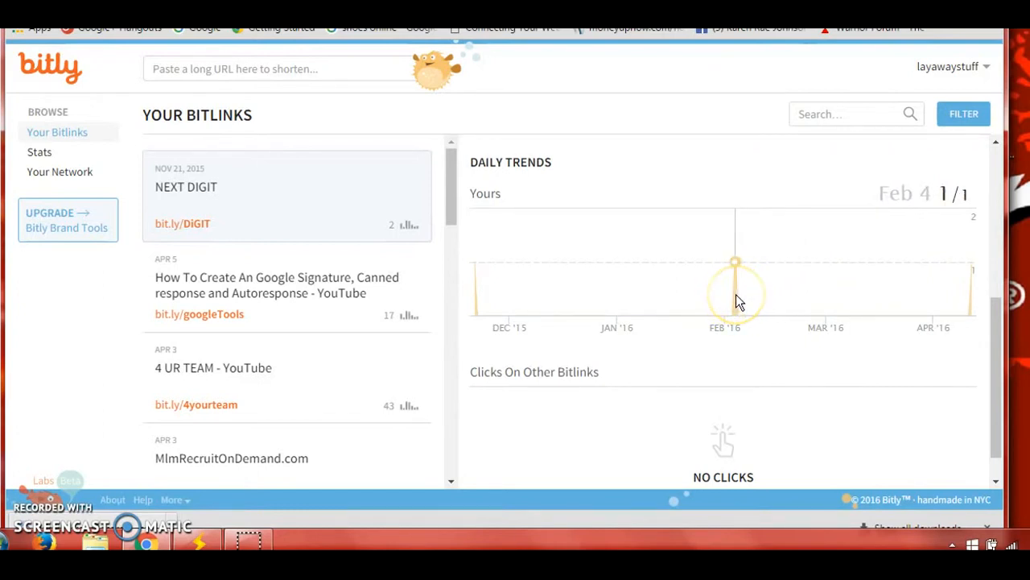
{"action": "mouse_move", "coordinate": [471, 256]}
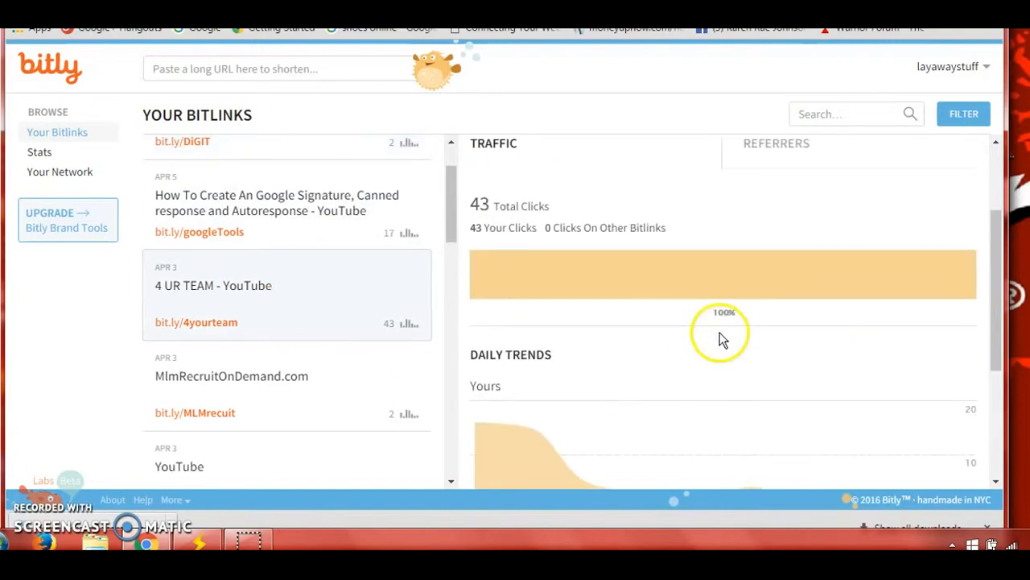
Scroll through the 4 UR TEAM daily trend and MlmRecruitOnDemand.com link stats
{"action": "scroll", "scroll_direction": "down", "scroll_amount": 3}
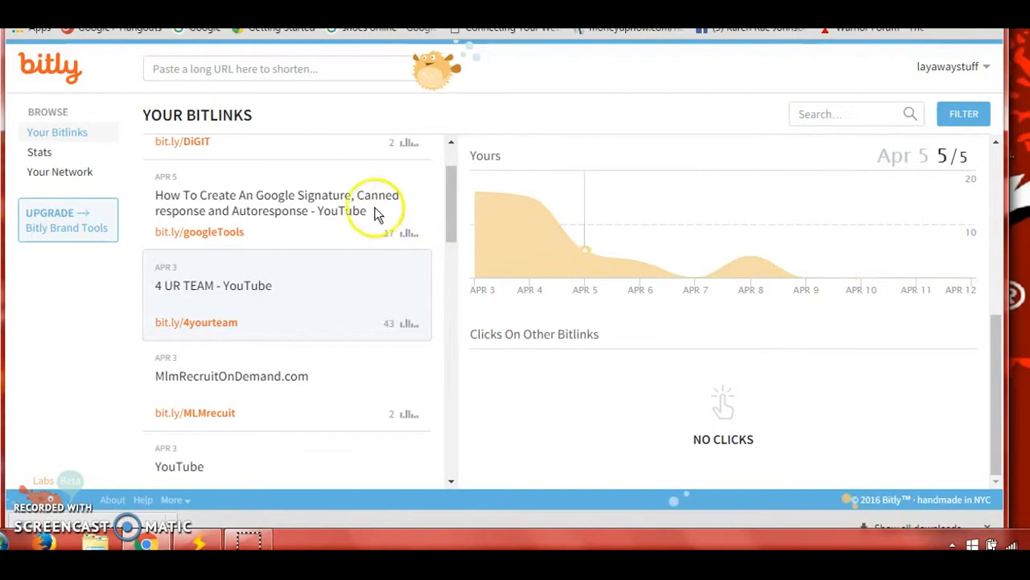
{"action": "scroll", "scroll_direction": "down", "scroll_amount": 3}
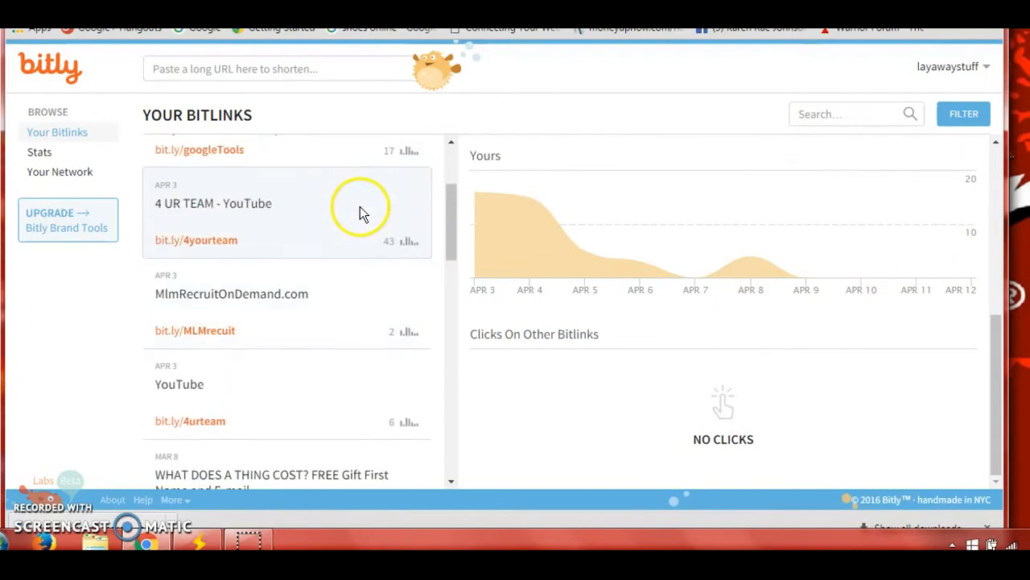
{"action": "scroll", "scroll_direction": "down", "scroll_amount": 3}
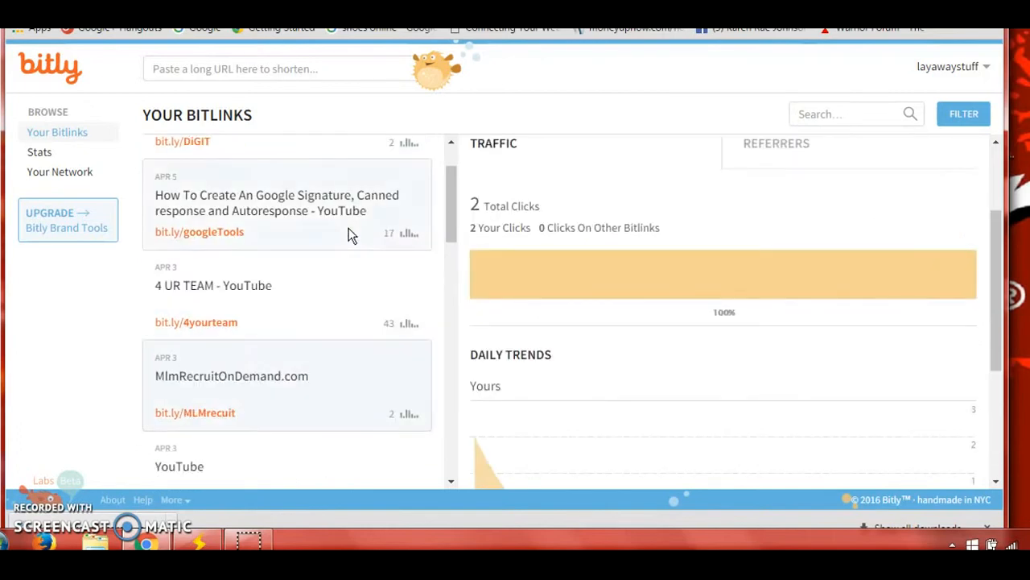
{"action": "scroll", "scroll_direction": "down", "scroll_amount": 3}
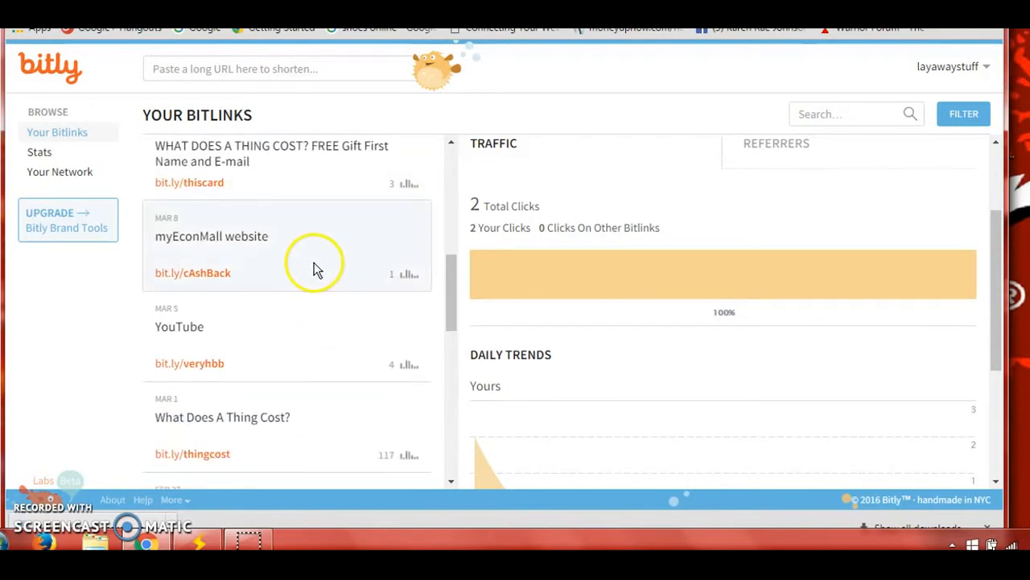
{"action": "scroll", "scroll_direction": "down", "scroll_amount": 3}
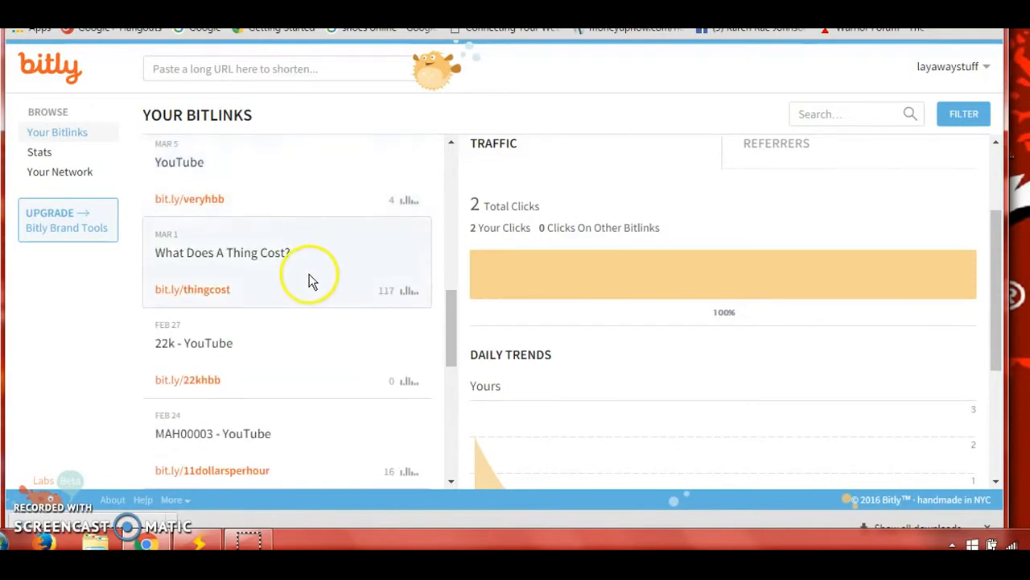
Show What Does A Thing Cost? stats: 117 clicks, daily trends peaking at 32 on Mar 2
{"action": "left_click", "coordinate": [310, 278]}
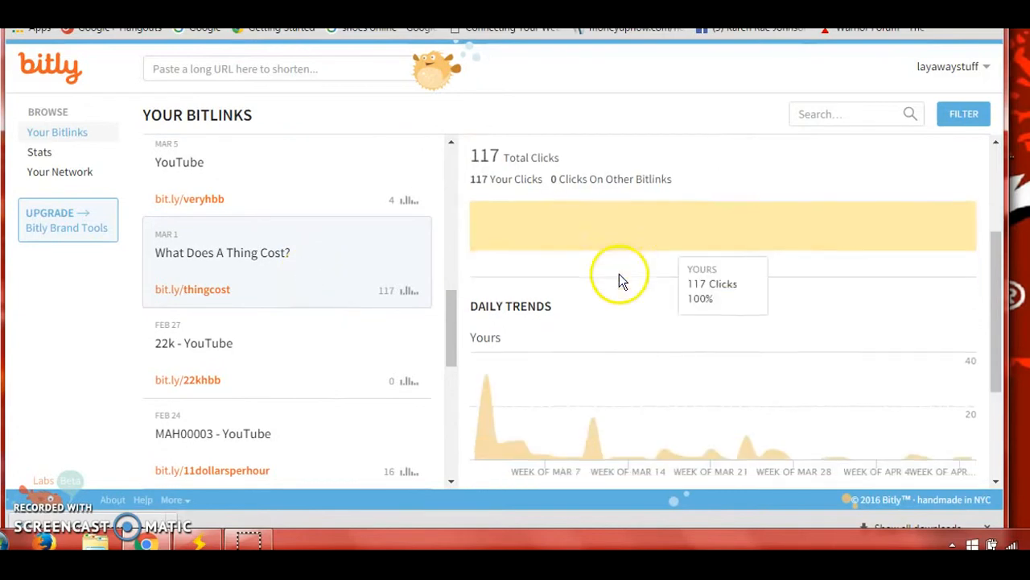
{"action": "scroll", "scroll_direction": "down", "scroll_amount": 3}
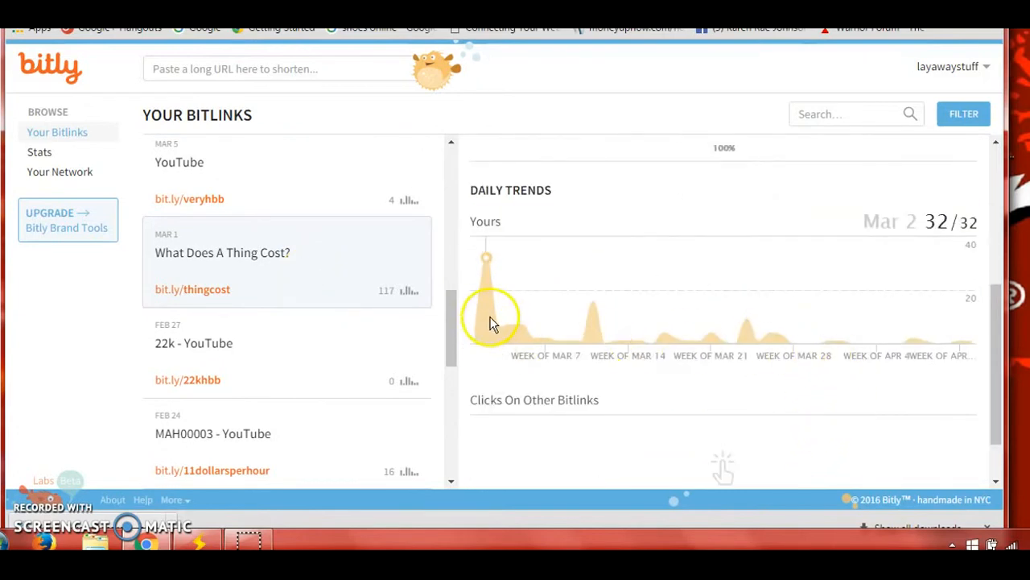
{"action": "mouse_move", "coordinate": [509, 330]}
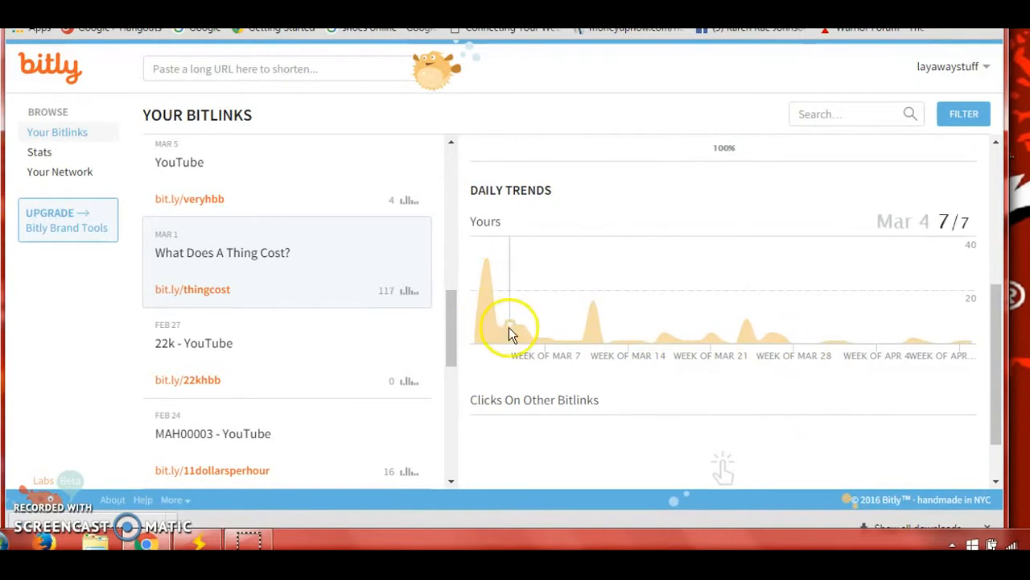
{"action": "mouse_move", "coordinate": [644, 336]}
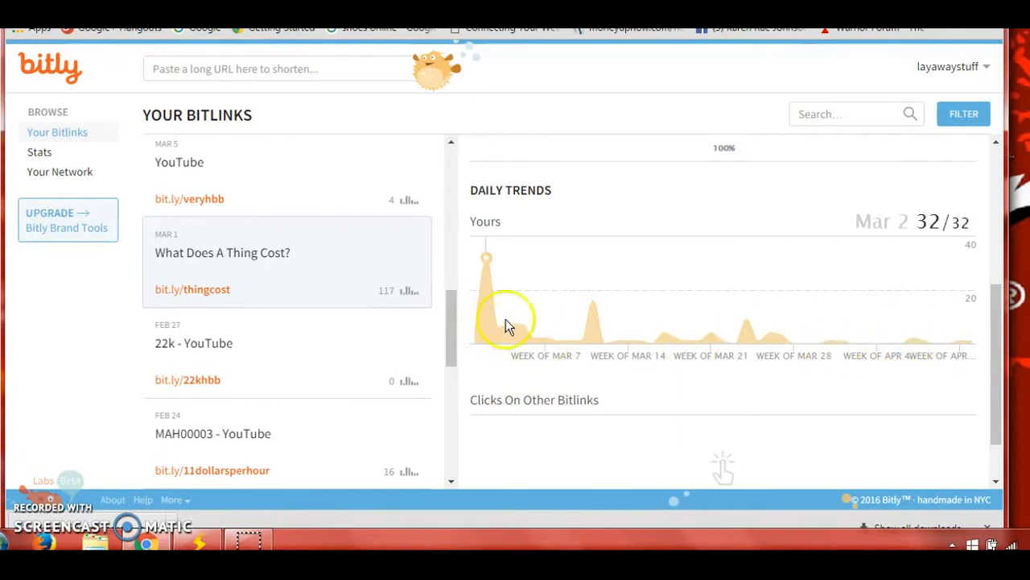
{"action": "mouse_move", "coordinate": [689, 302]}
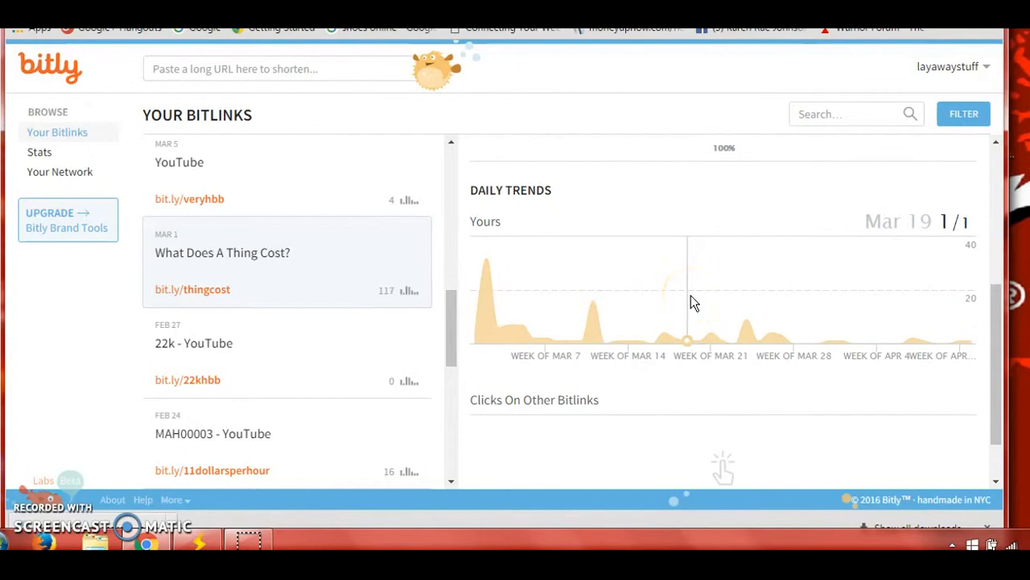
{"action": "left_click", "coordinate": [222, 251]}
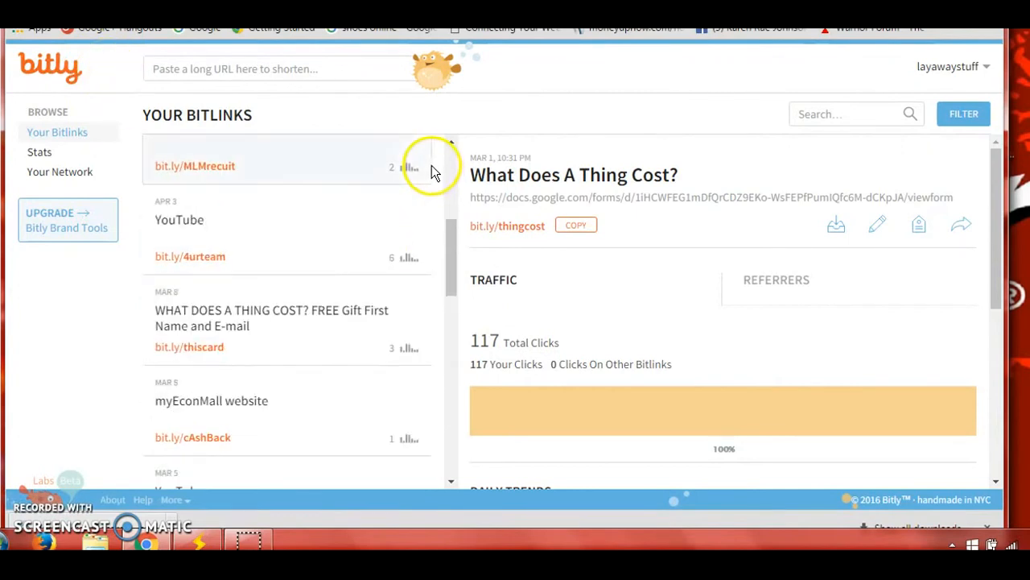
{"action": "mouse_move", "coordinate": [612, 174]}
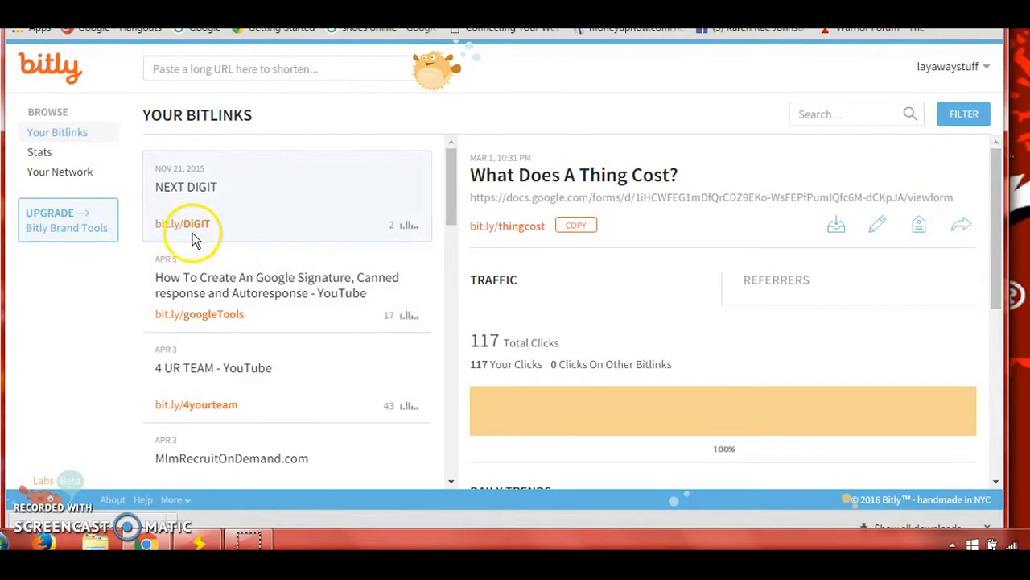
{"action": "mouse_move", "coordinate": [382, 240]}
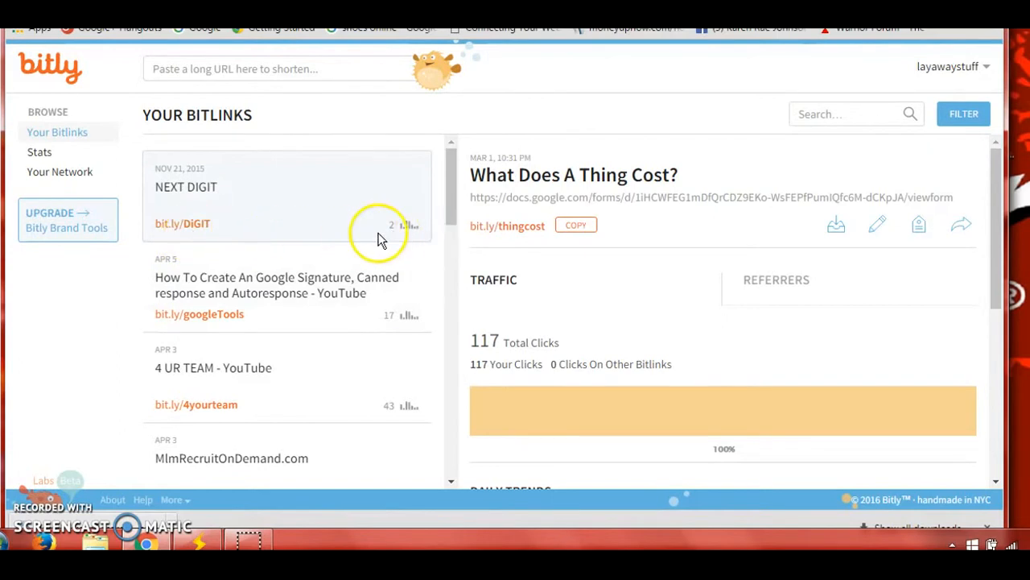
{"action": "mouse_move", "coordinate": [417, 243]}
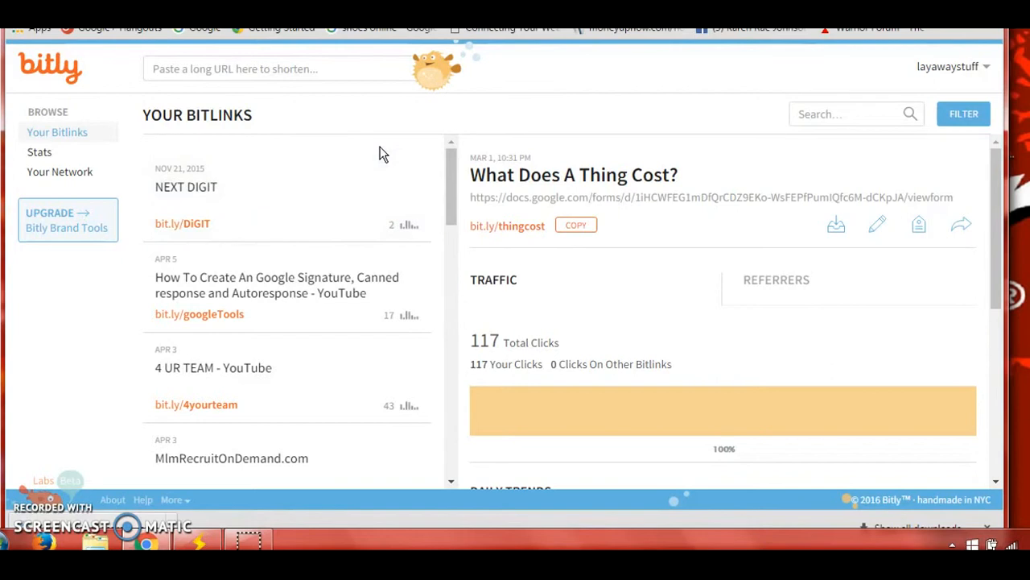
{"action": "mouse_move", "coordinate": [385, 153]}
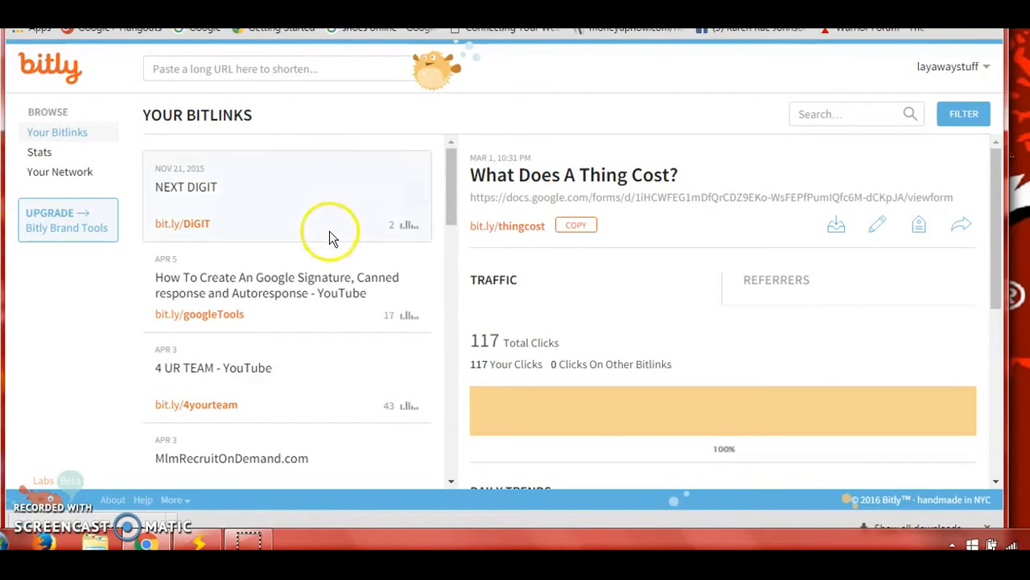
{"action": "scroll", "scroll_direction": "down", "scroll_amount": 3}
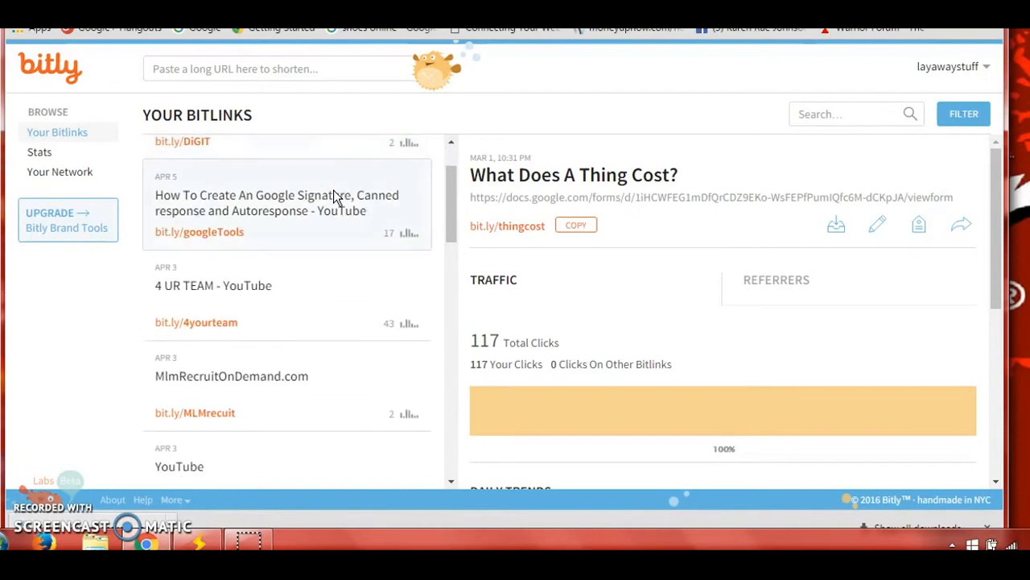